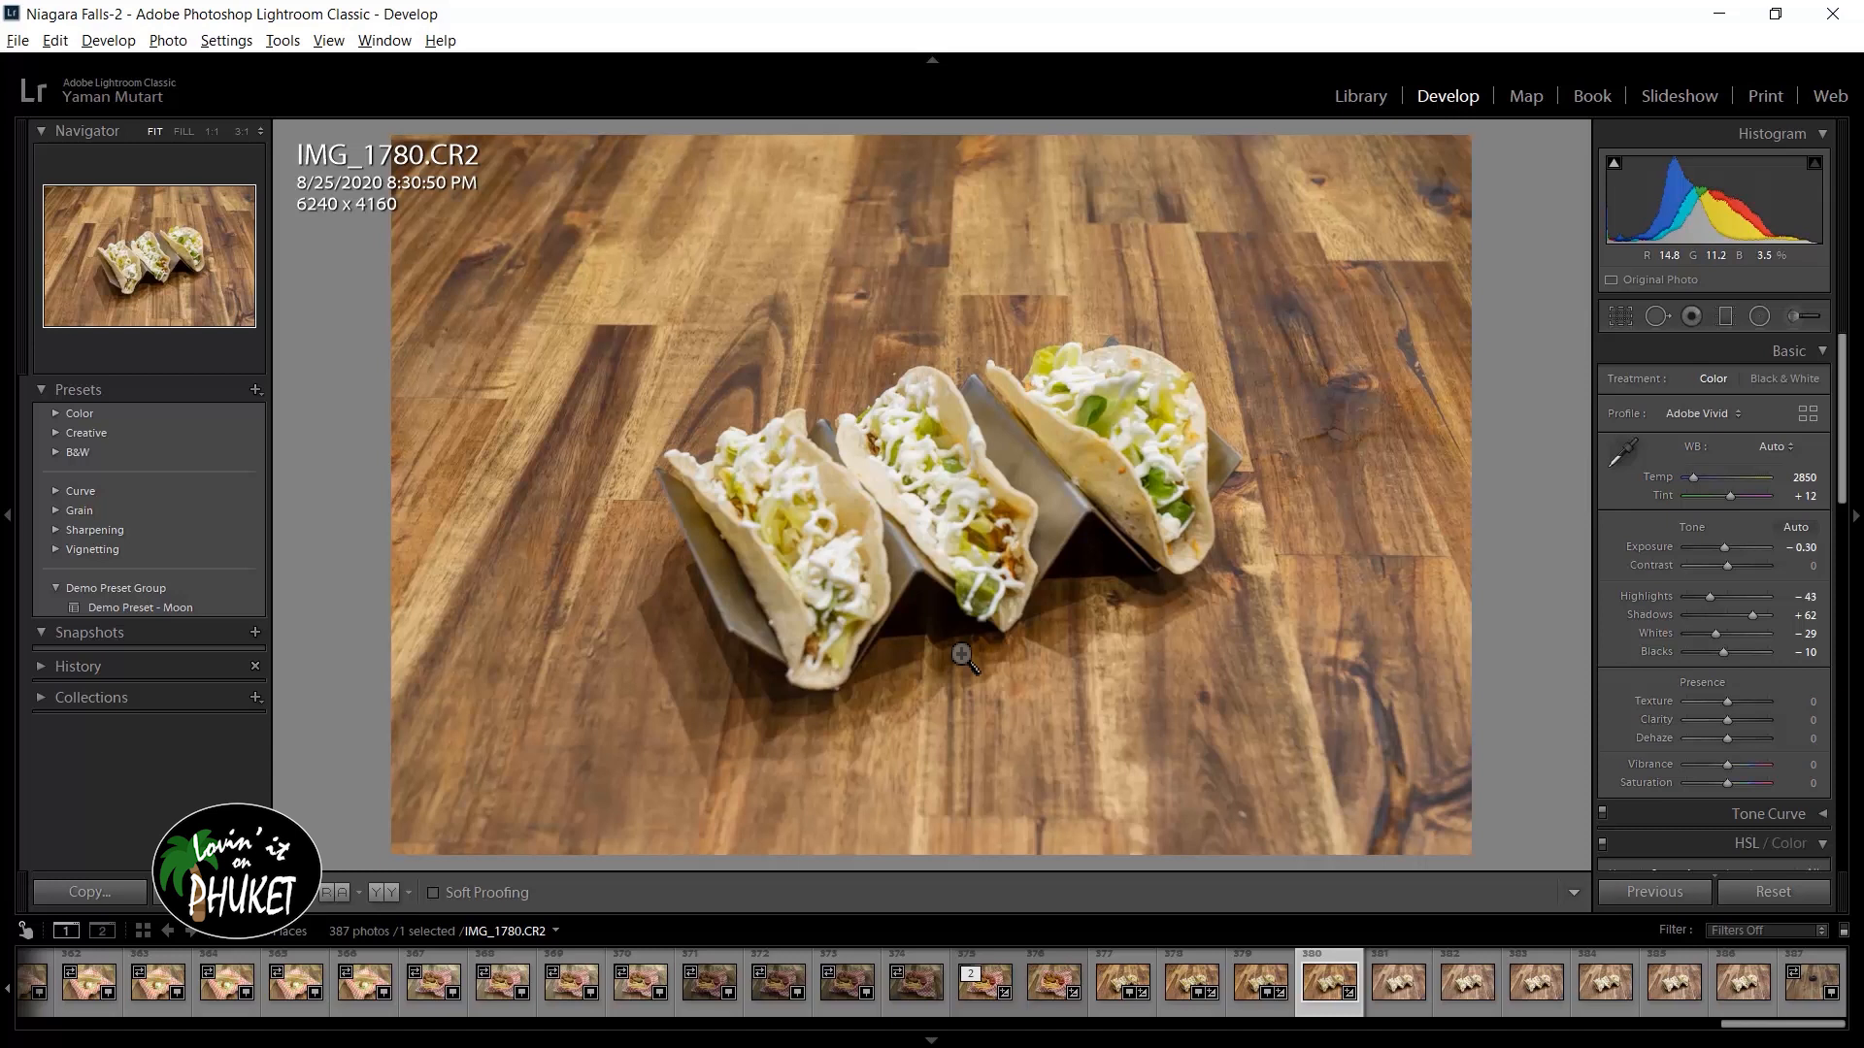
mouse_move(804, 560)
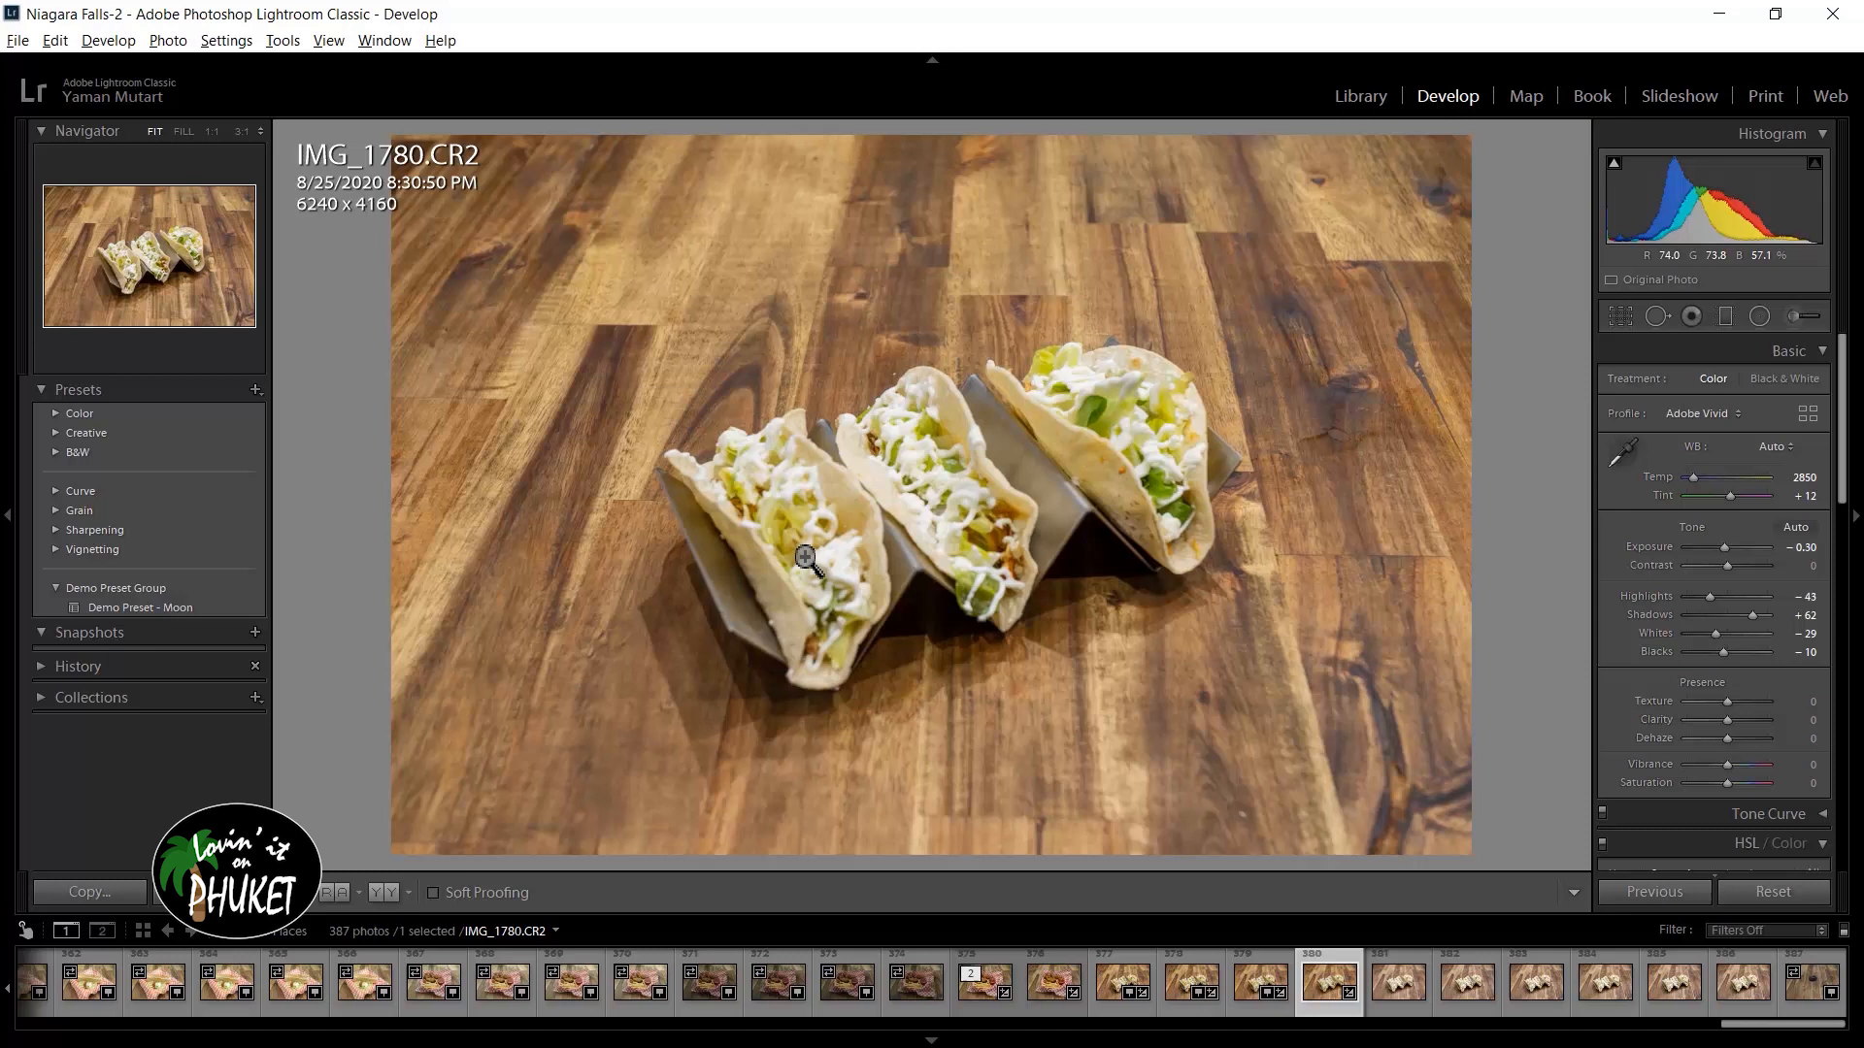
mouse_move(862, 565)
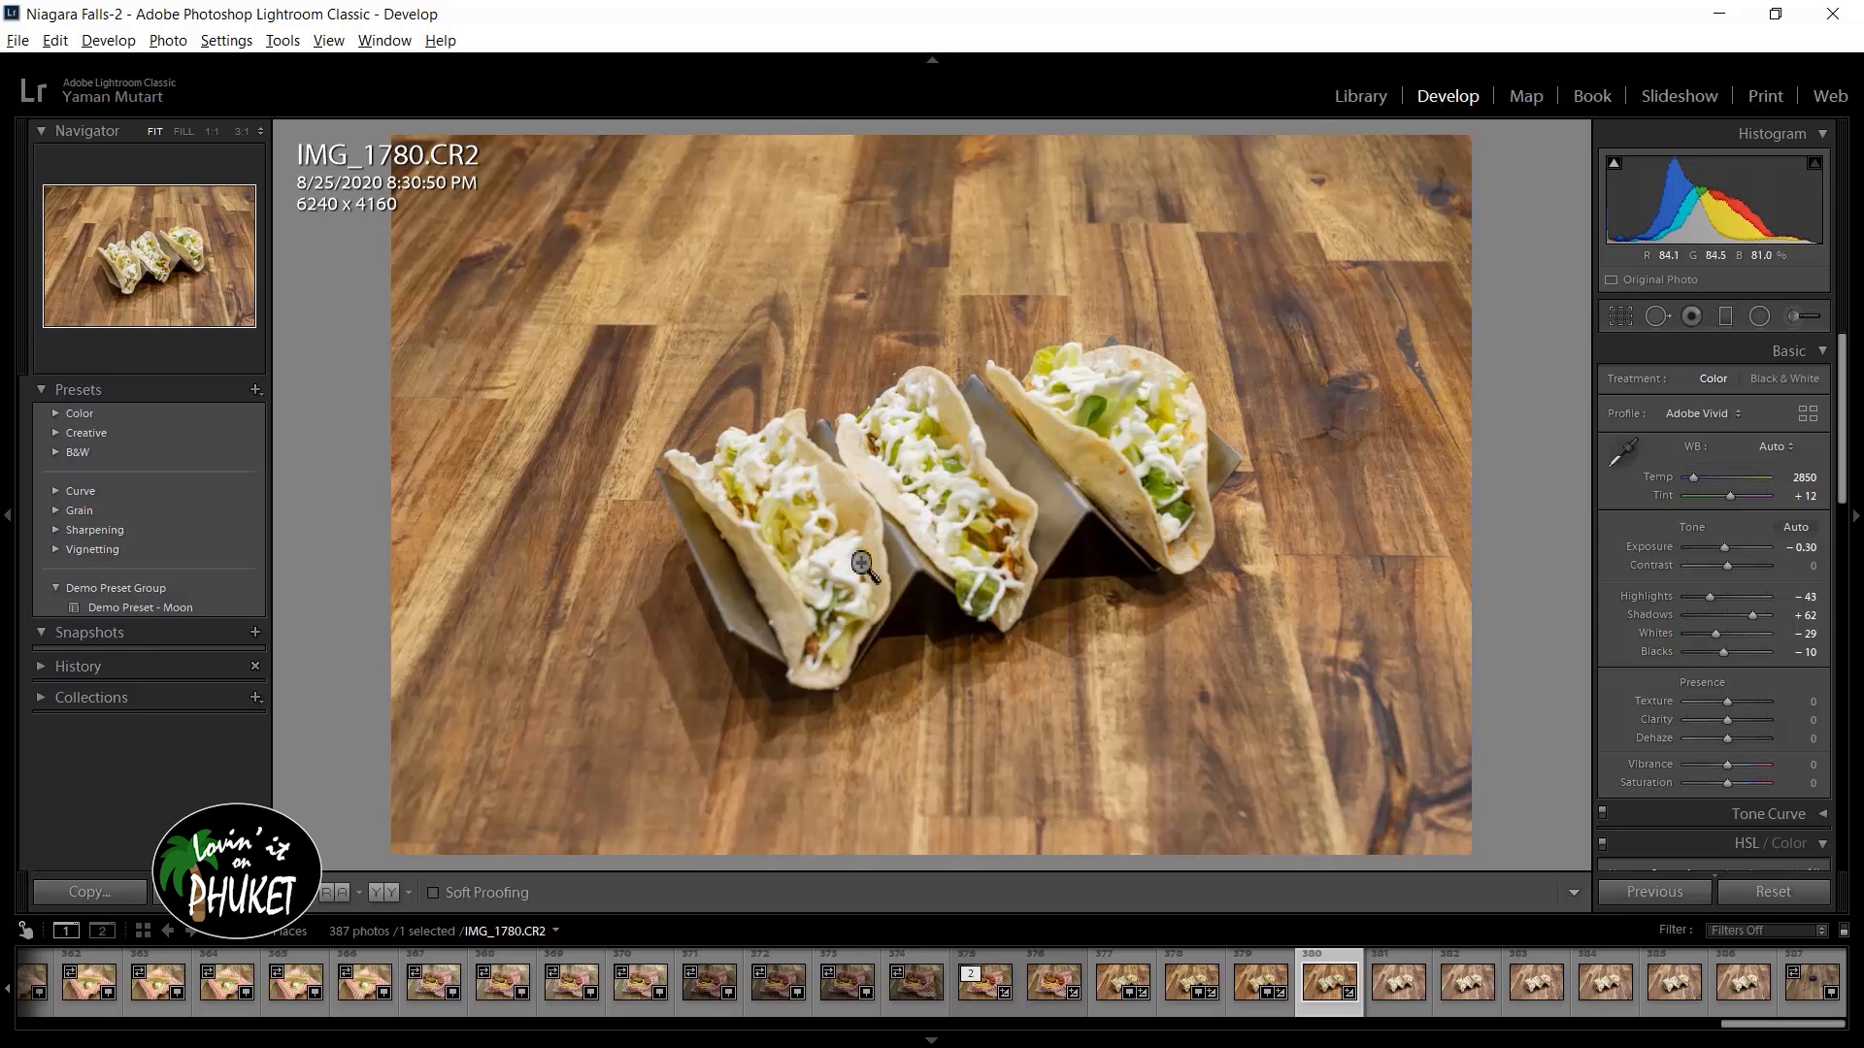
mouse_move(829, 598)
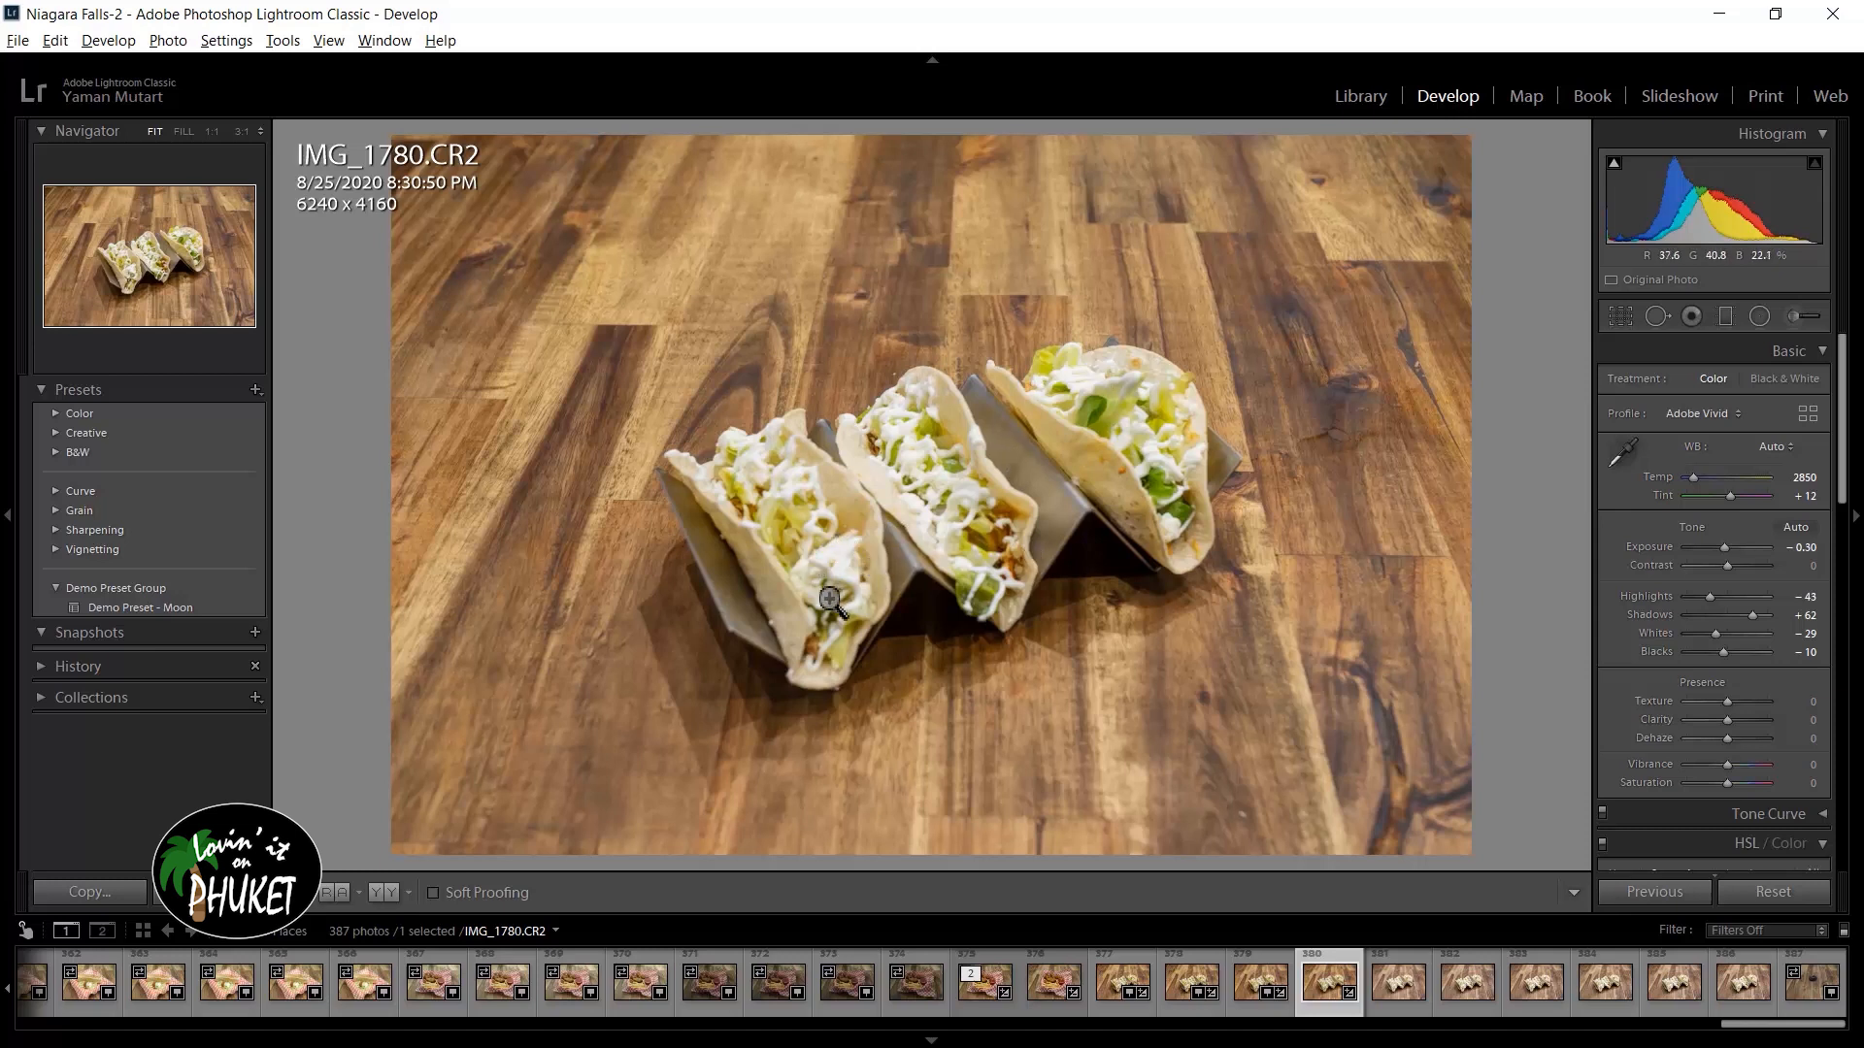
mouse_move(1056, 501)
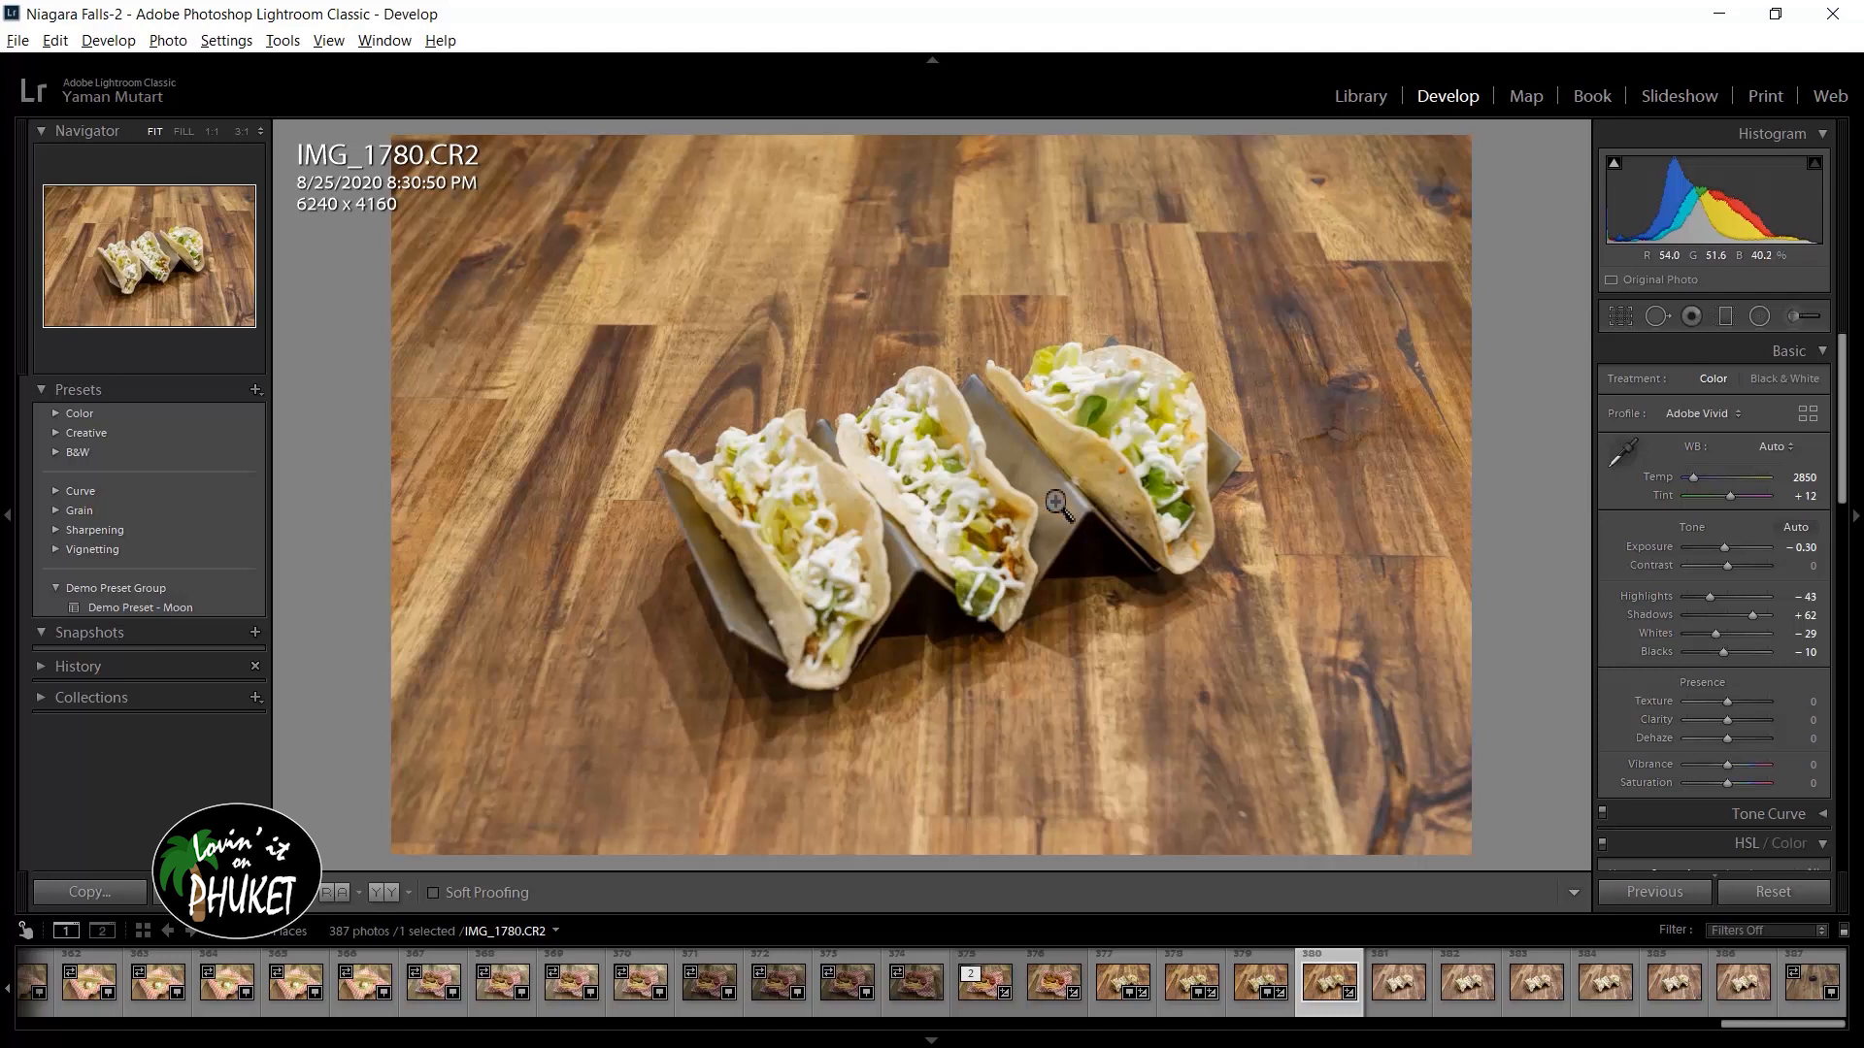
mouse_move(959, 662)
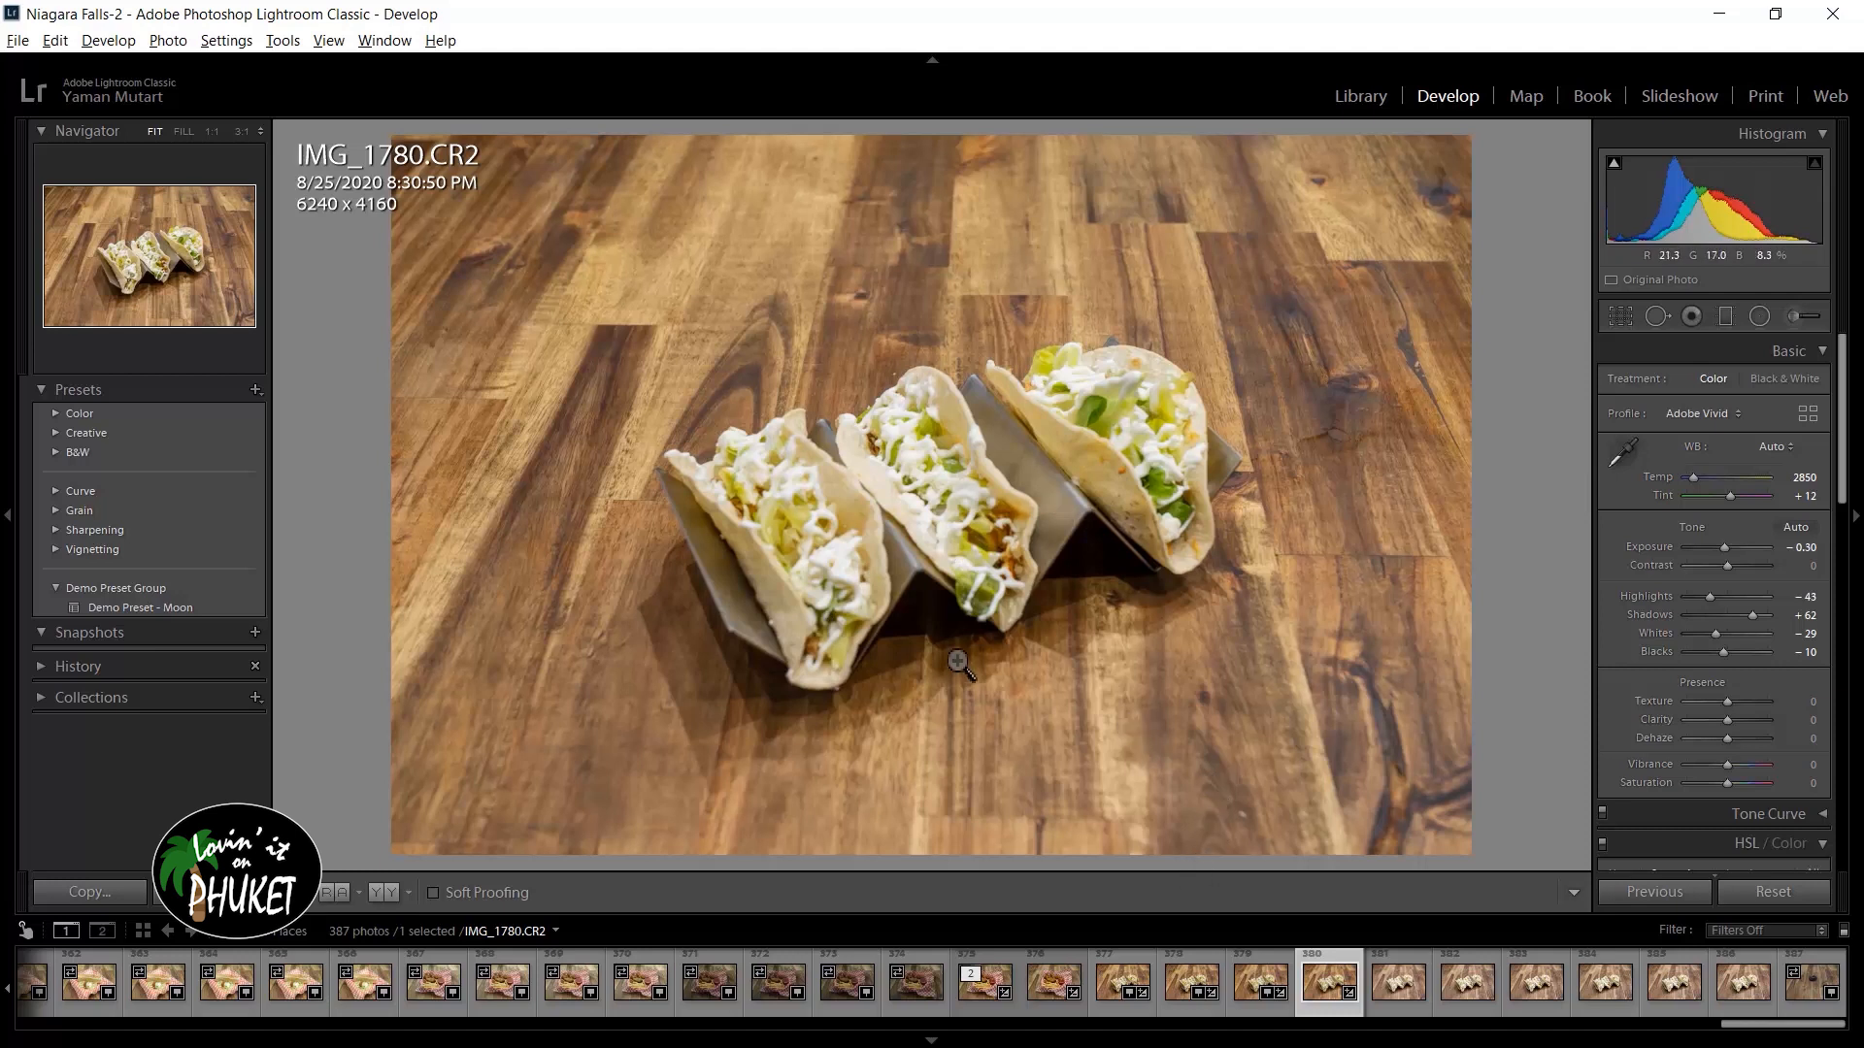
mouse_move(961, 658)
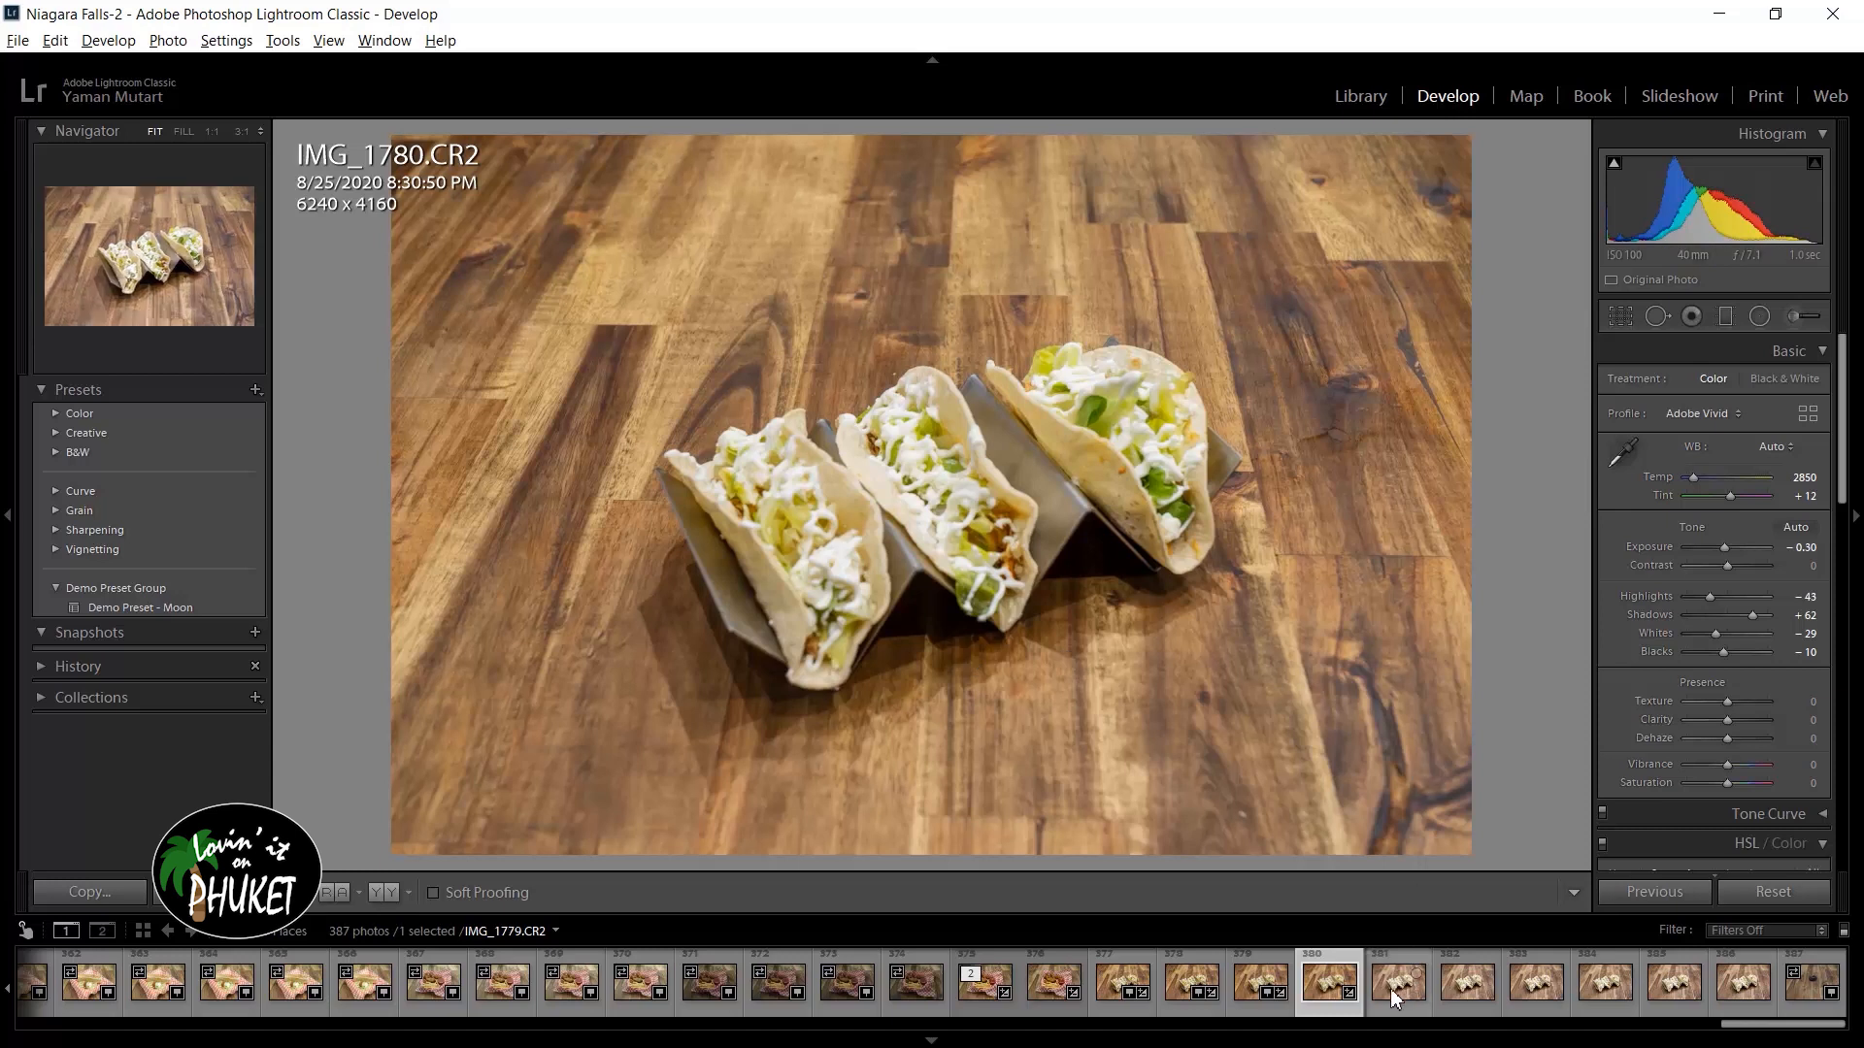
- Review the stack frames then select all seven shots IMG_1774–IMG_1780 with IMG_1780 as the source
left_click(1396, 980)
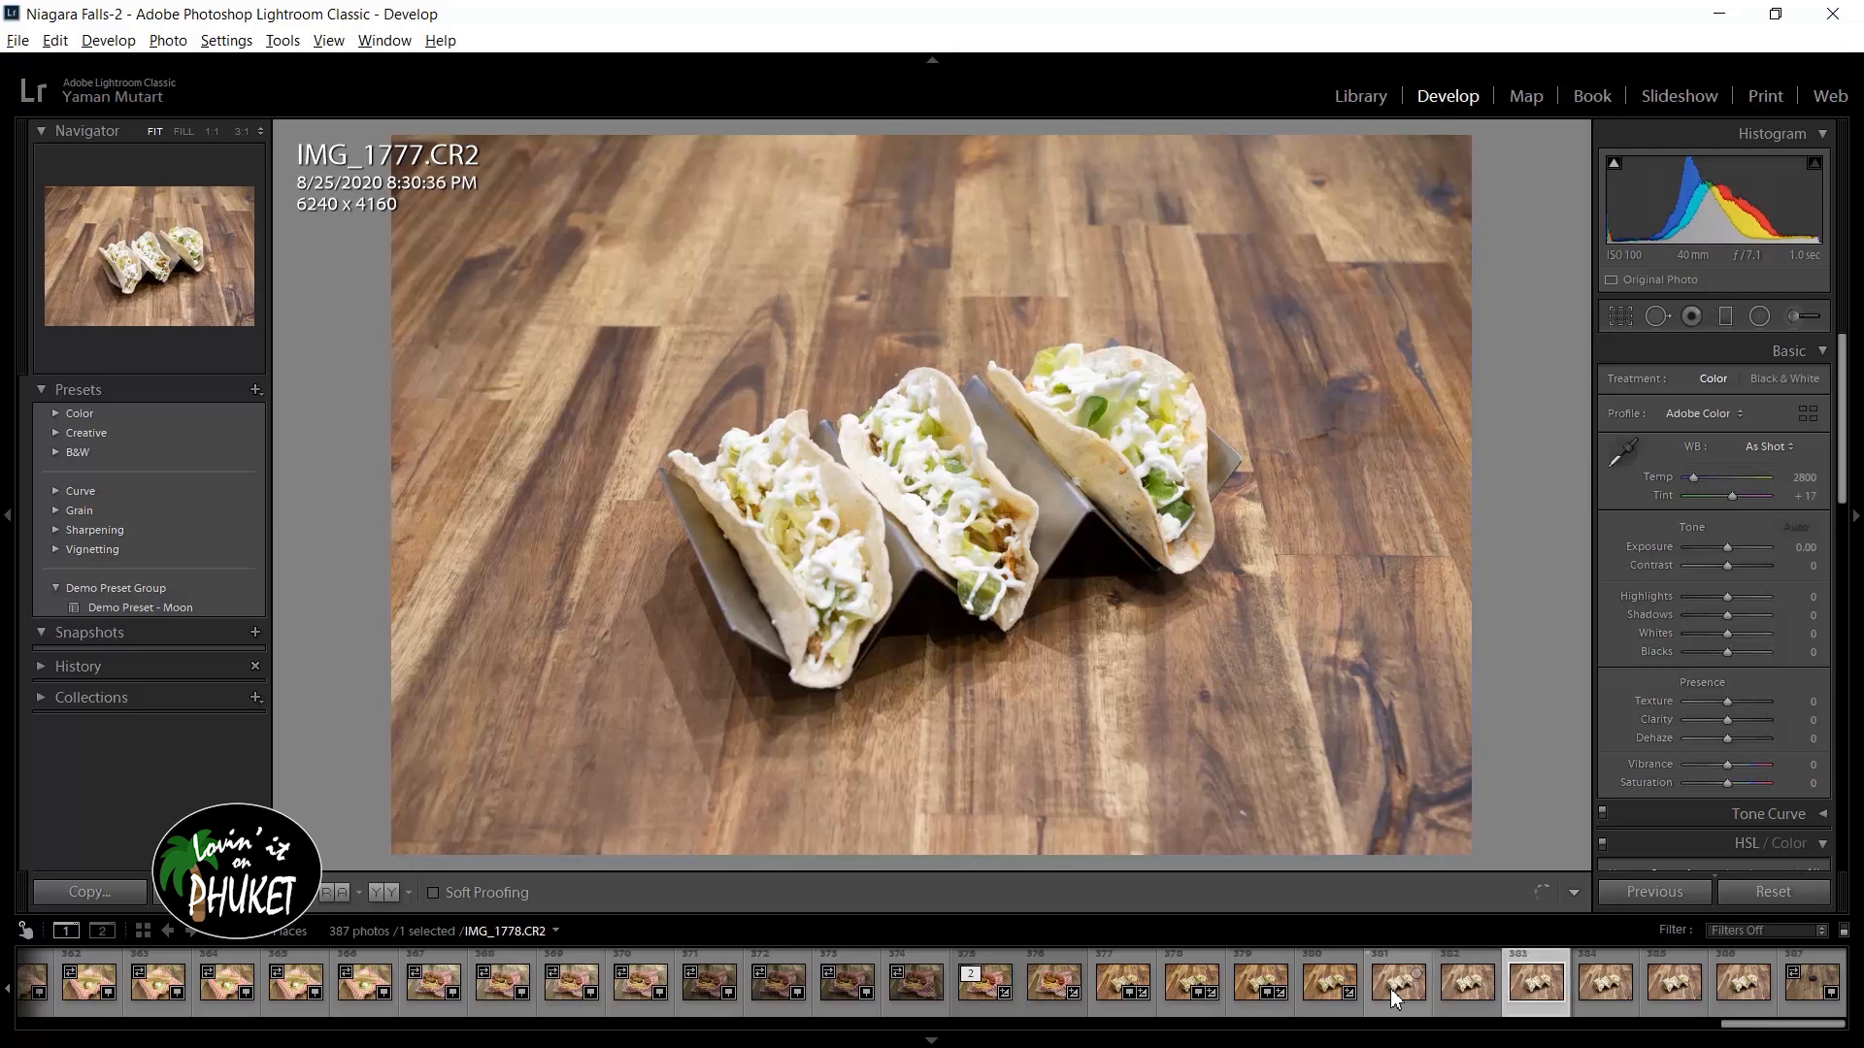
left_click(1605, 980)
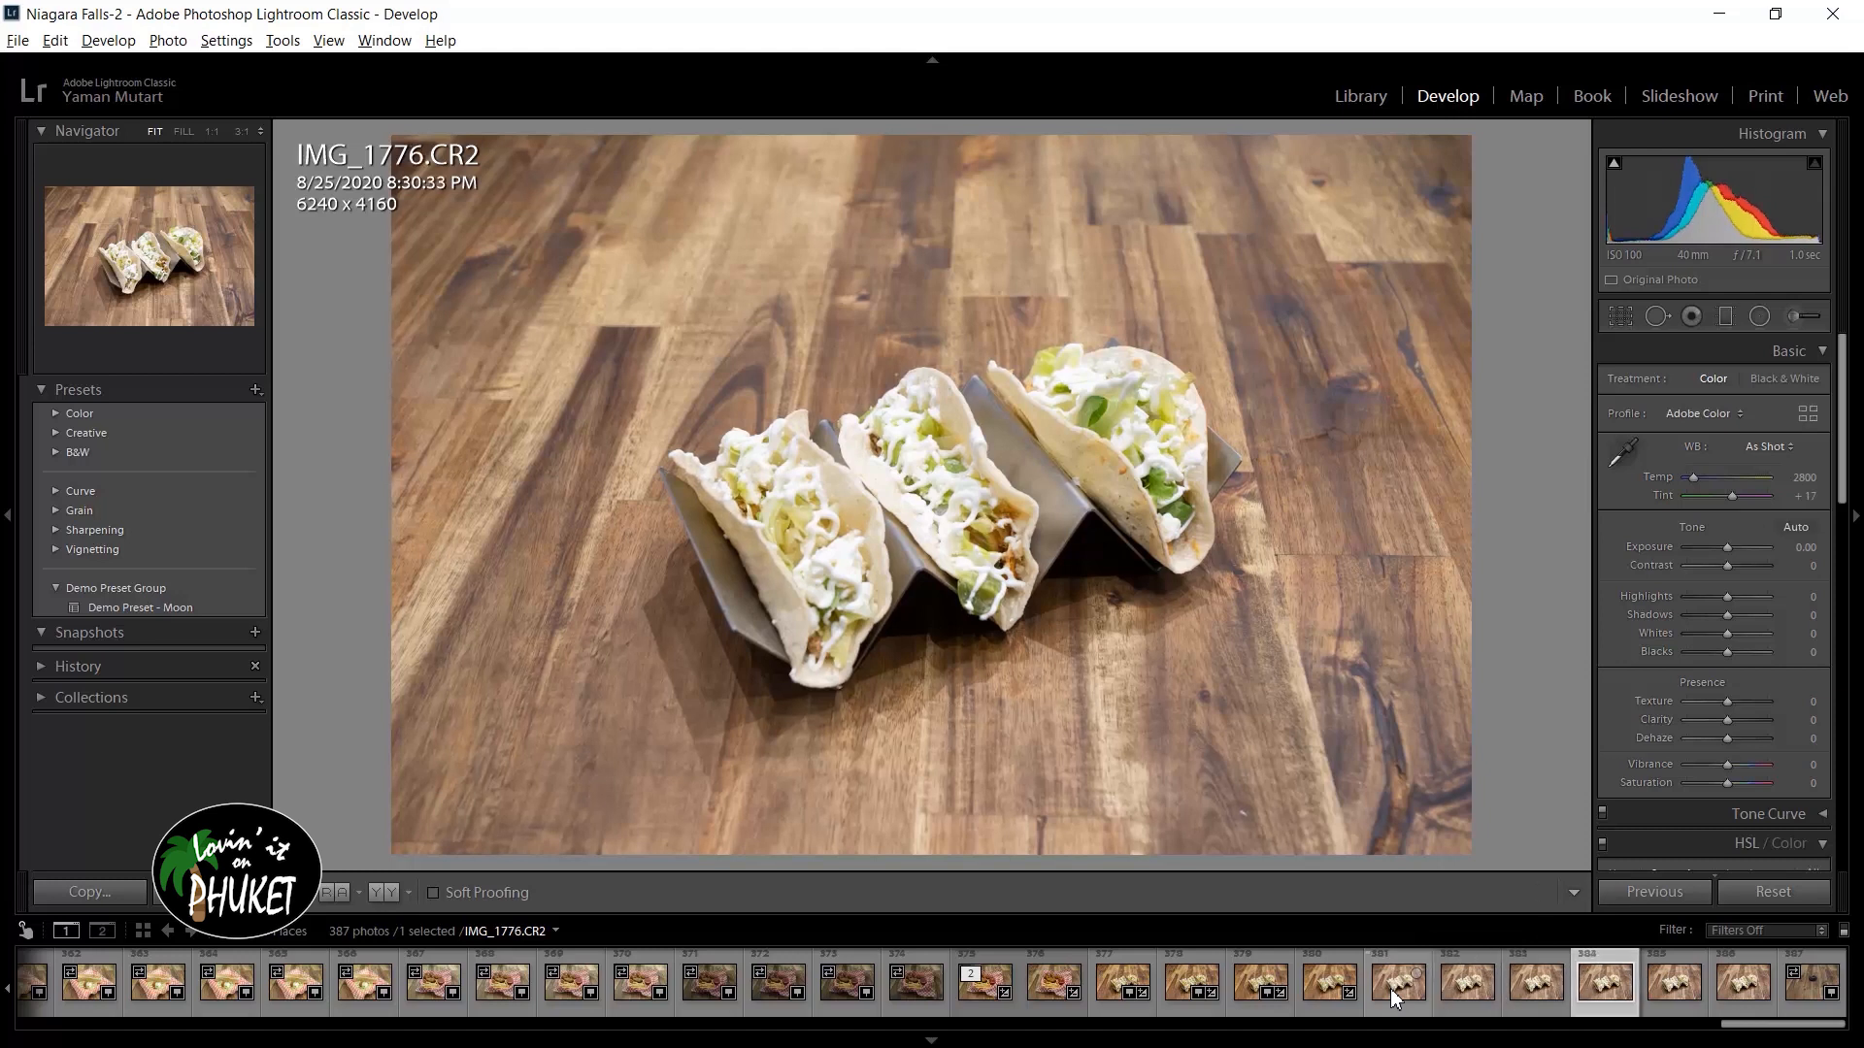
left_click(1742, 982)
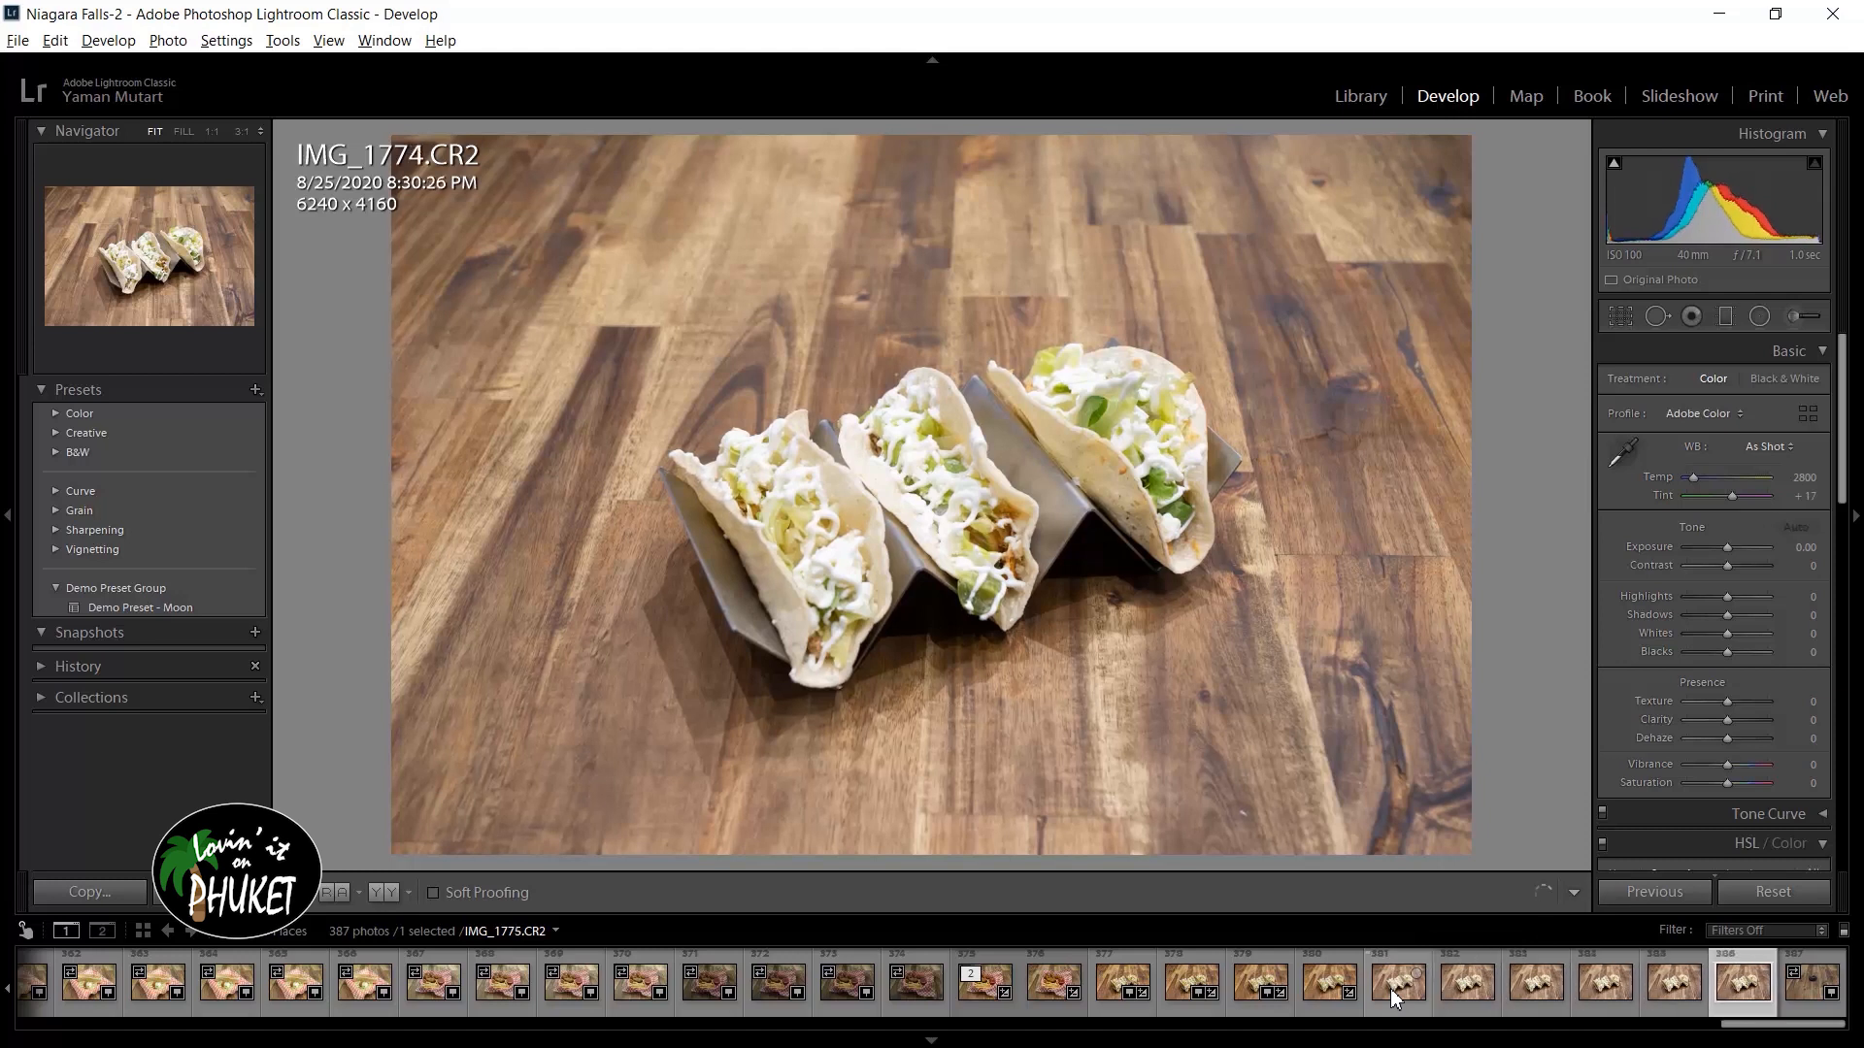
left_click(1793, 527)
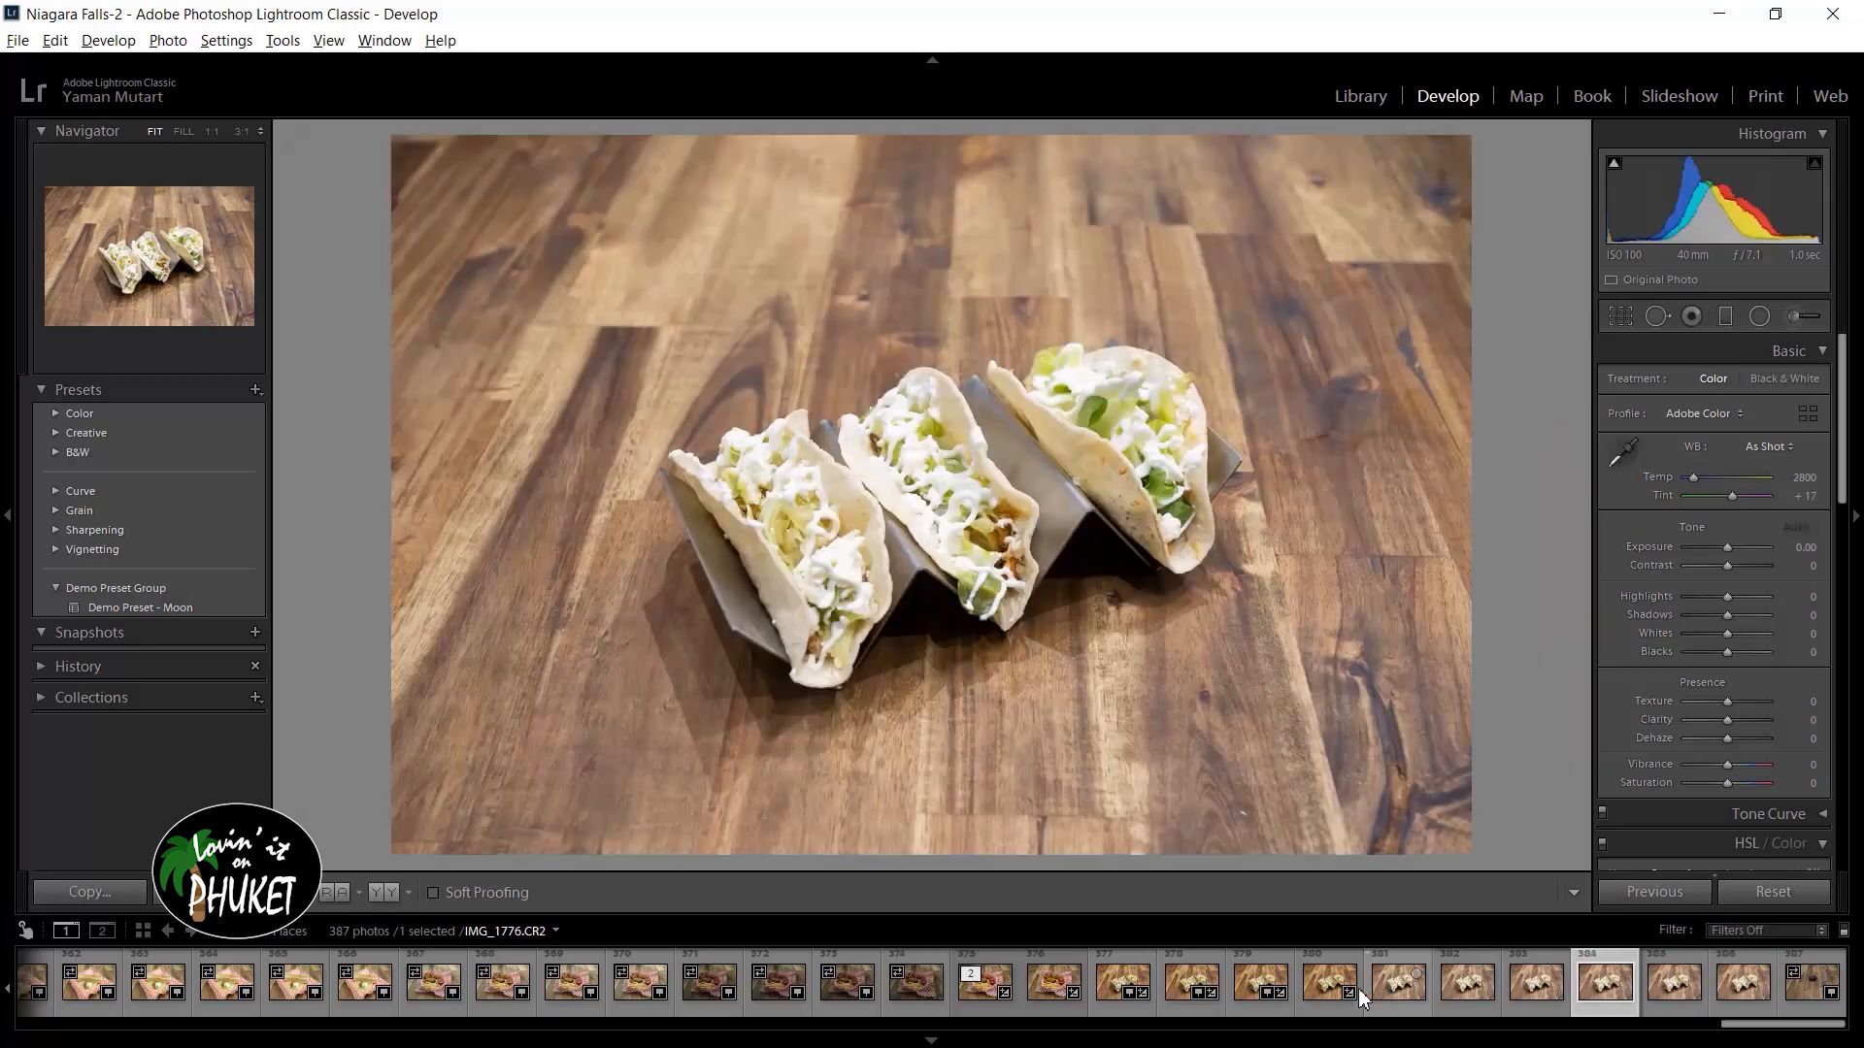
left_click(1327, 981)
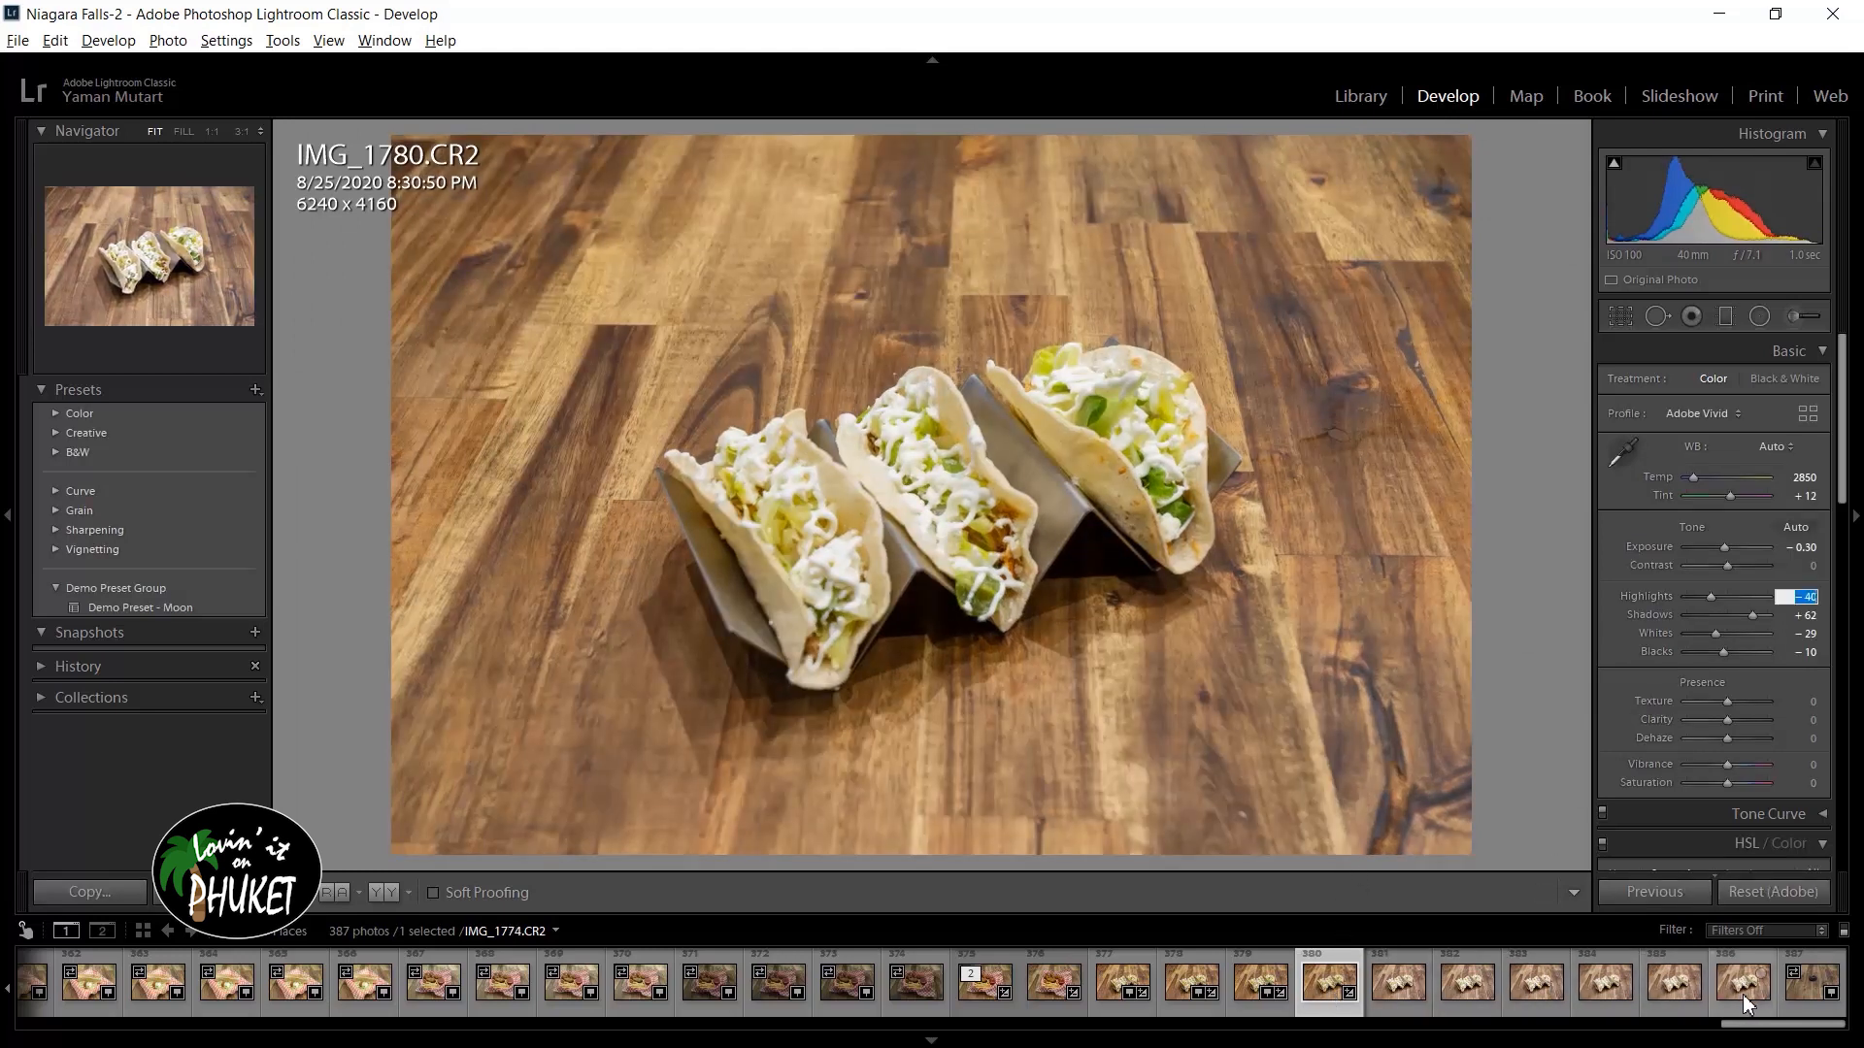
left_click(1743, 980)
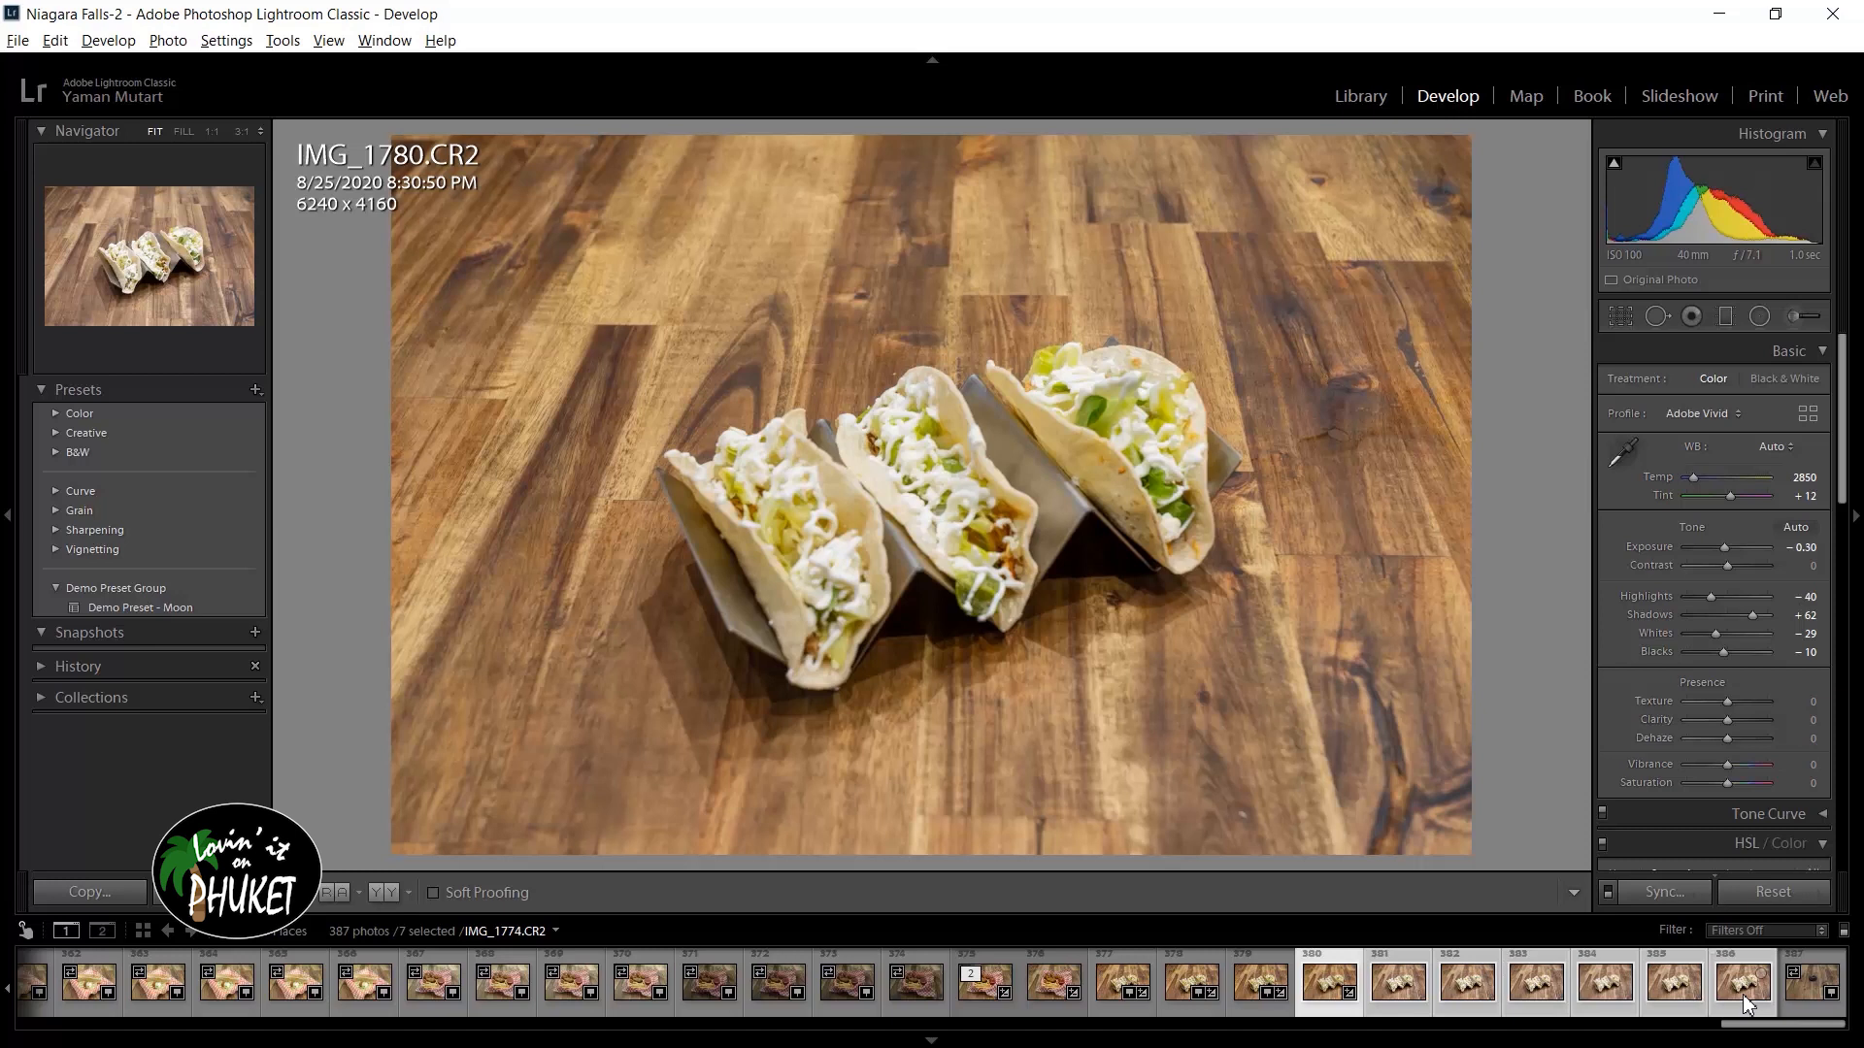
mouse_move(1759, 939)
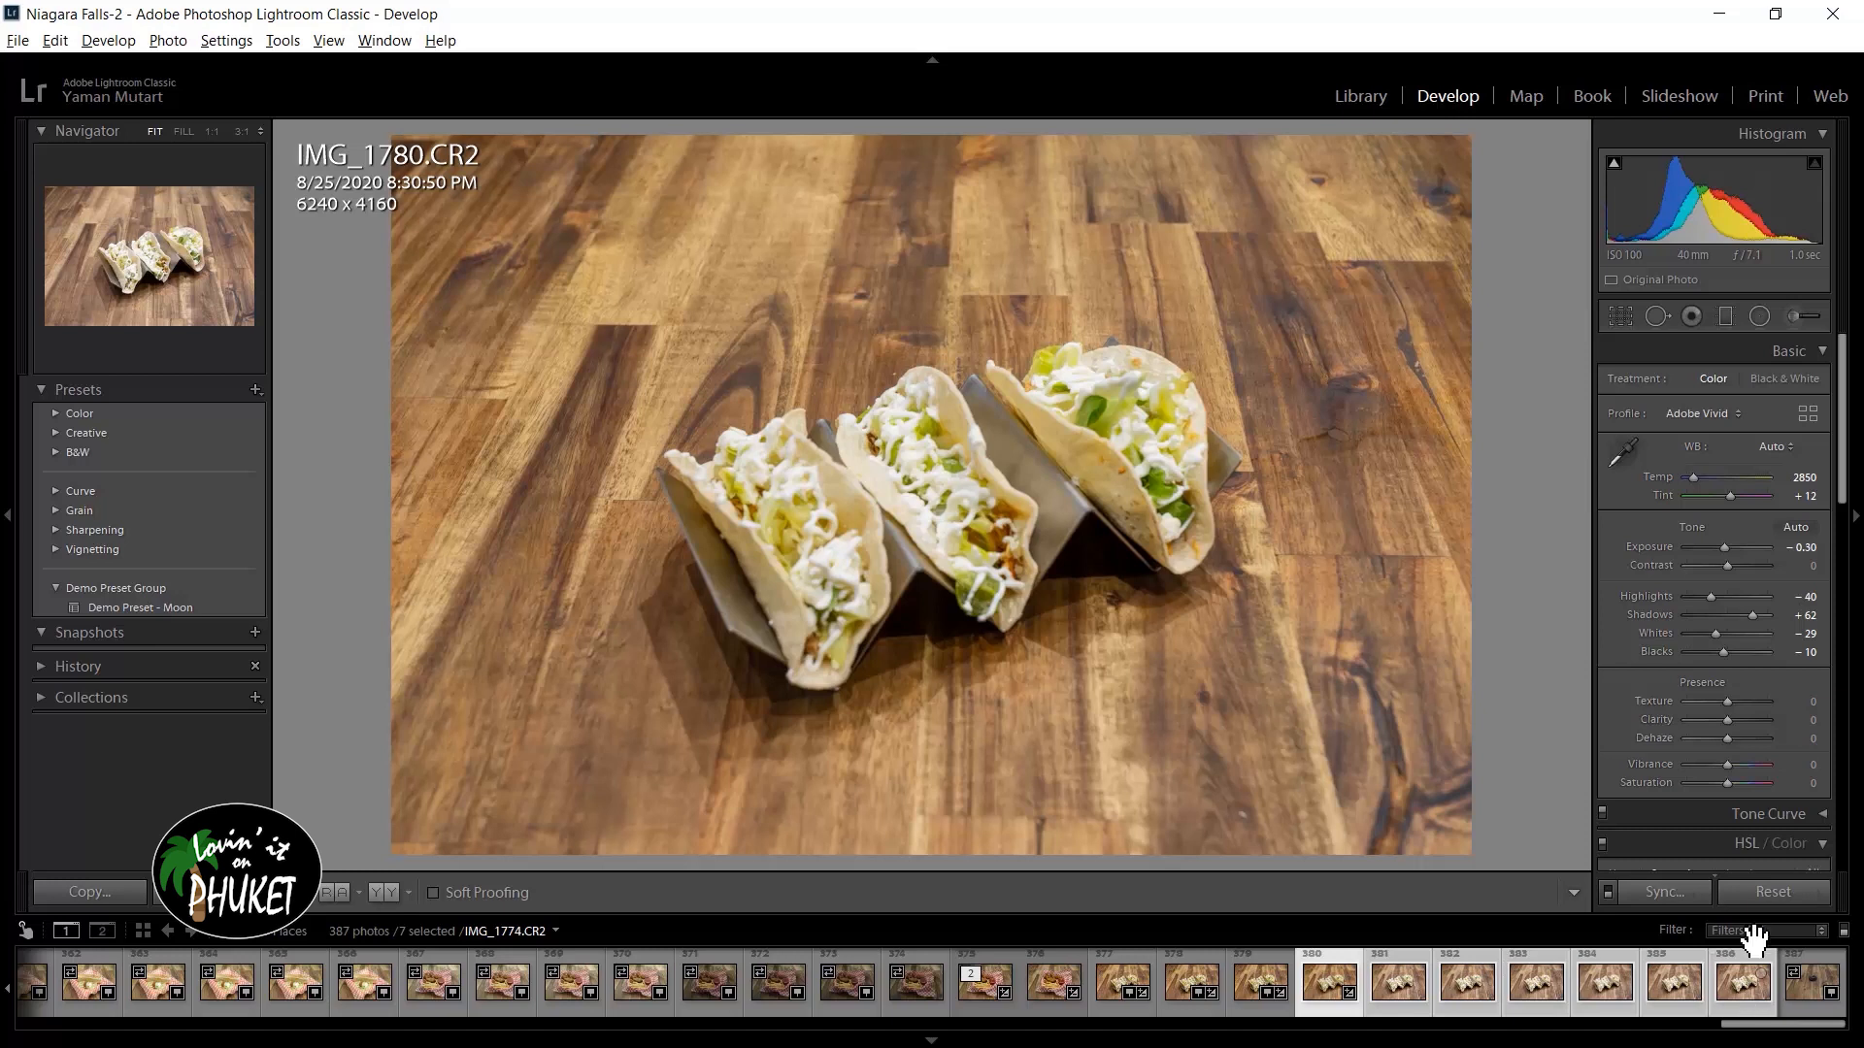
- Synchronize IMG_1780's full develop settings to all seven selected taco shots
left_click(1660, 893)
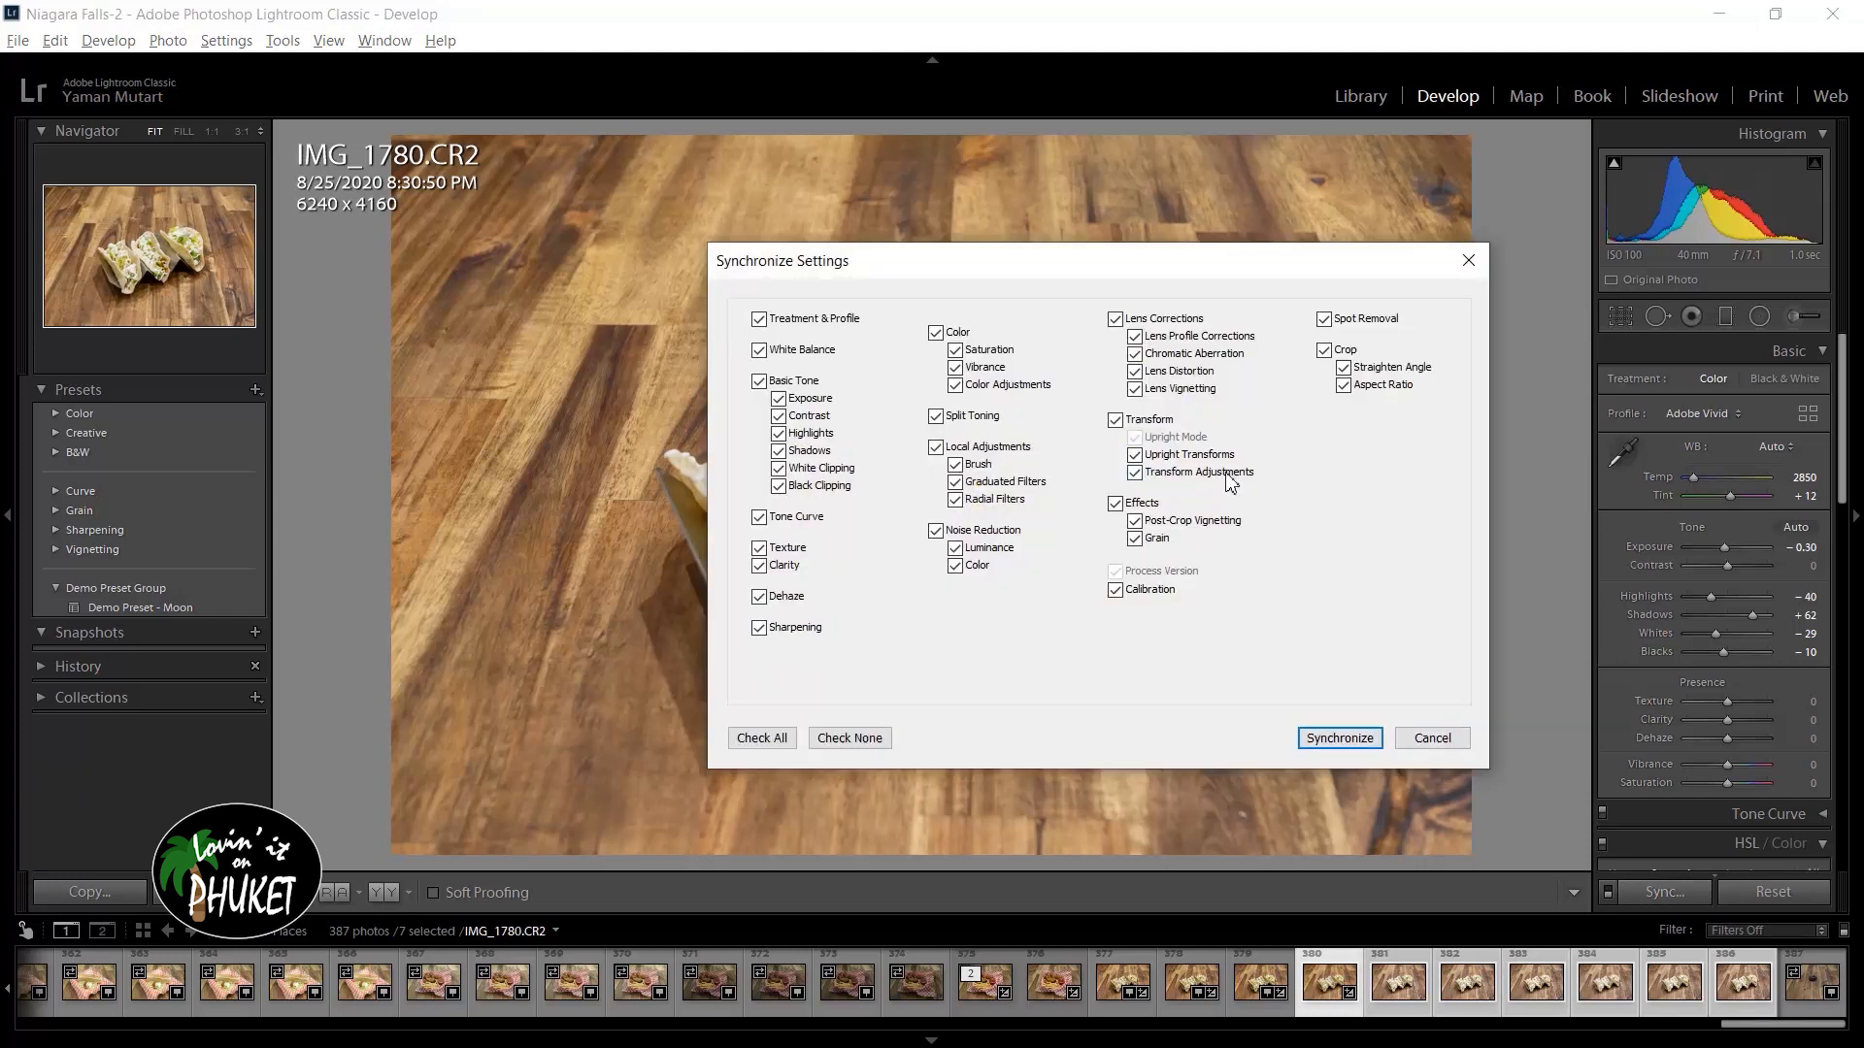
mouse_move(1321, 719)
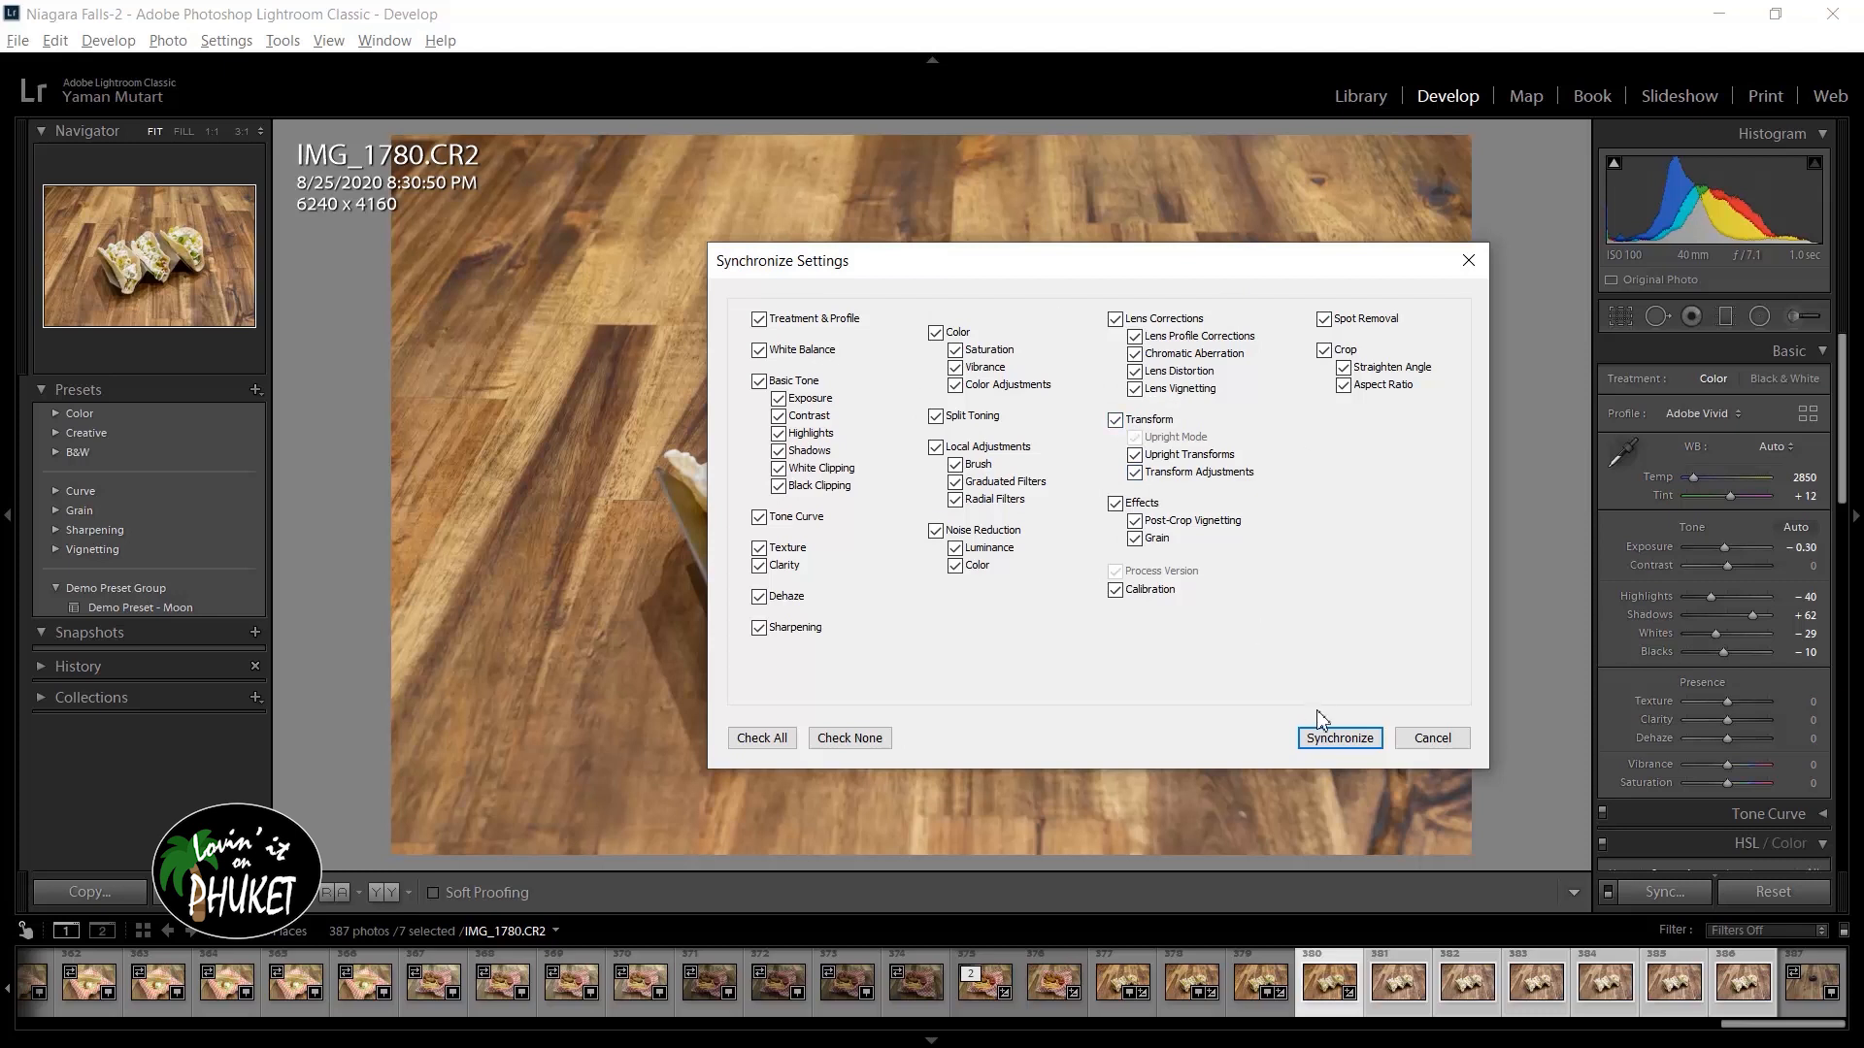
left_click(1338, 738)
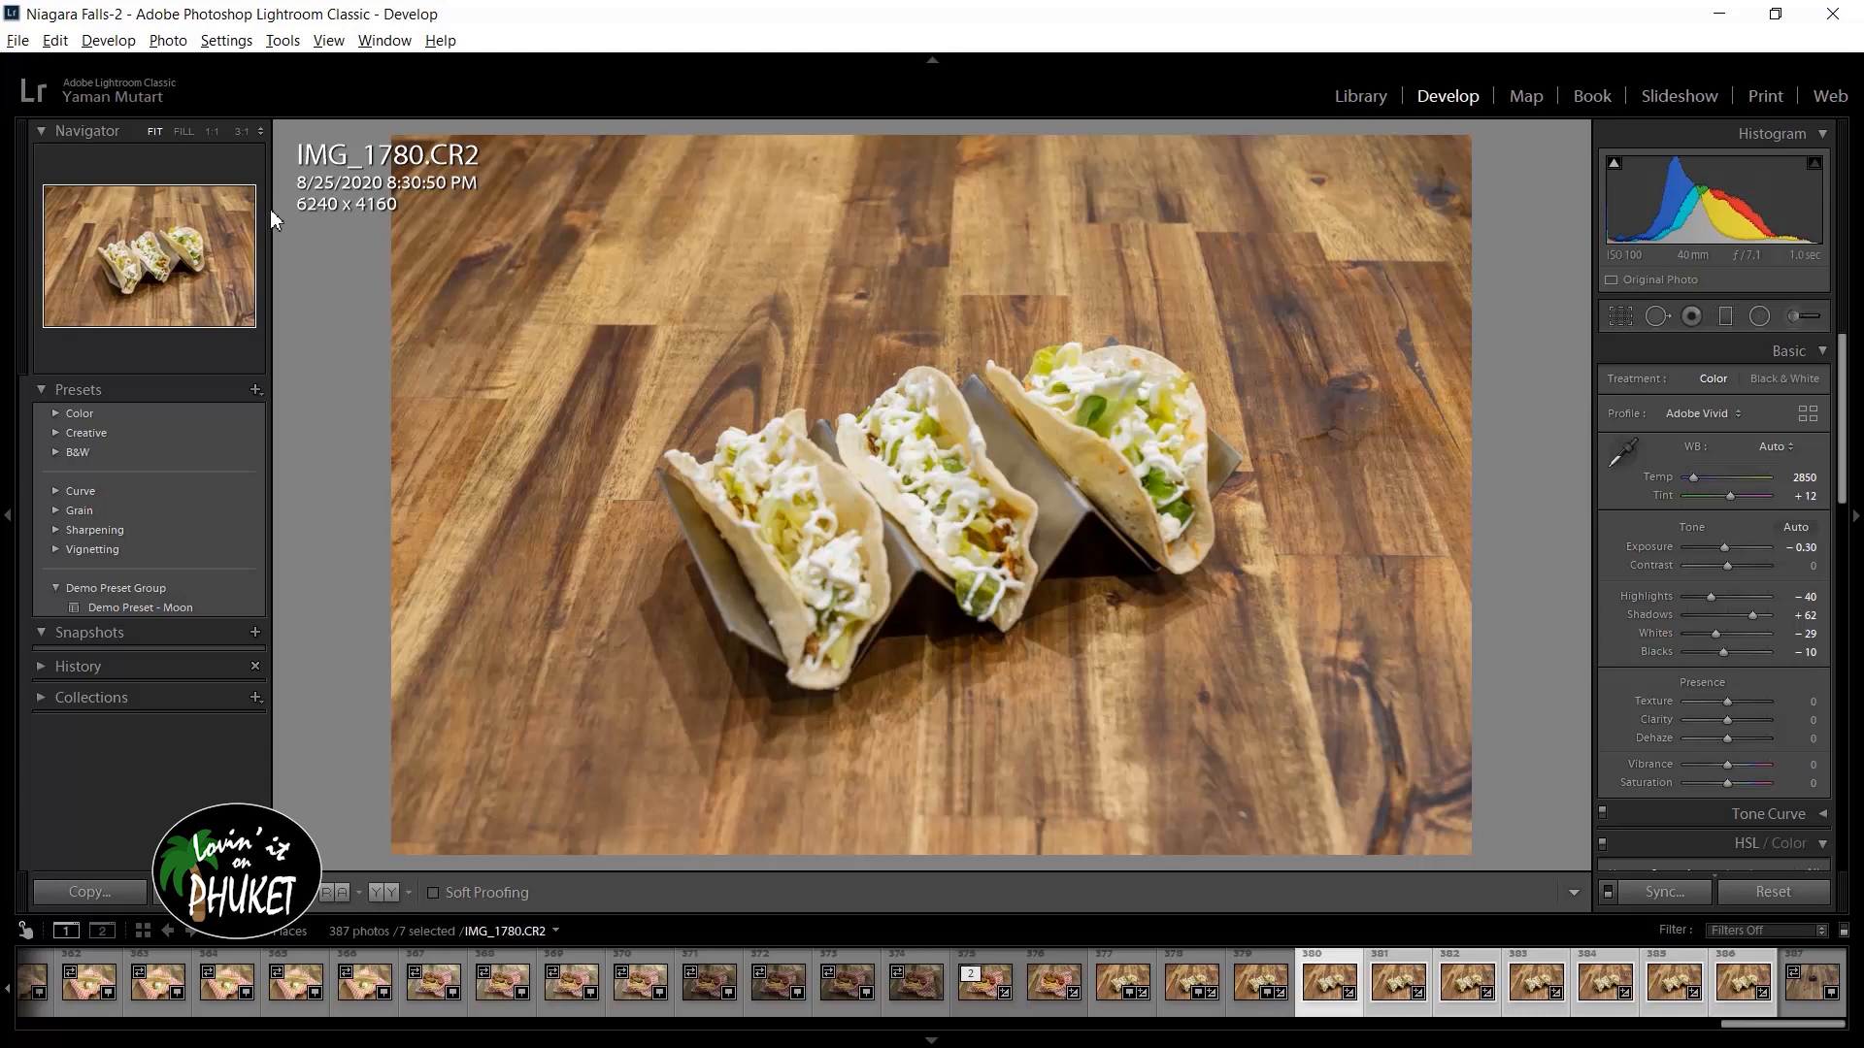
- Send the seven shots to Photoshop via Photo > Edit In > Open as Layers in Photoshop
left_click(167, 38)
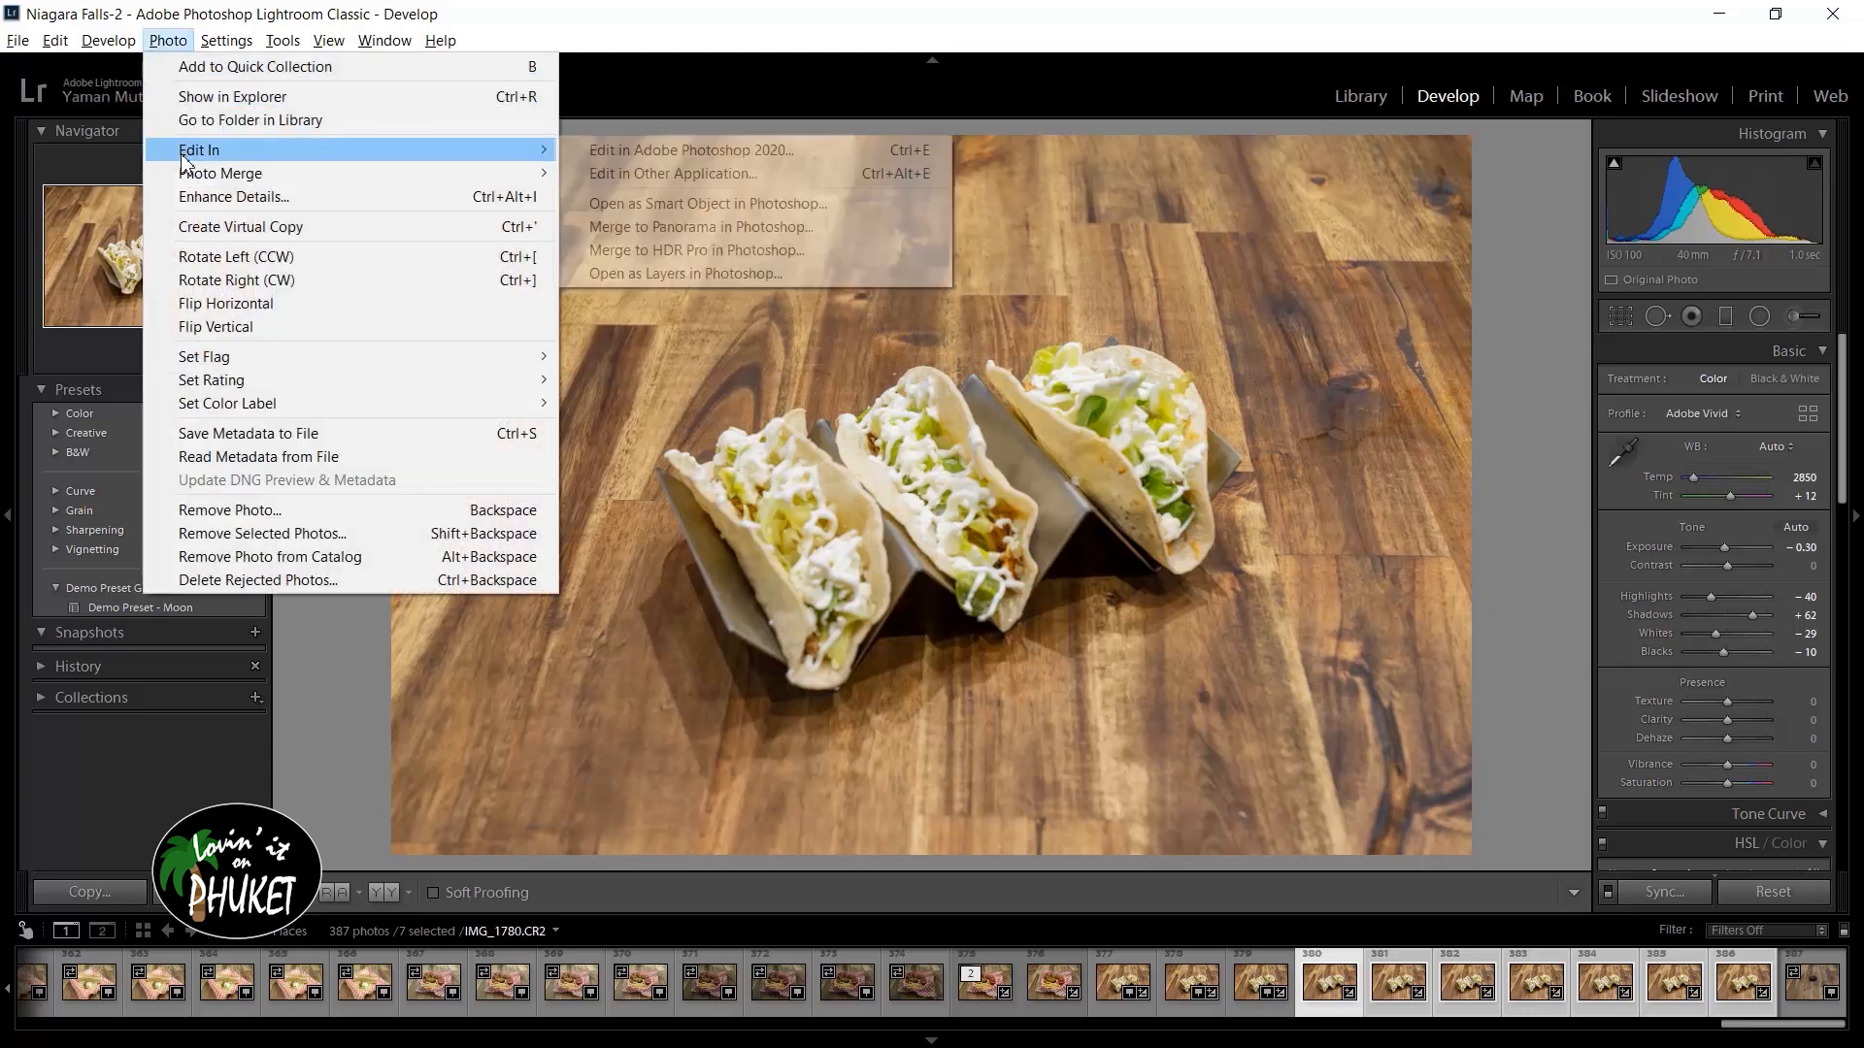
mouse_move(673, 173)
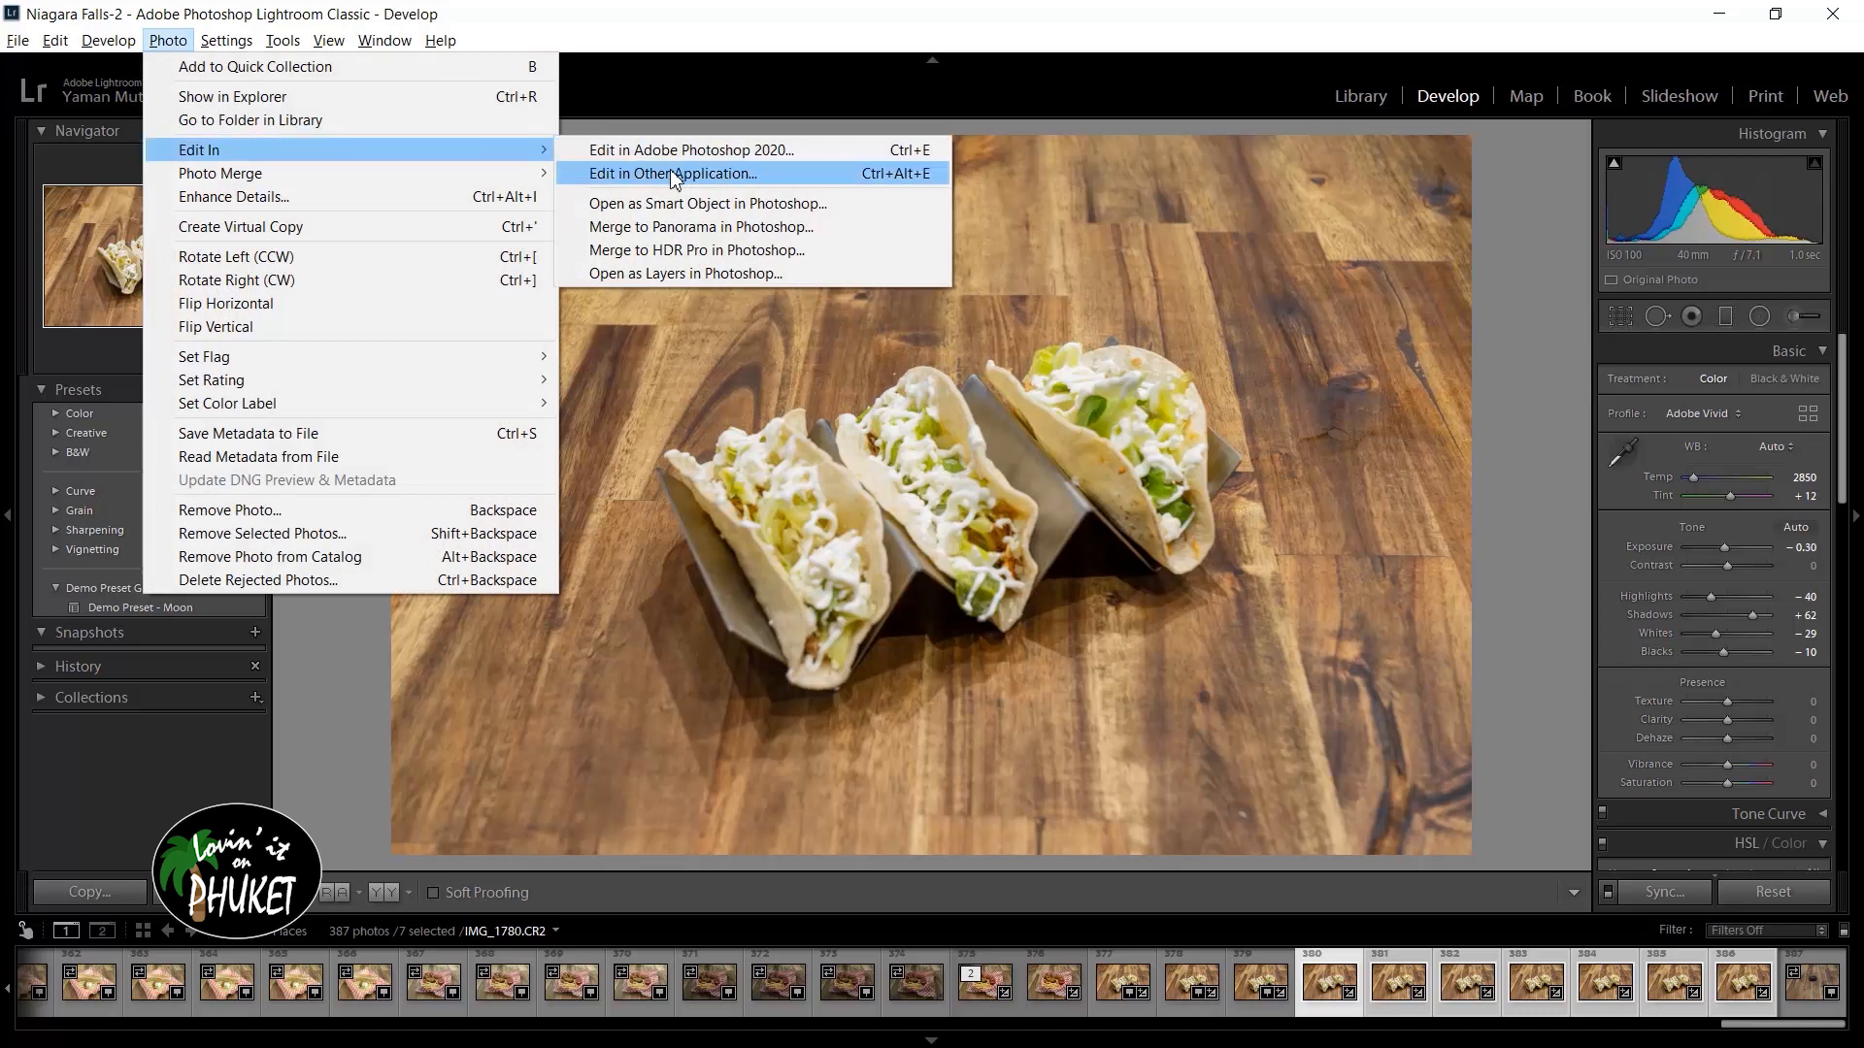
mouse_move(685, 274)
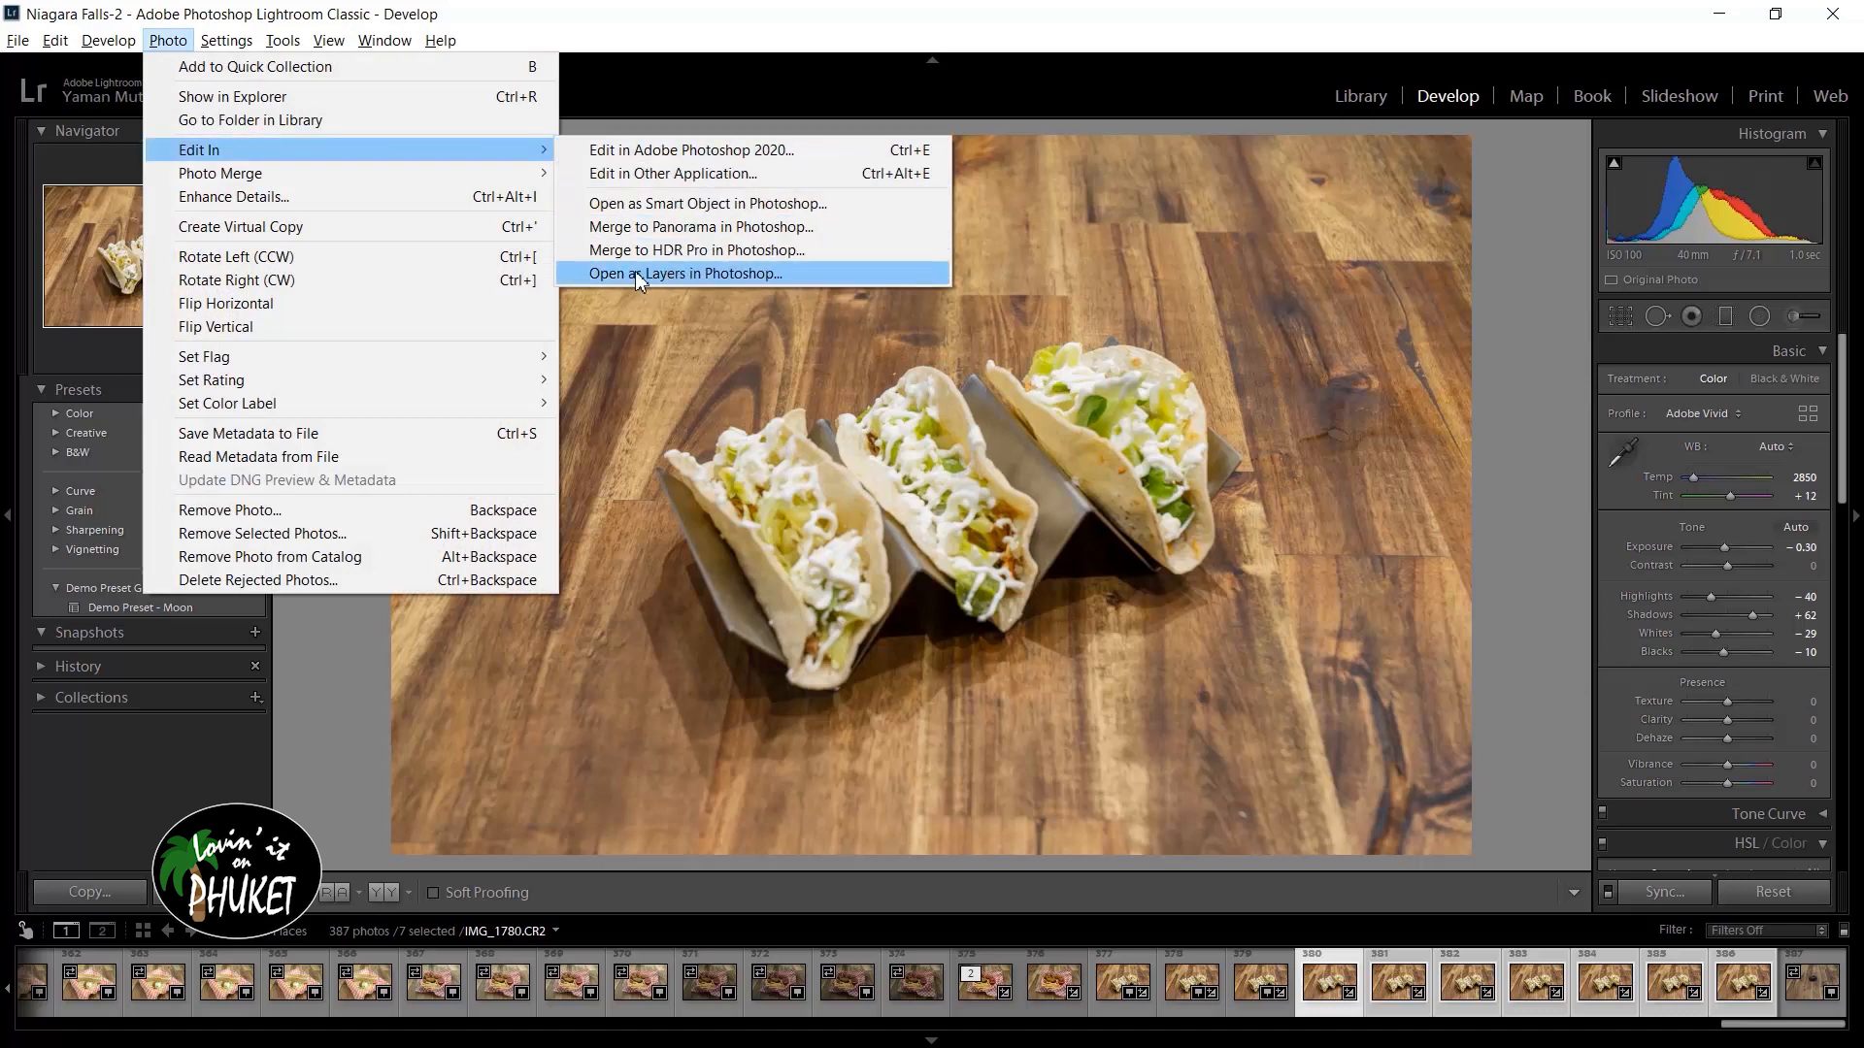
mouse_move(668, 280)
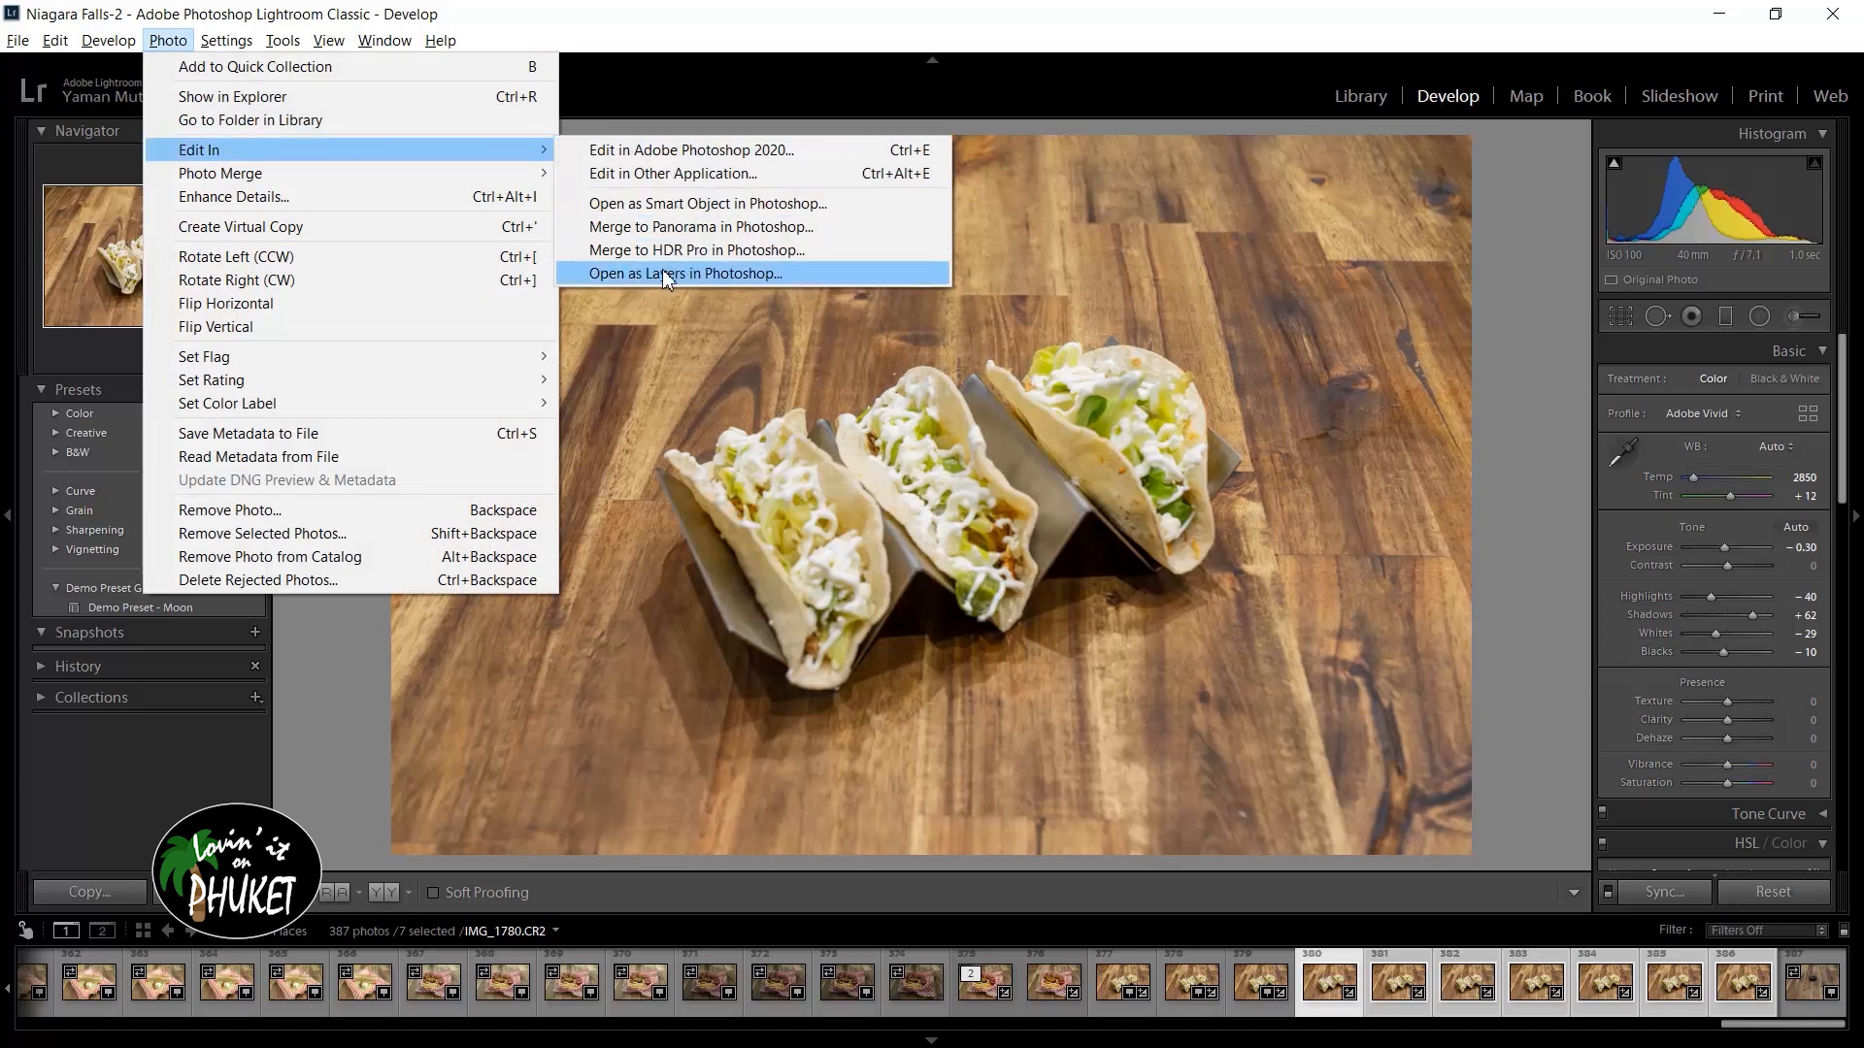
left_click(683, 274)
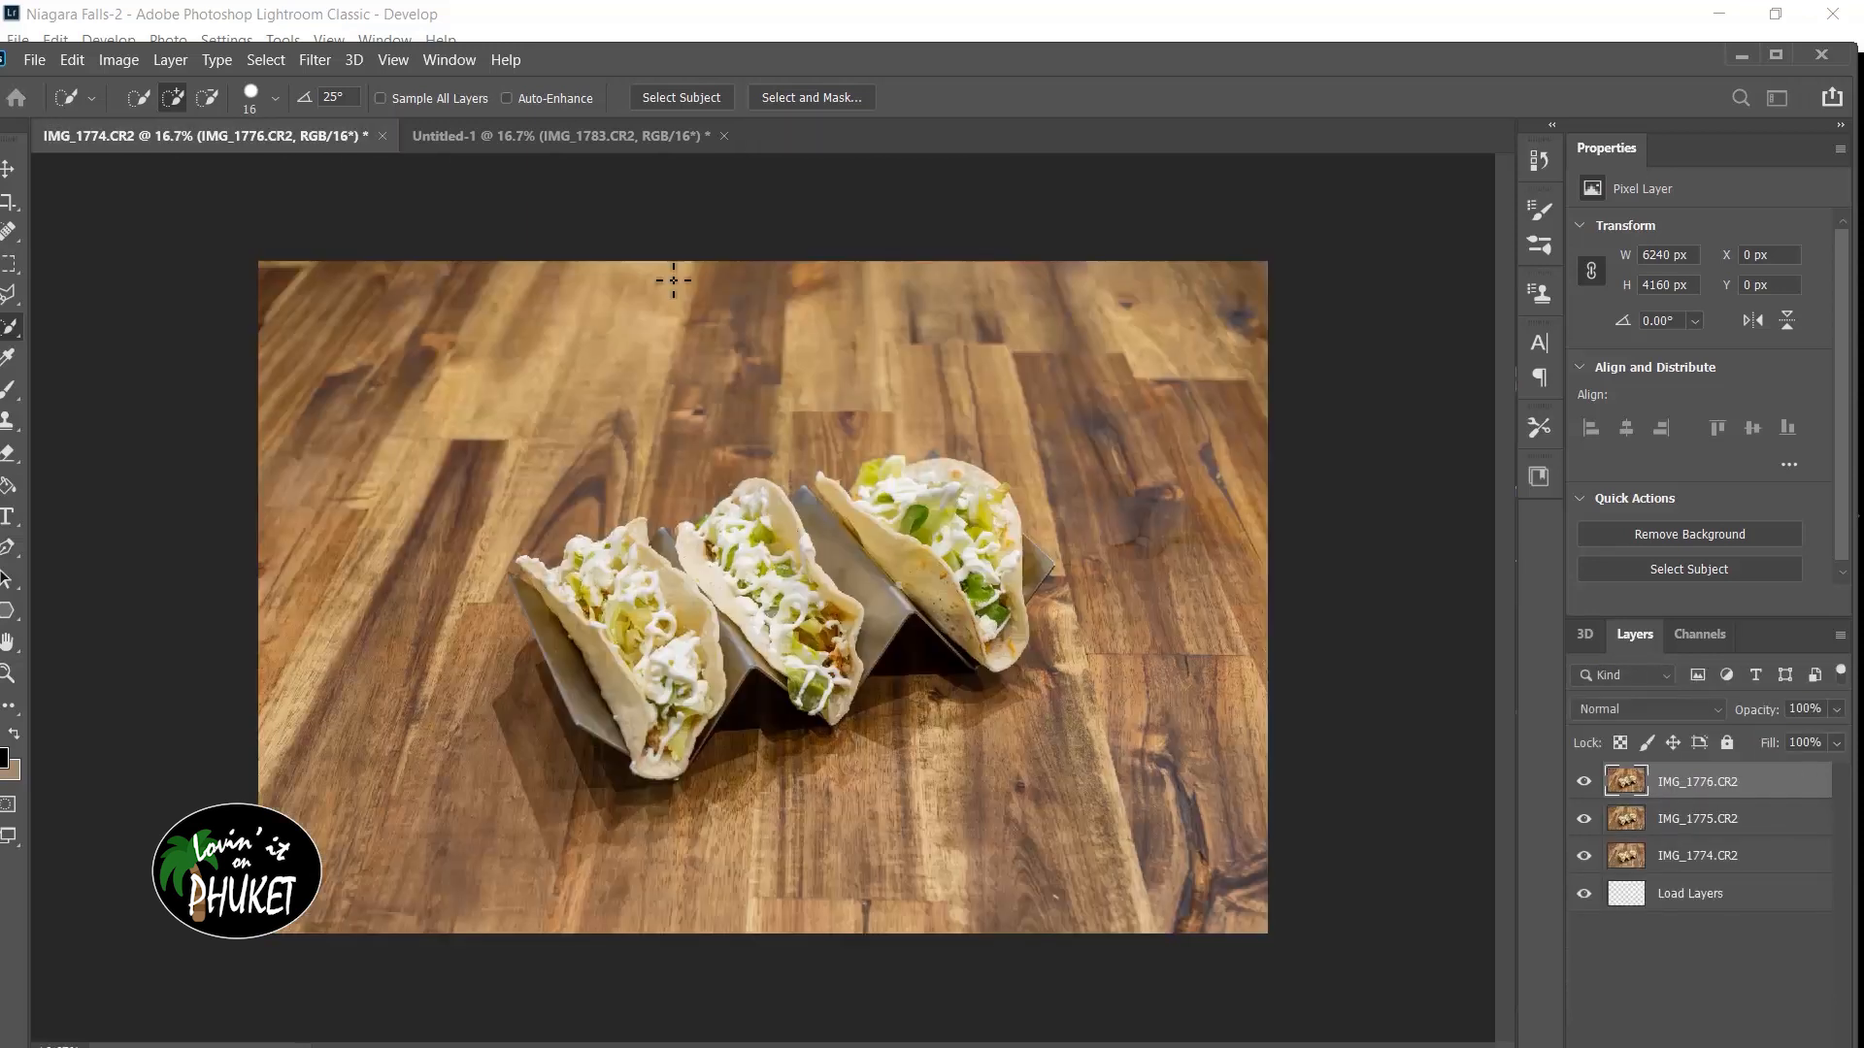
mouse_move(672, 275)
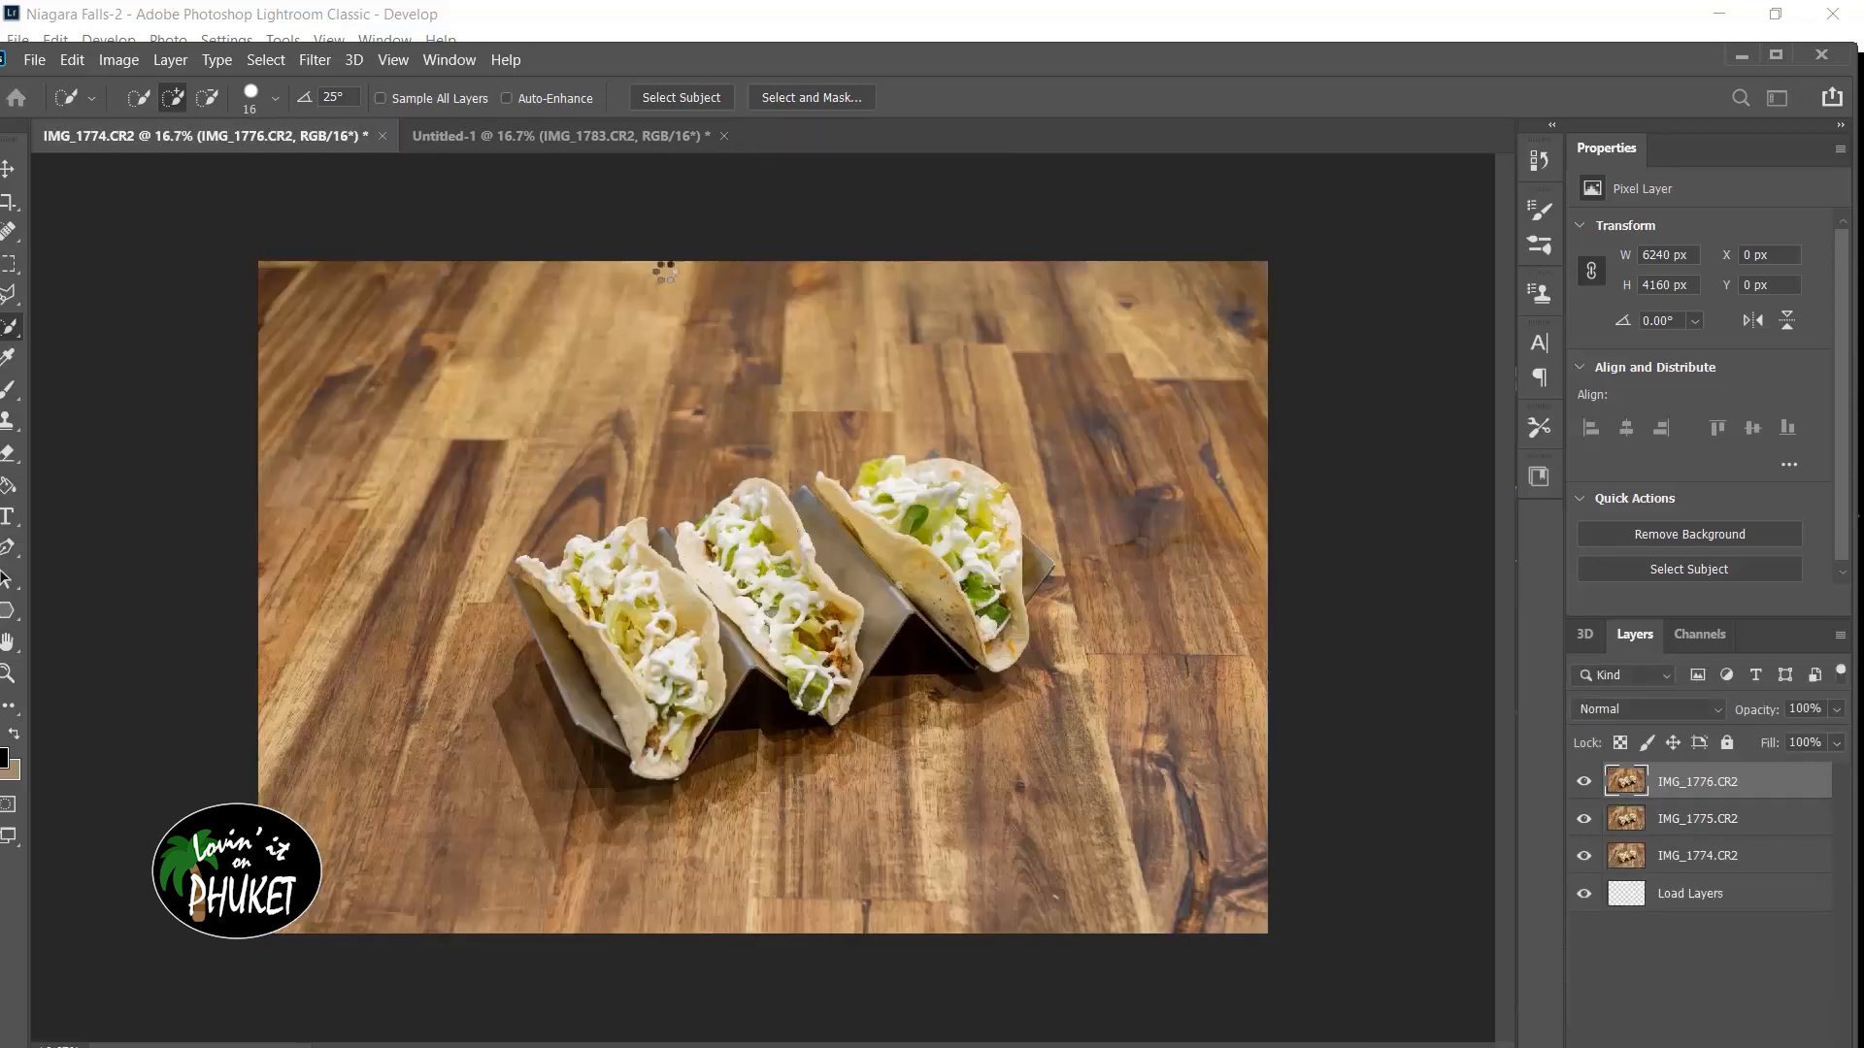
- Wait while the Load Layers script imports the CR2 files into one layered document
left_click(862, 136)
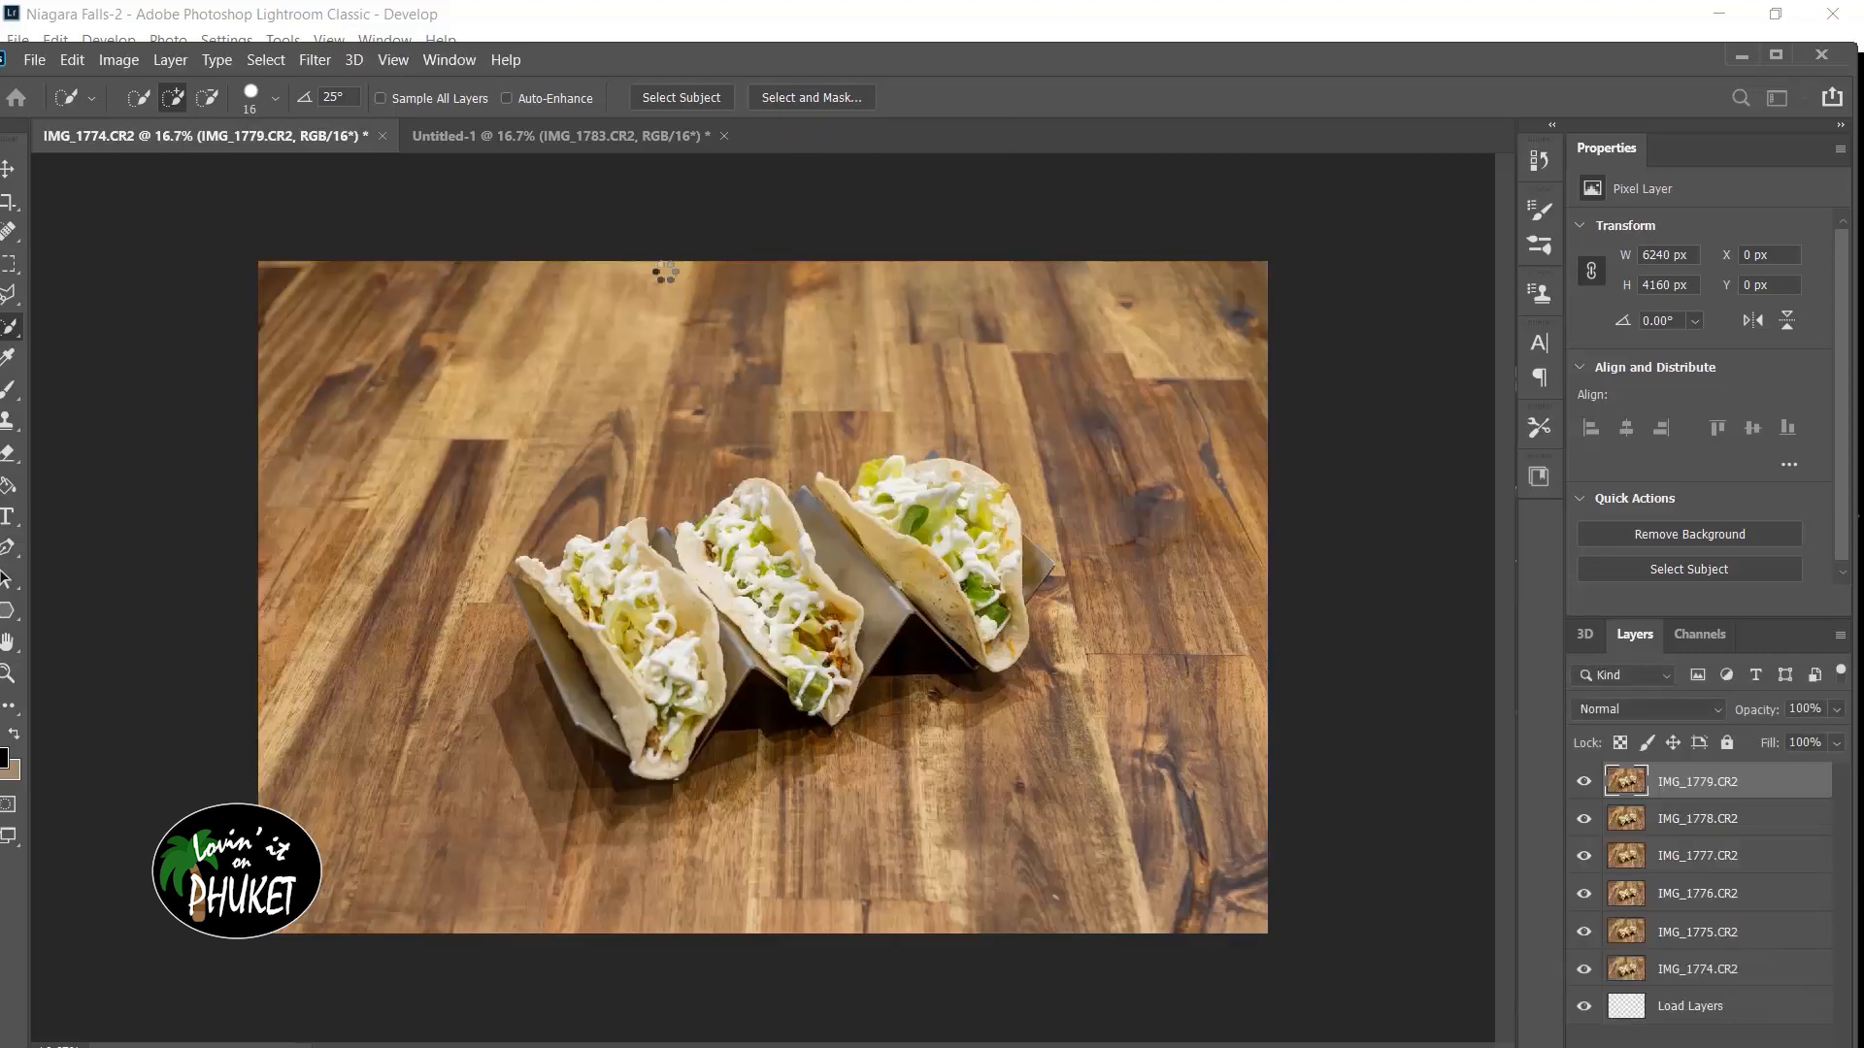
mouse_move(666, 272)
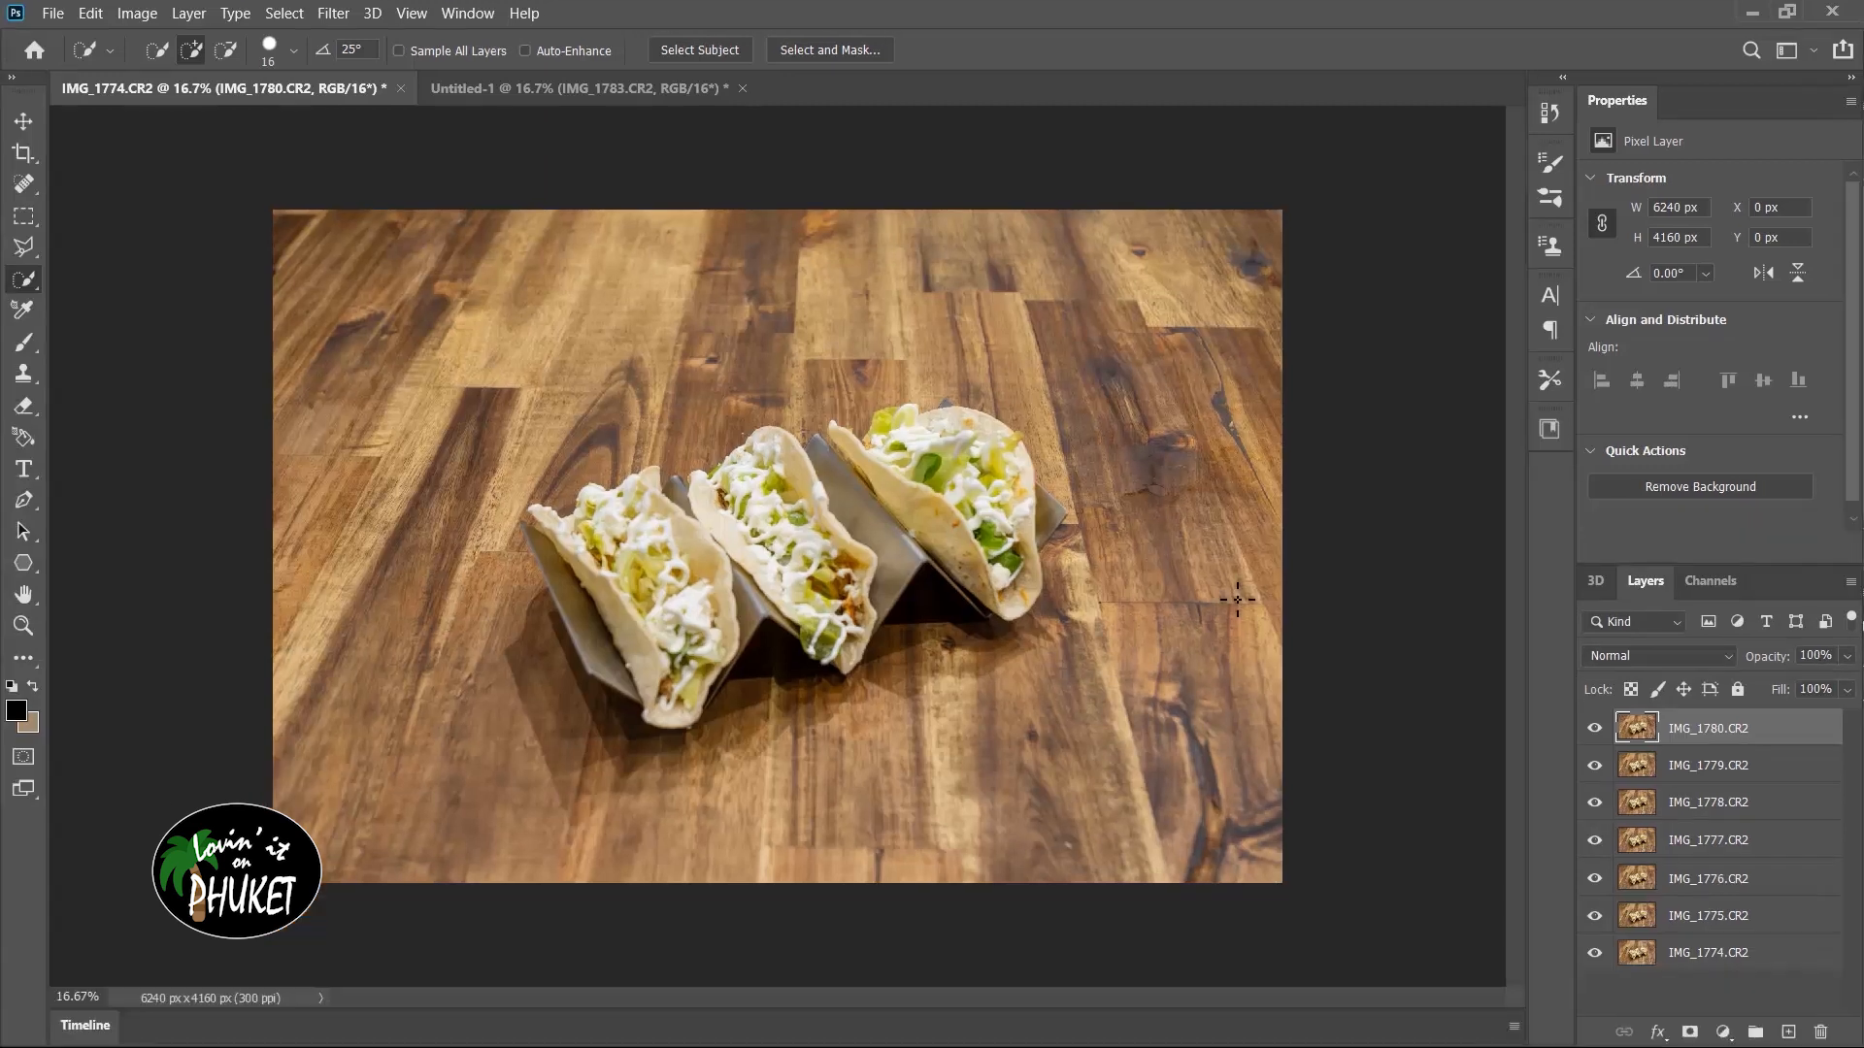
mouse_move(1718, 957)
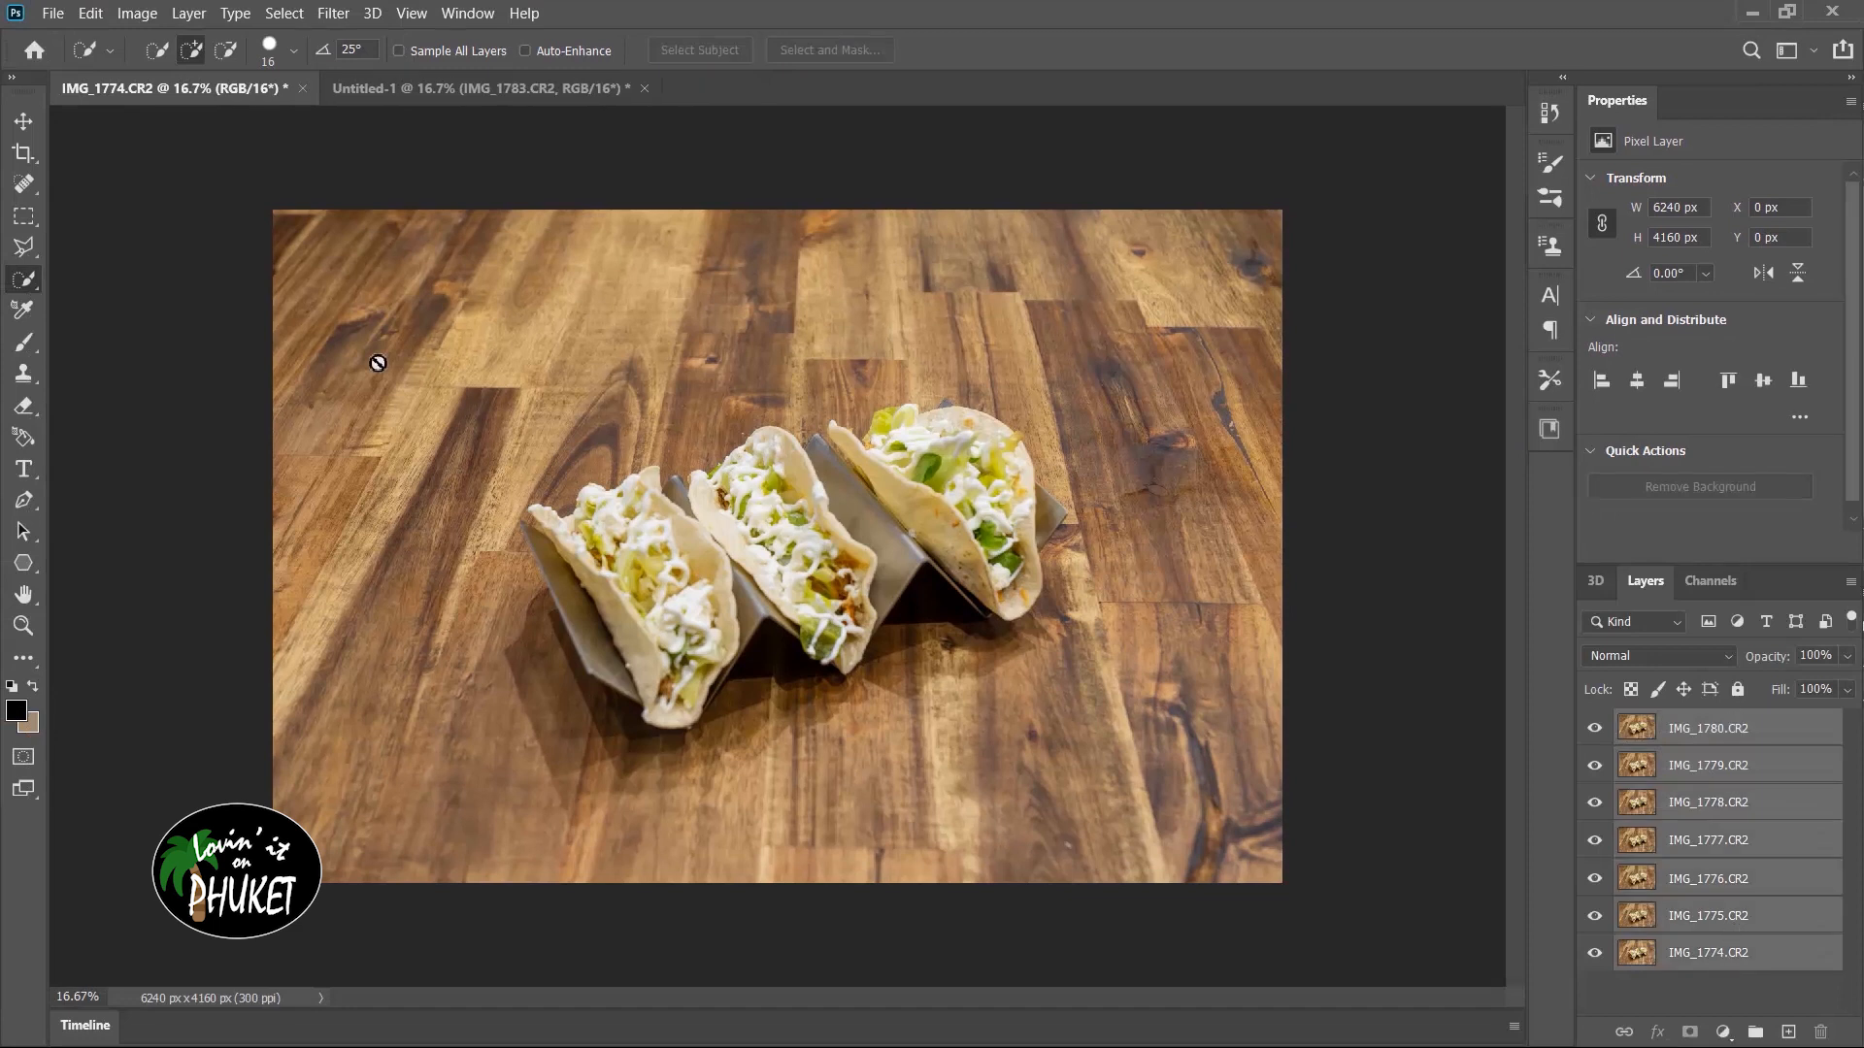
- Auto-Align the seven taco layers using the Auto projection
left_click(89, 13)
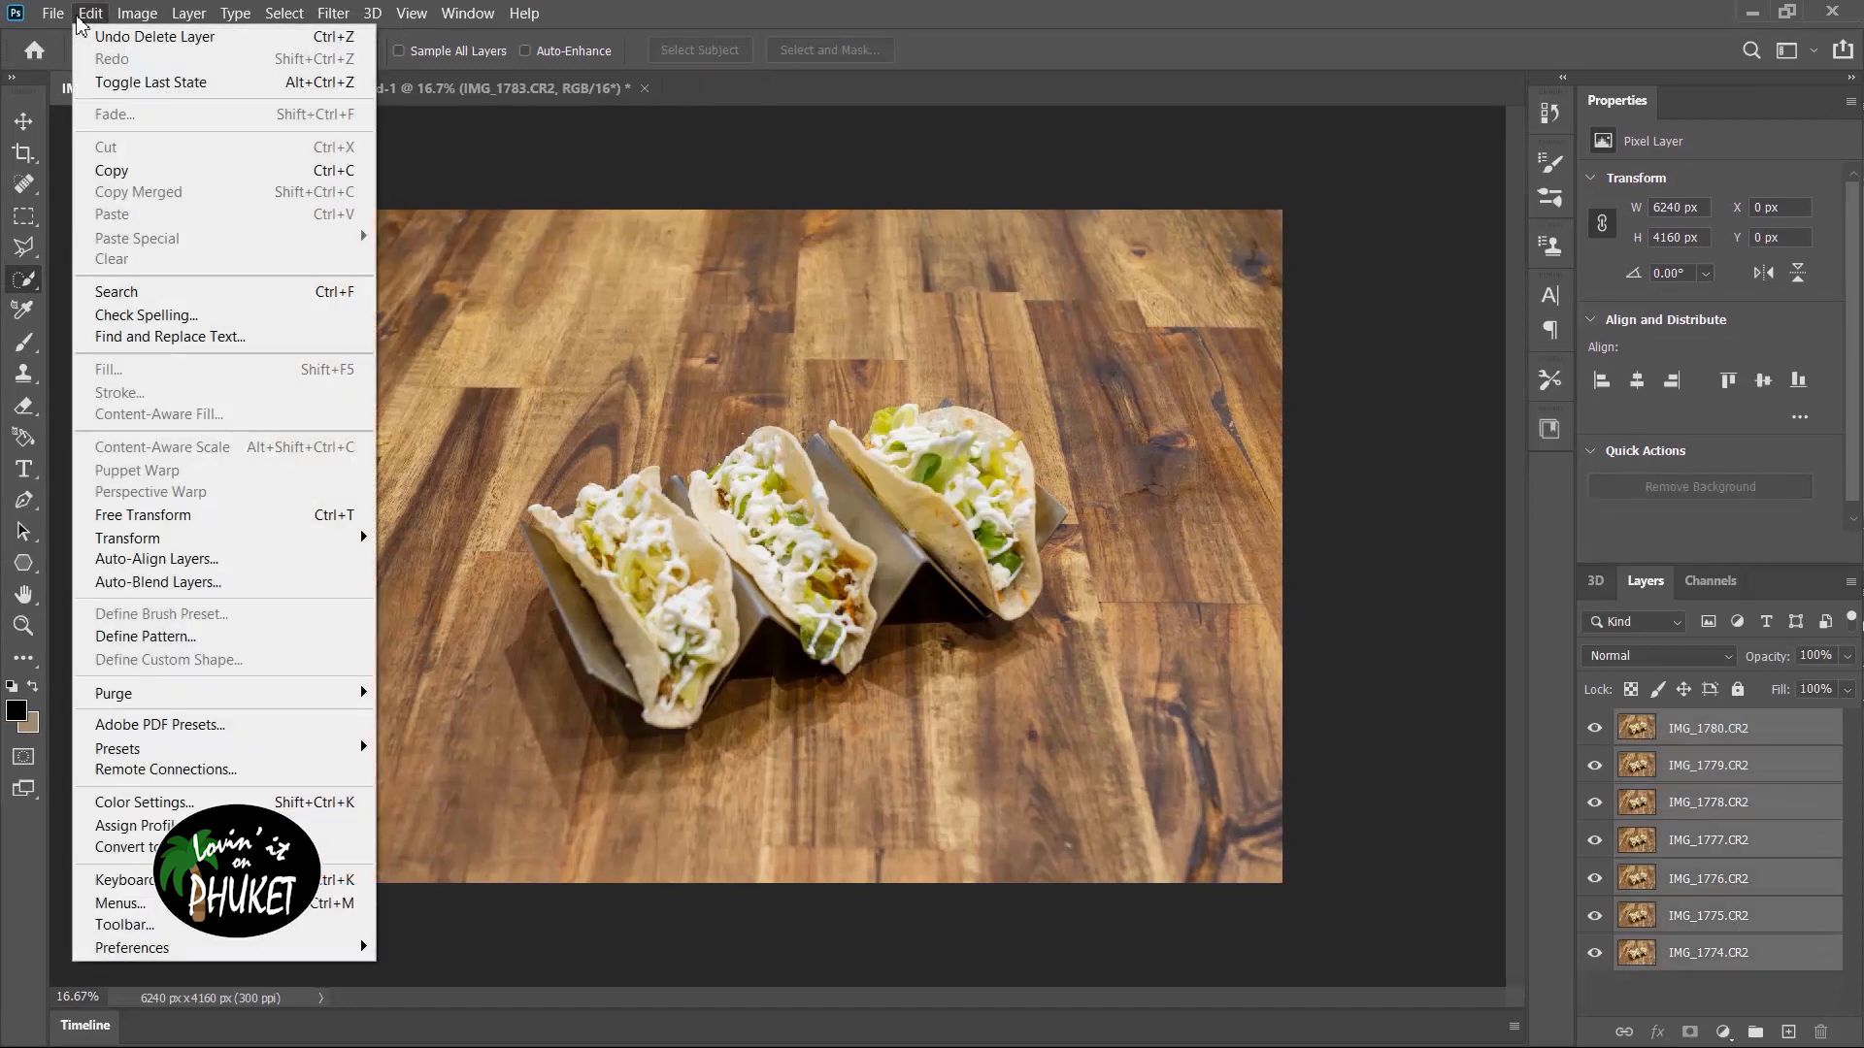
mouse_move(155, 559)
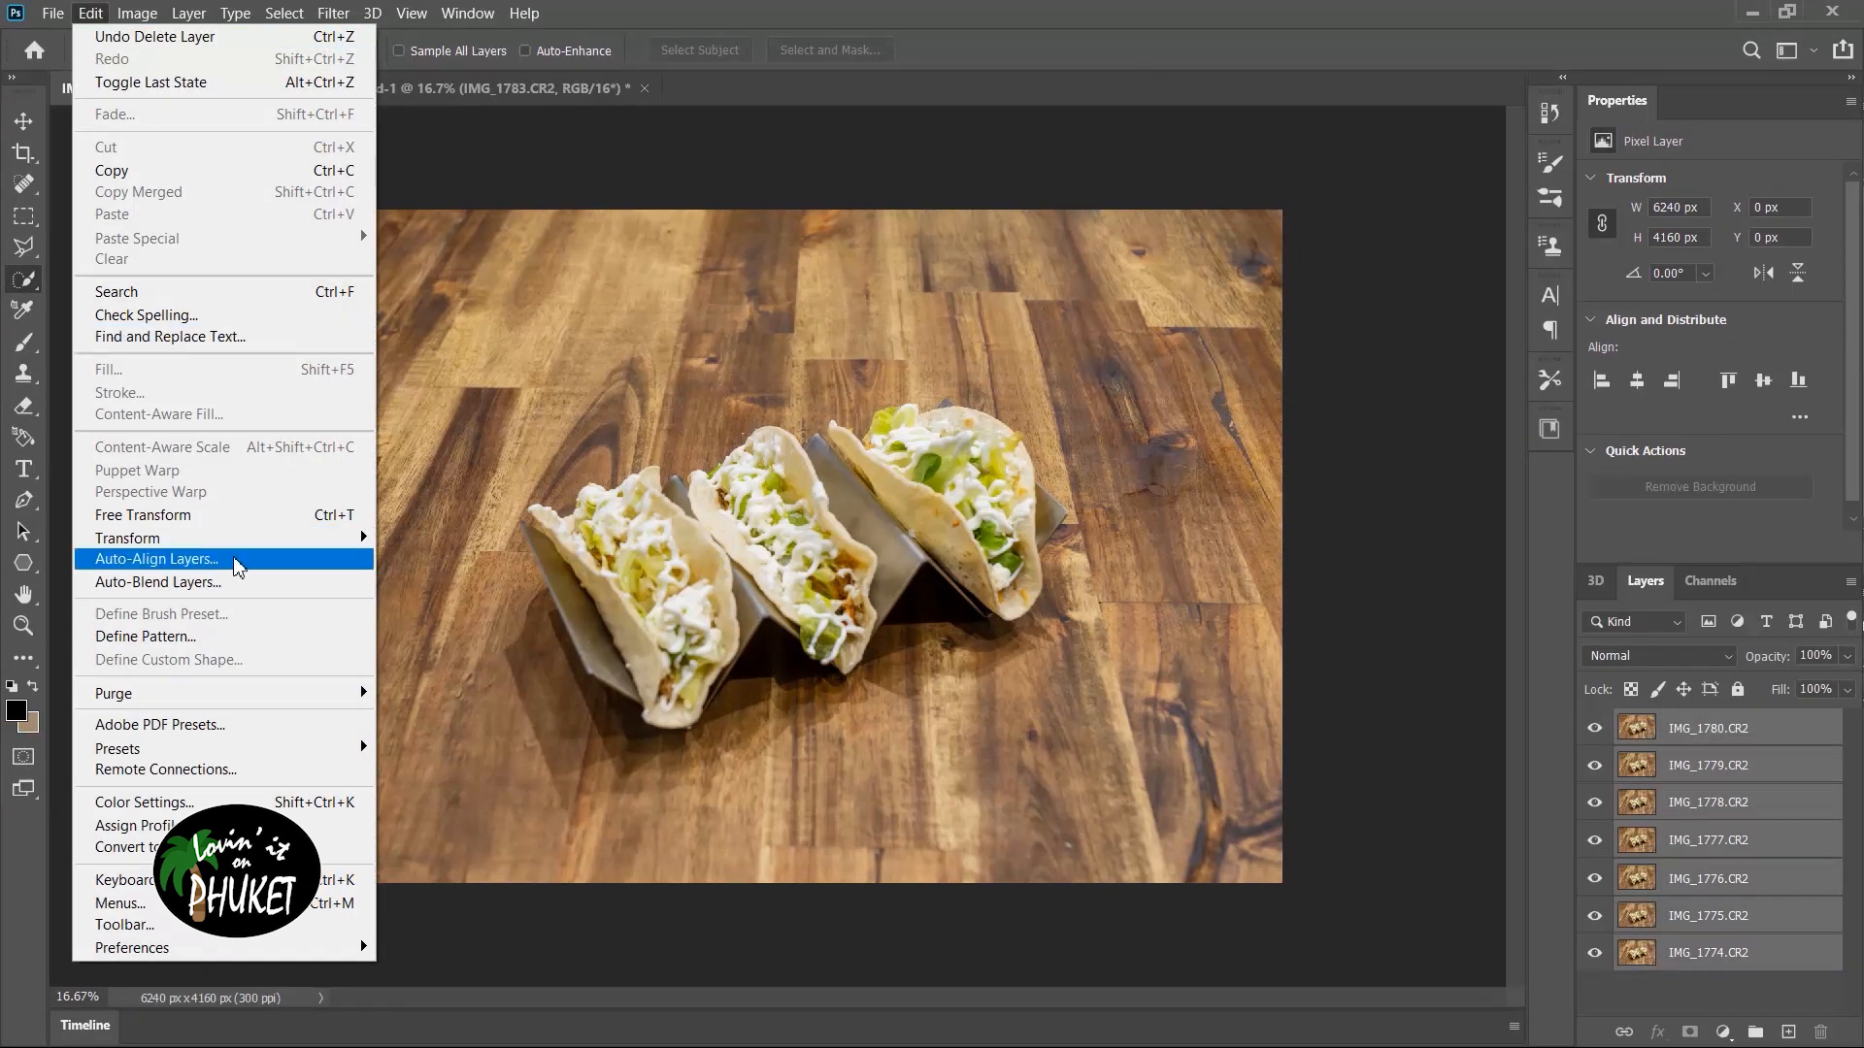
left_click(155, 559)
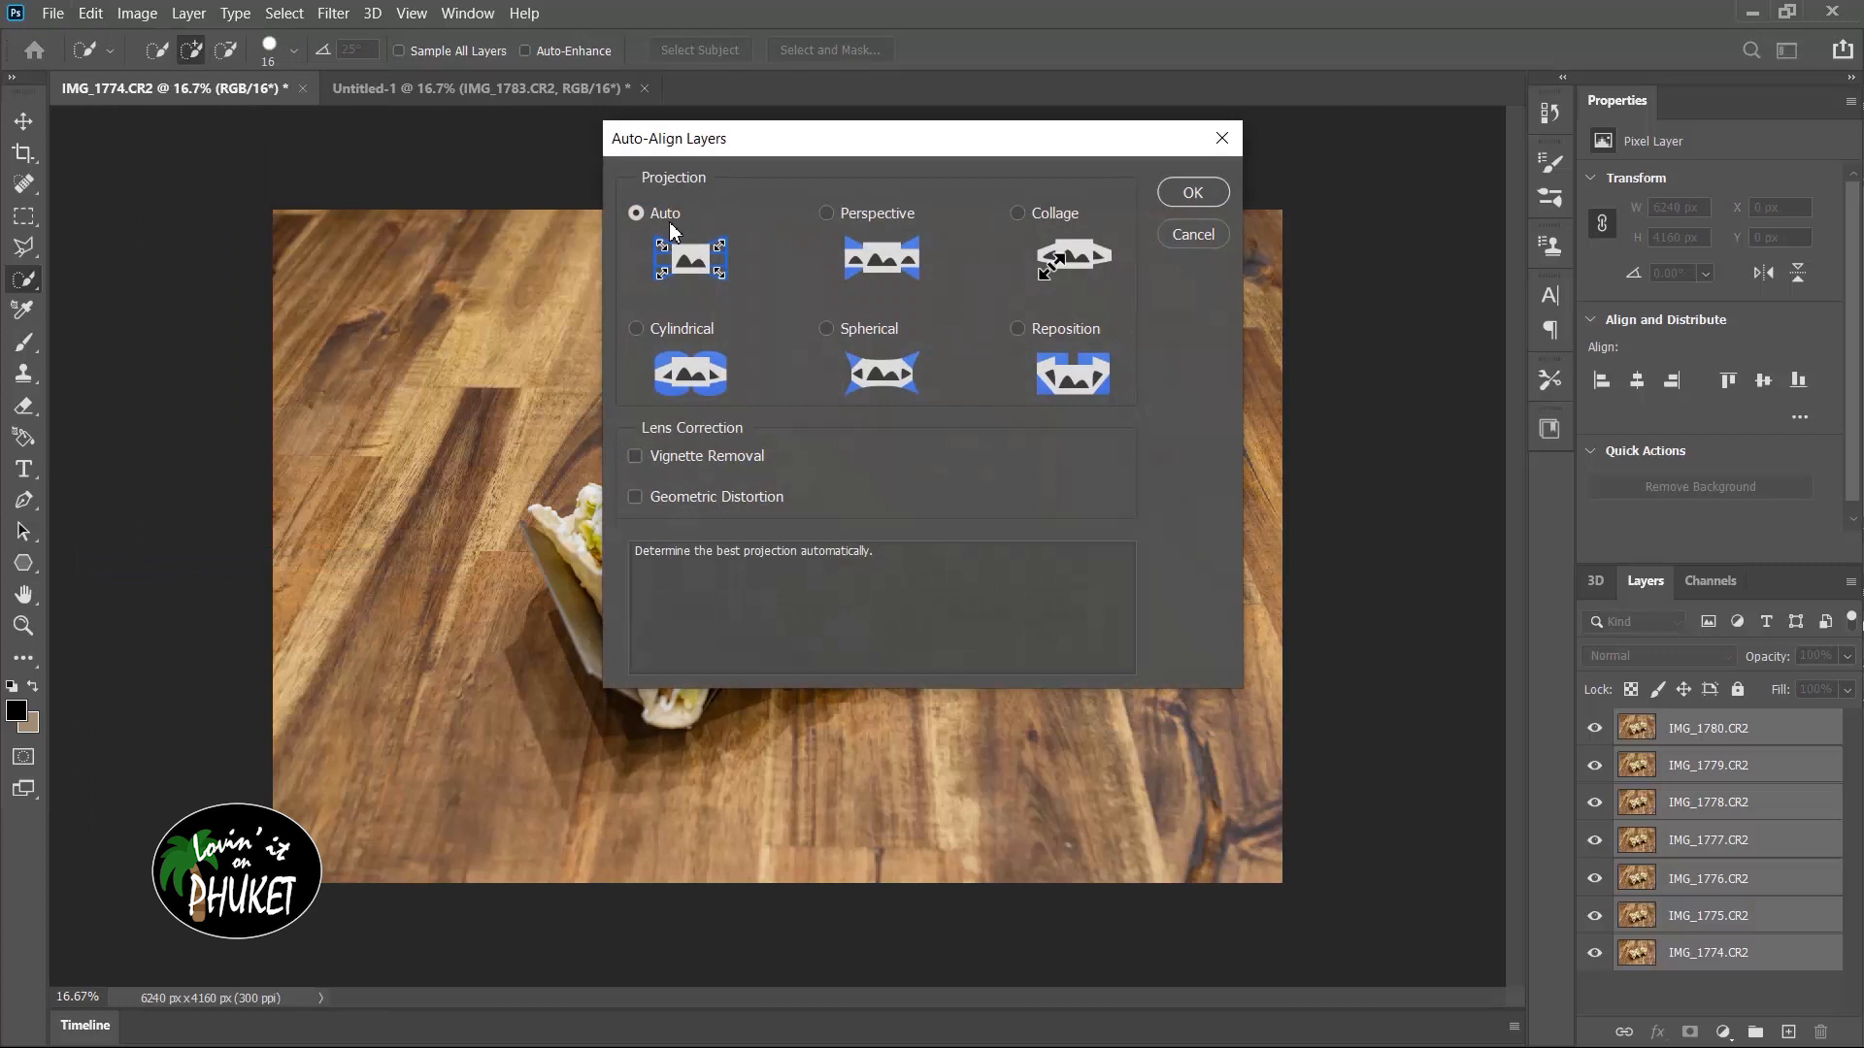
mouse_move(870, 328)
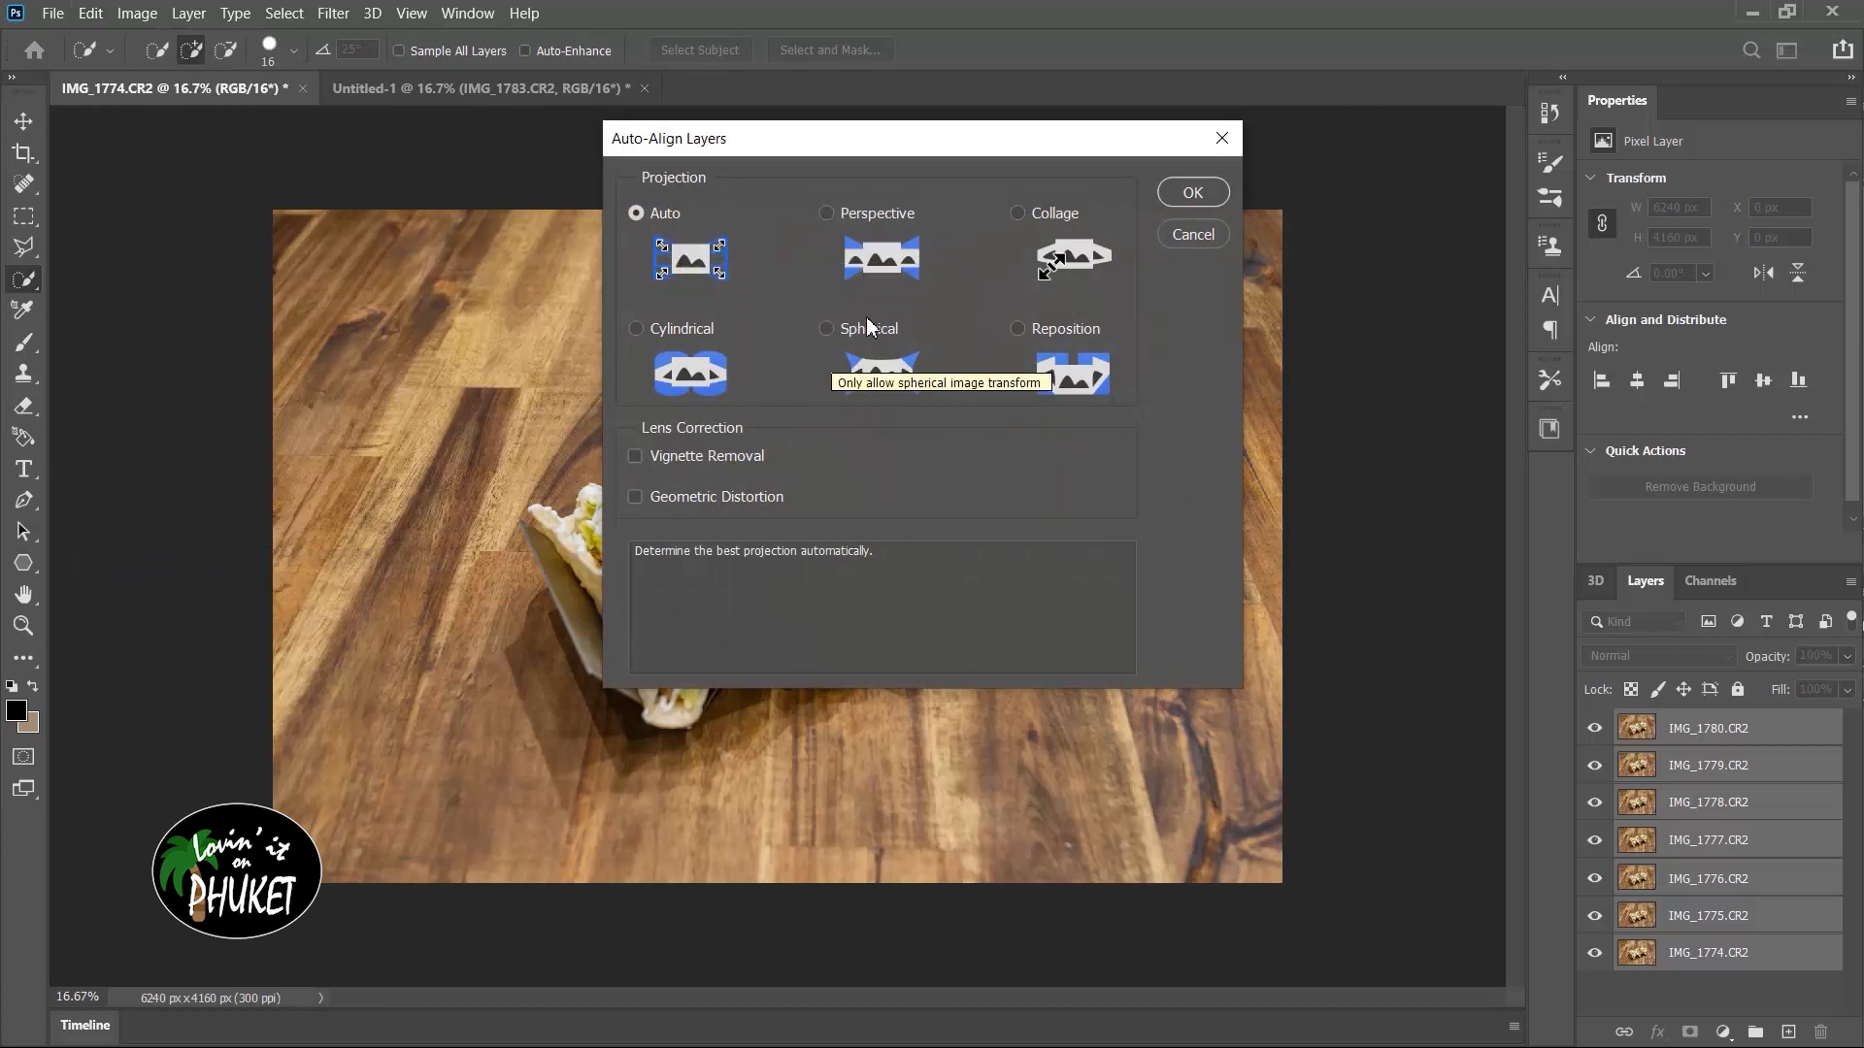
left_click(1190, 192)
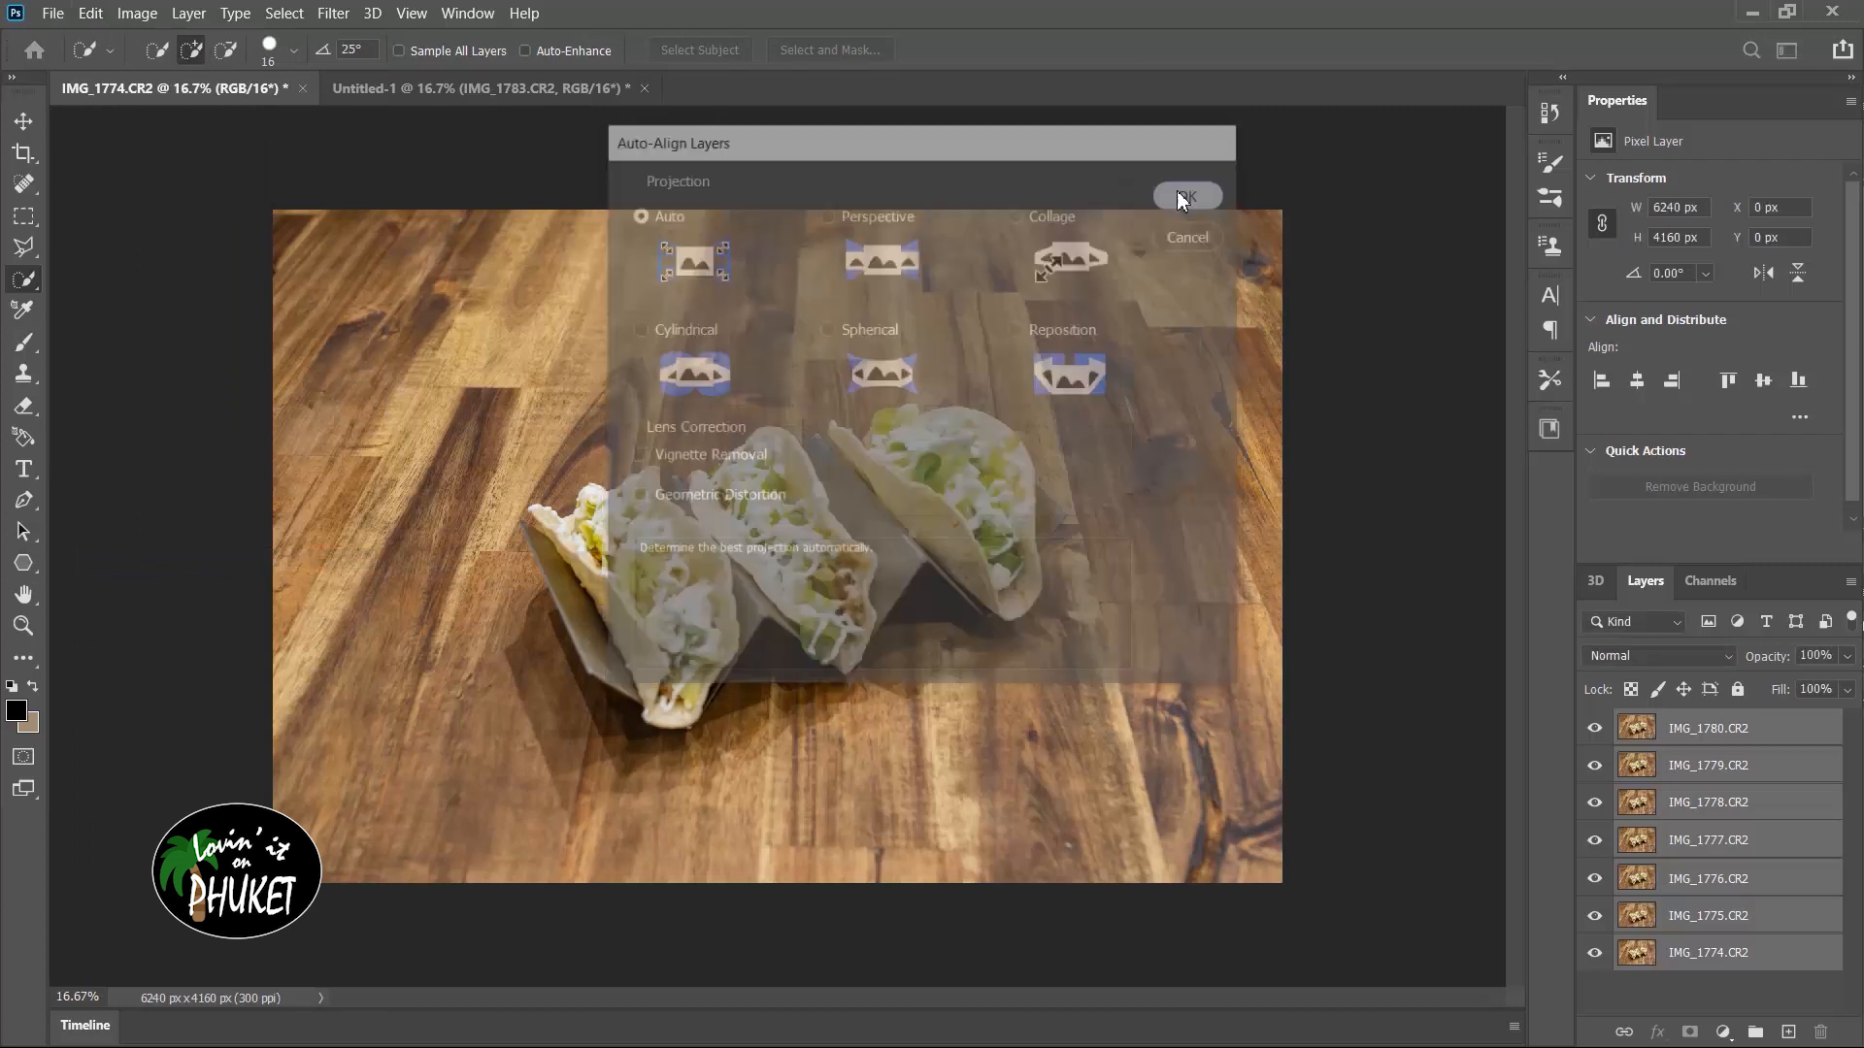
left_click(1184, 196)
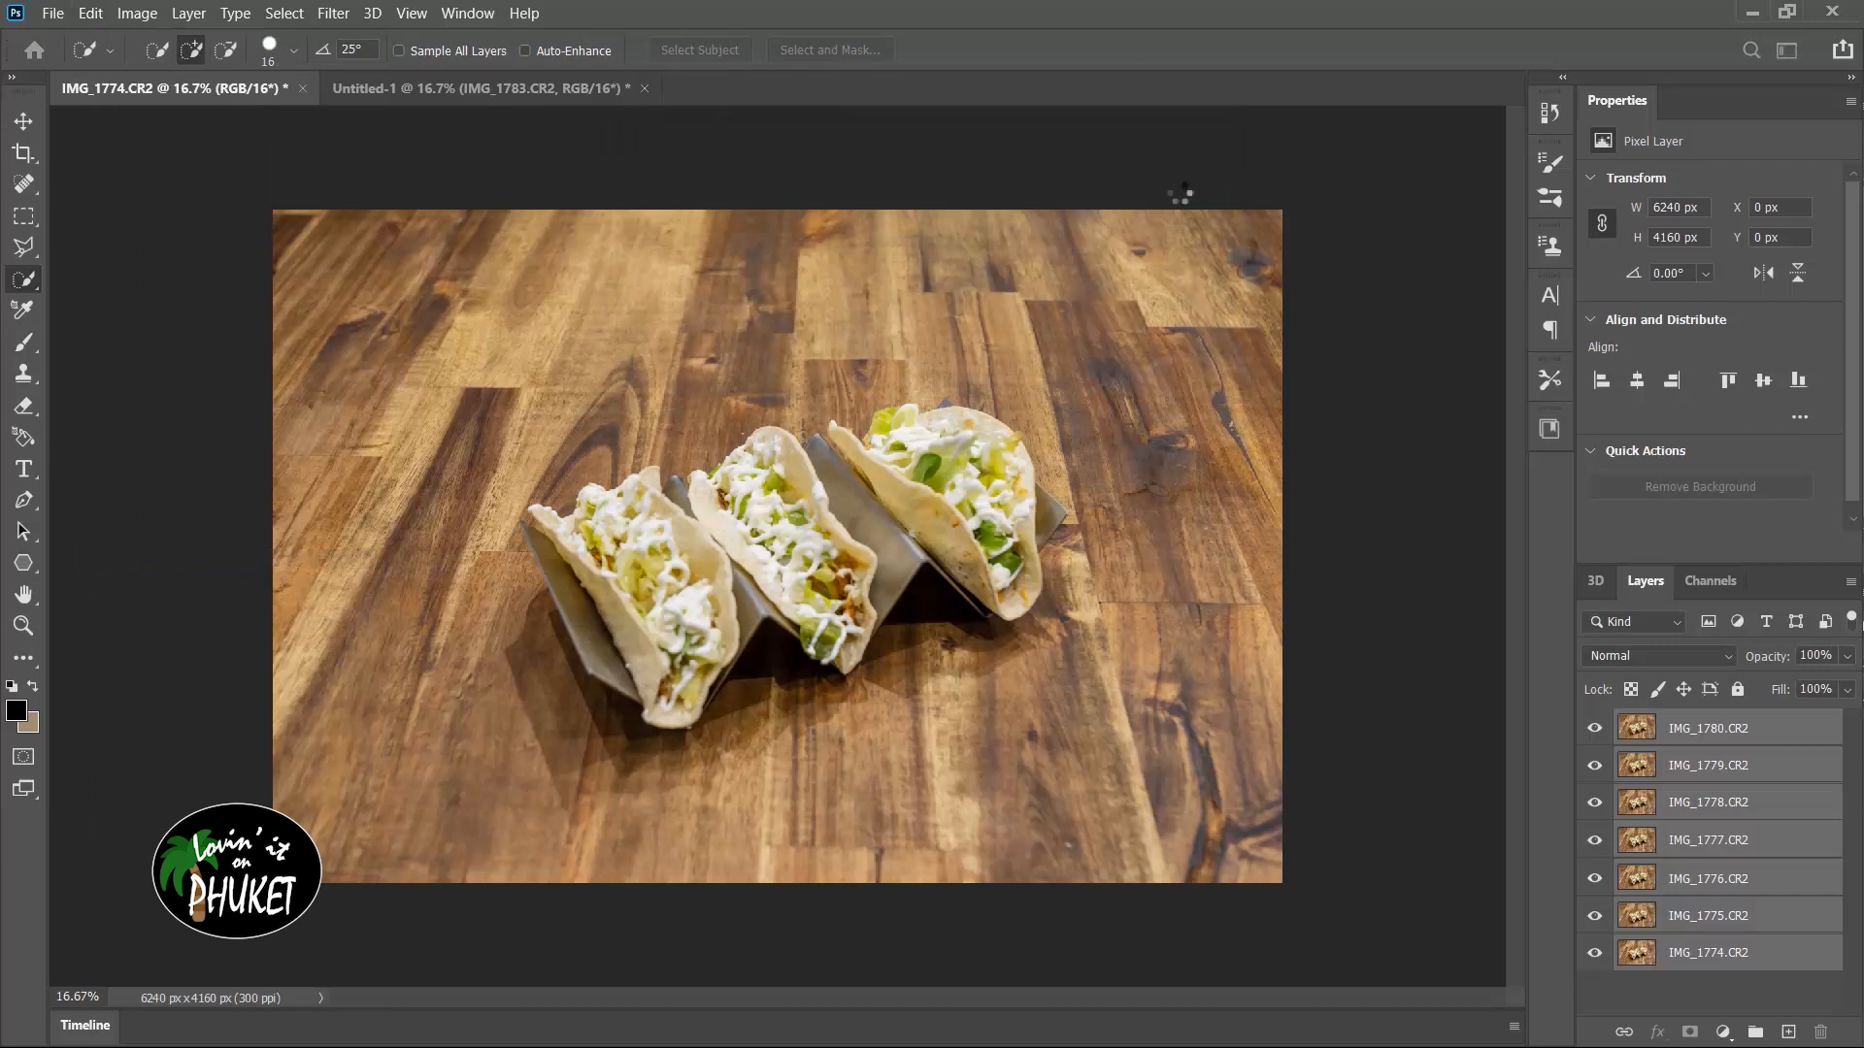
mouse_move(1178, 193)
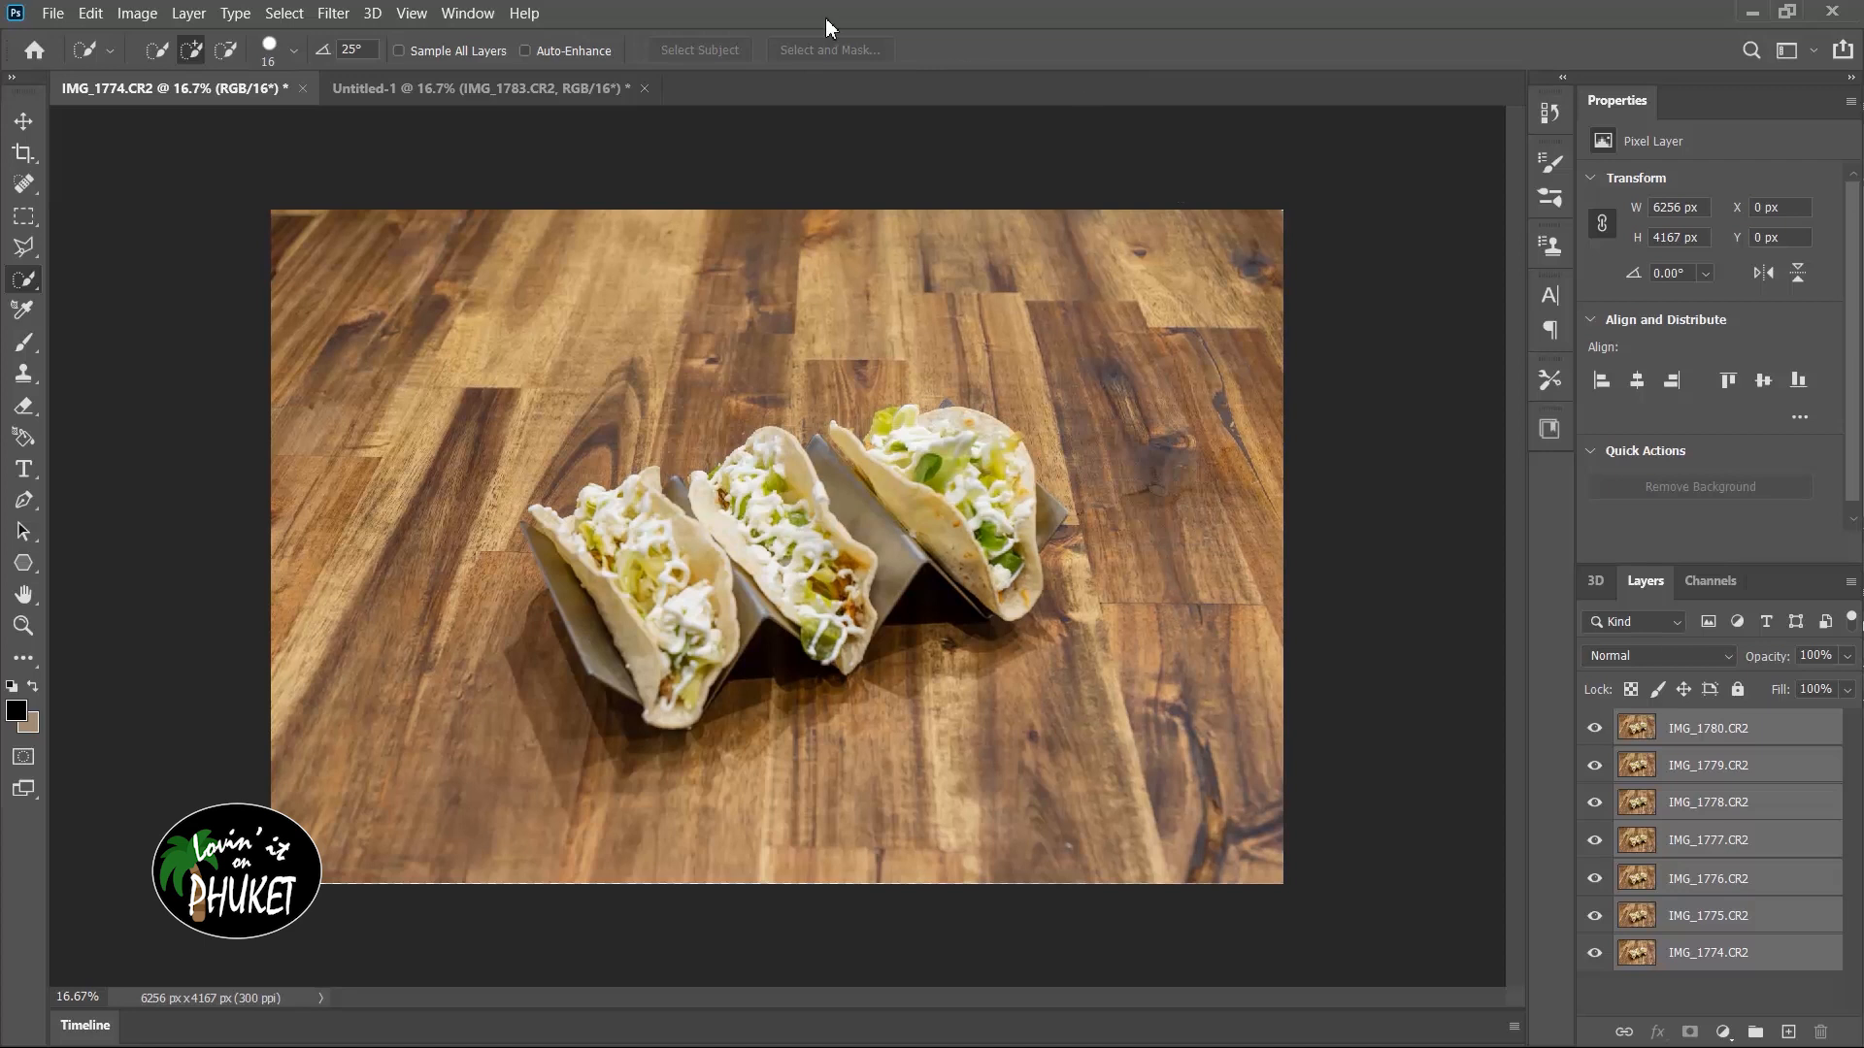
mouse_move(84, 21)
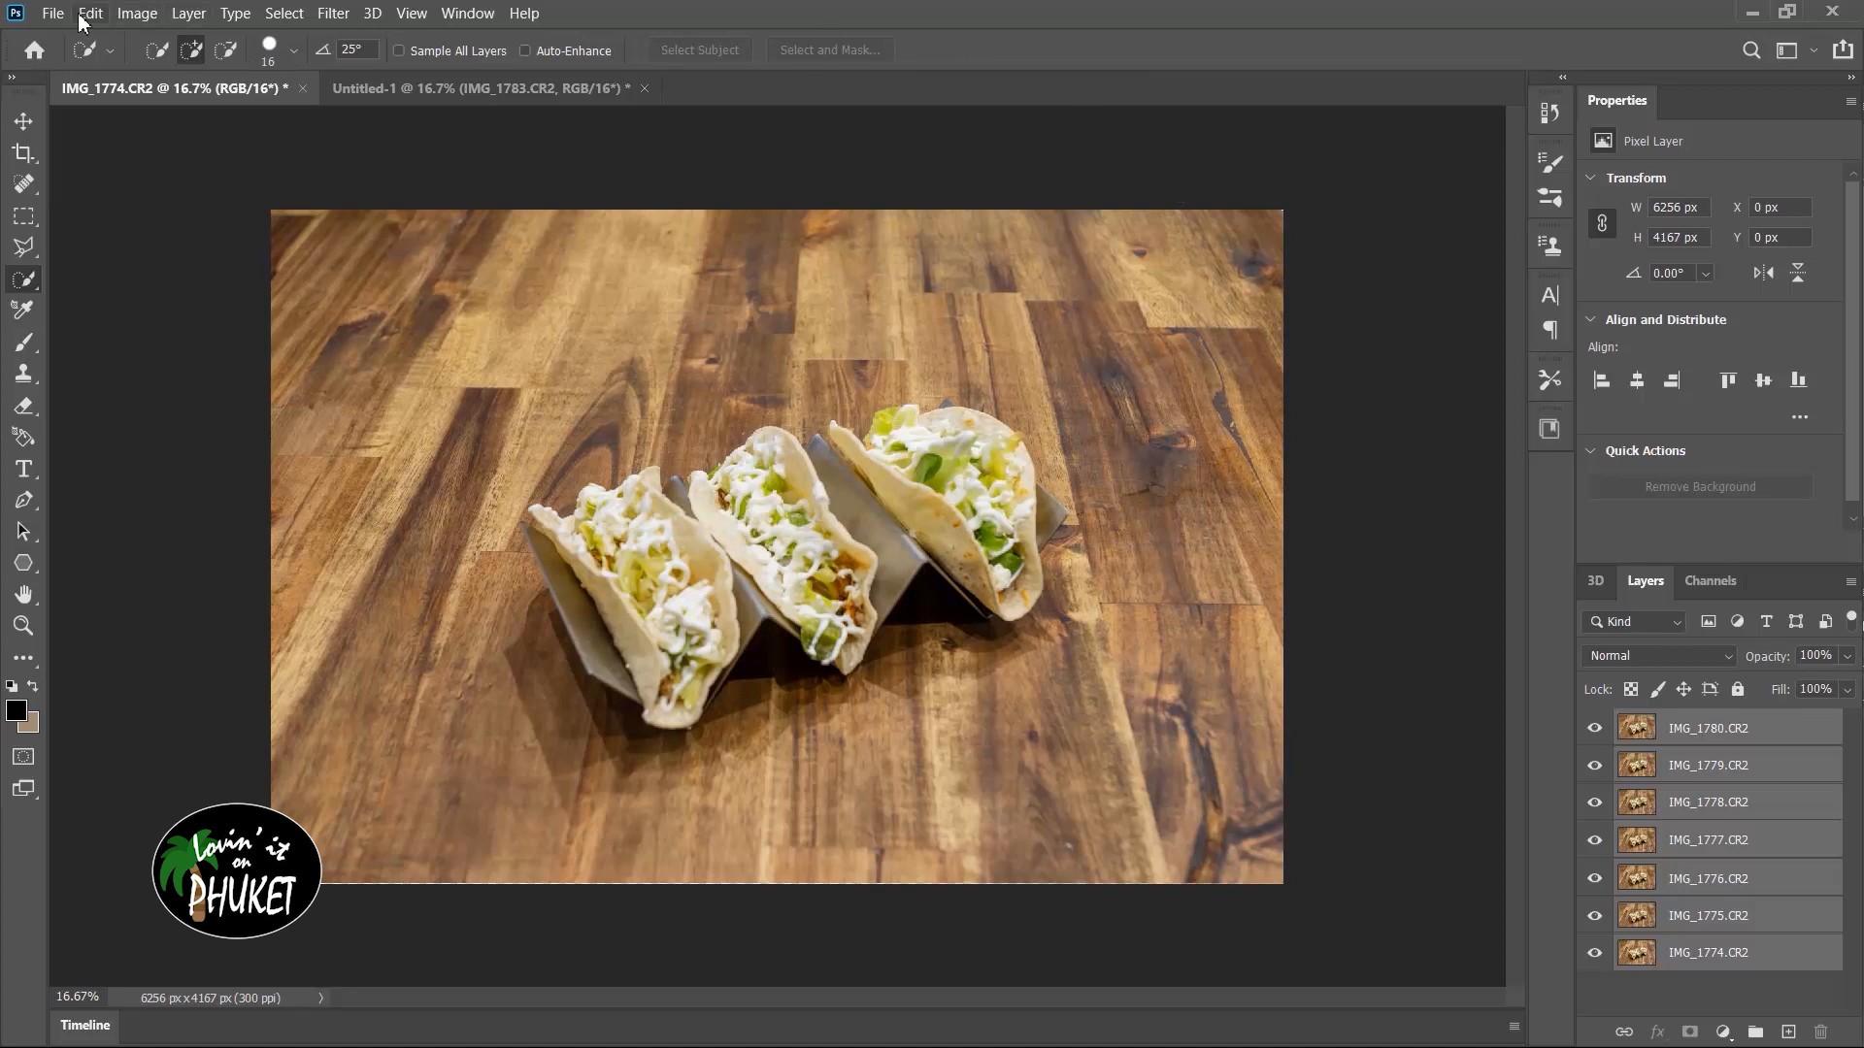
- Auto-Blend the layers as Stack Images with Seamless Tones and Content Aware Fill into one sharp merge
left_click(90, 13)
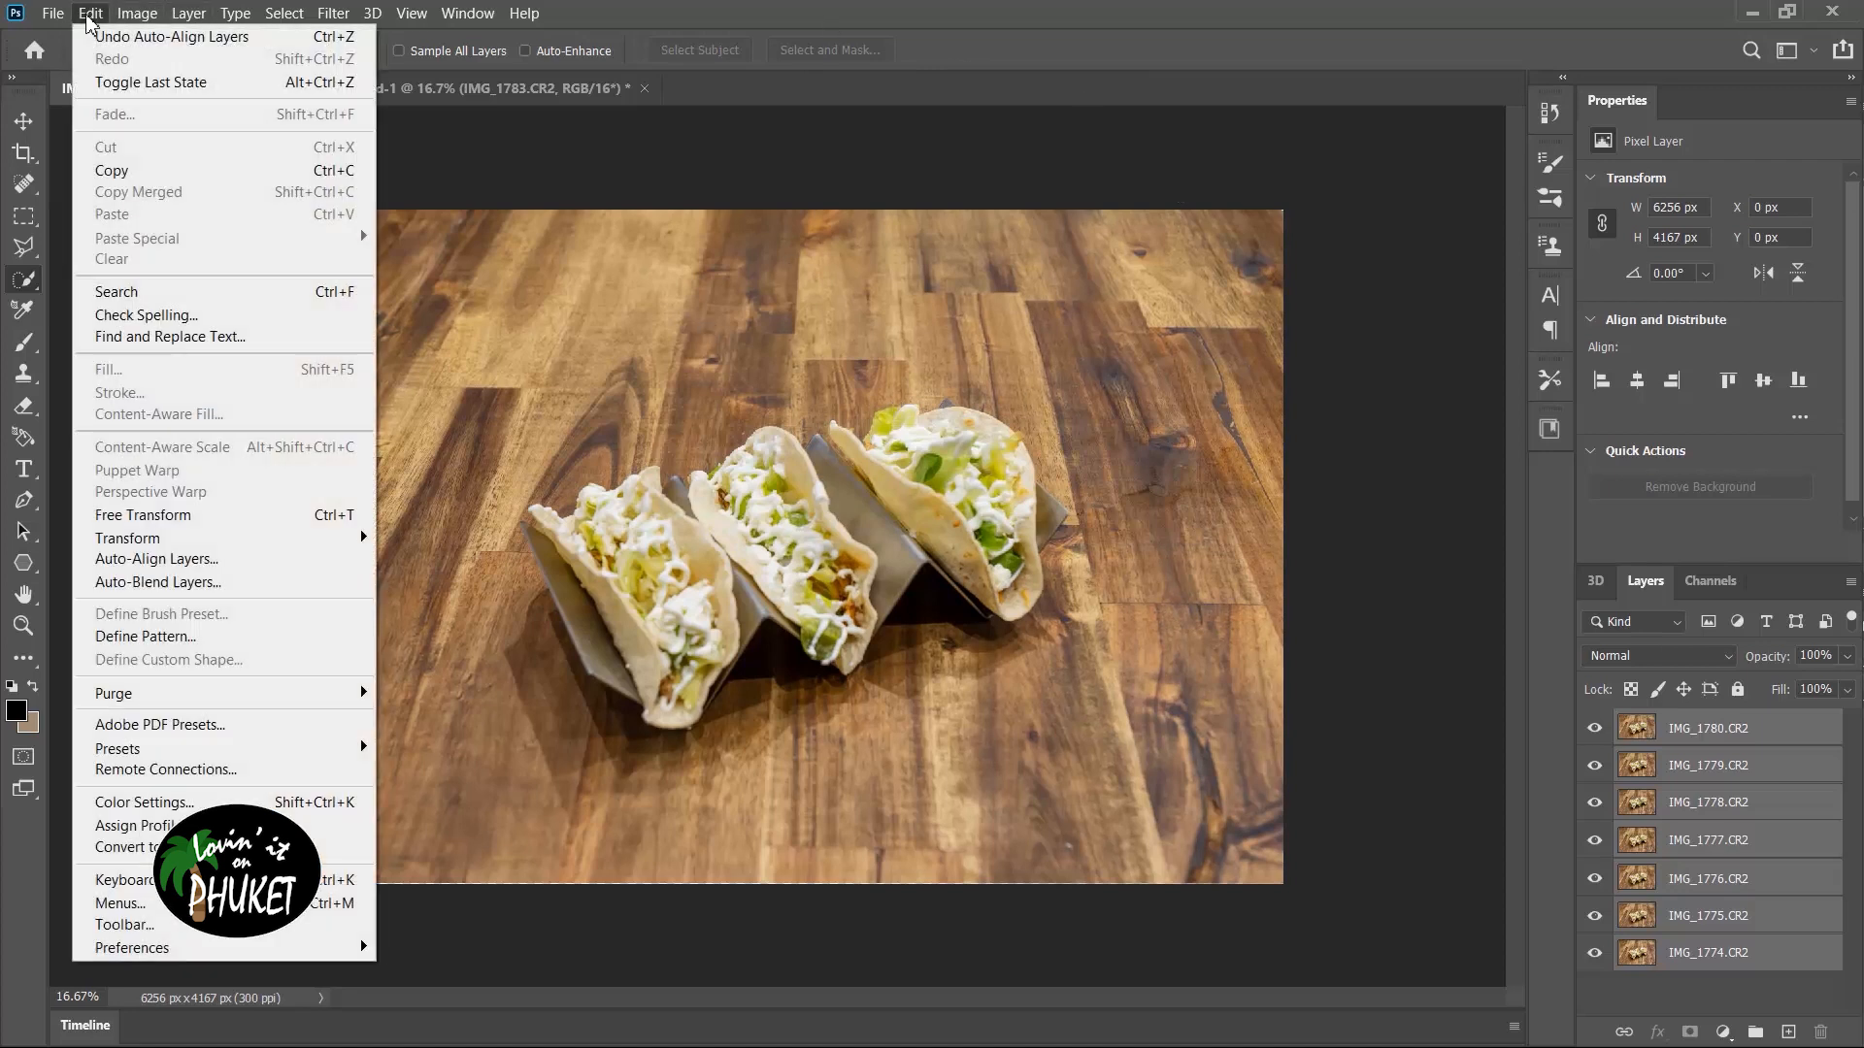
mouse_move(156, 559)
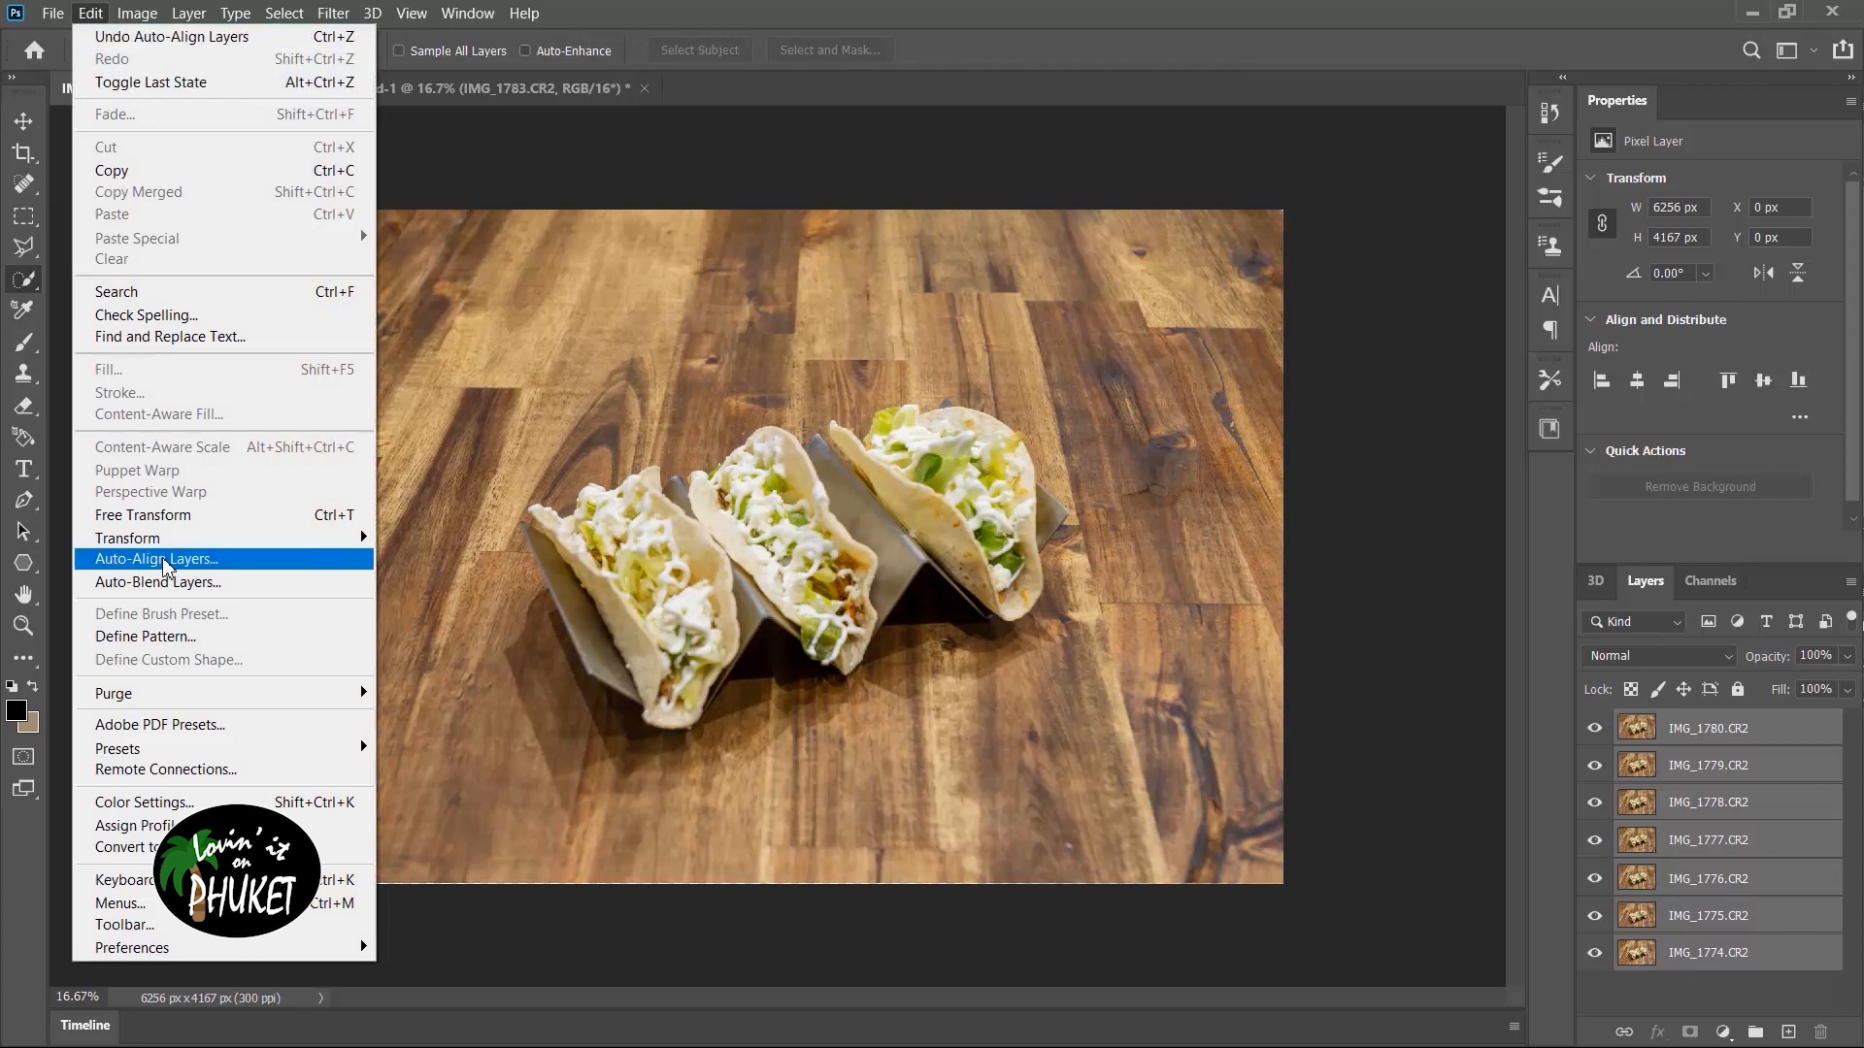
mouse_move(157, 582)
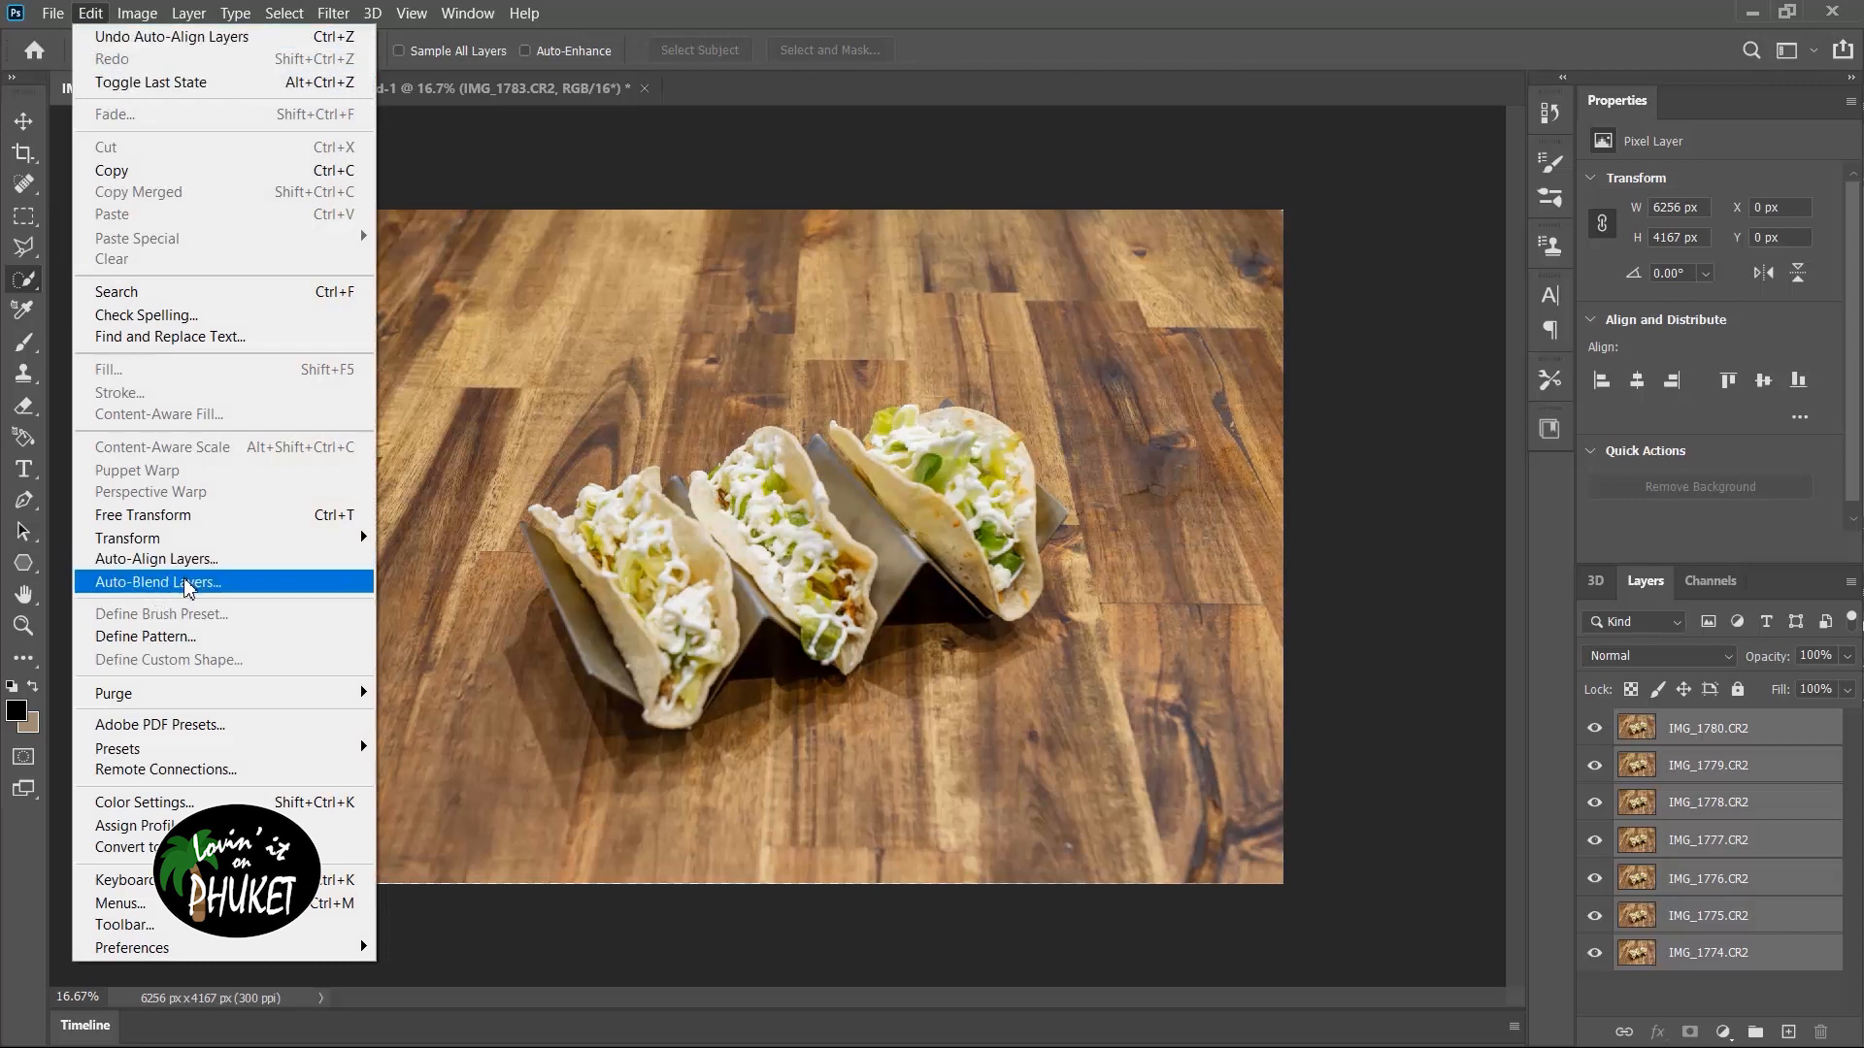
left_click(158, 582)
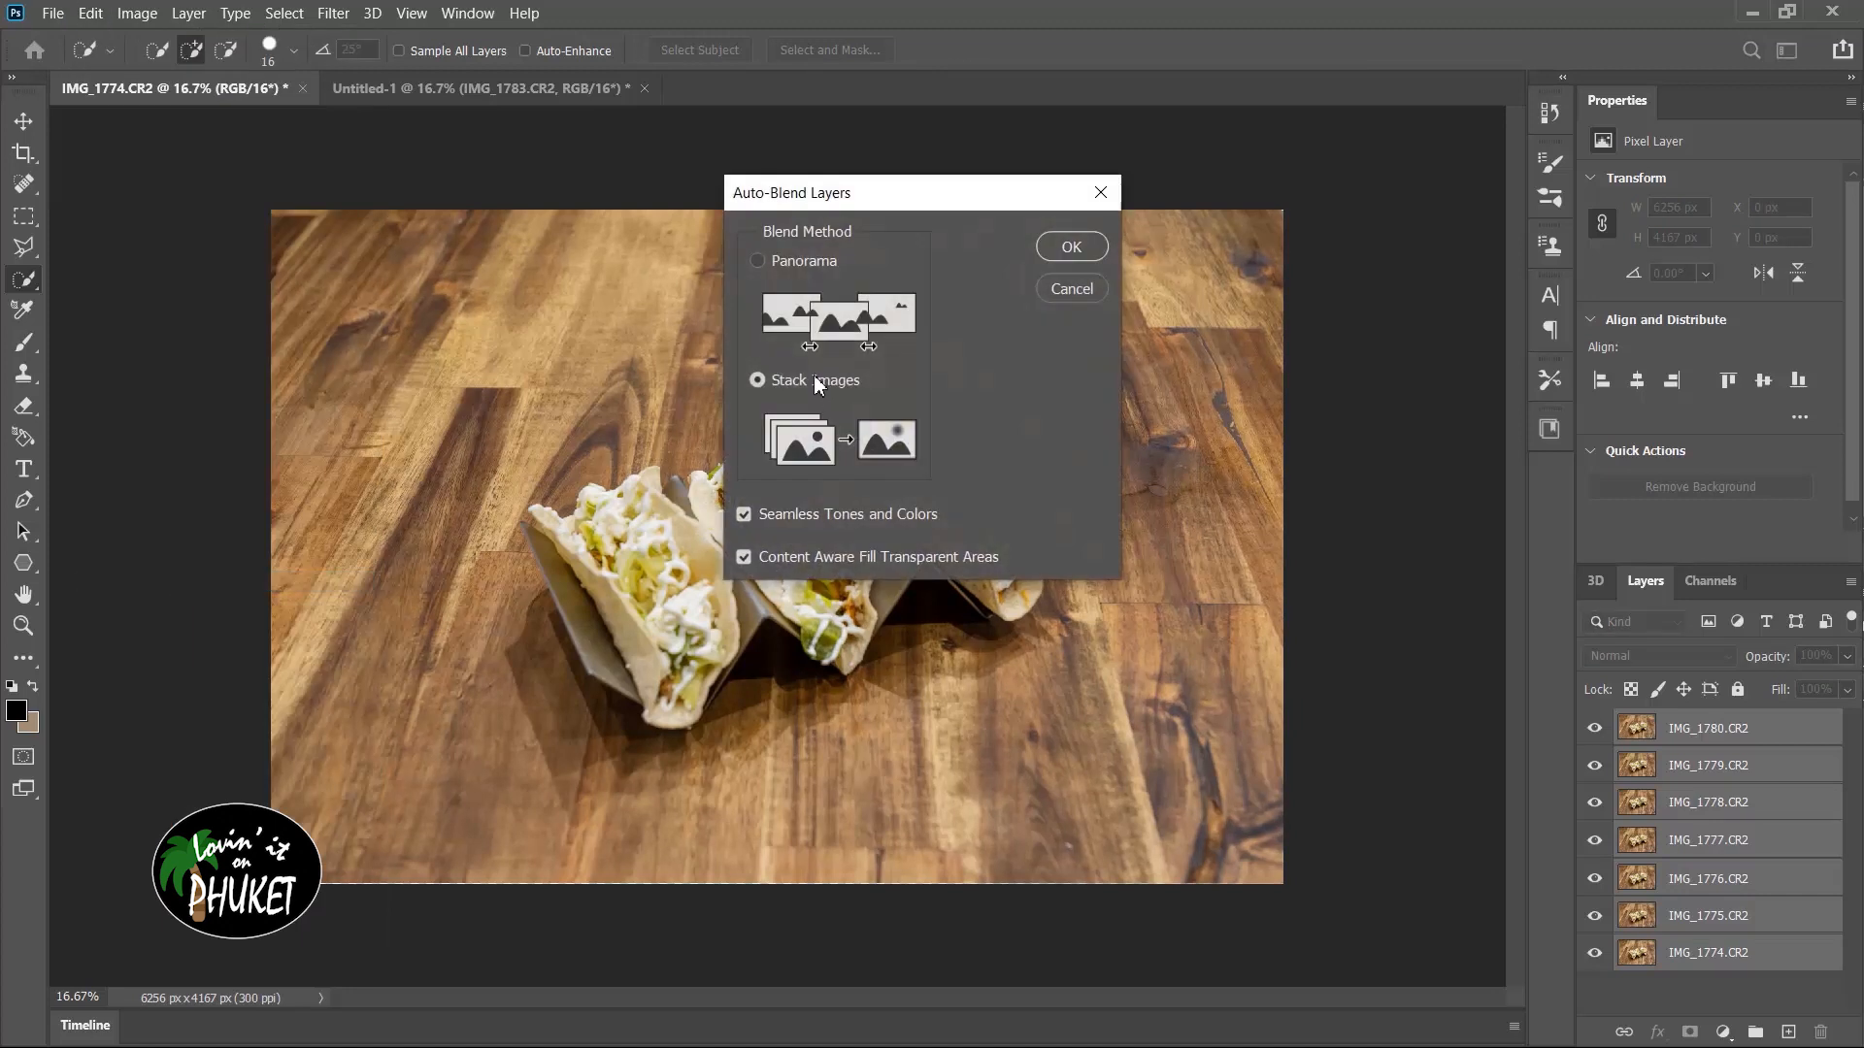
mouse_move(808, 584)
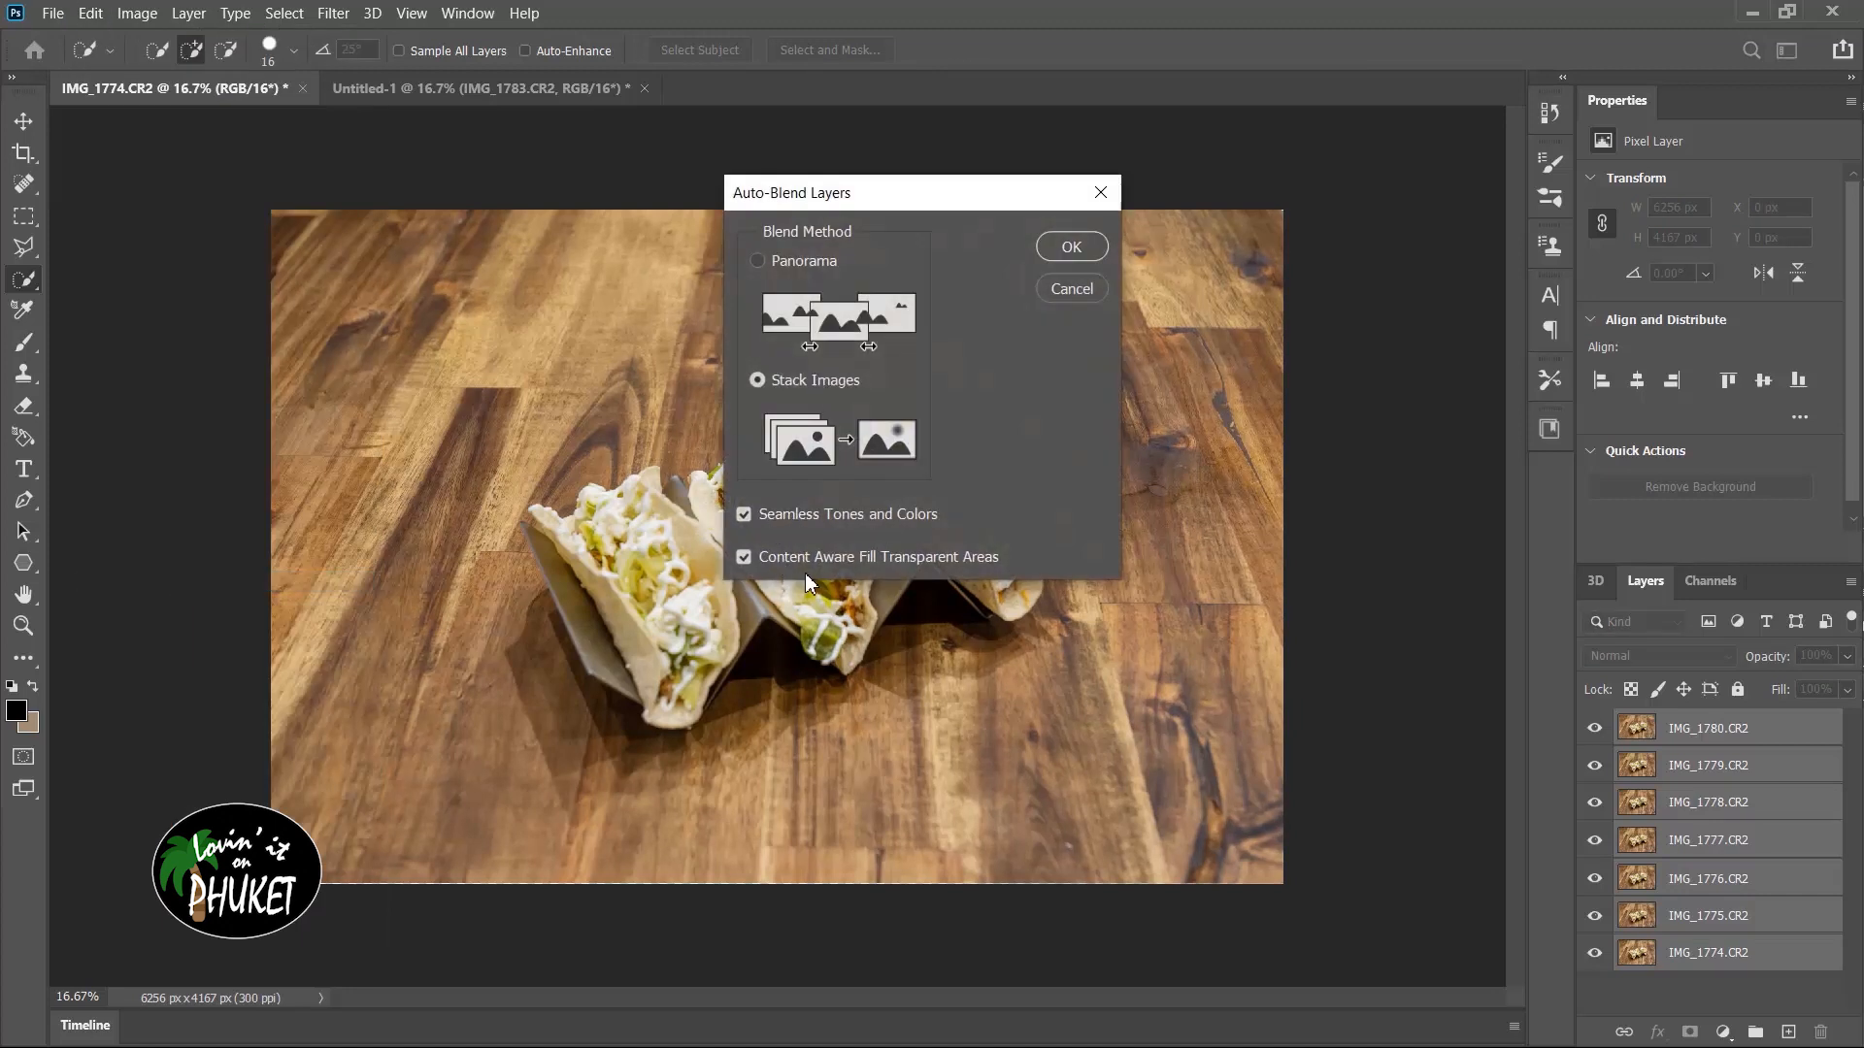
mouse_move(1074, 396)
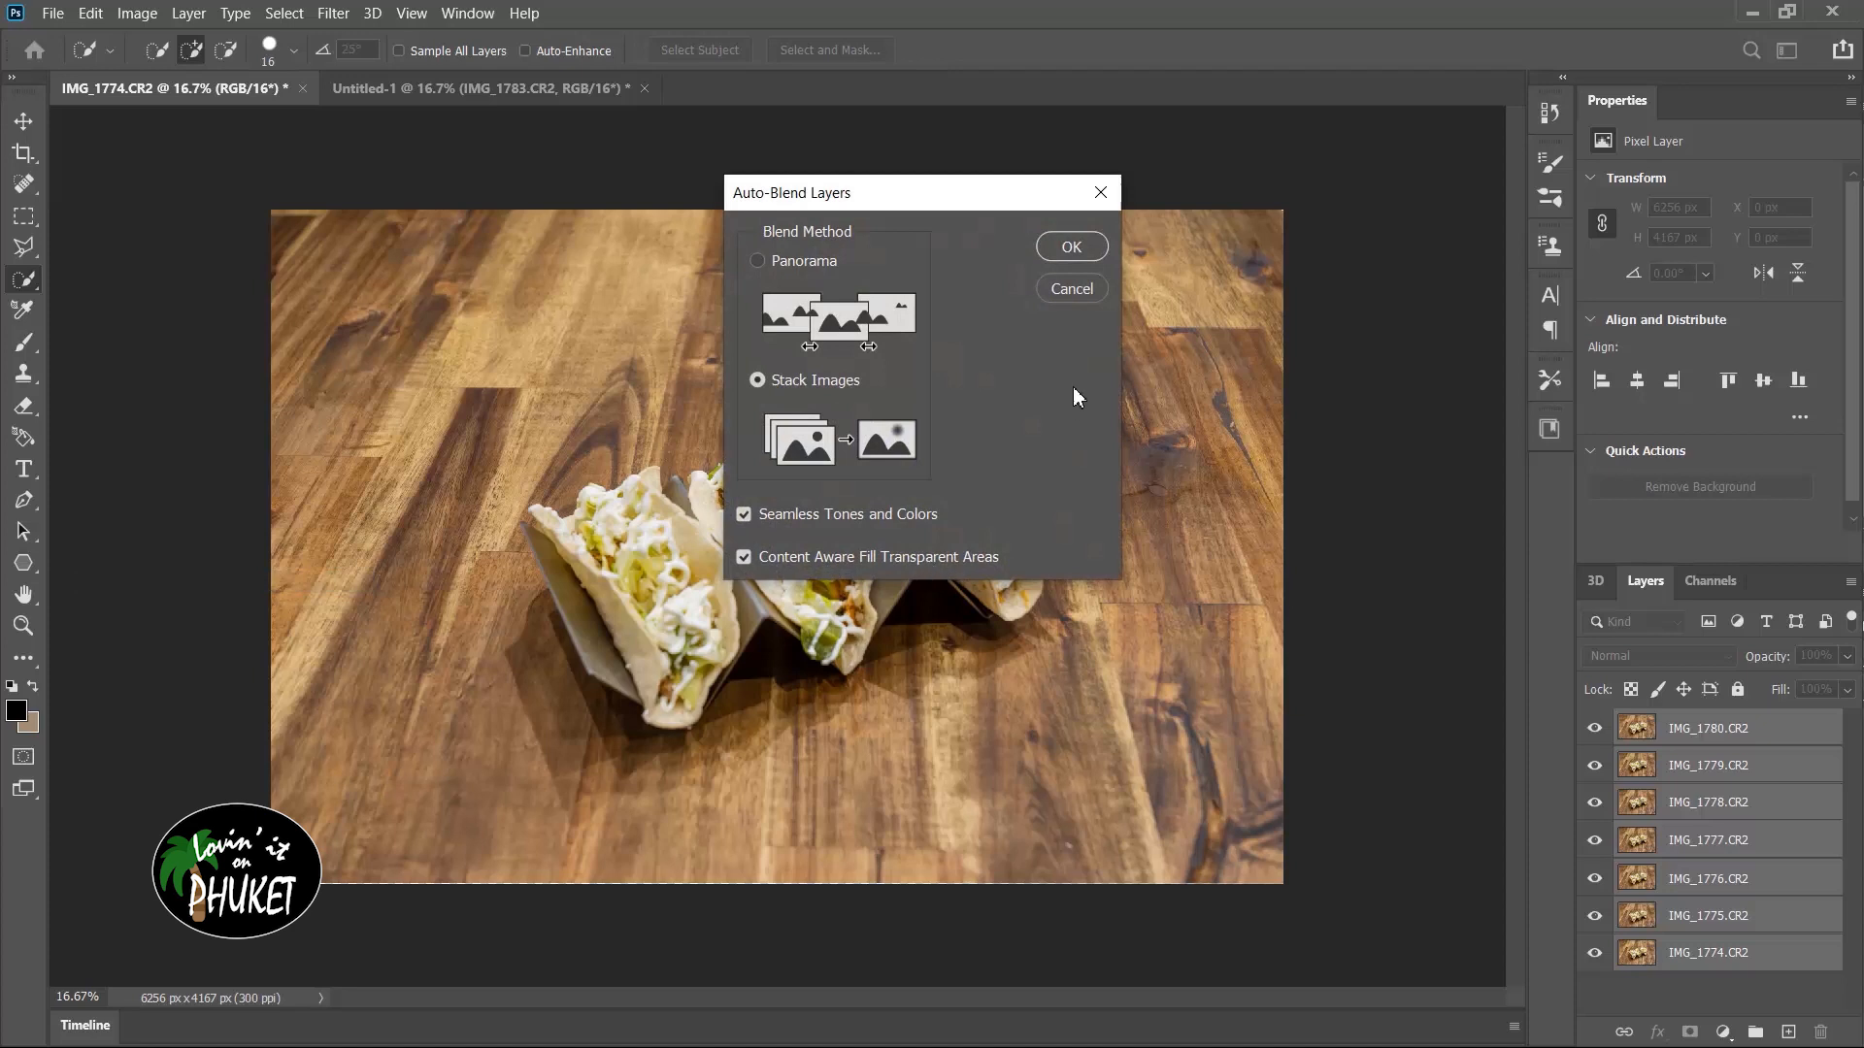
left_click(1068, 247)
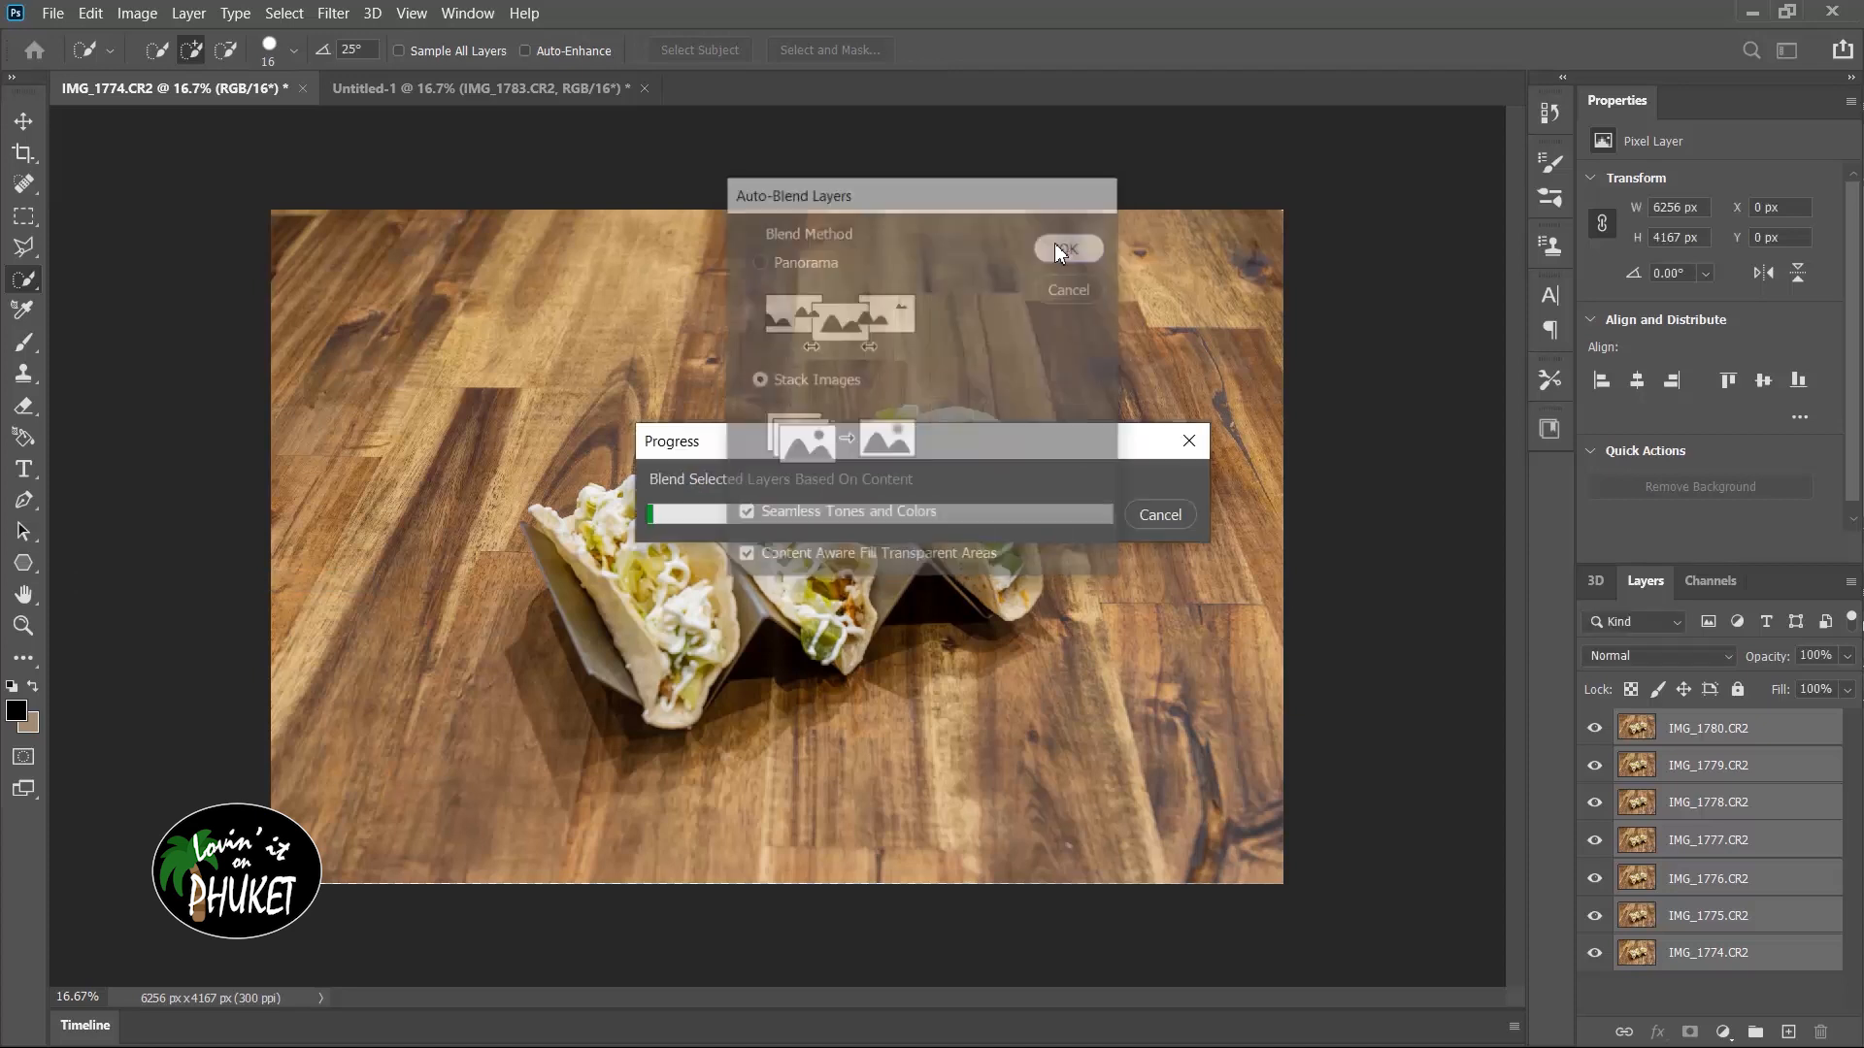
left_click(1066, 248)
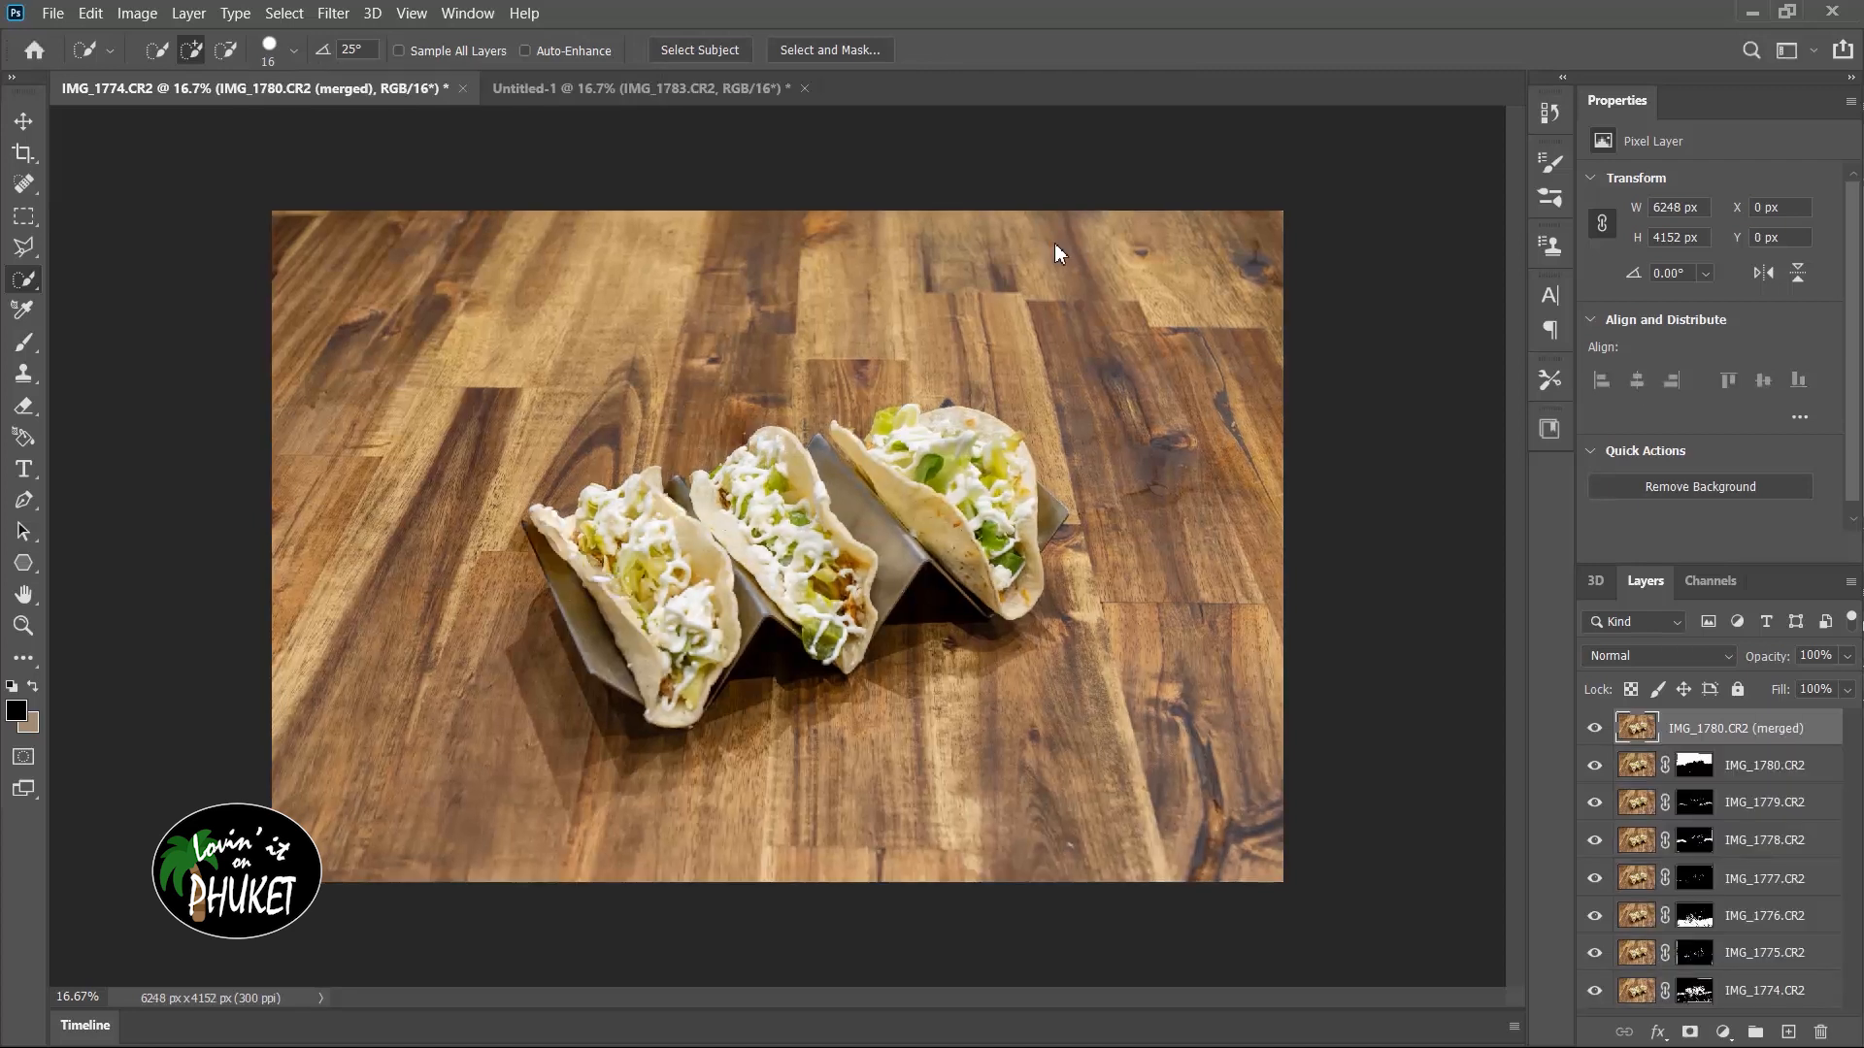
mouse_move(1444, 511)
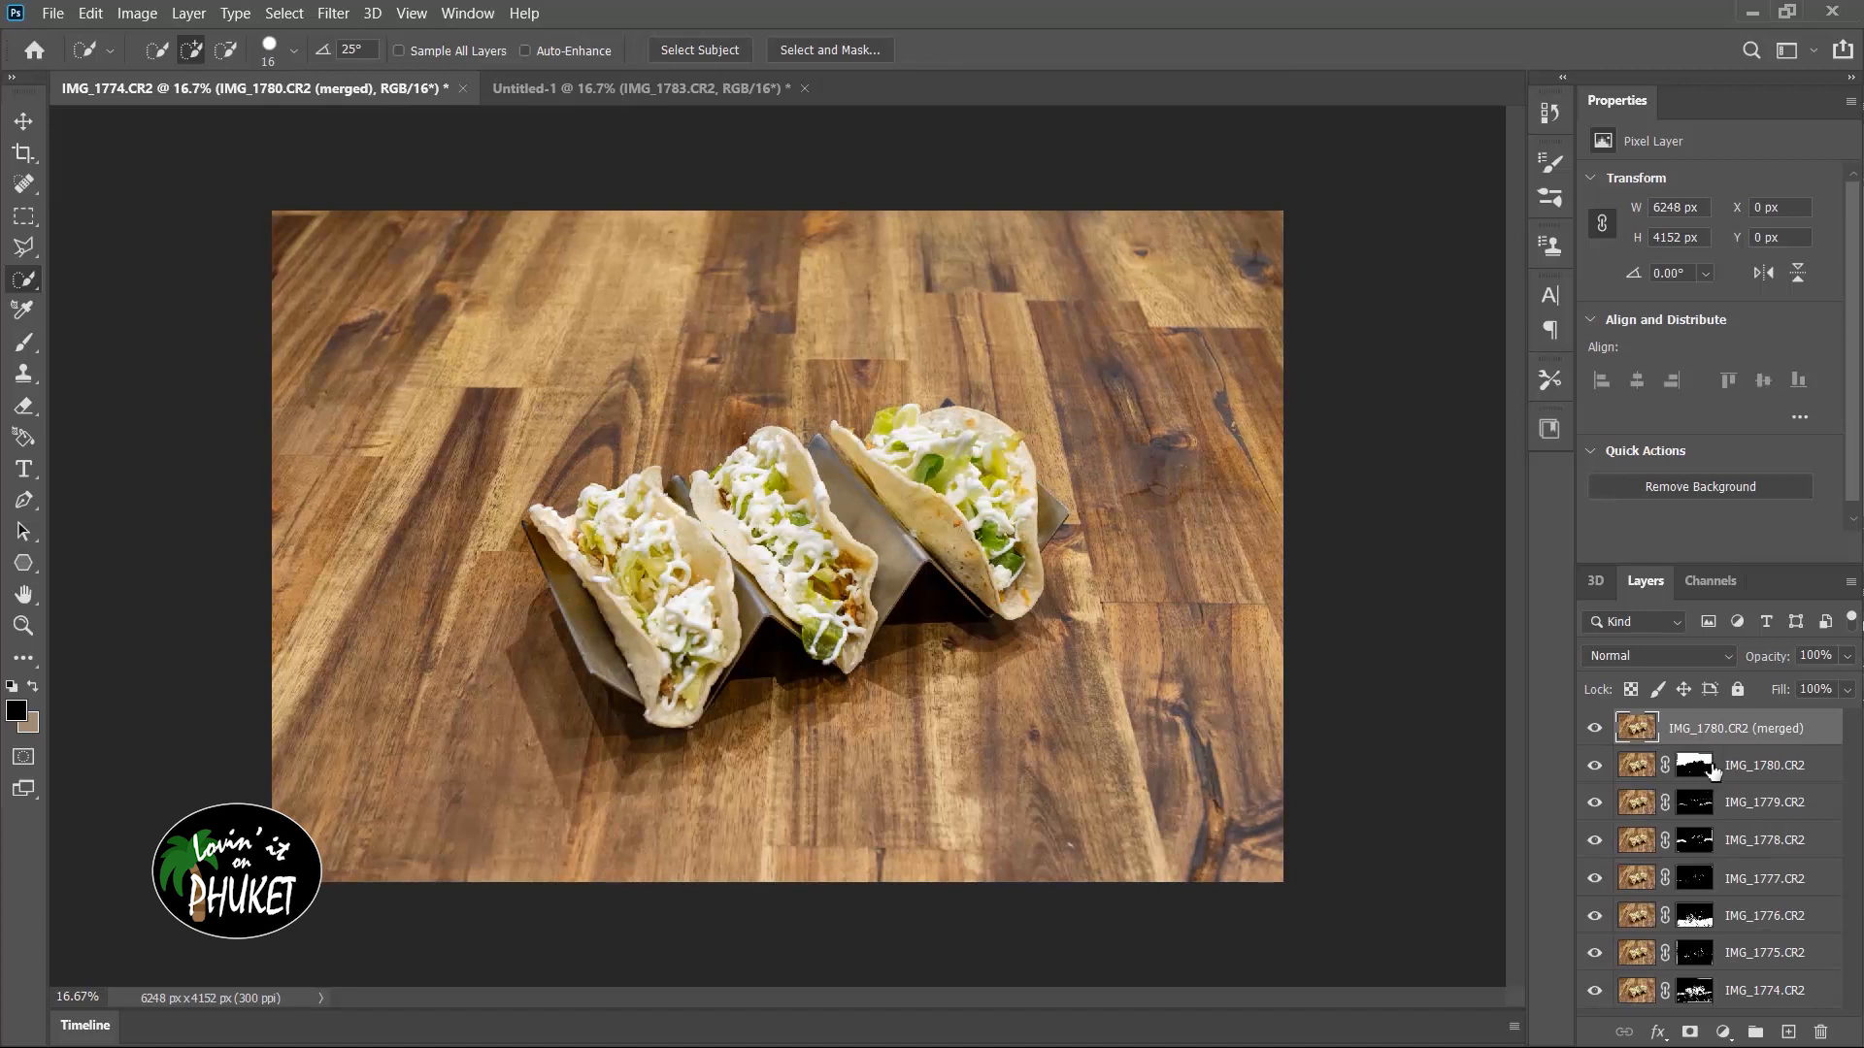
mouse_move(1705, 885)
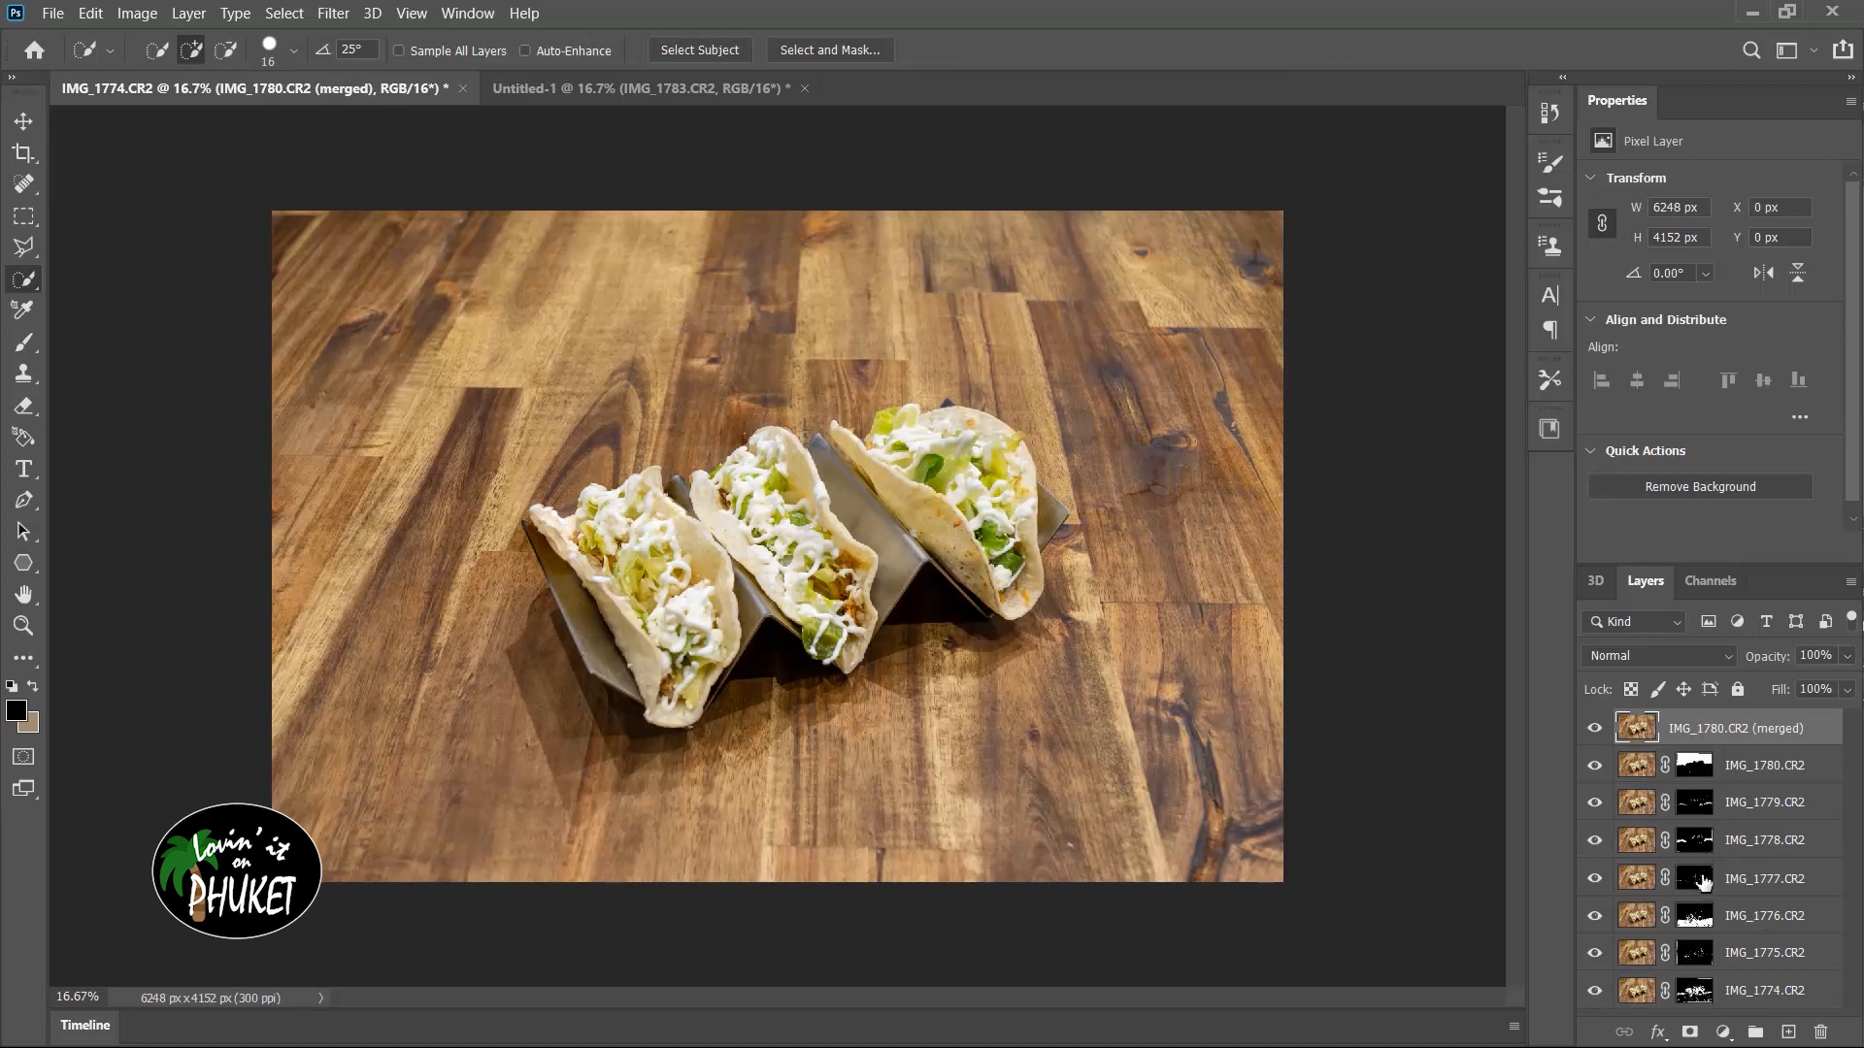
mouse_move(1707, 885)
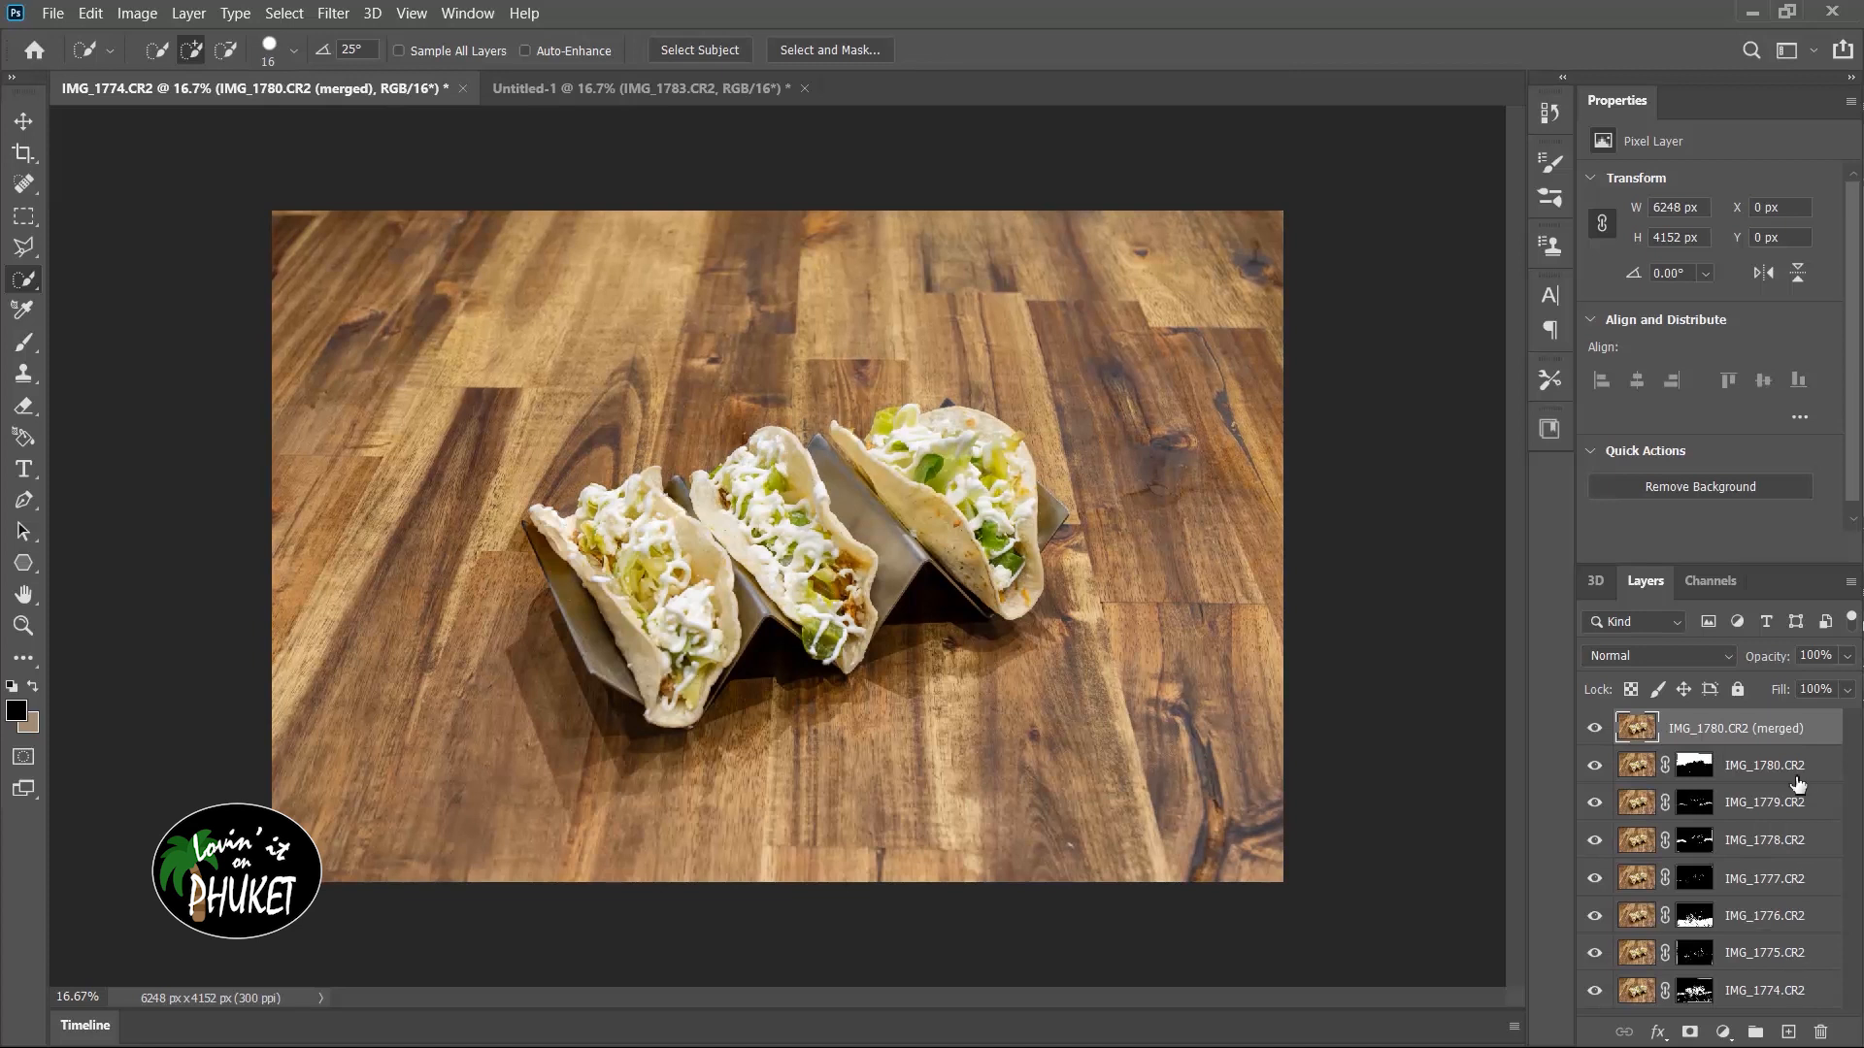
- Delete the seven masked source layers IMG_1780–IMG_1774, leaving only the merged layer
left_click(1765, 765)
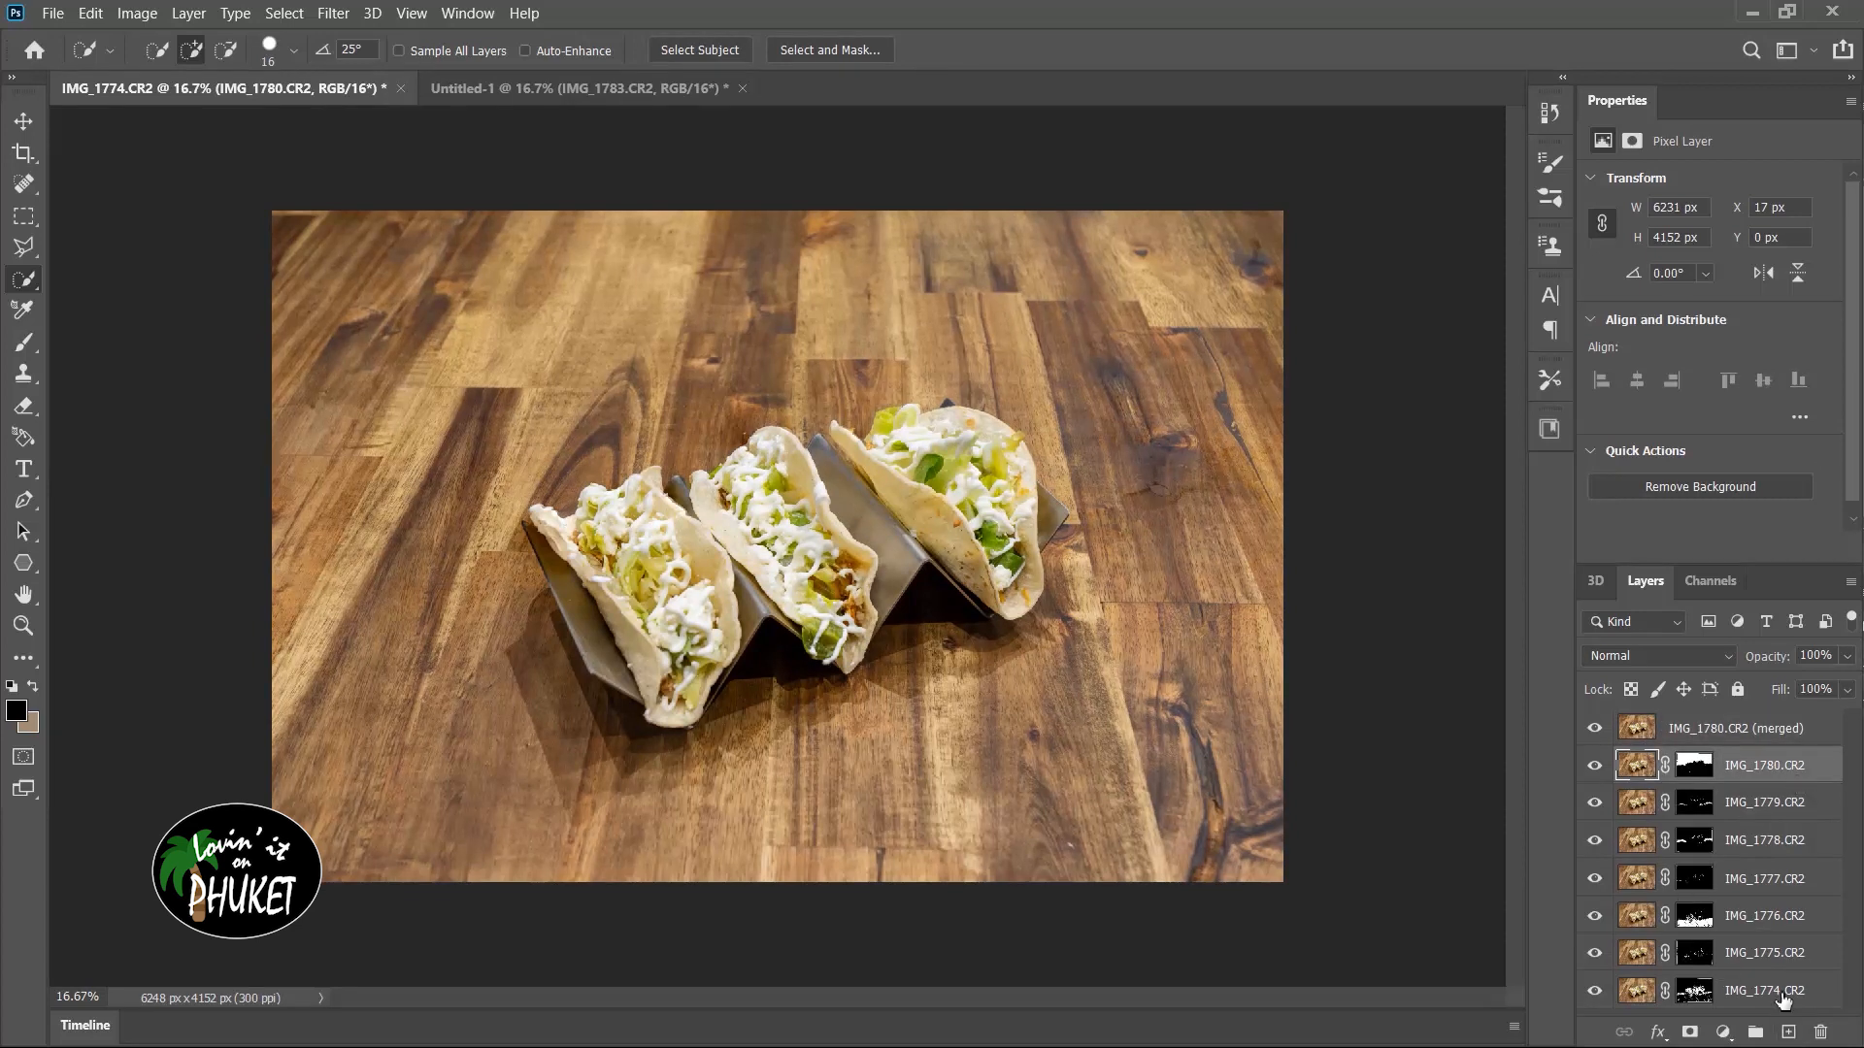
right_click(1765, 990)
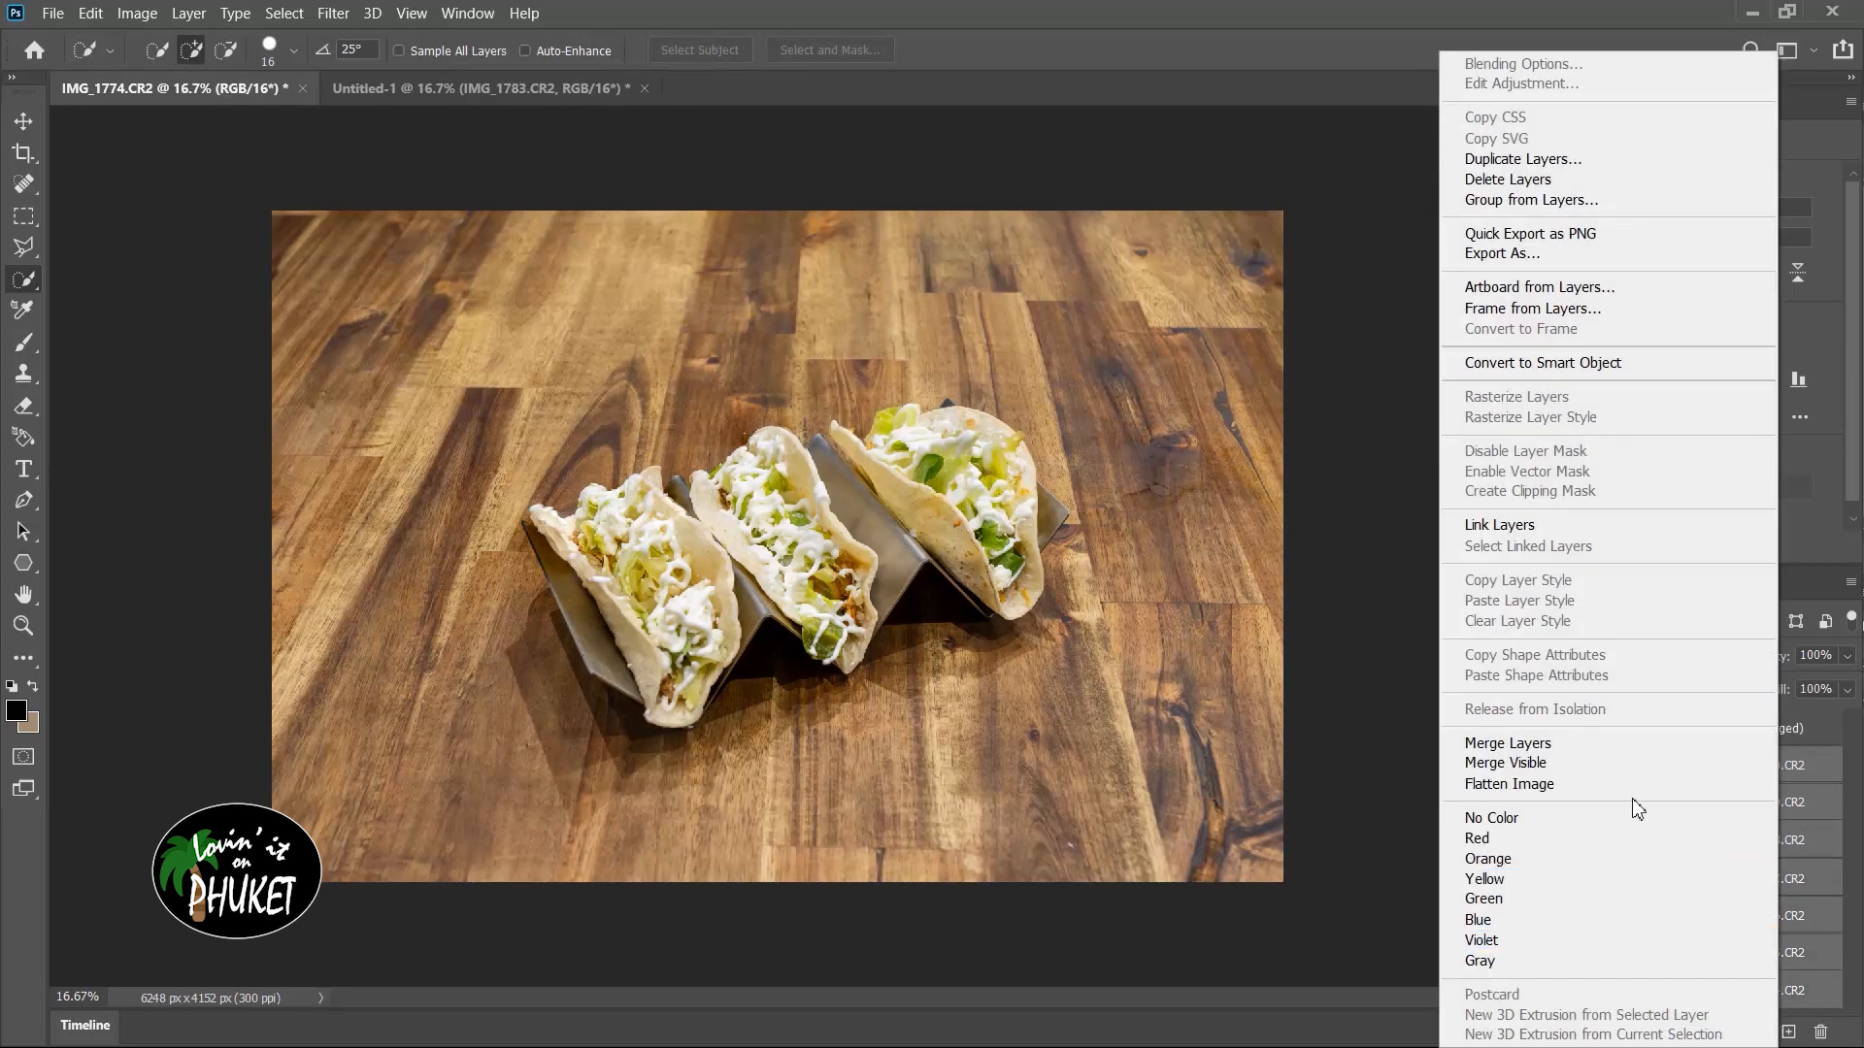
mouse_move(1646, 580)
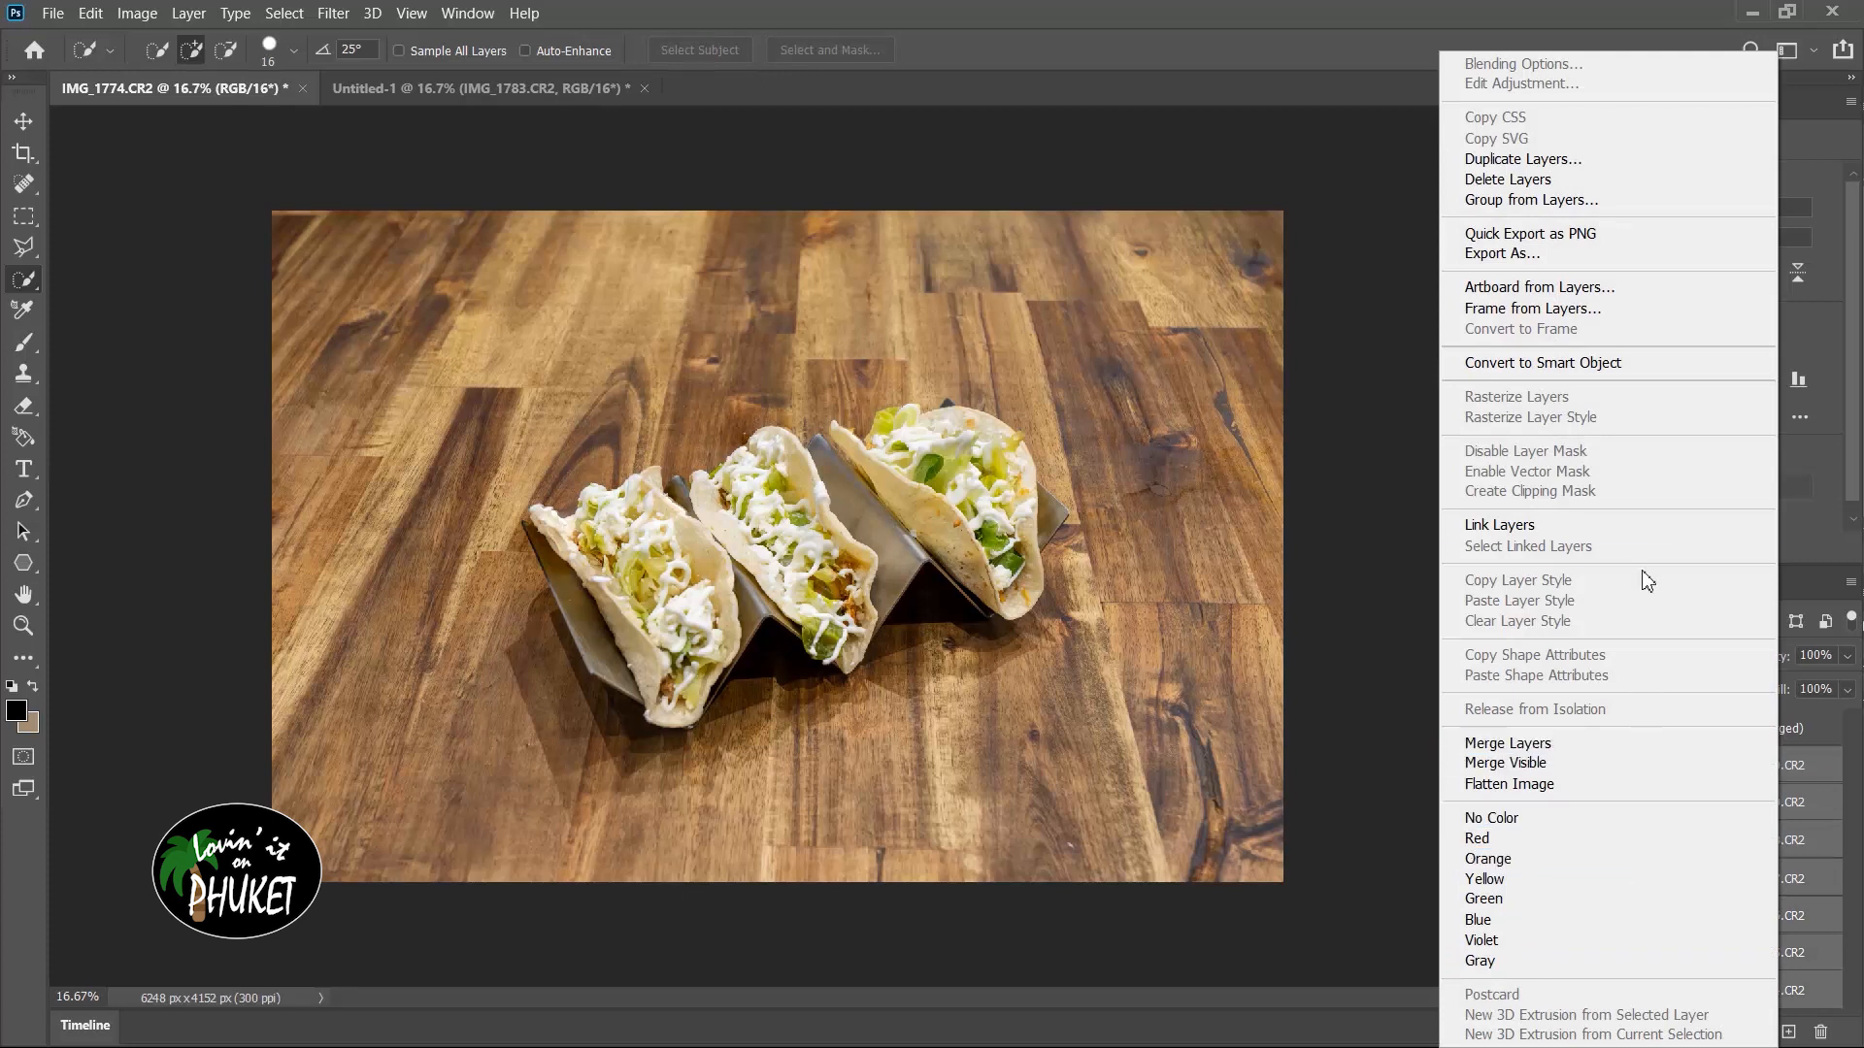
left_click(1506, 178)
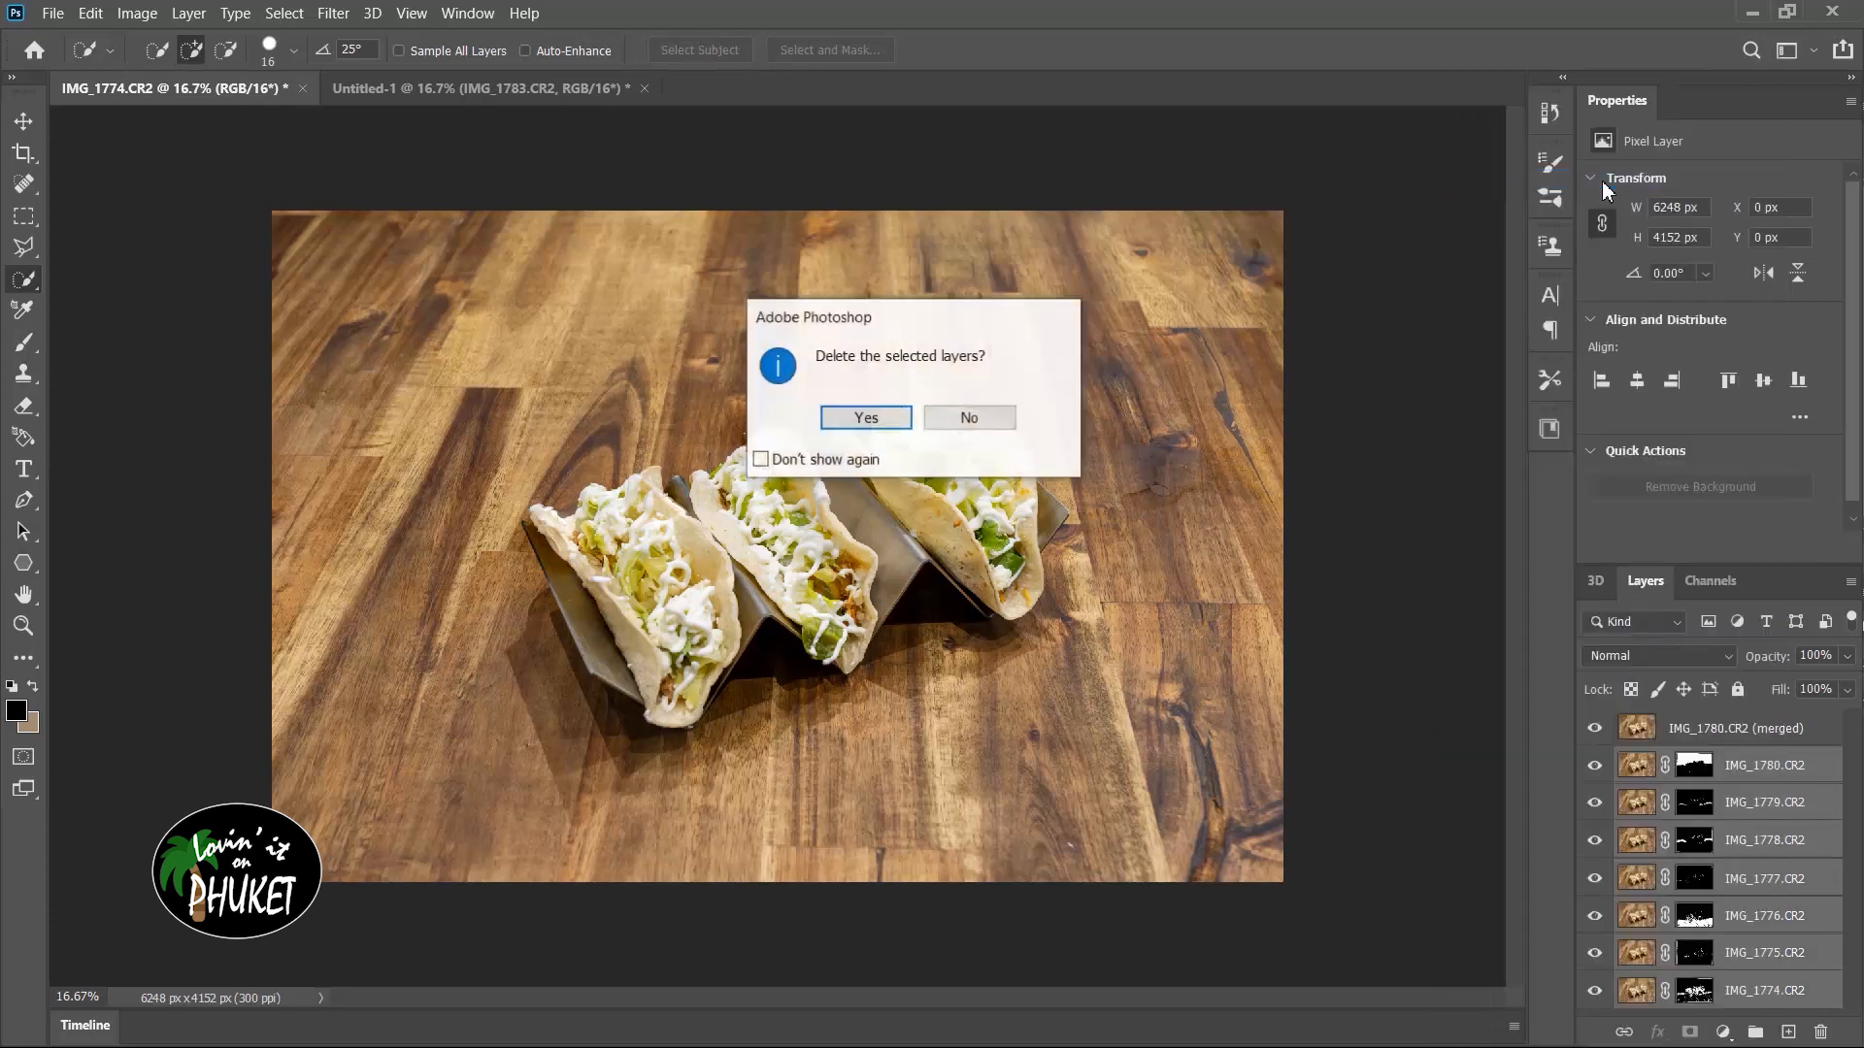
left_click(864, 417)
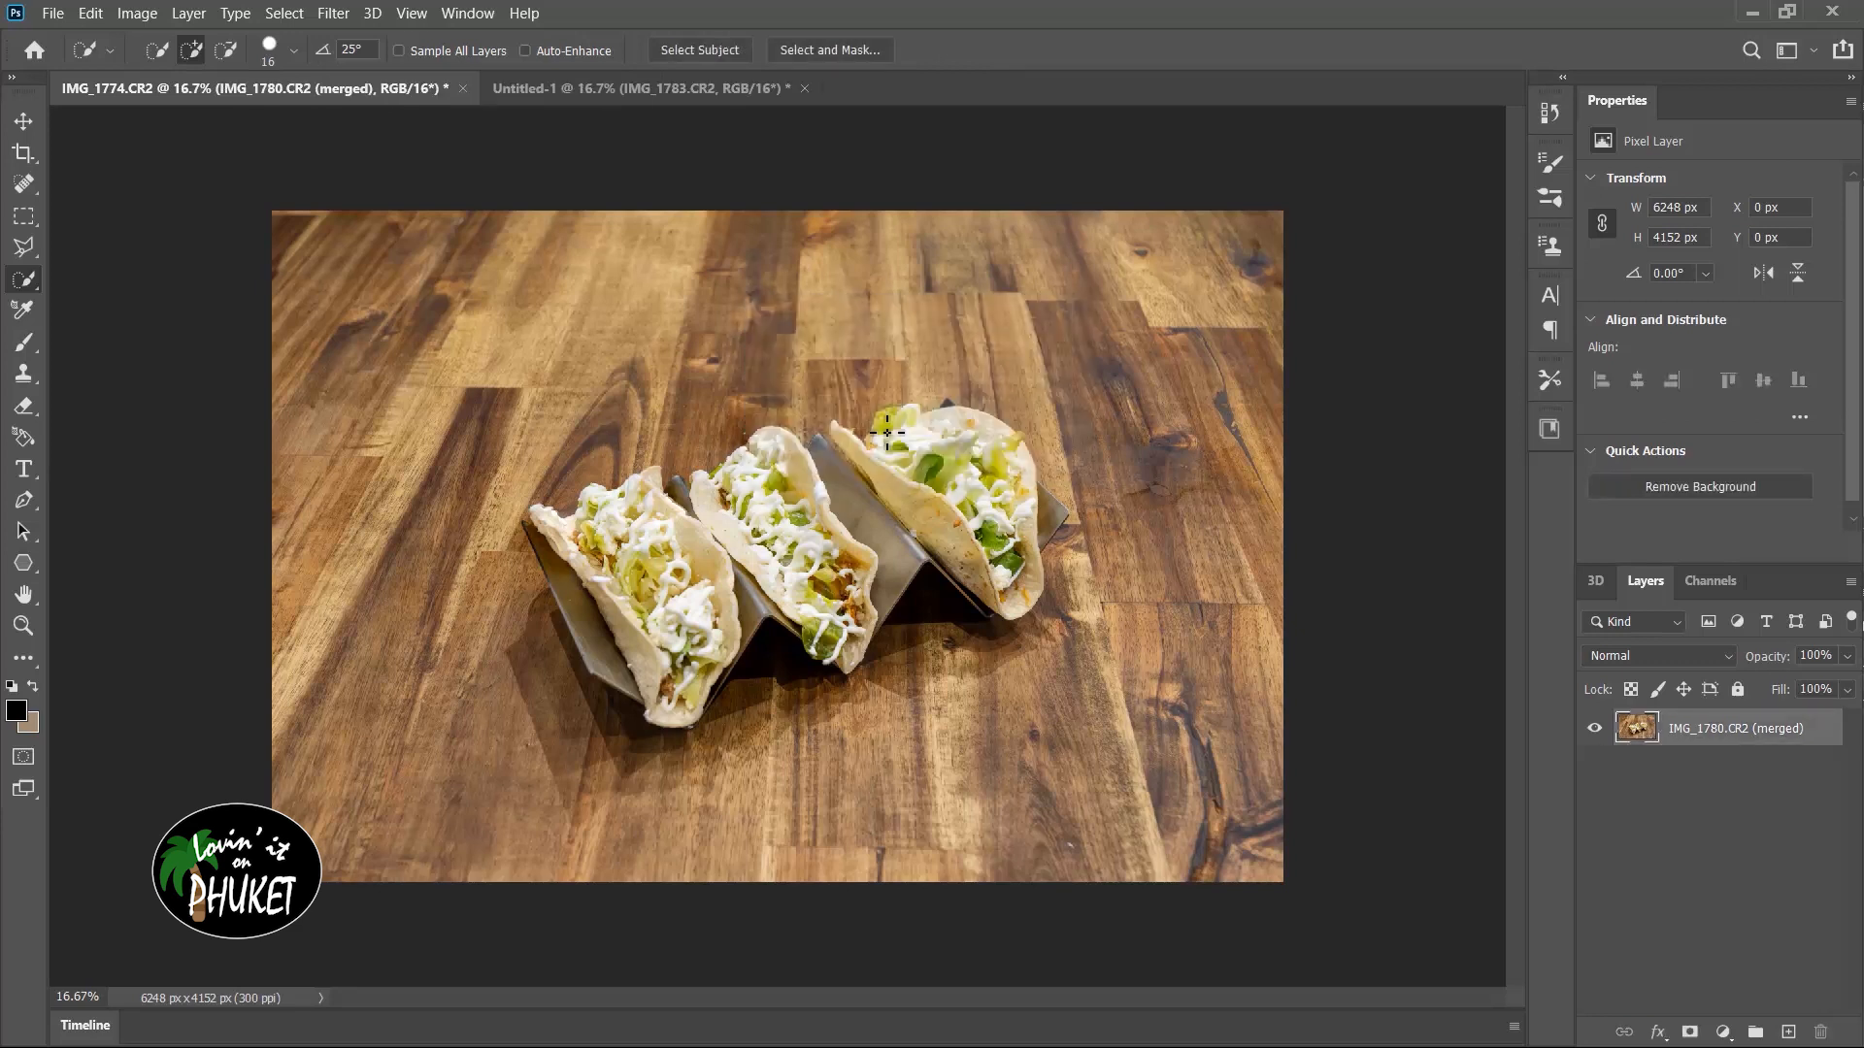
mouse_move(799, 530)
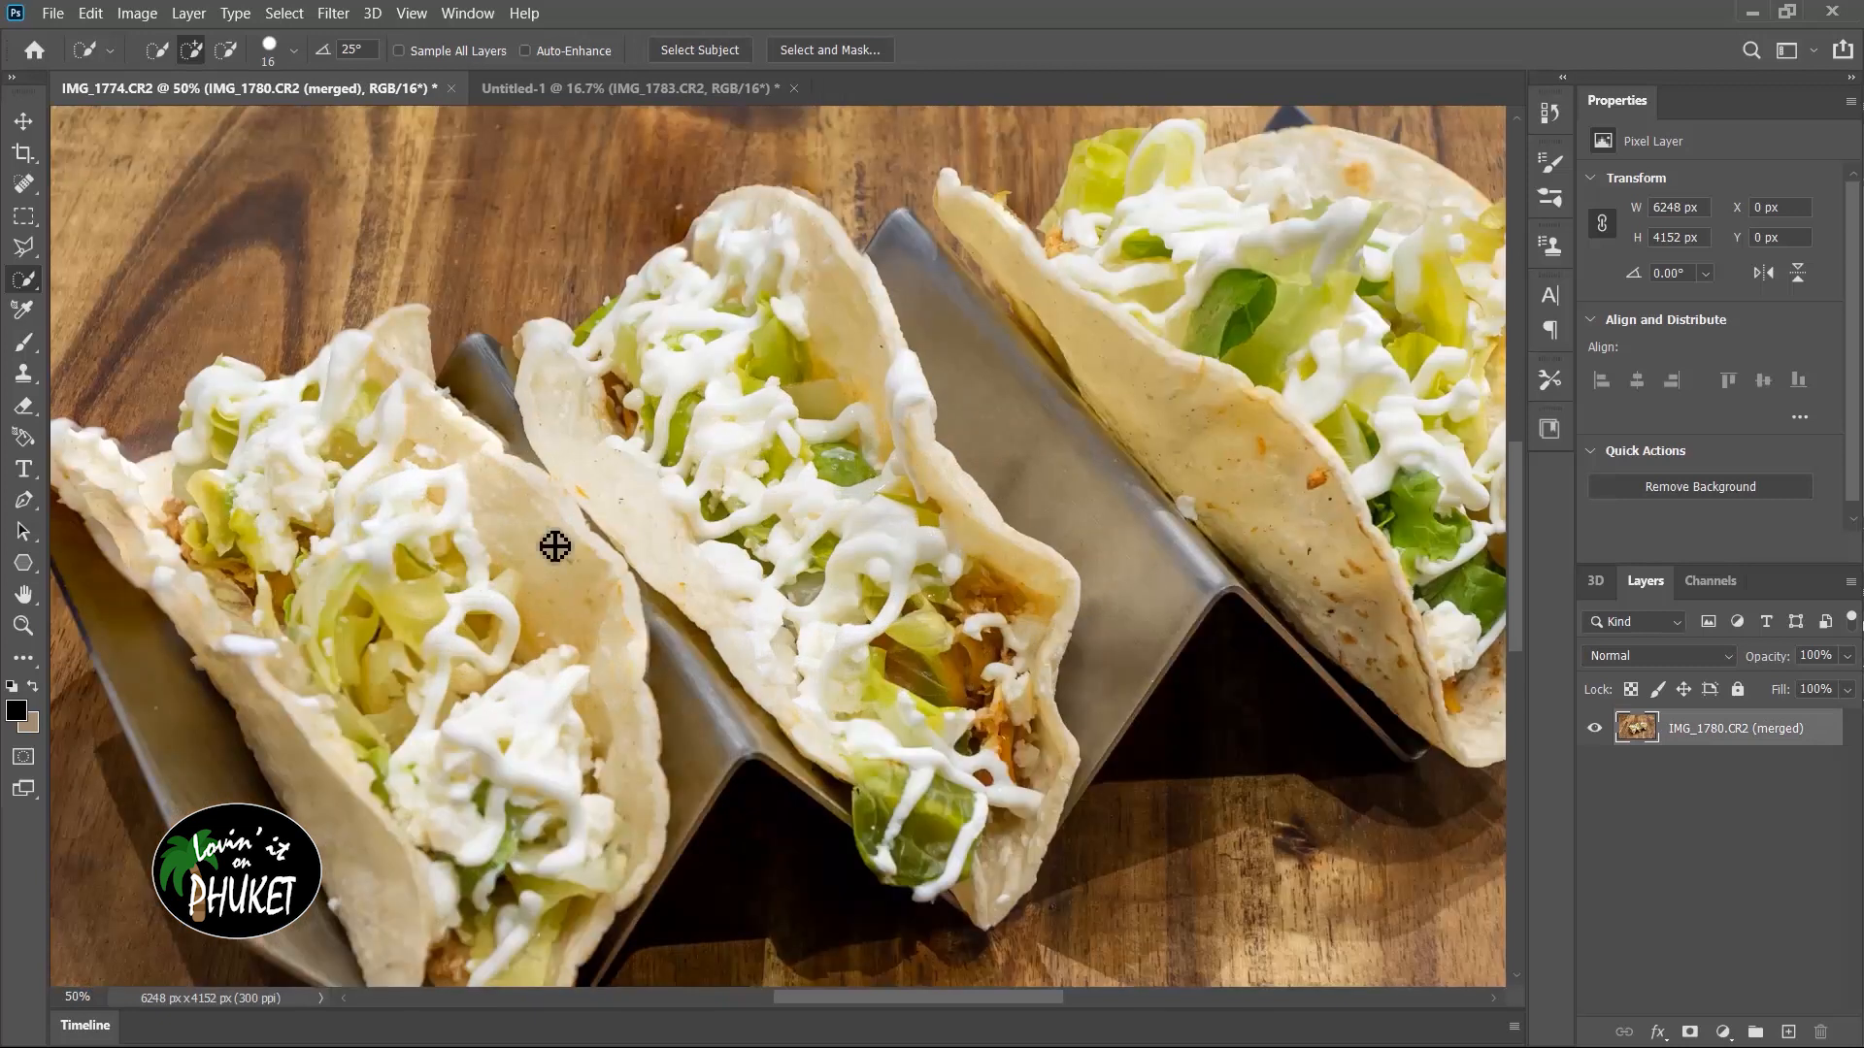
mouse_move(439, 653)
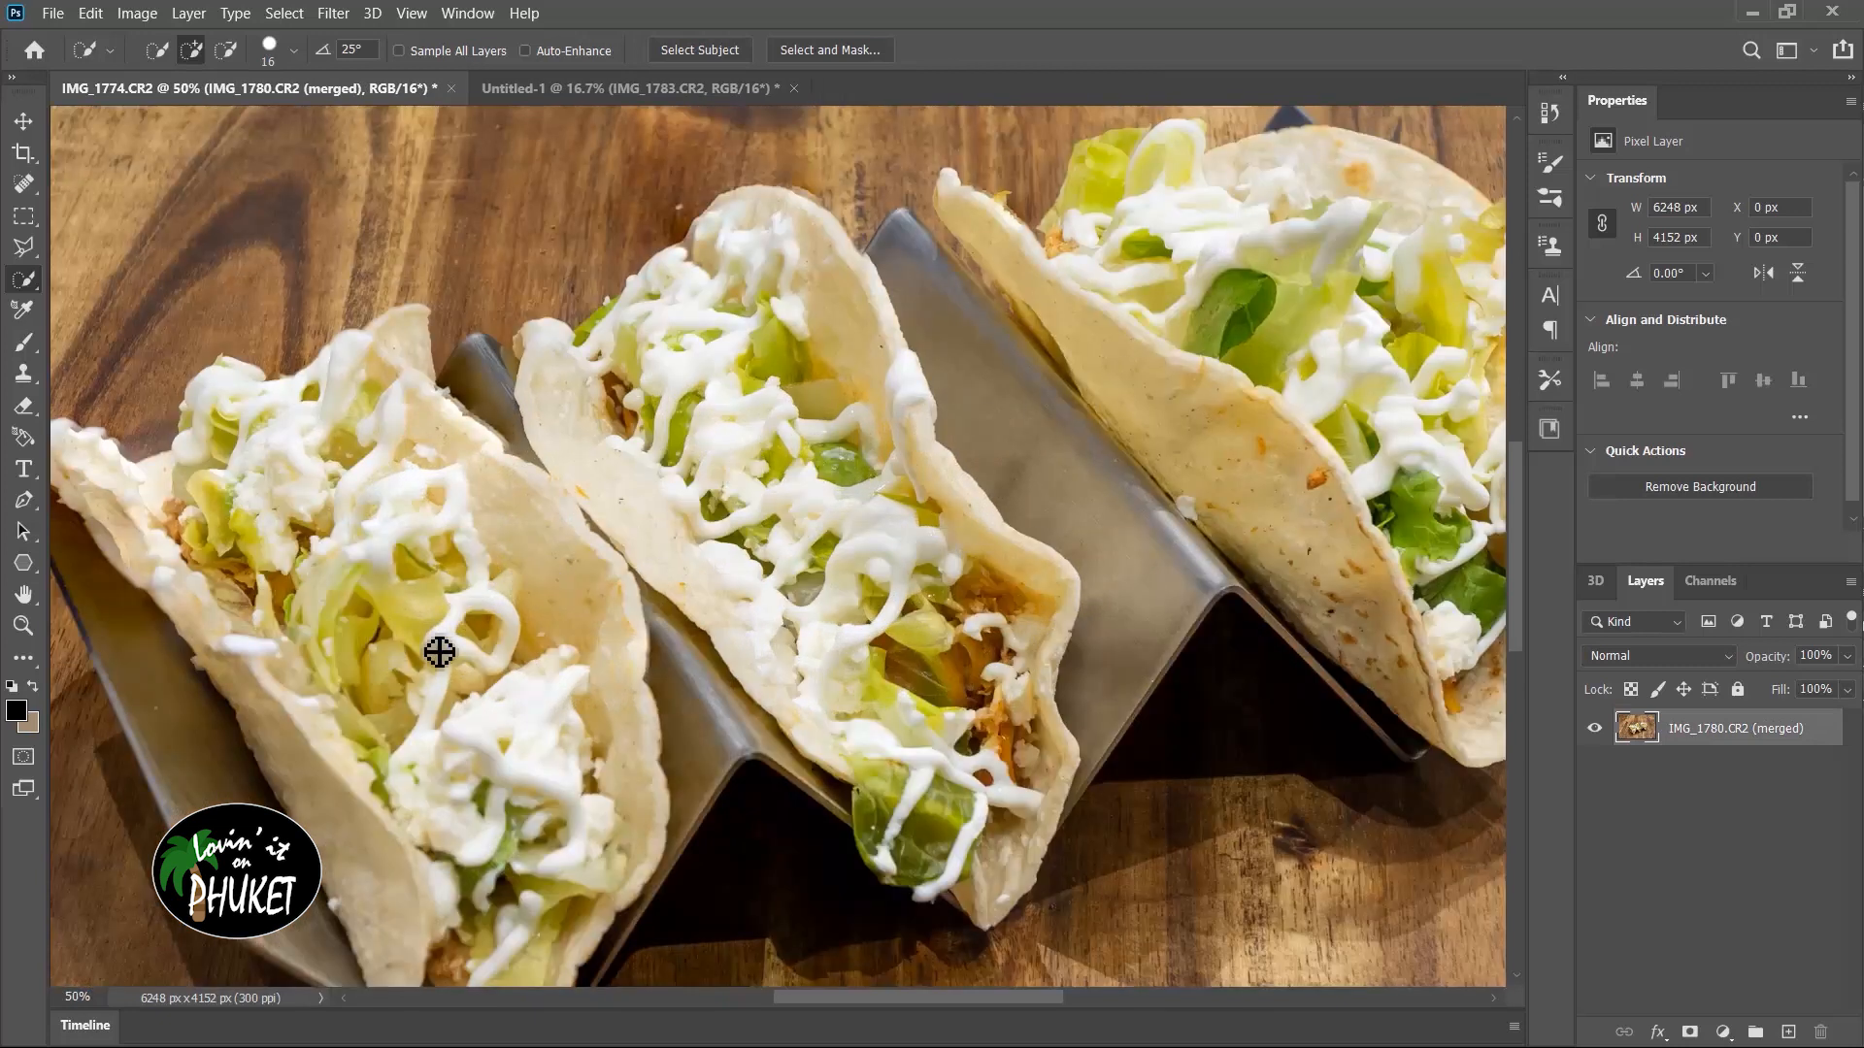
mouse_move(675, 221)
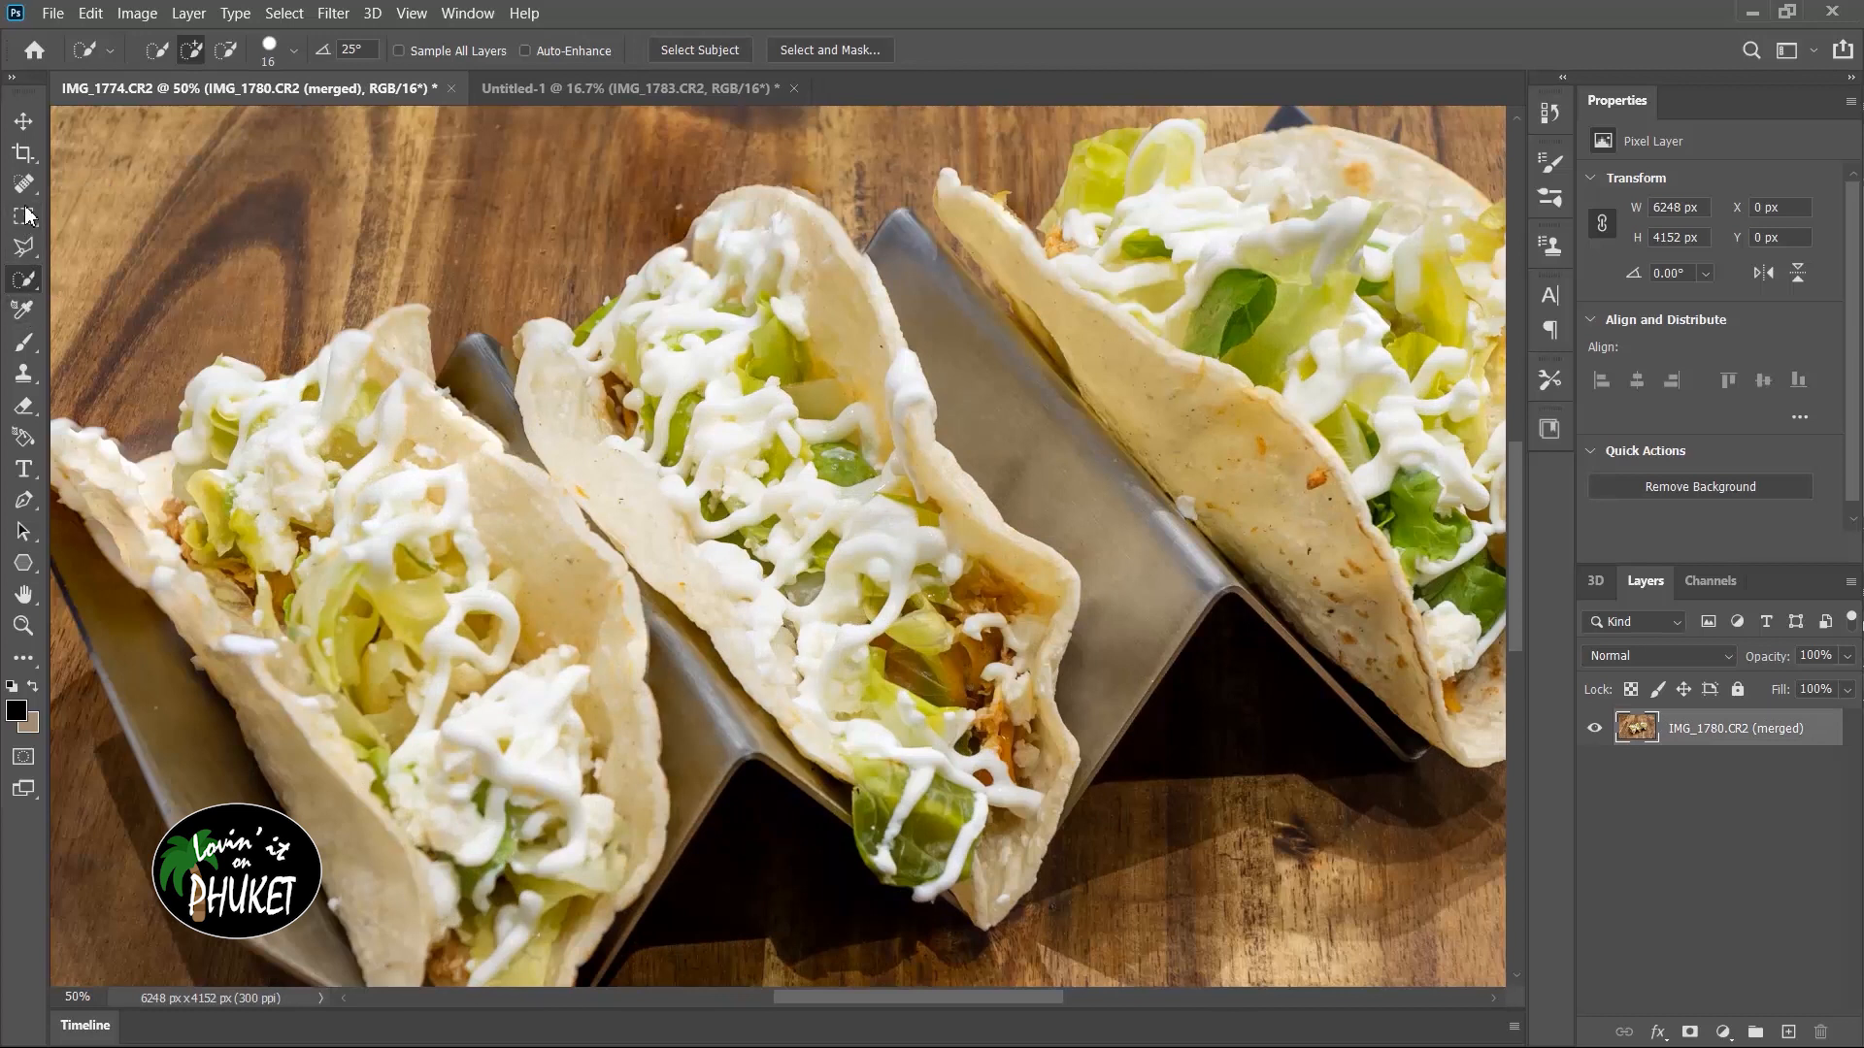
- Retouch spots and edge halos around the taco shells with the content-aware Spot Healing Brush
left_click(22, 182)
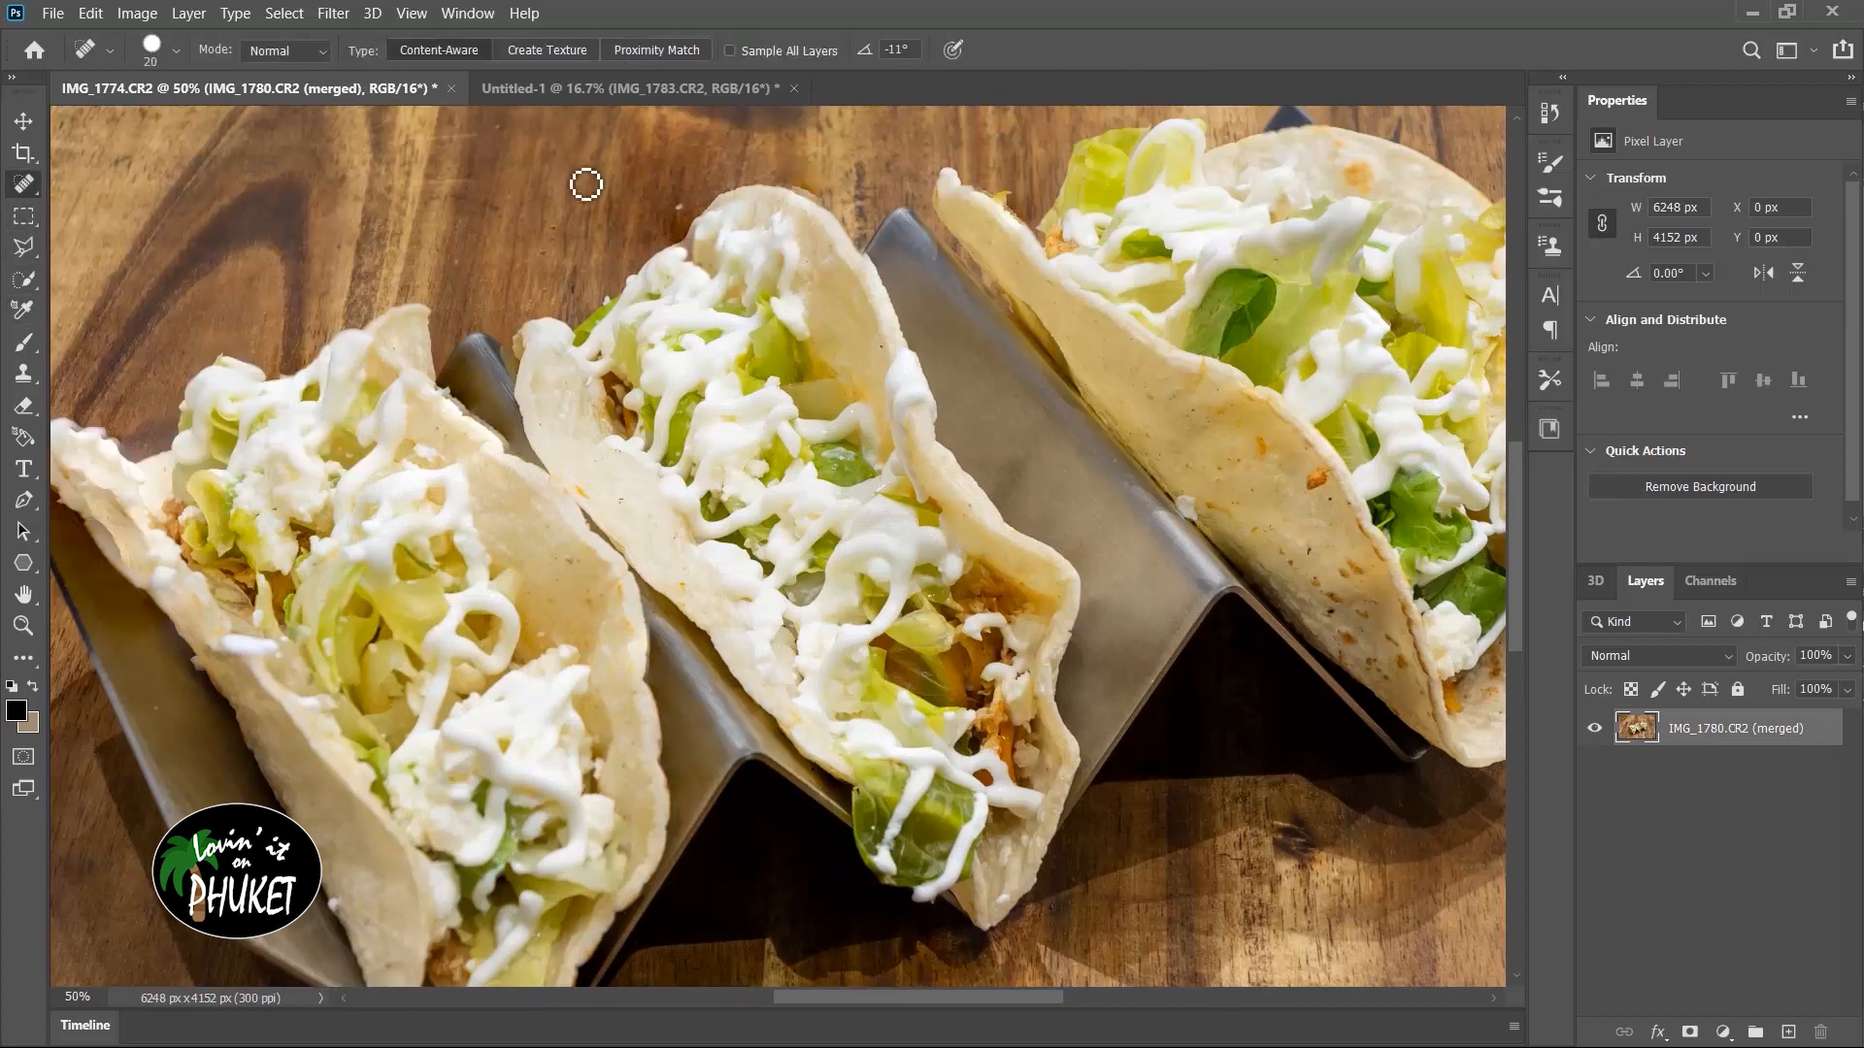
mouse_move(691, 219)
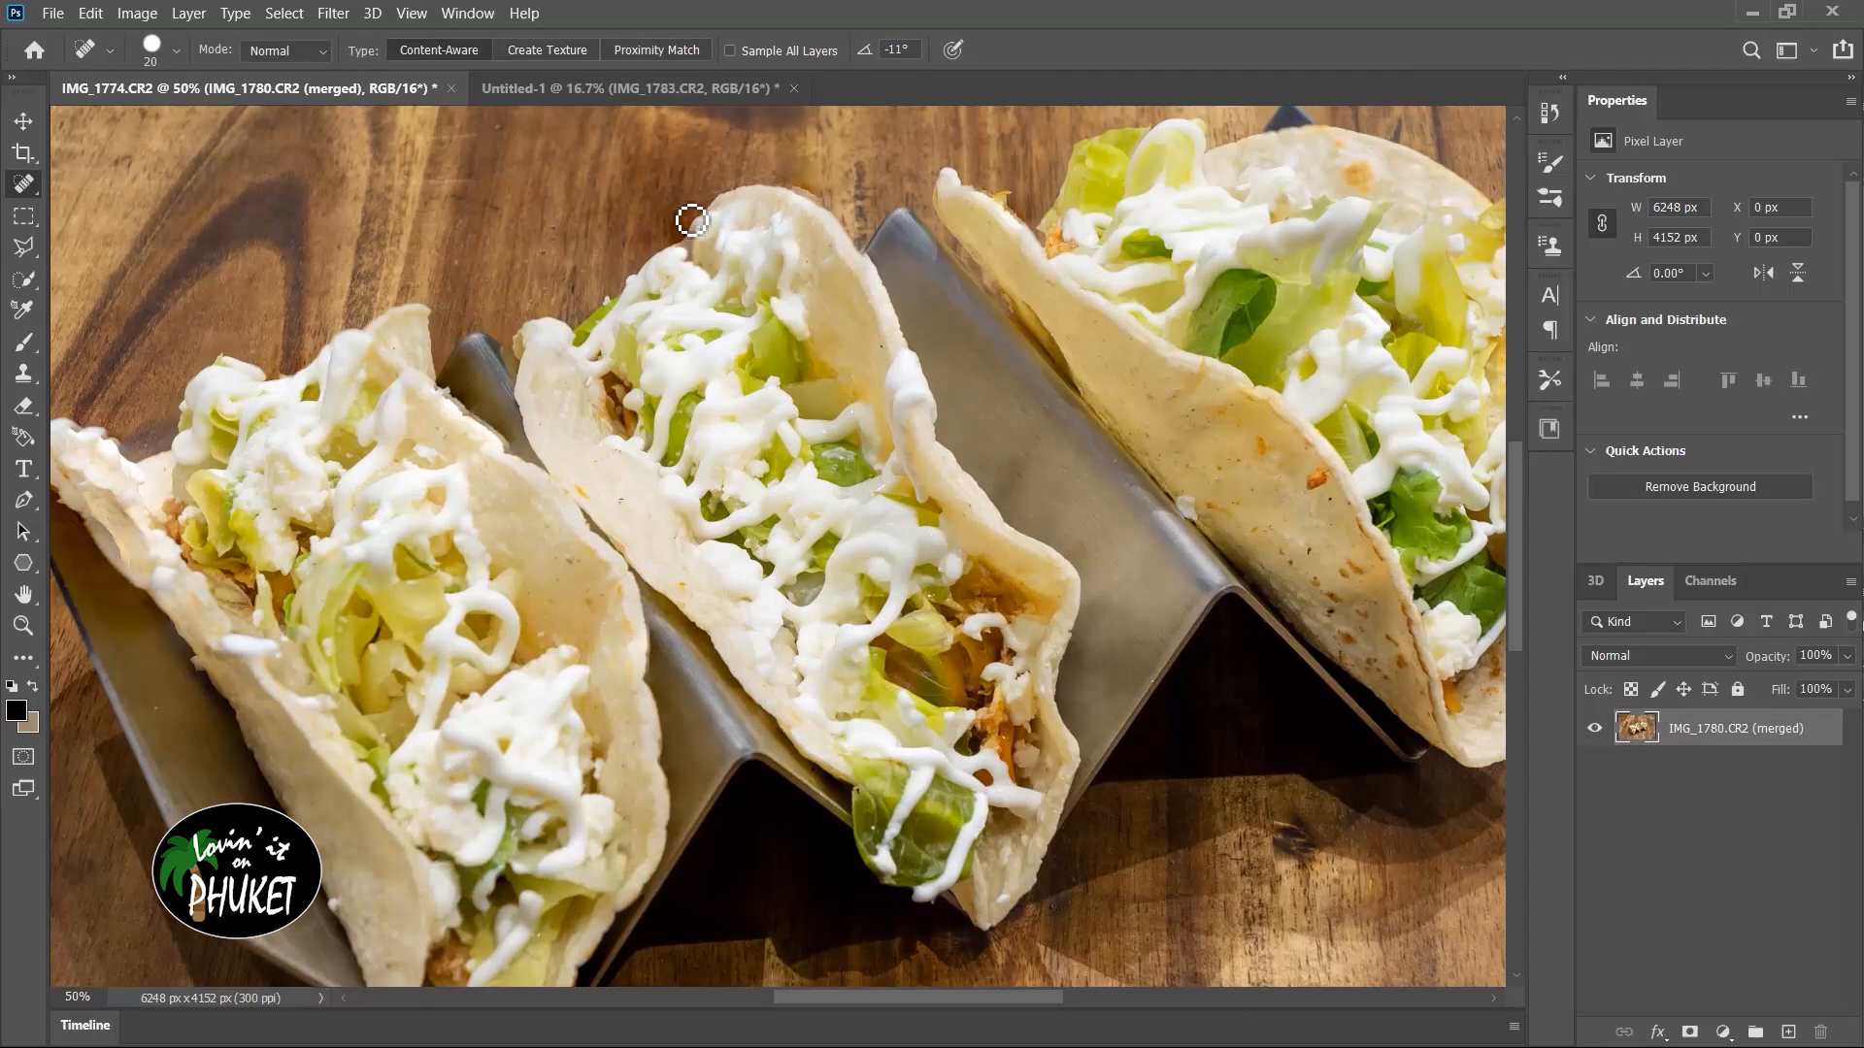
mouse_move(524, 274)
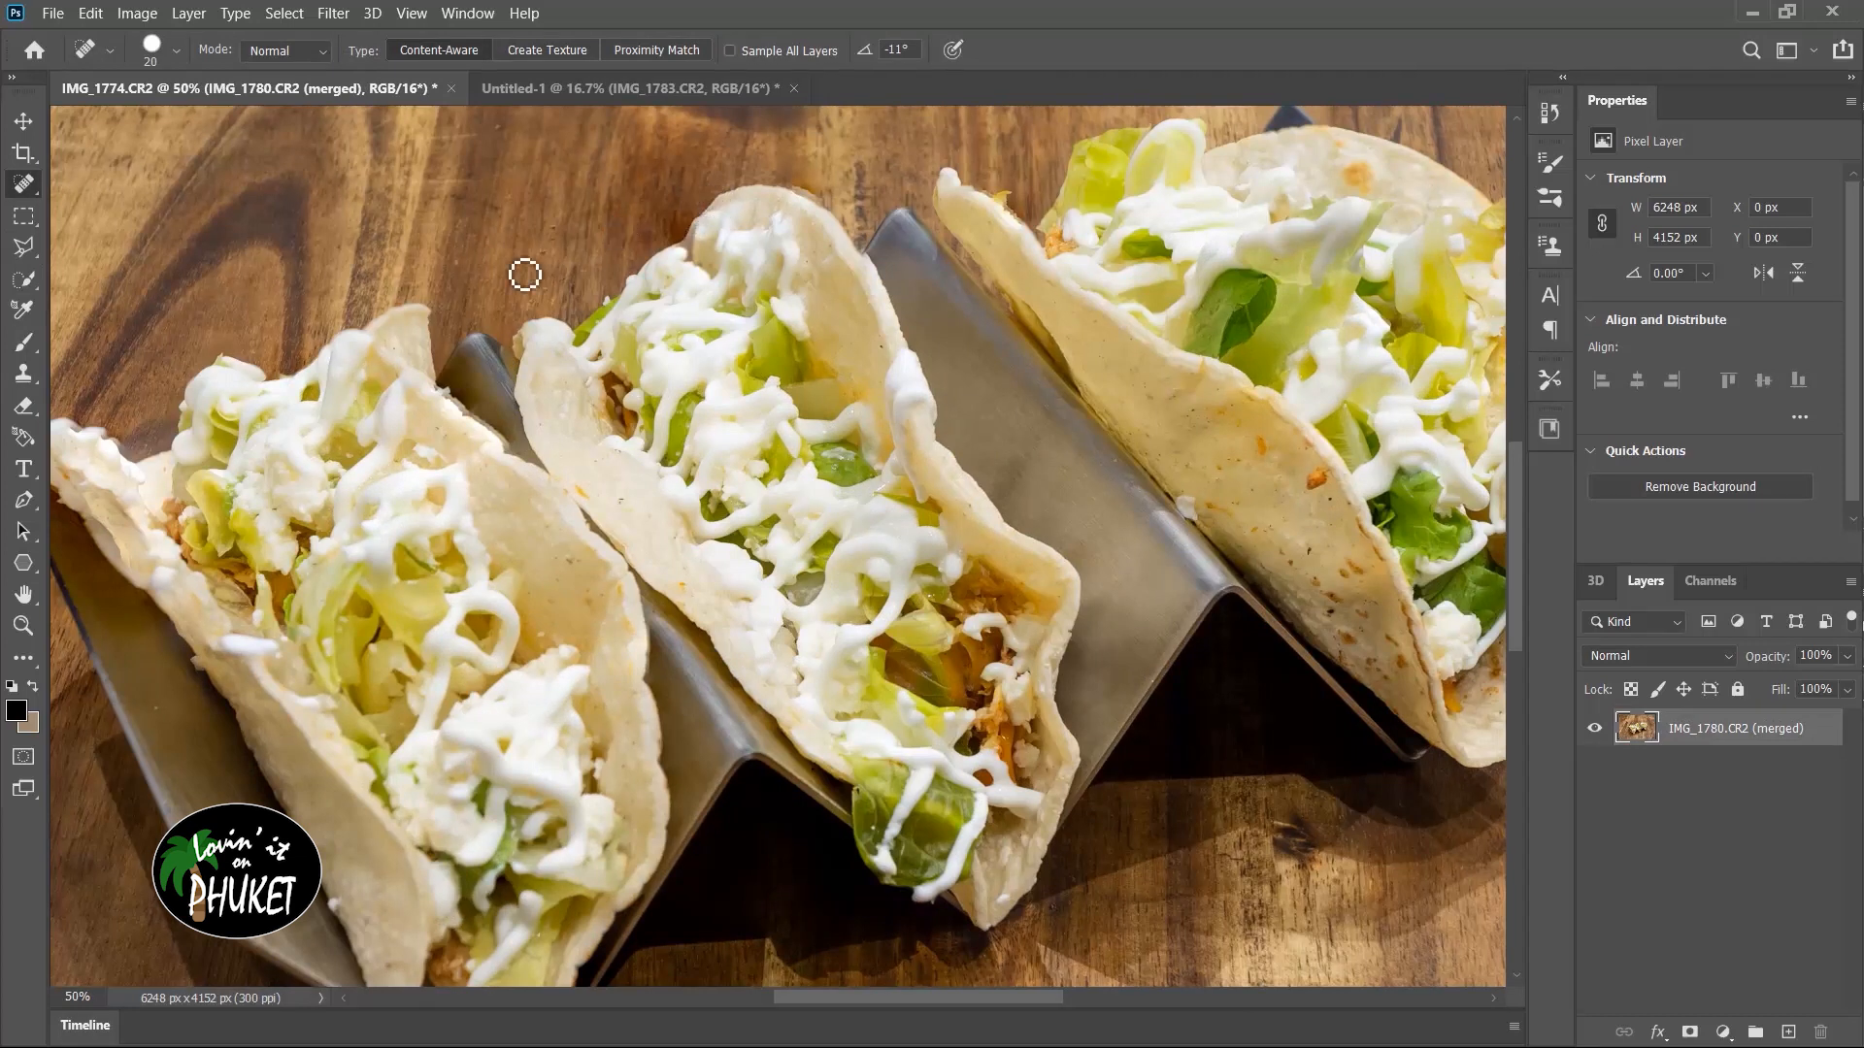
mouse_move(559, 247)
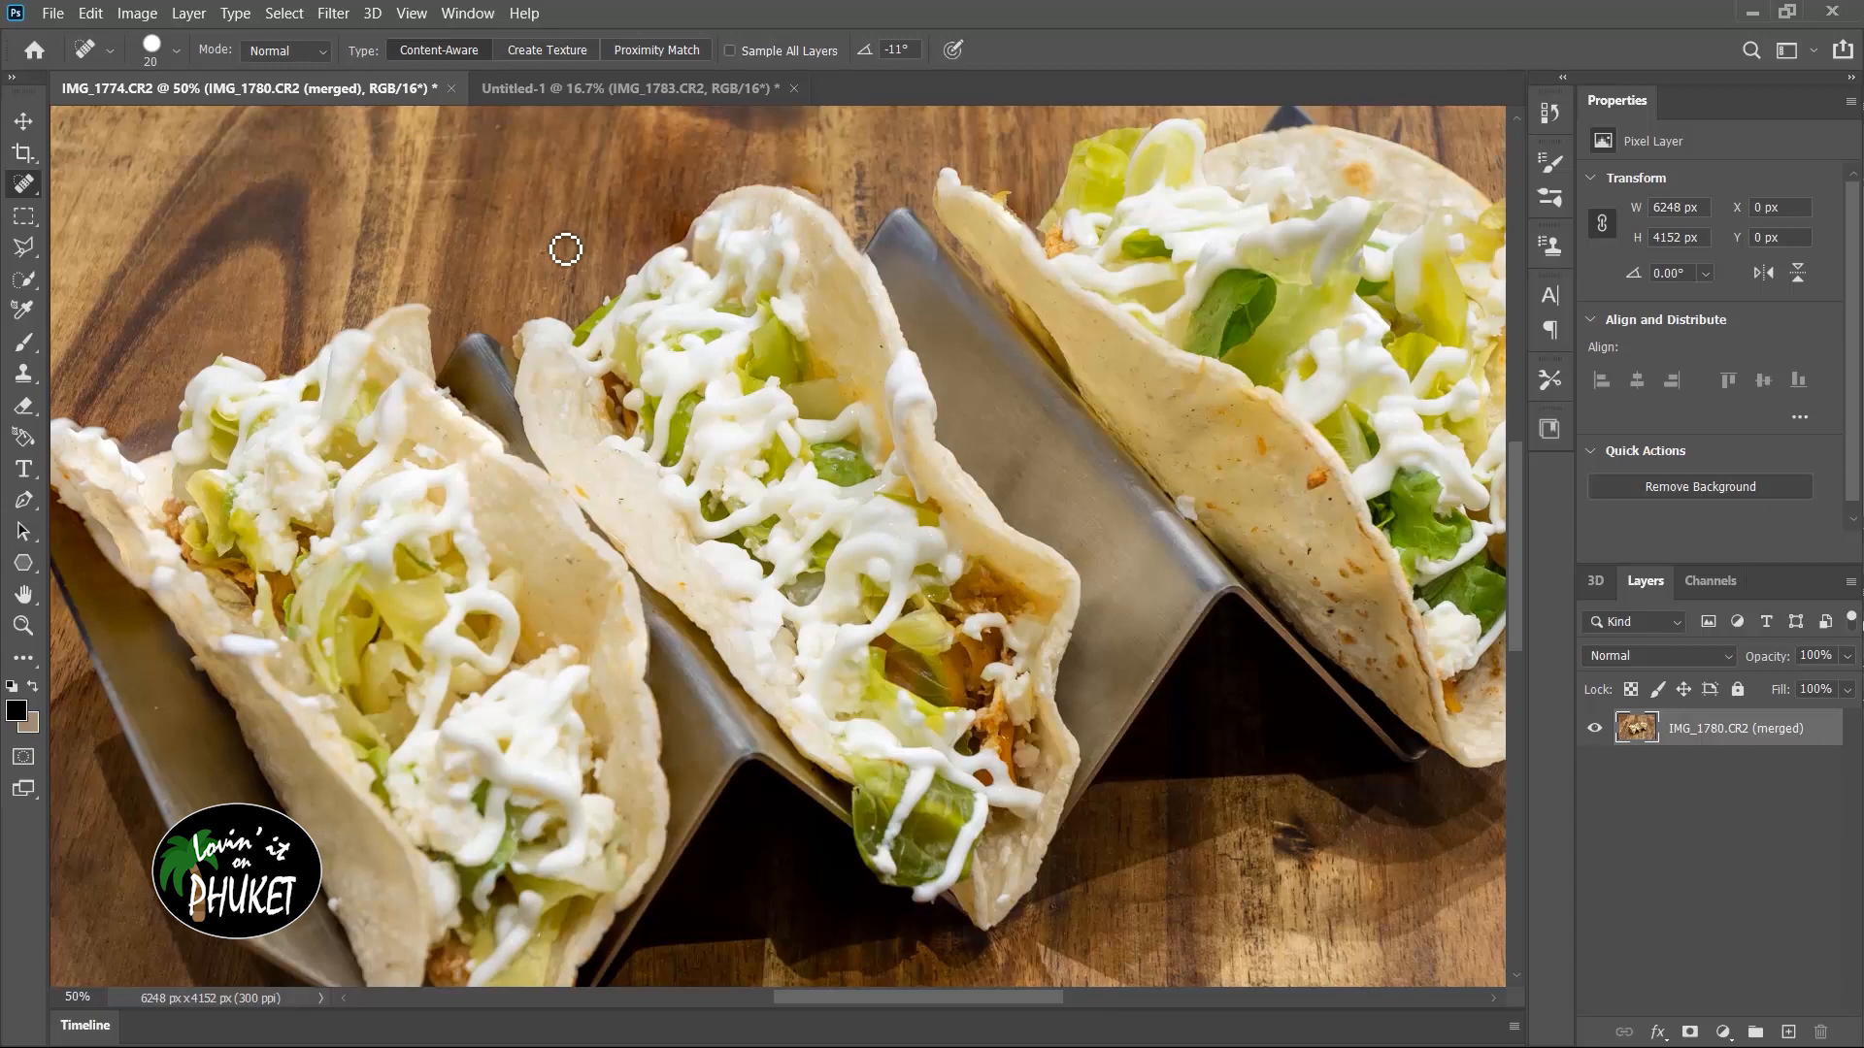
mouse_move(559, 285)
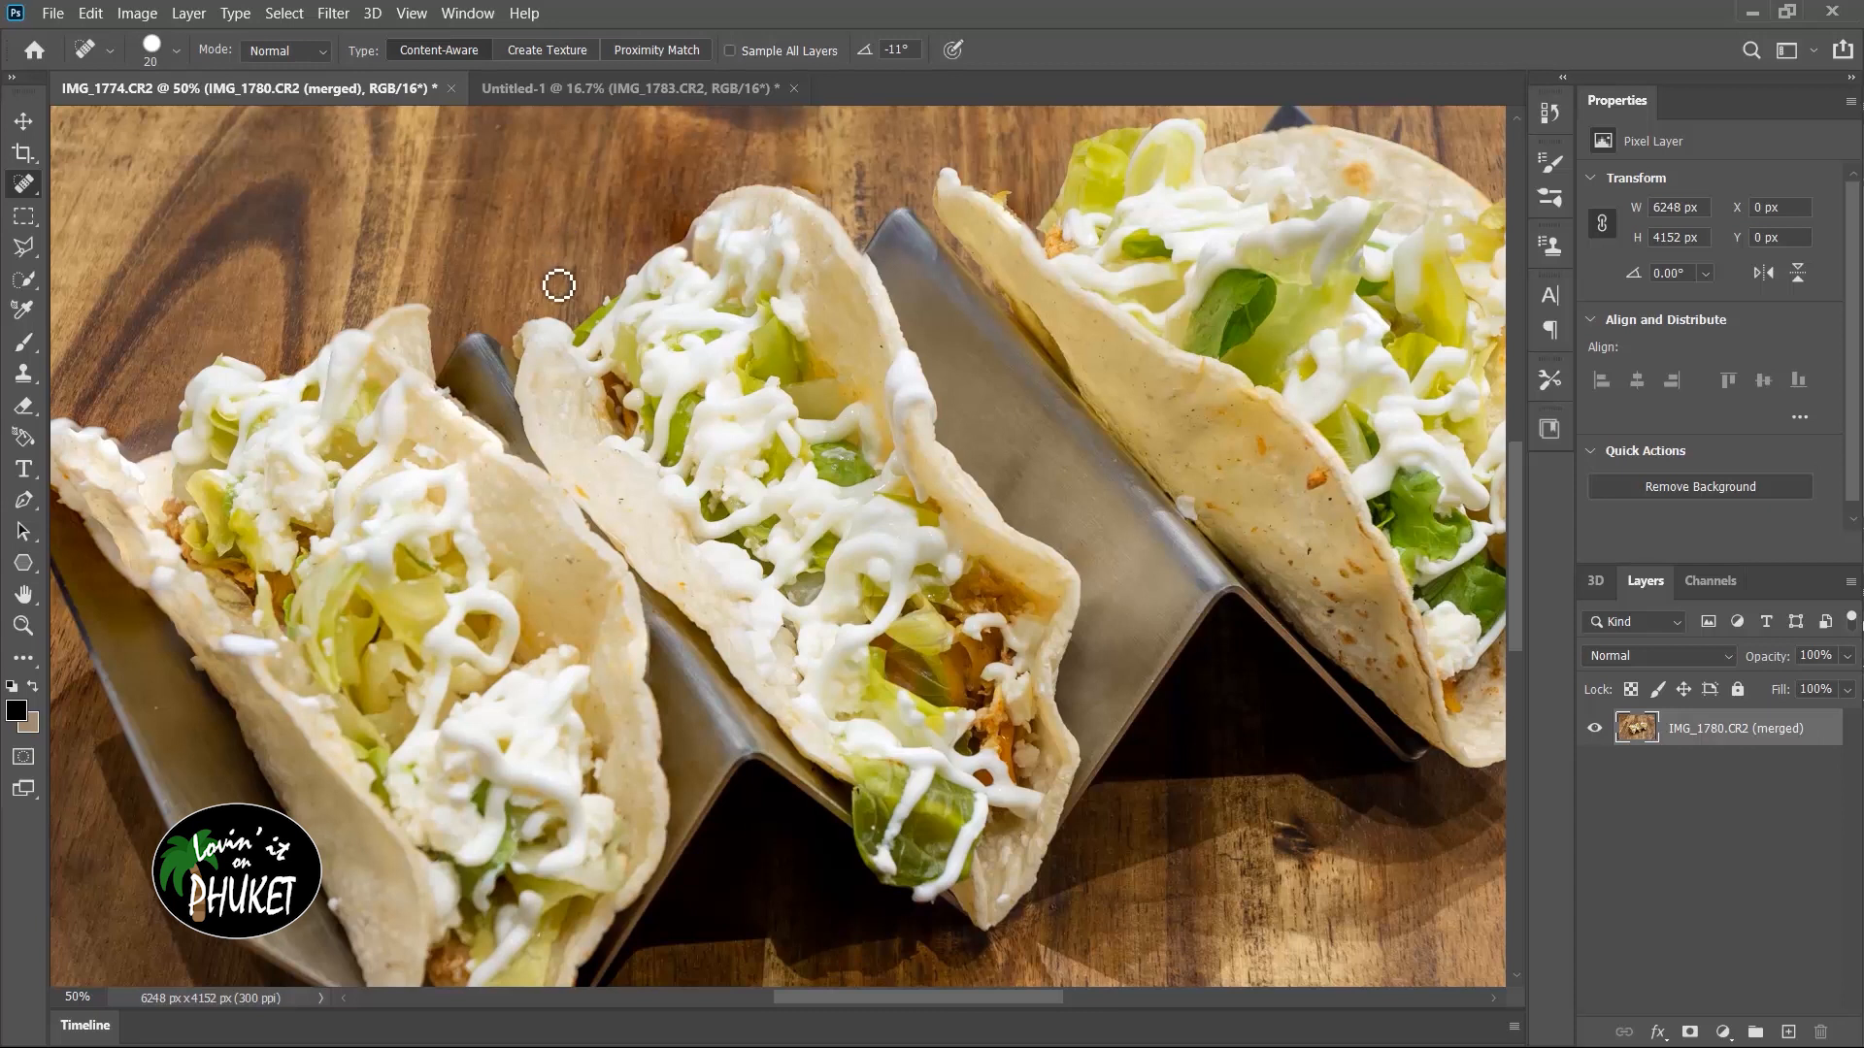
mouse_move(559, 268)
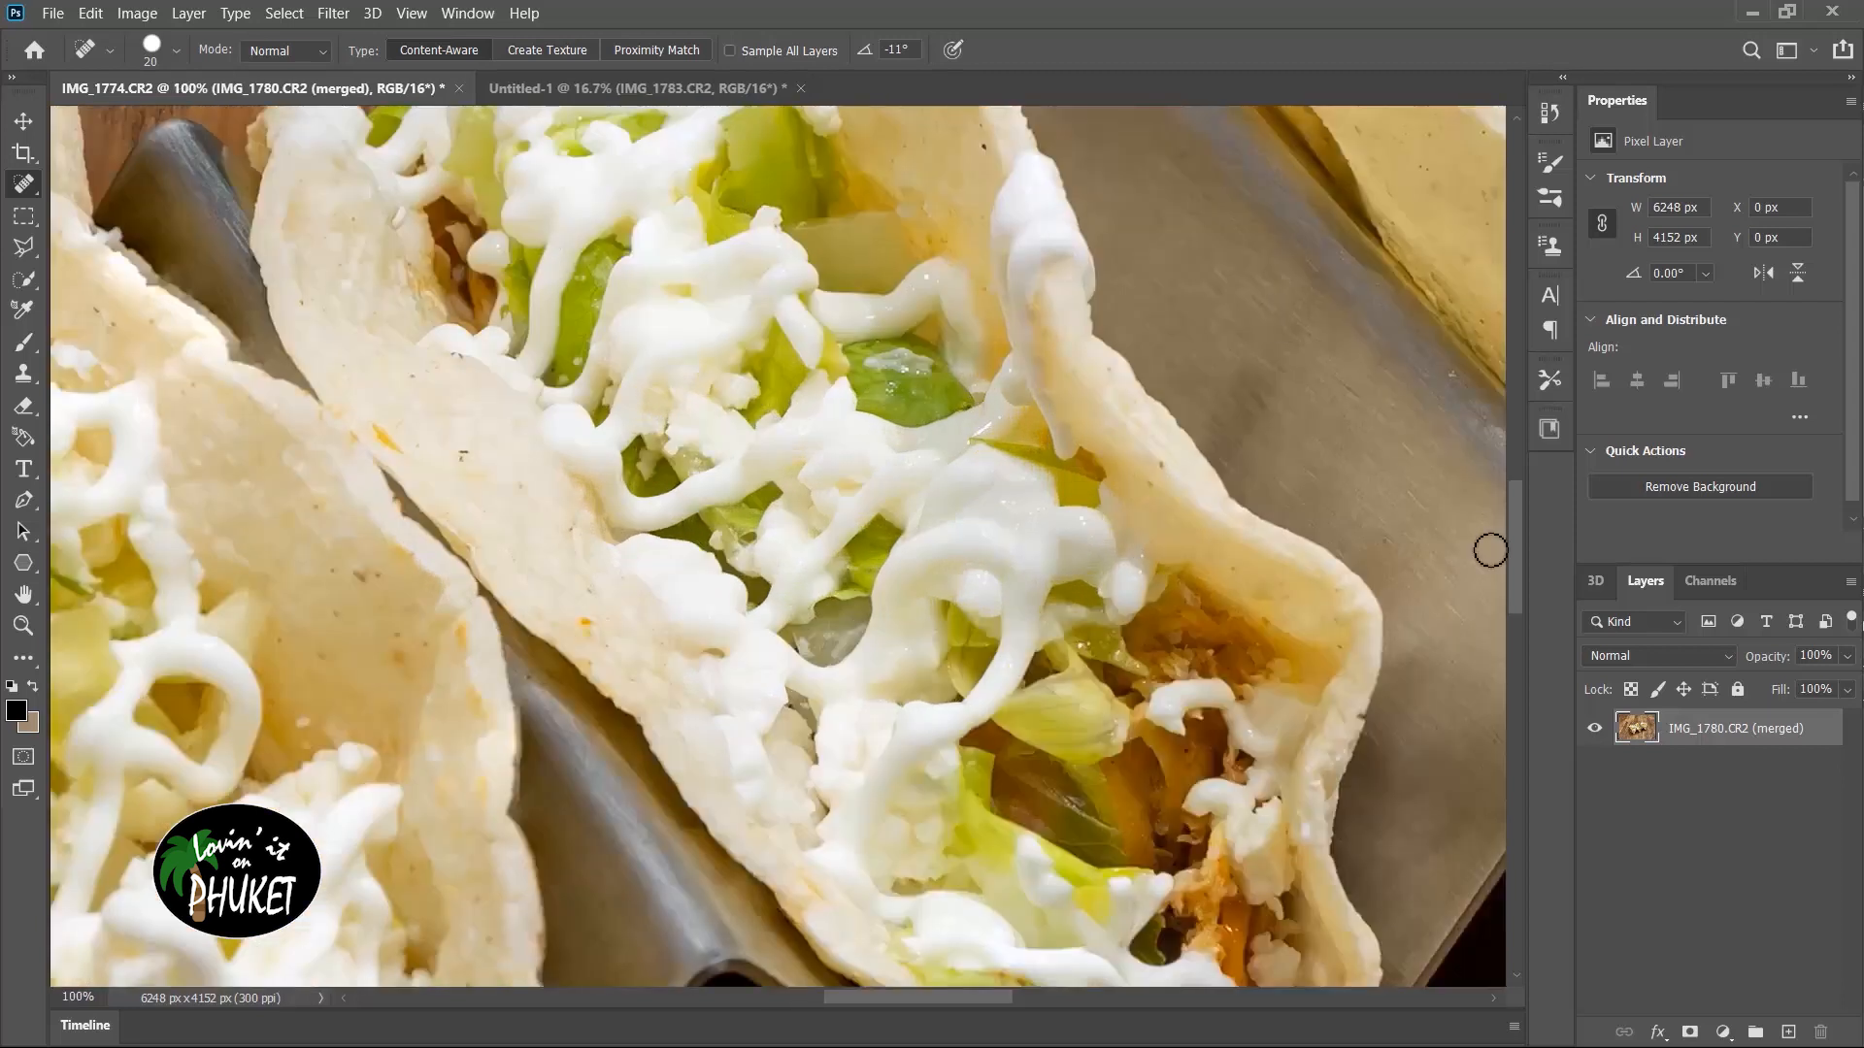
mouse_move(1522, 553)
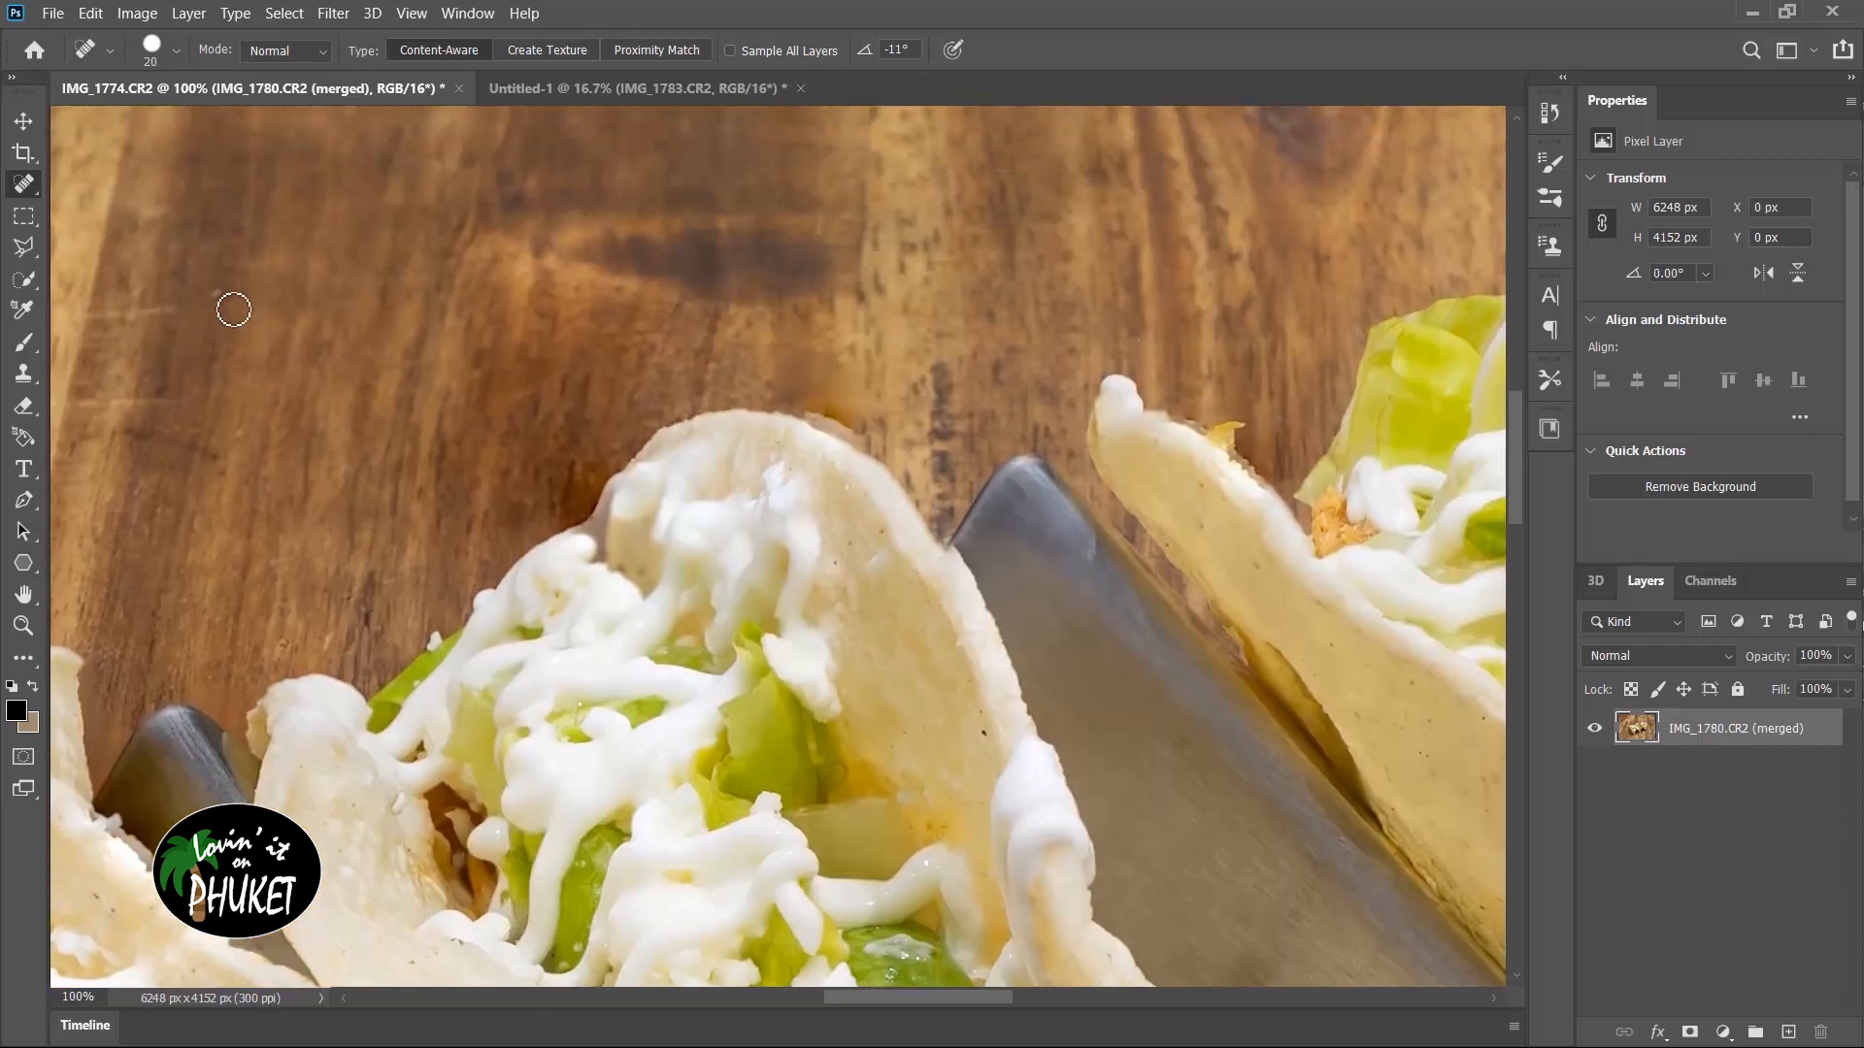
mouse_move(291, 579)
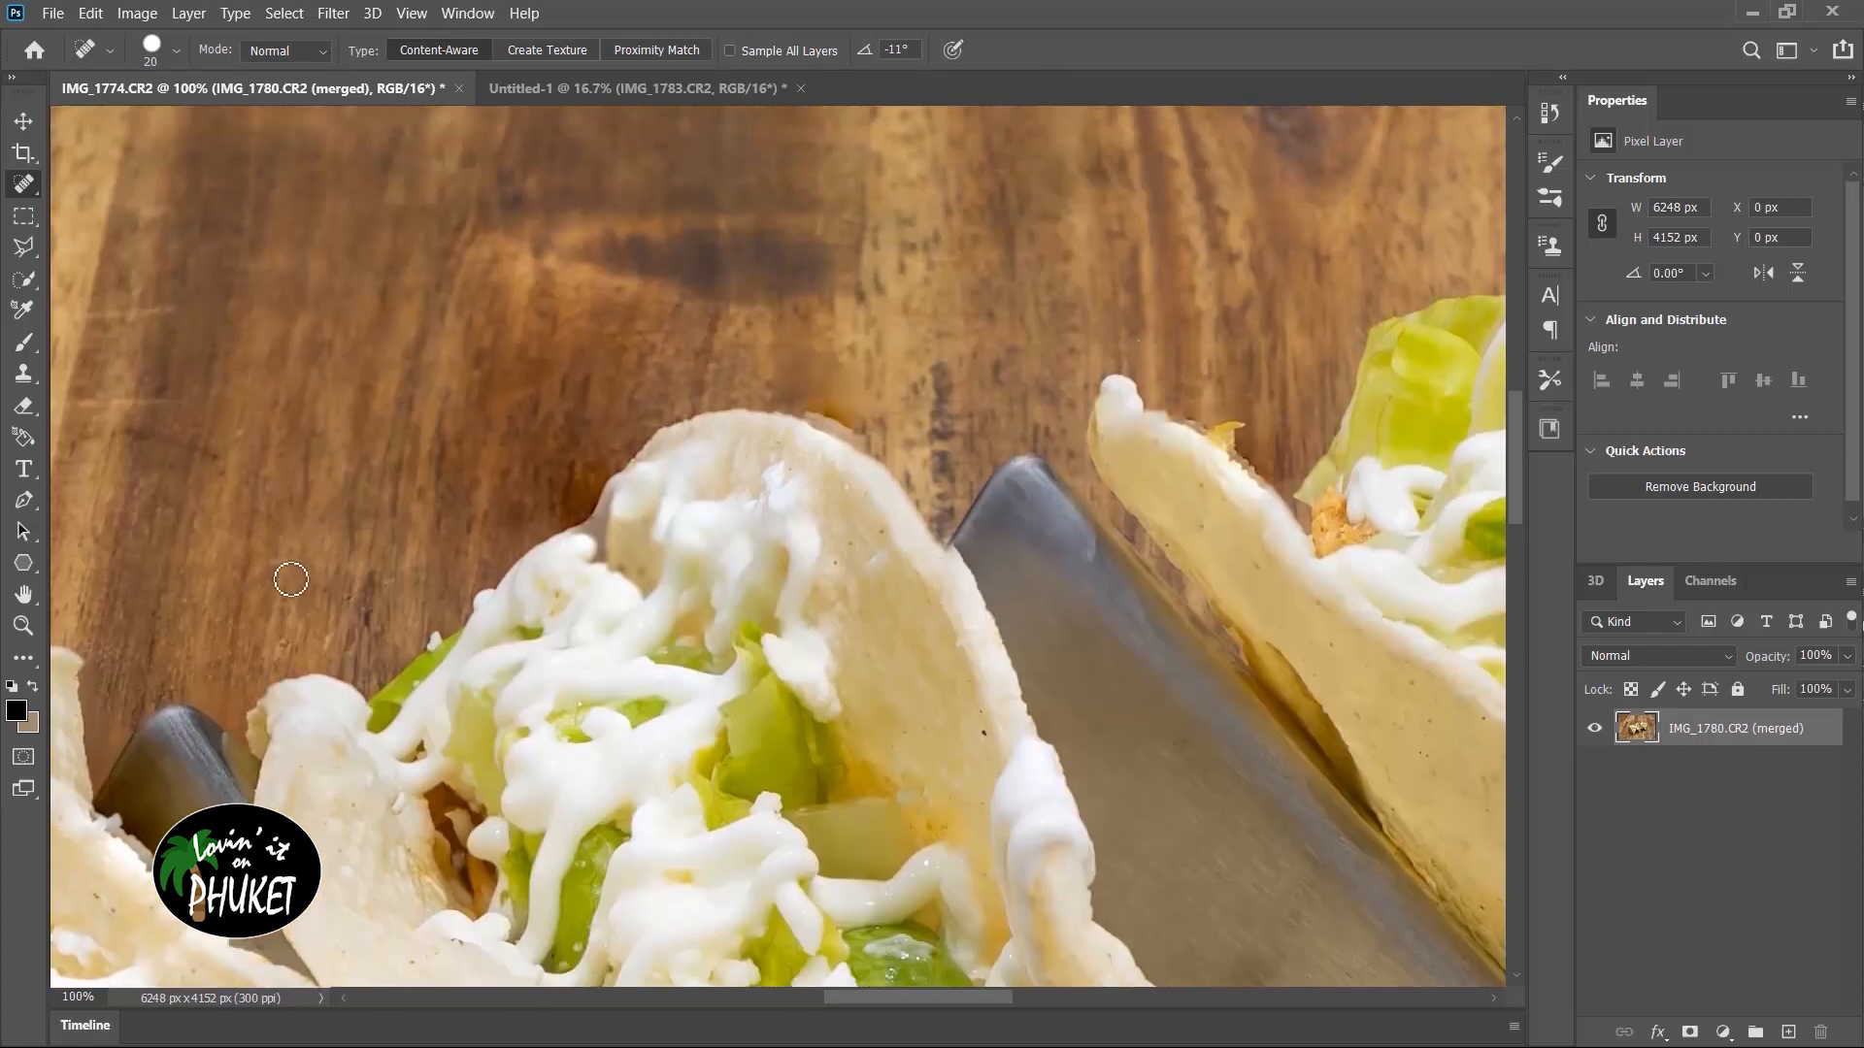
mouse_move(301, 657)
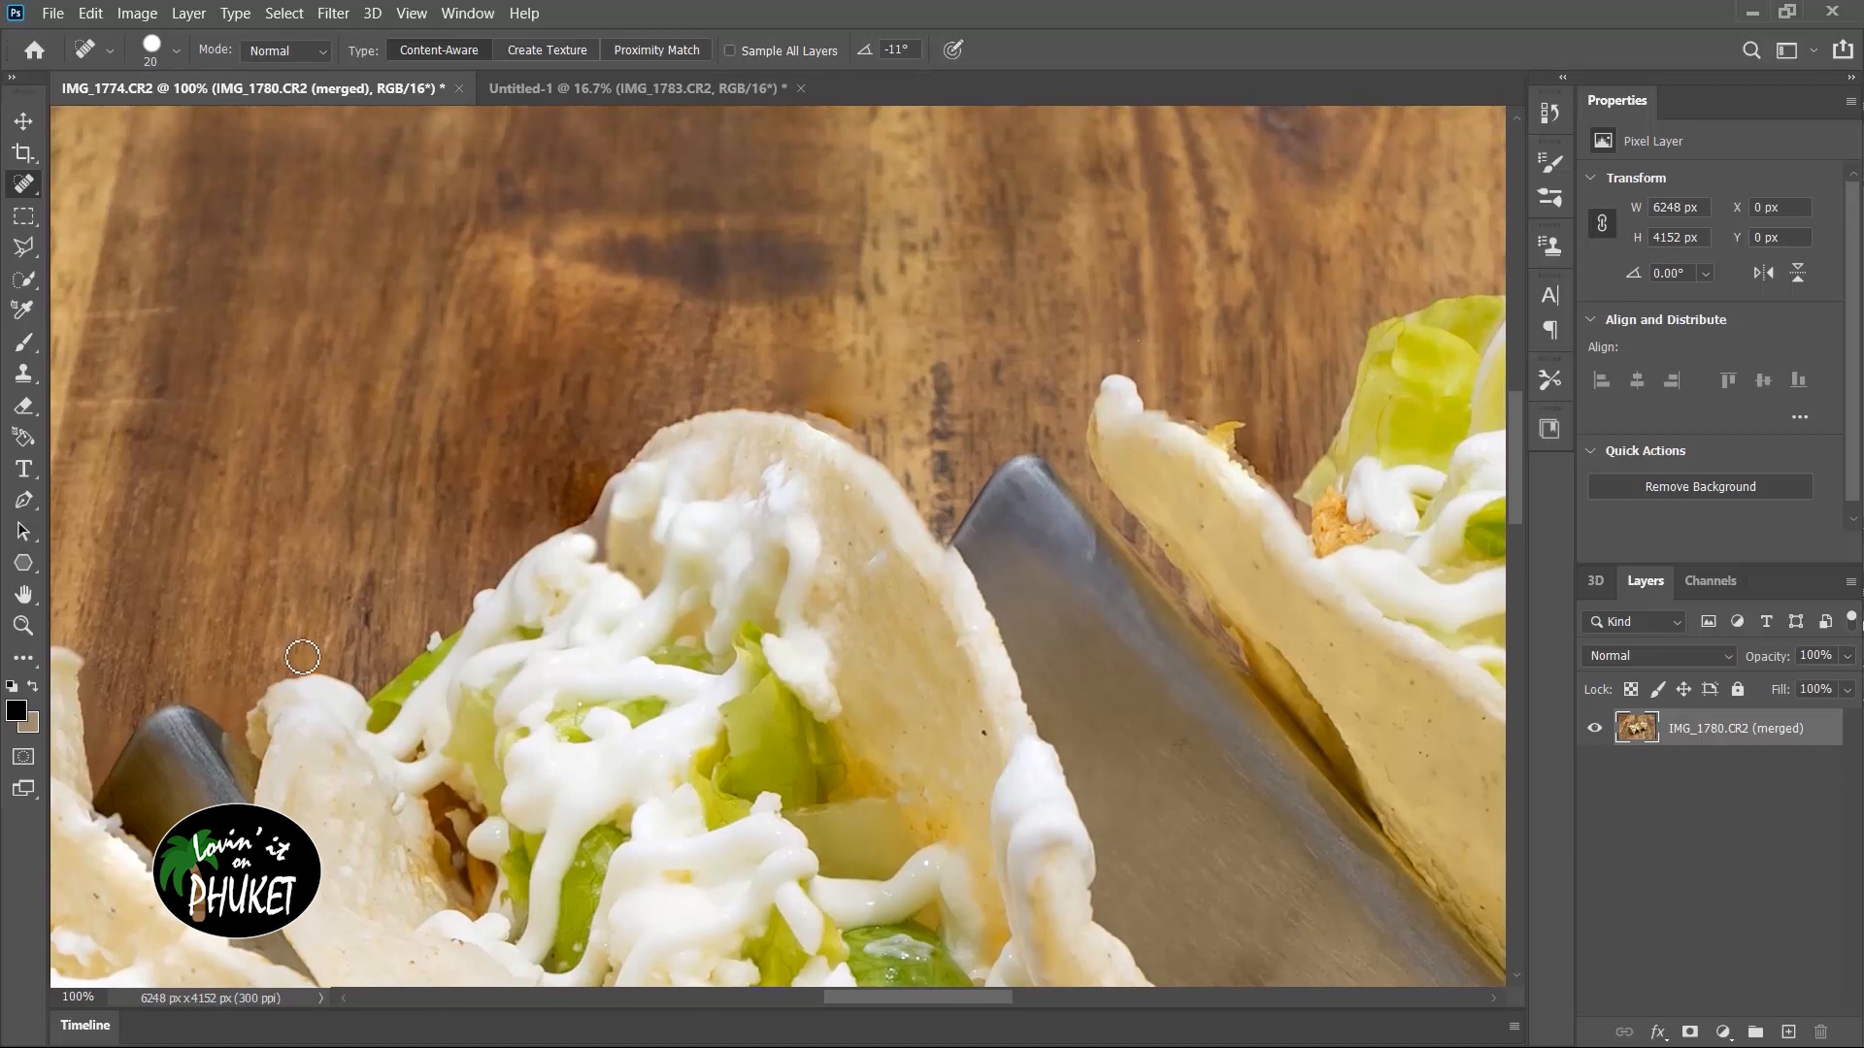
mouse_move(334, 655)
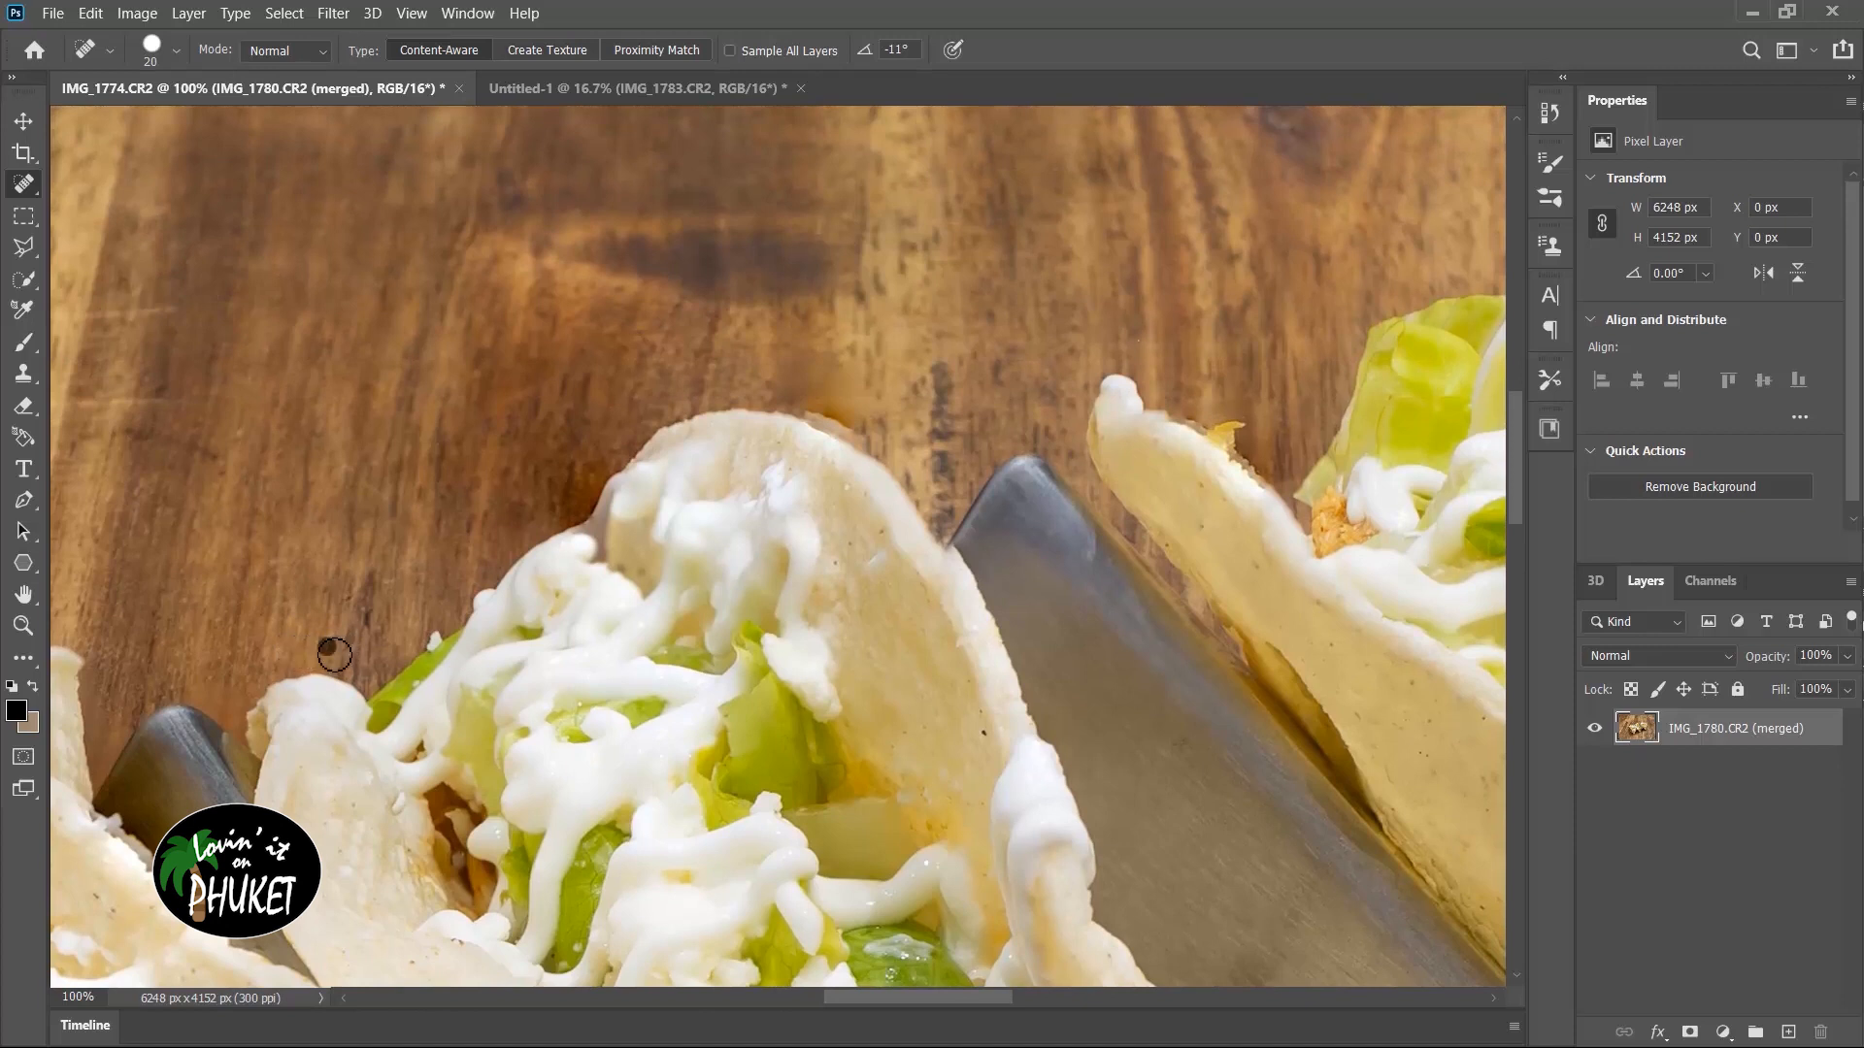
mouse_move(353, 612)
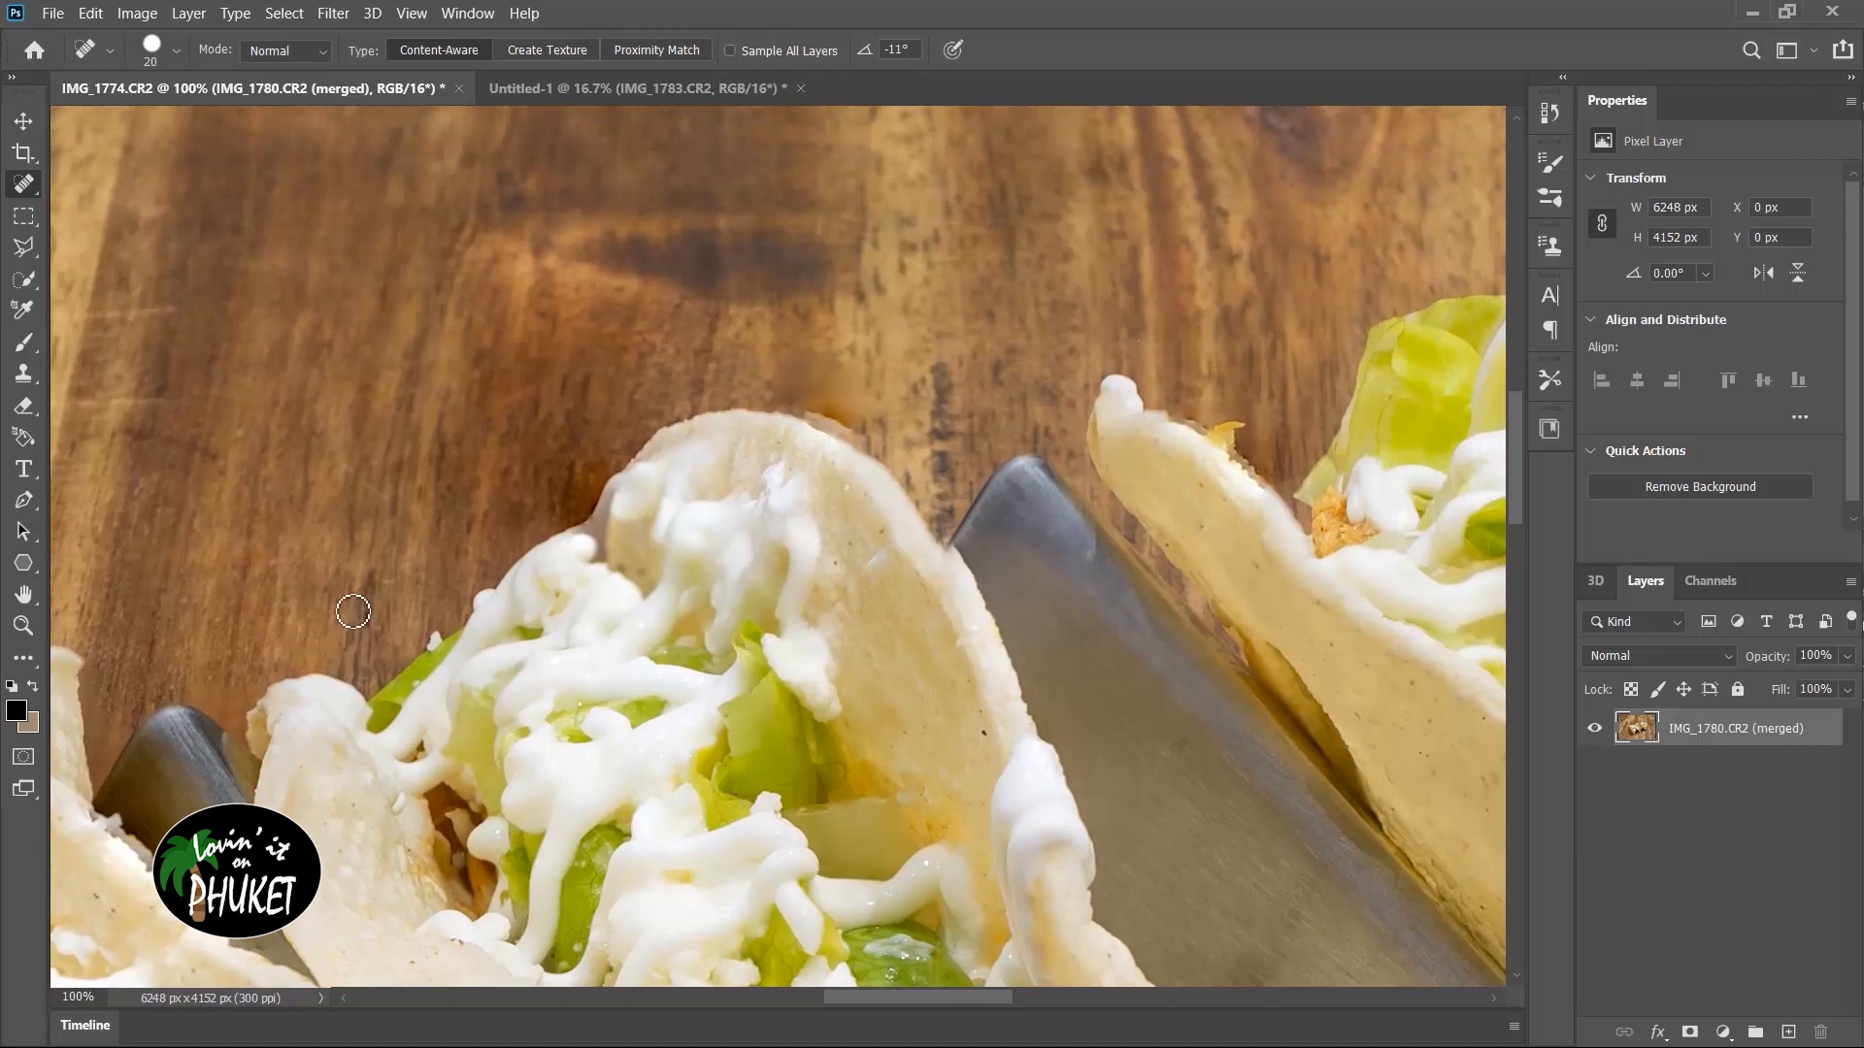
mouse_move(400, 592)
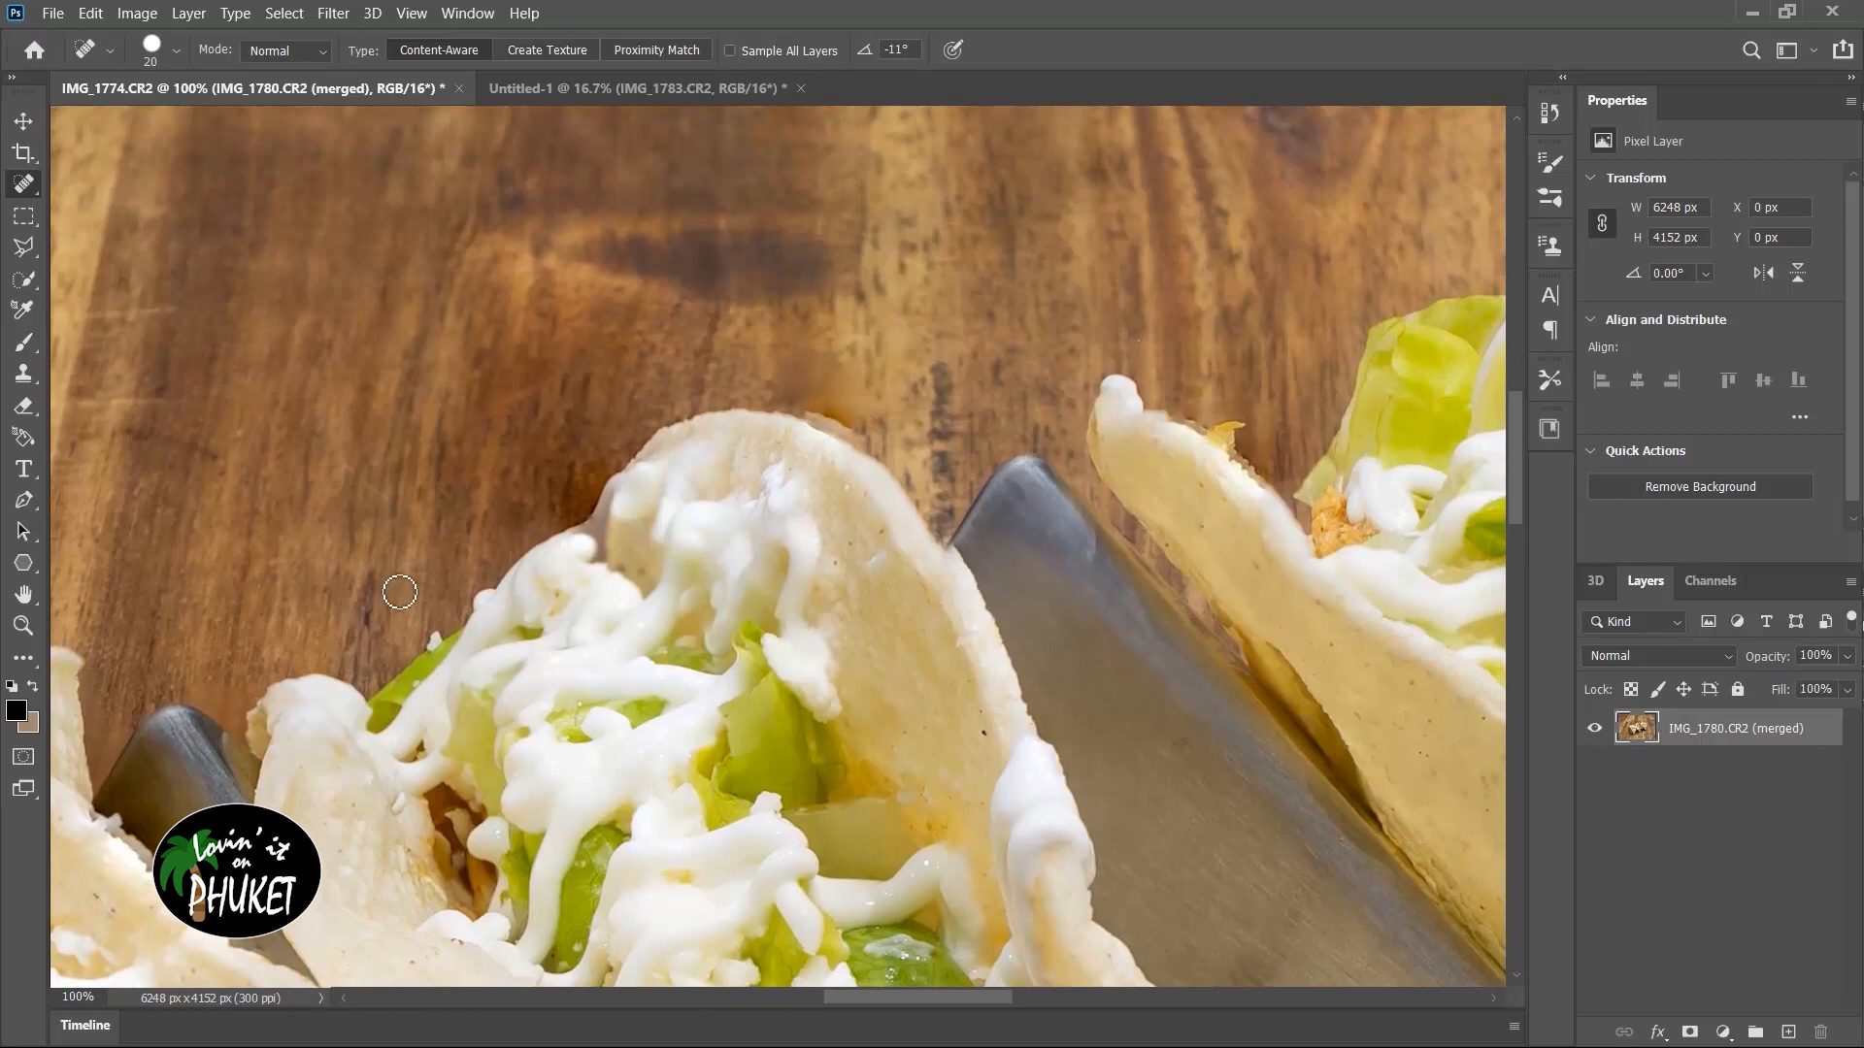
mouse_move(1342, 414)
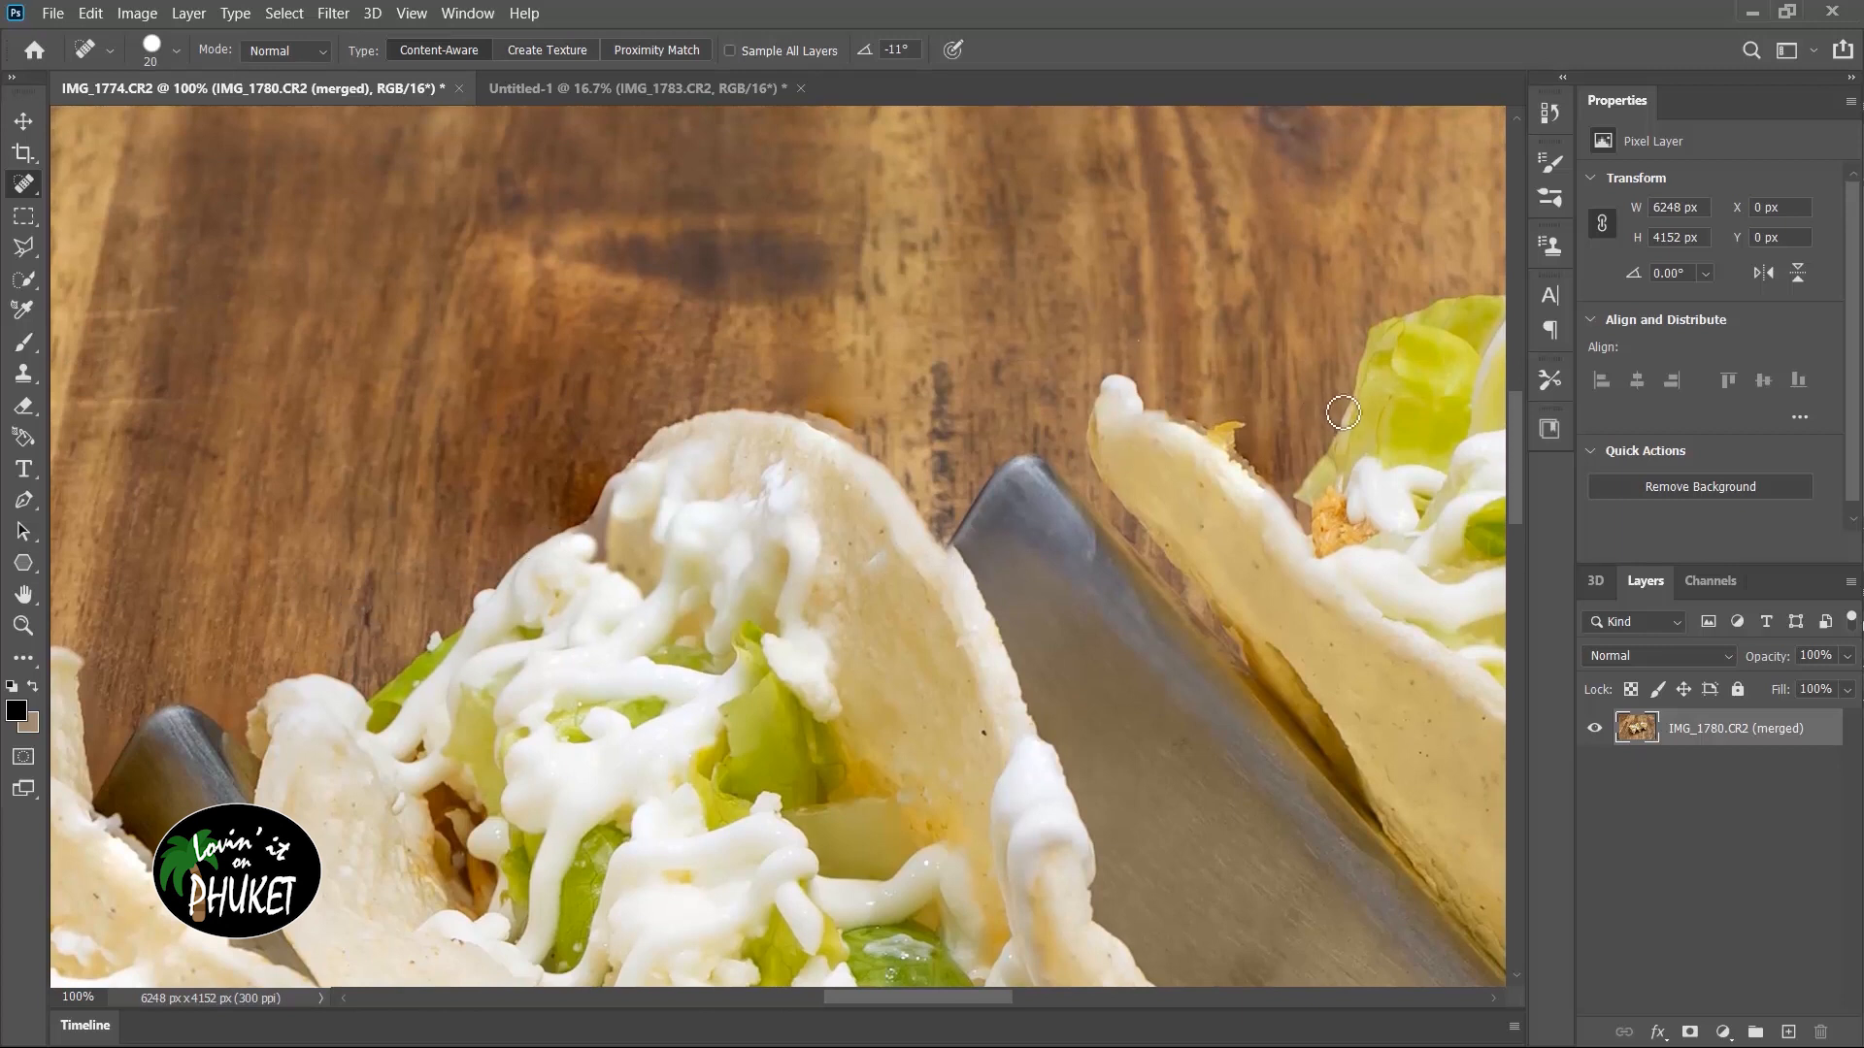
mouse_move(1147, 345)
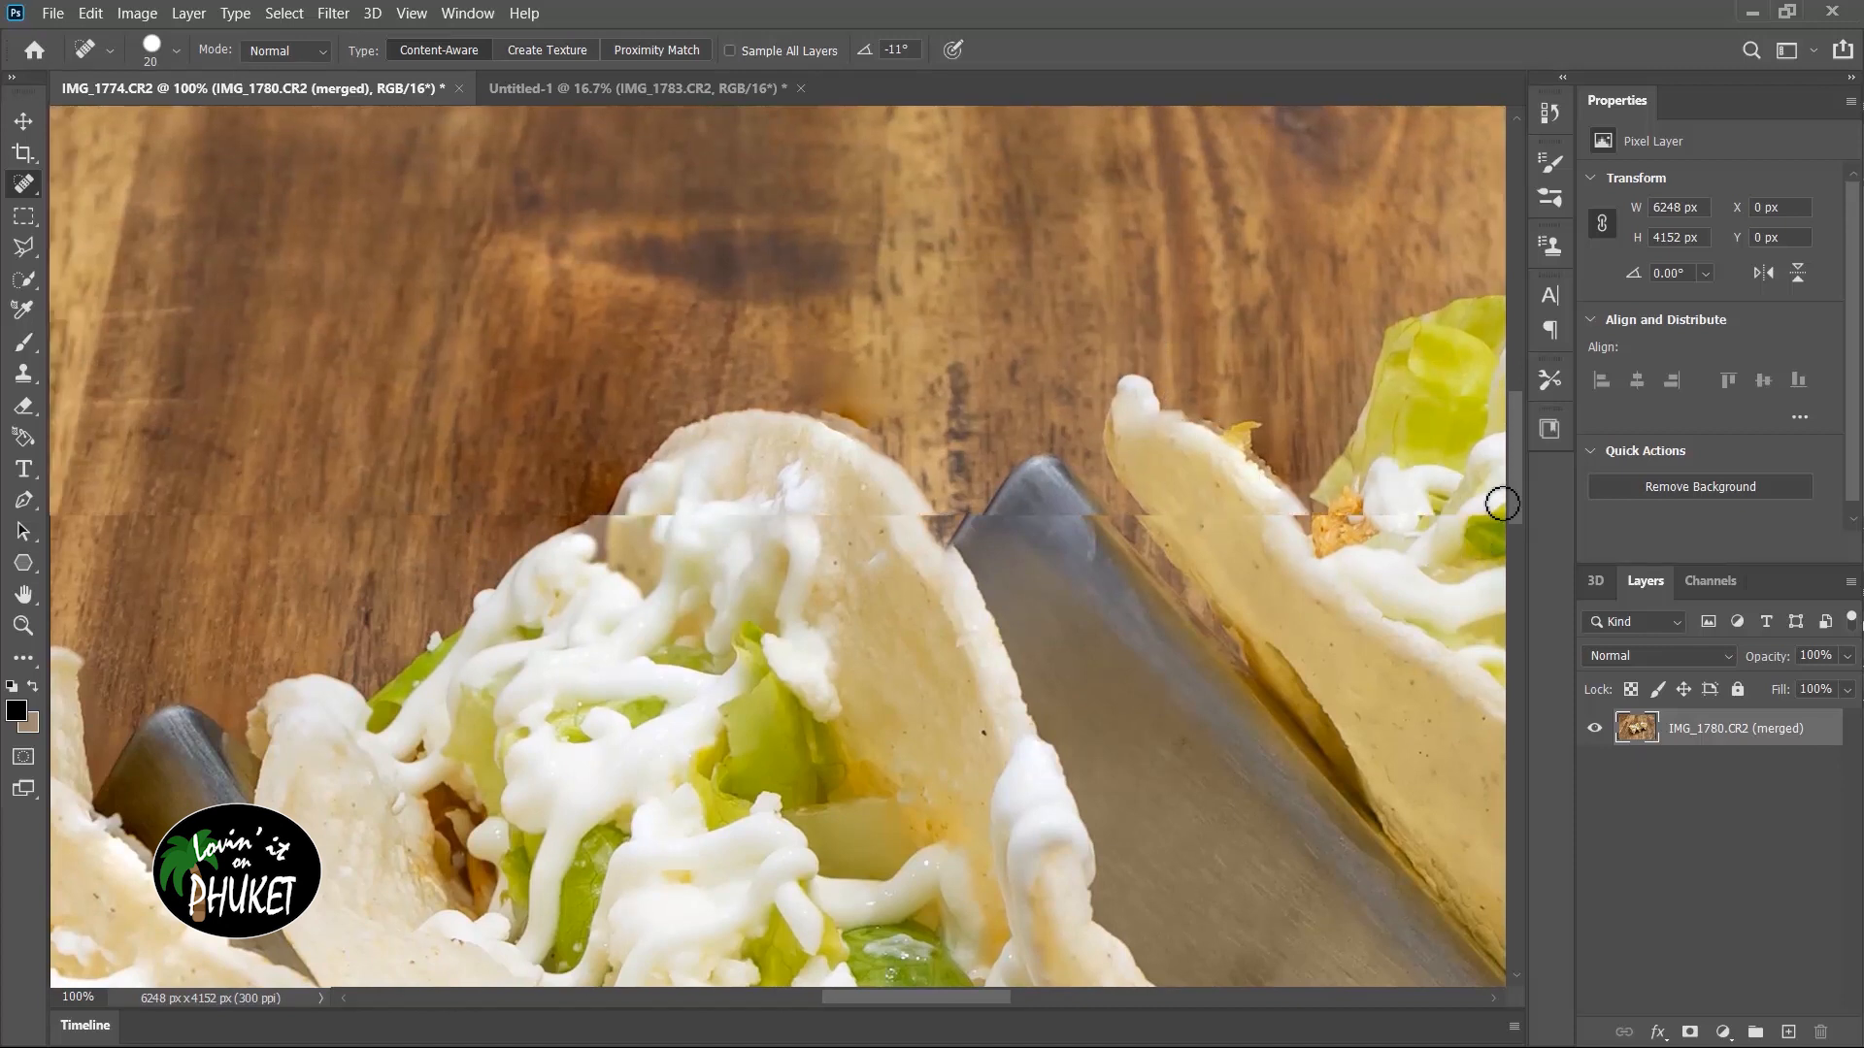
mouse_move(939, 982)
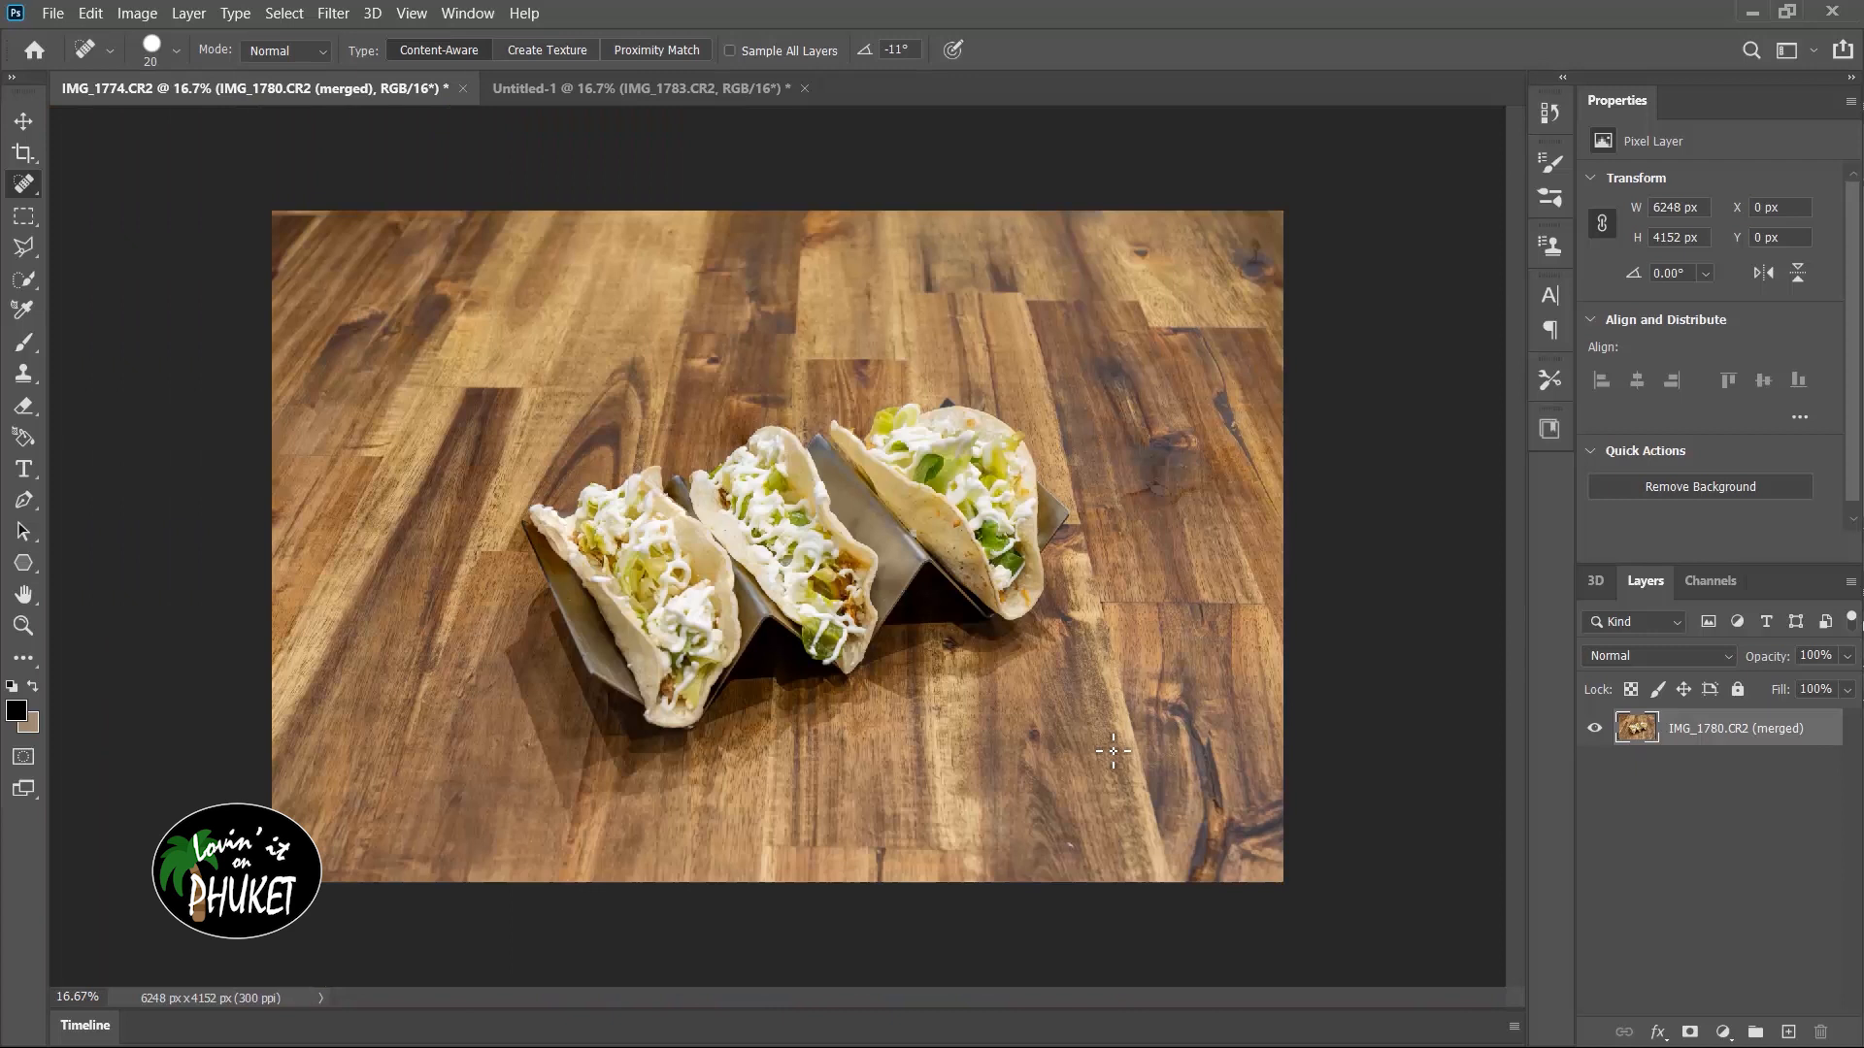
mouse_move(1246, 569)
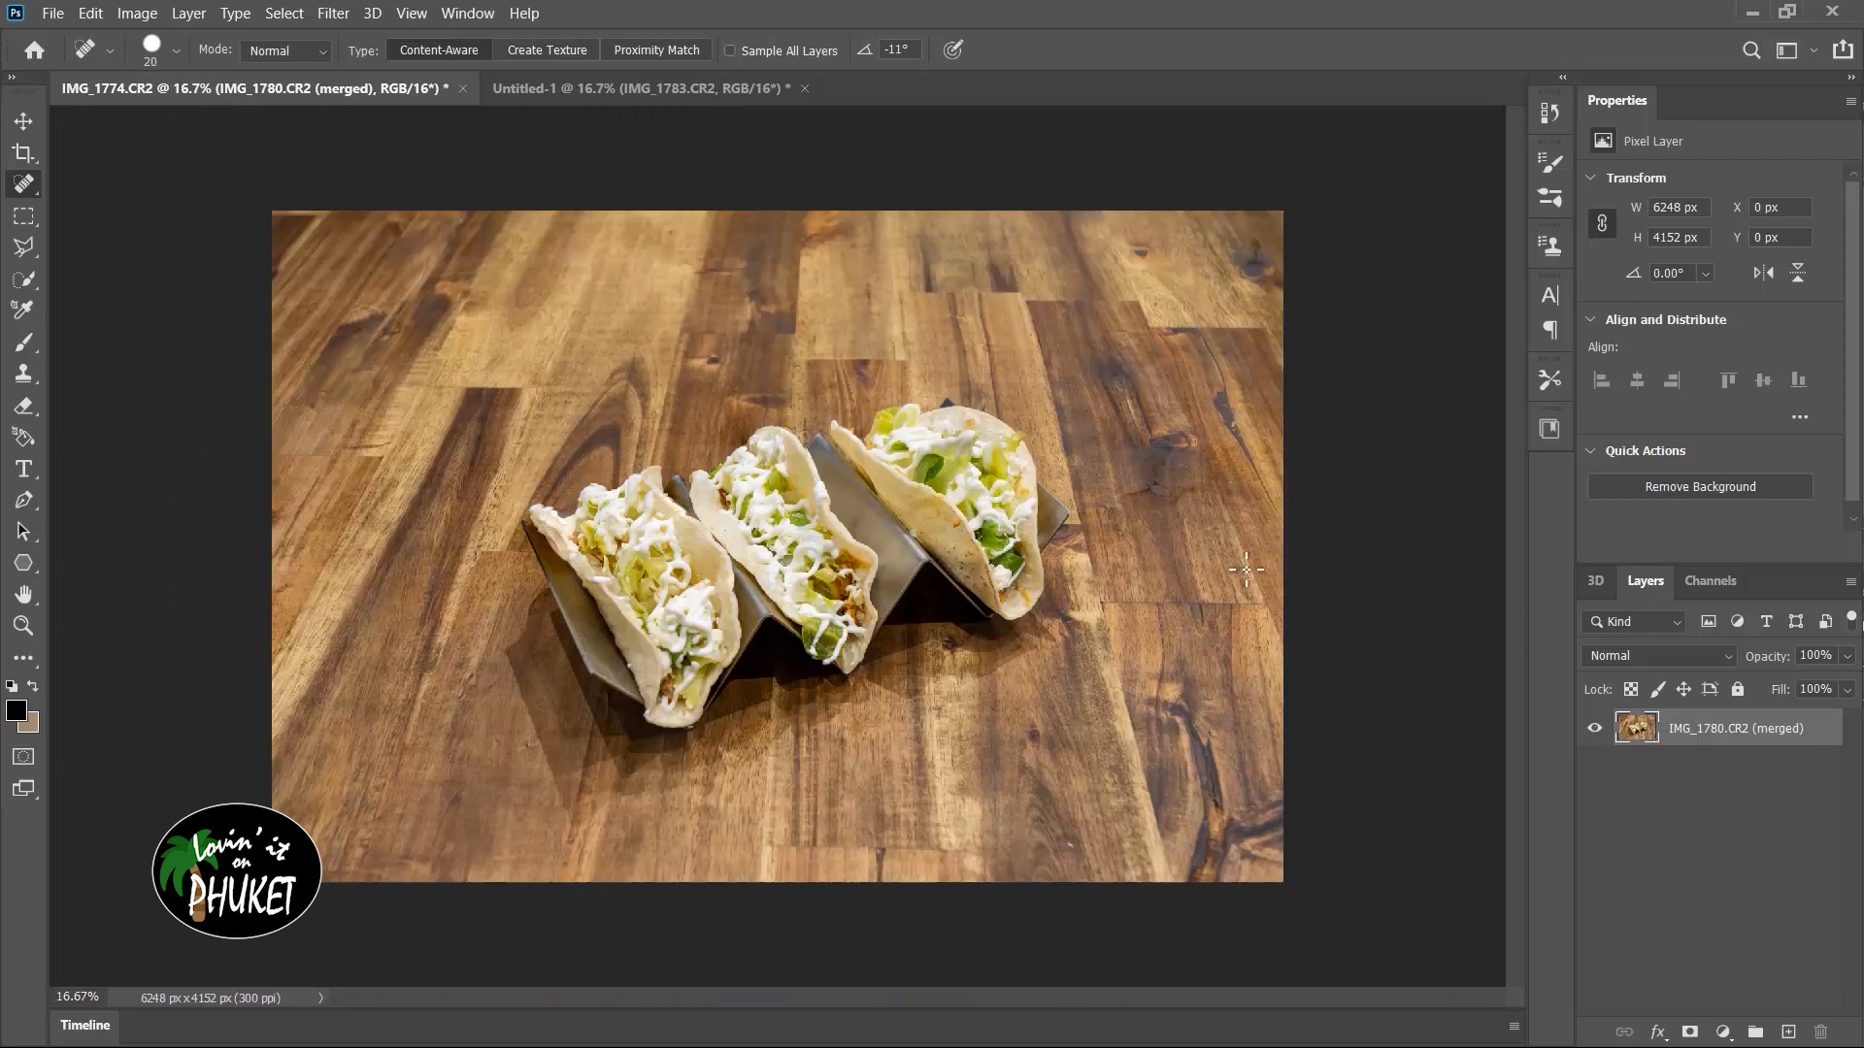
mouse_move(1083, 856)
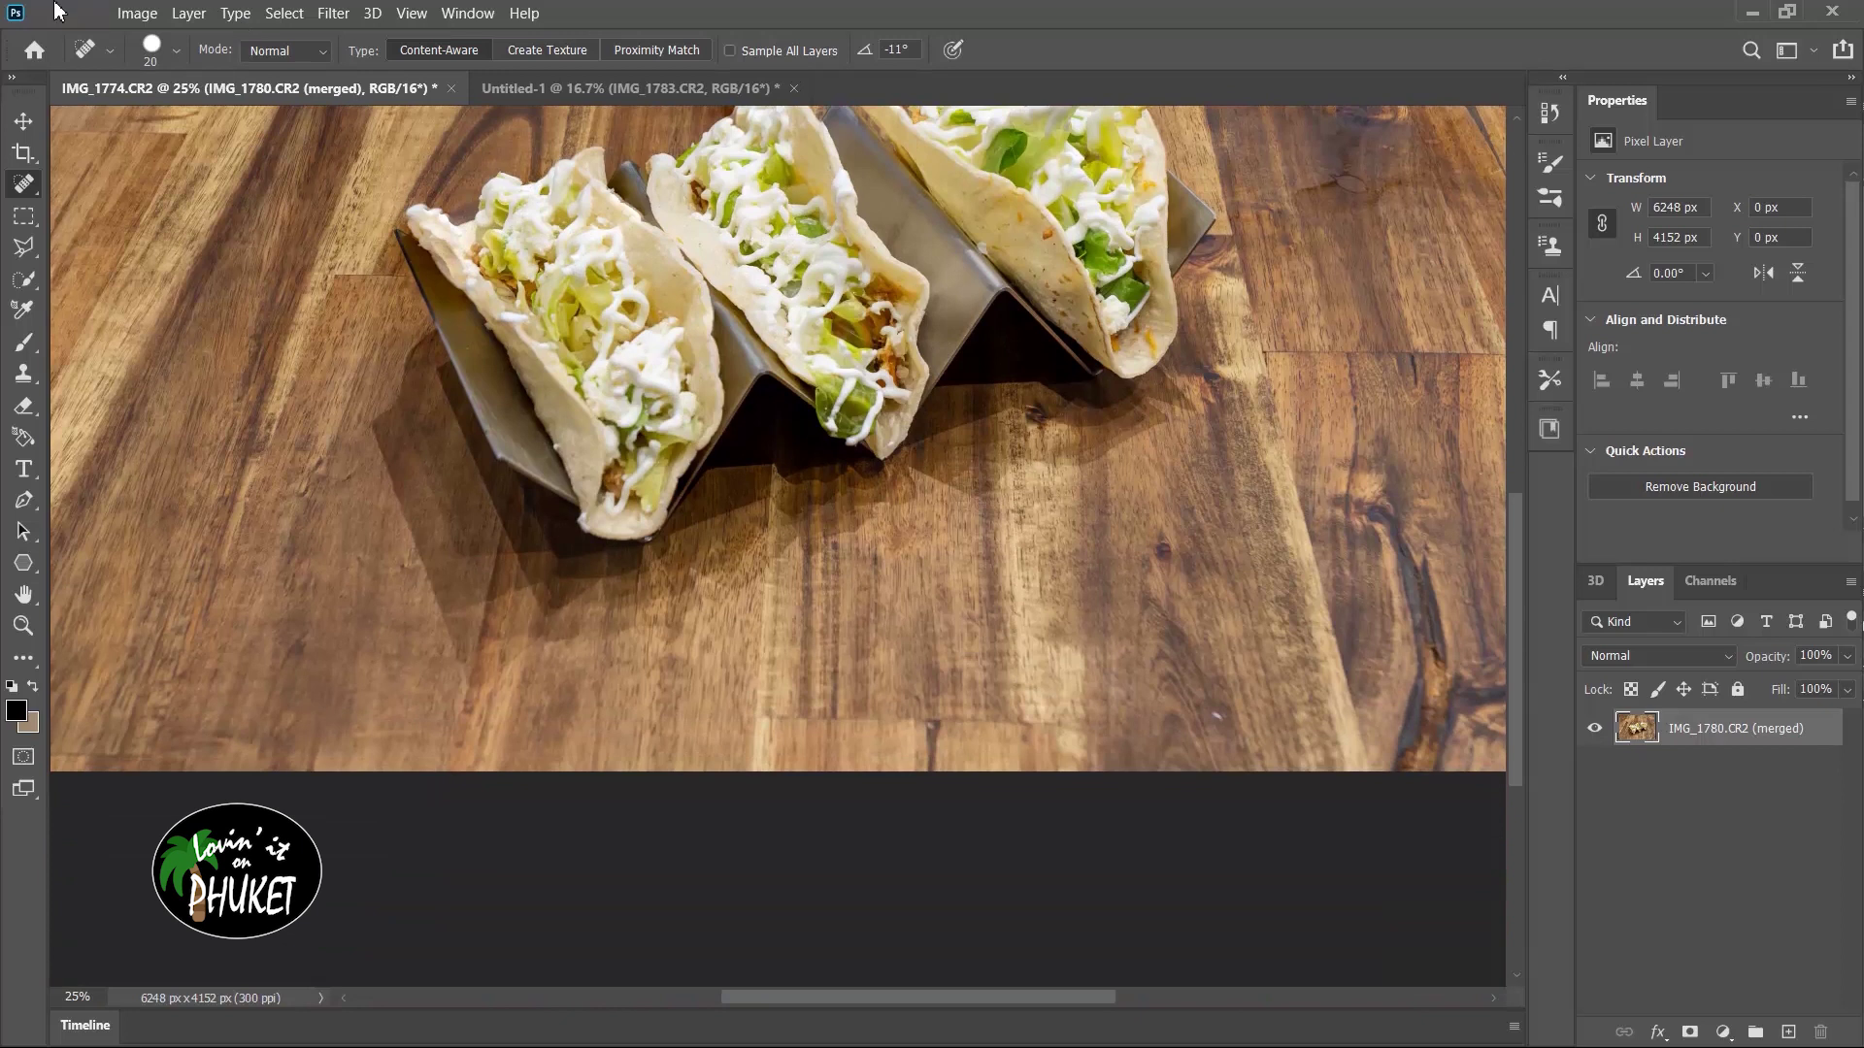
- Close the retouched document and save changes so IMG_1783-Edit.tif returns to Lightroom
left_click(178, 51)
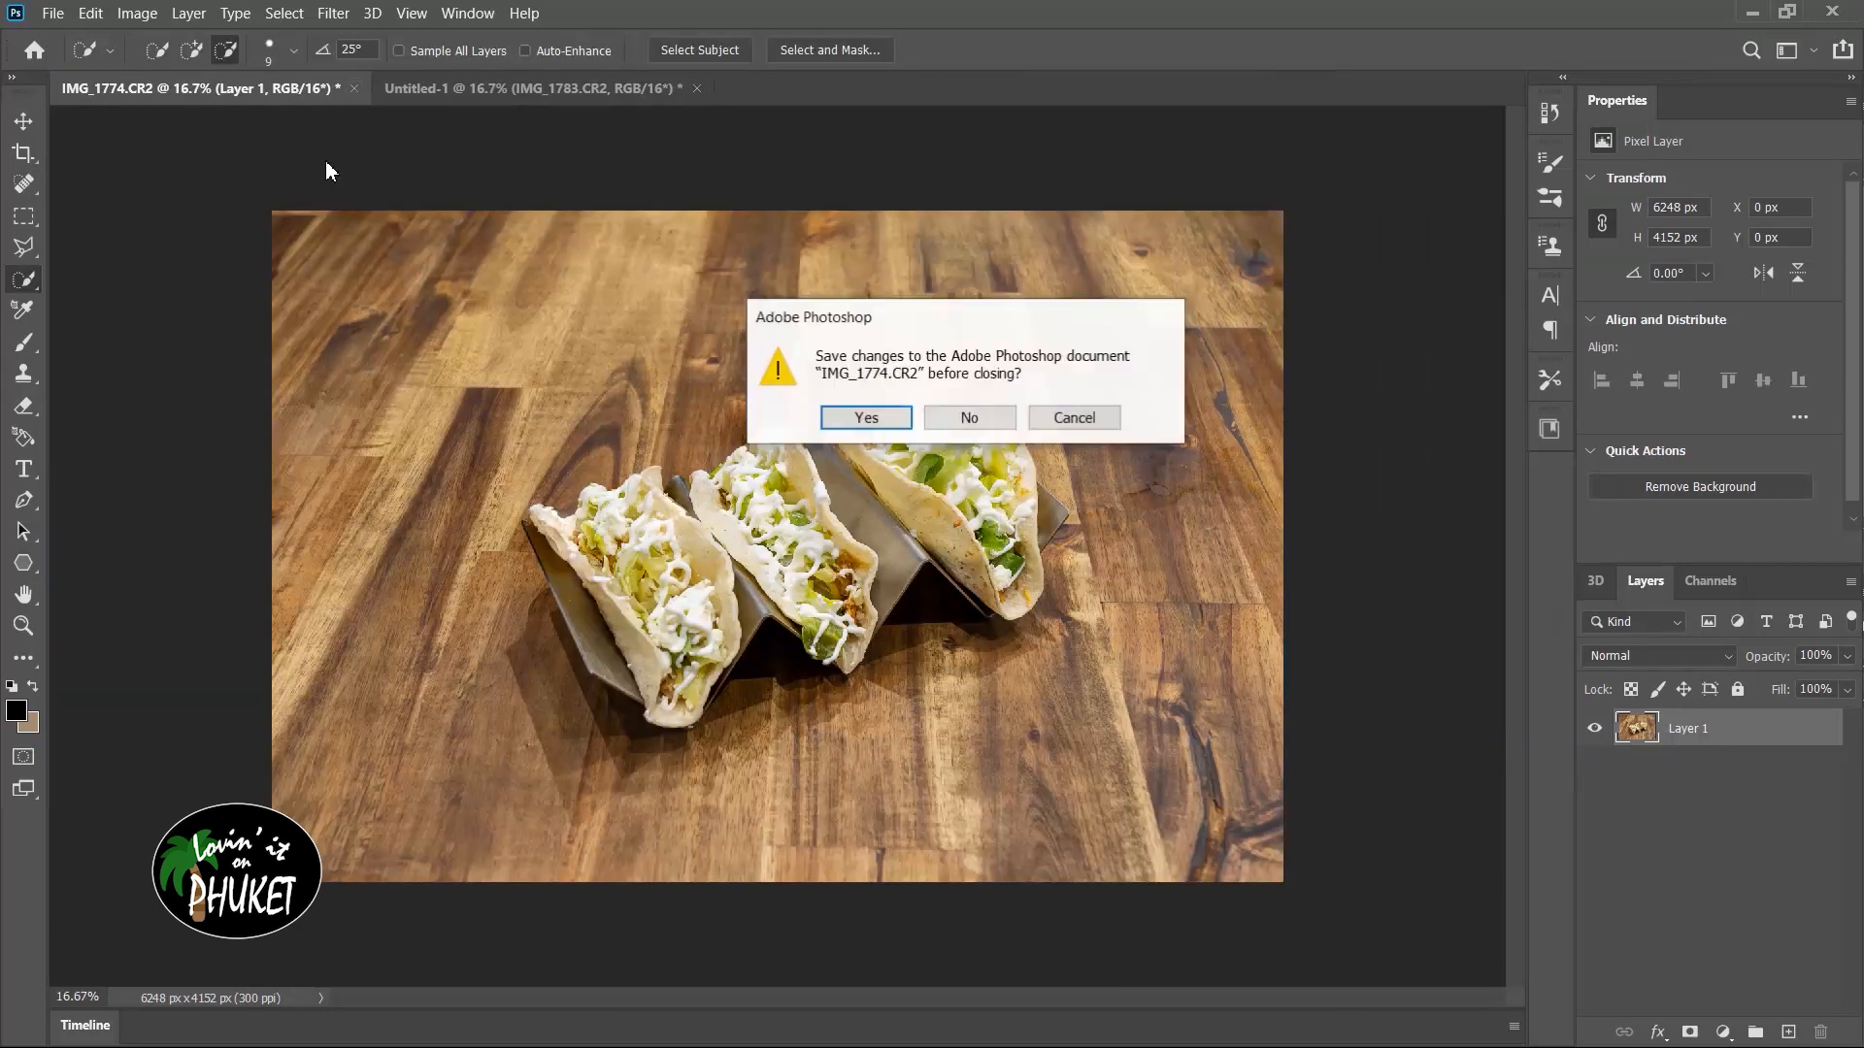
left_click(966, 417)
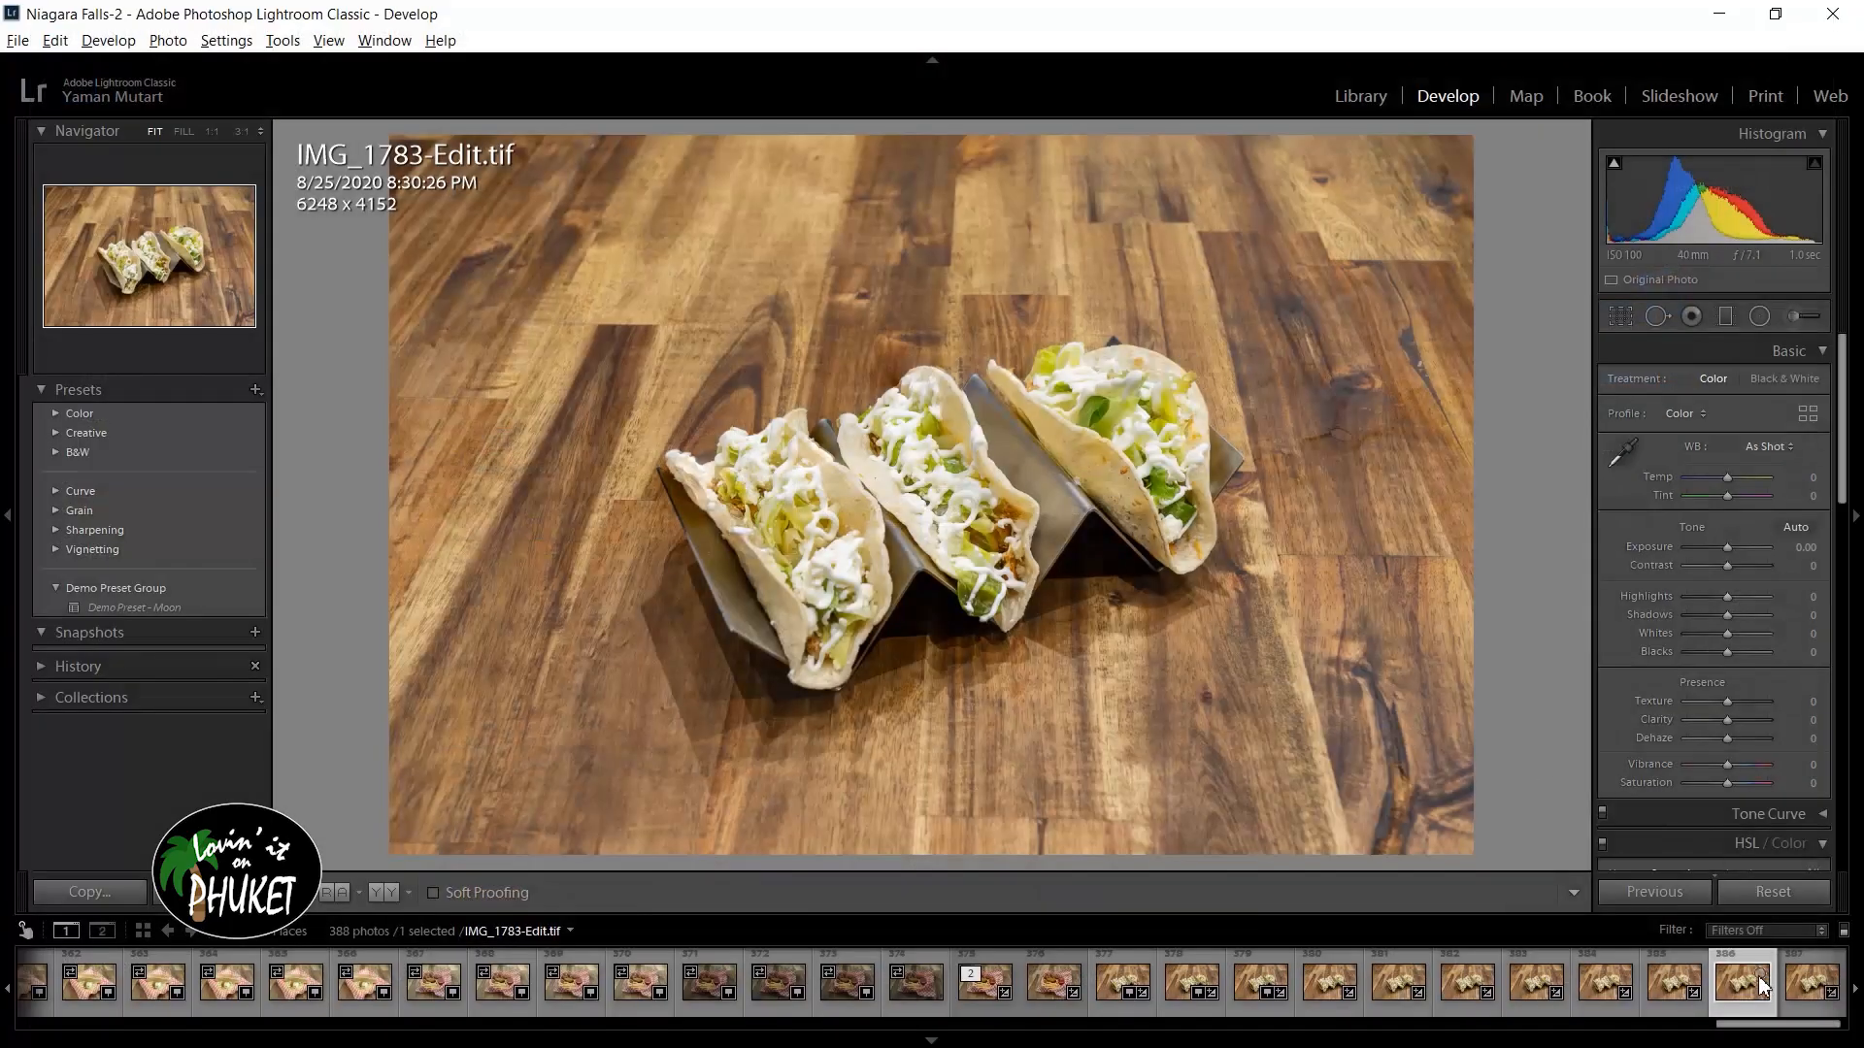
mouse_move(1744, 1004)
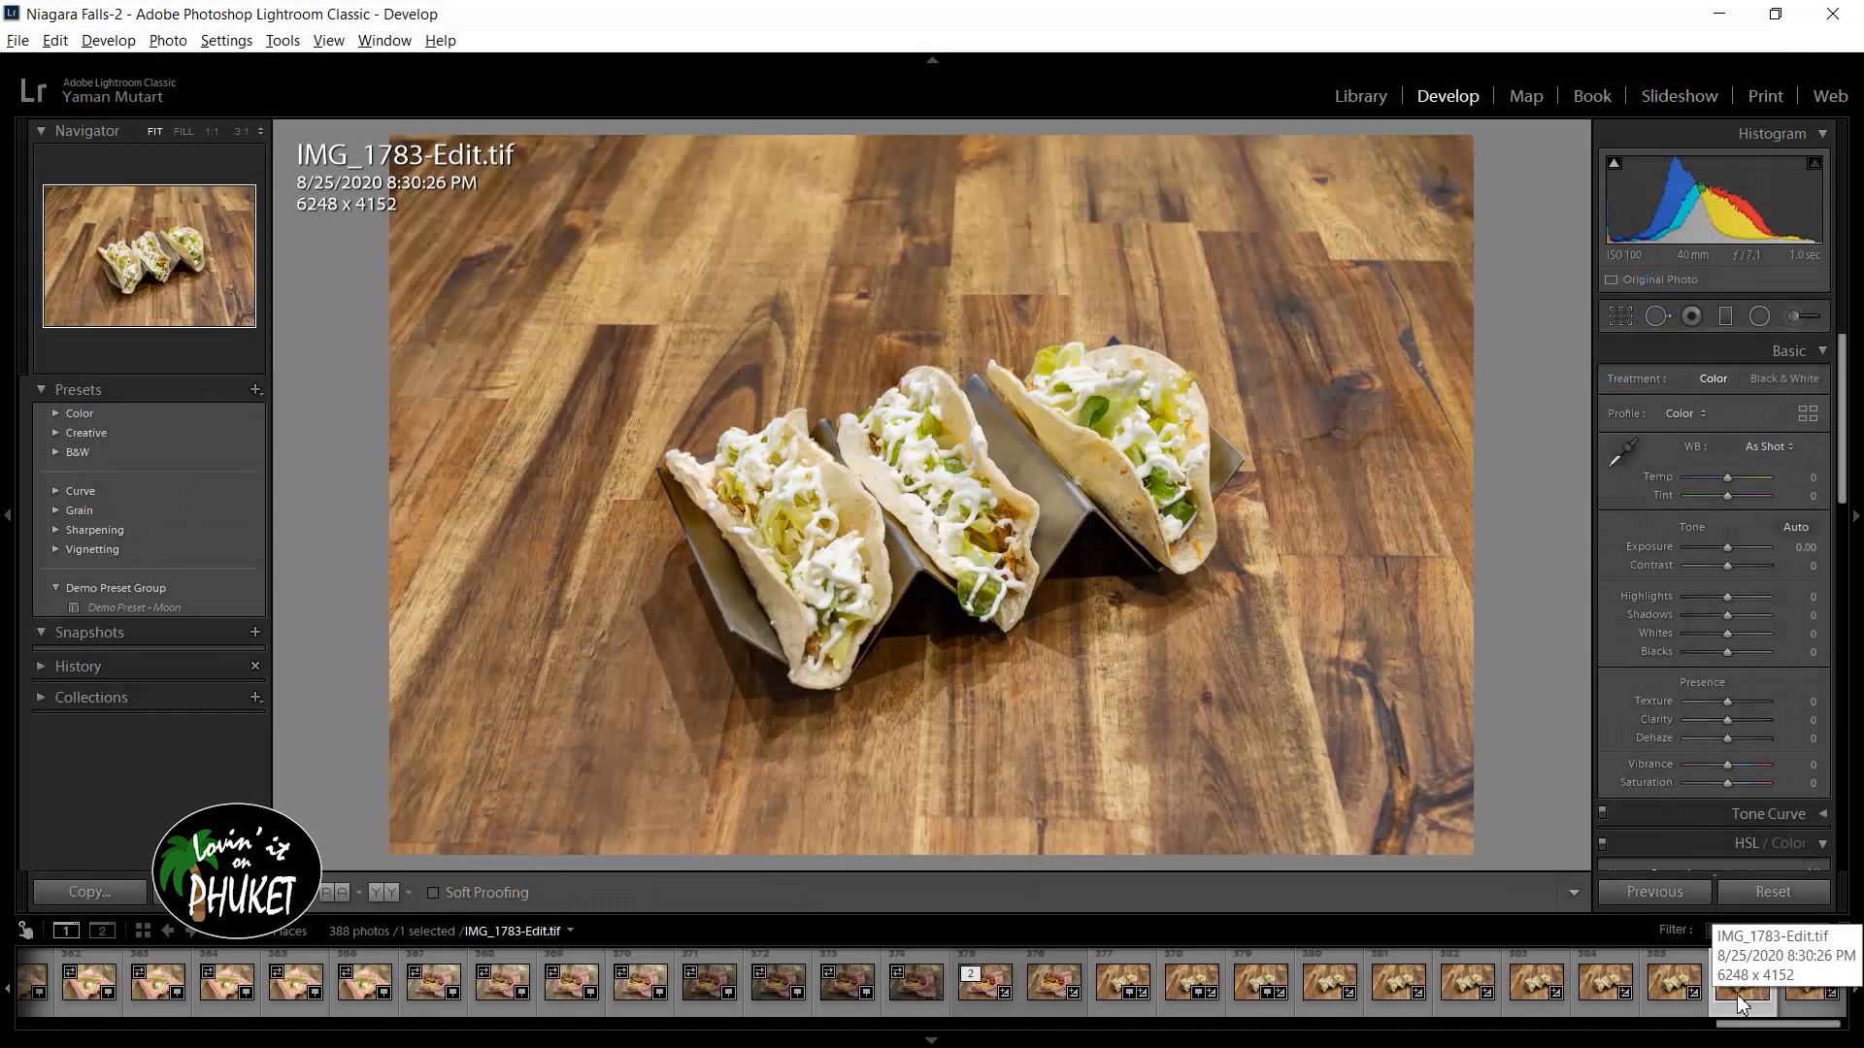
mouse_move(907, 513)
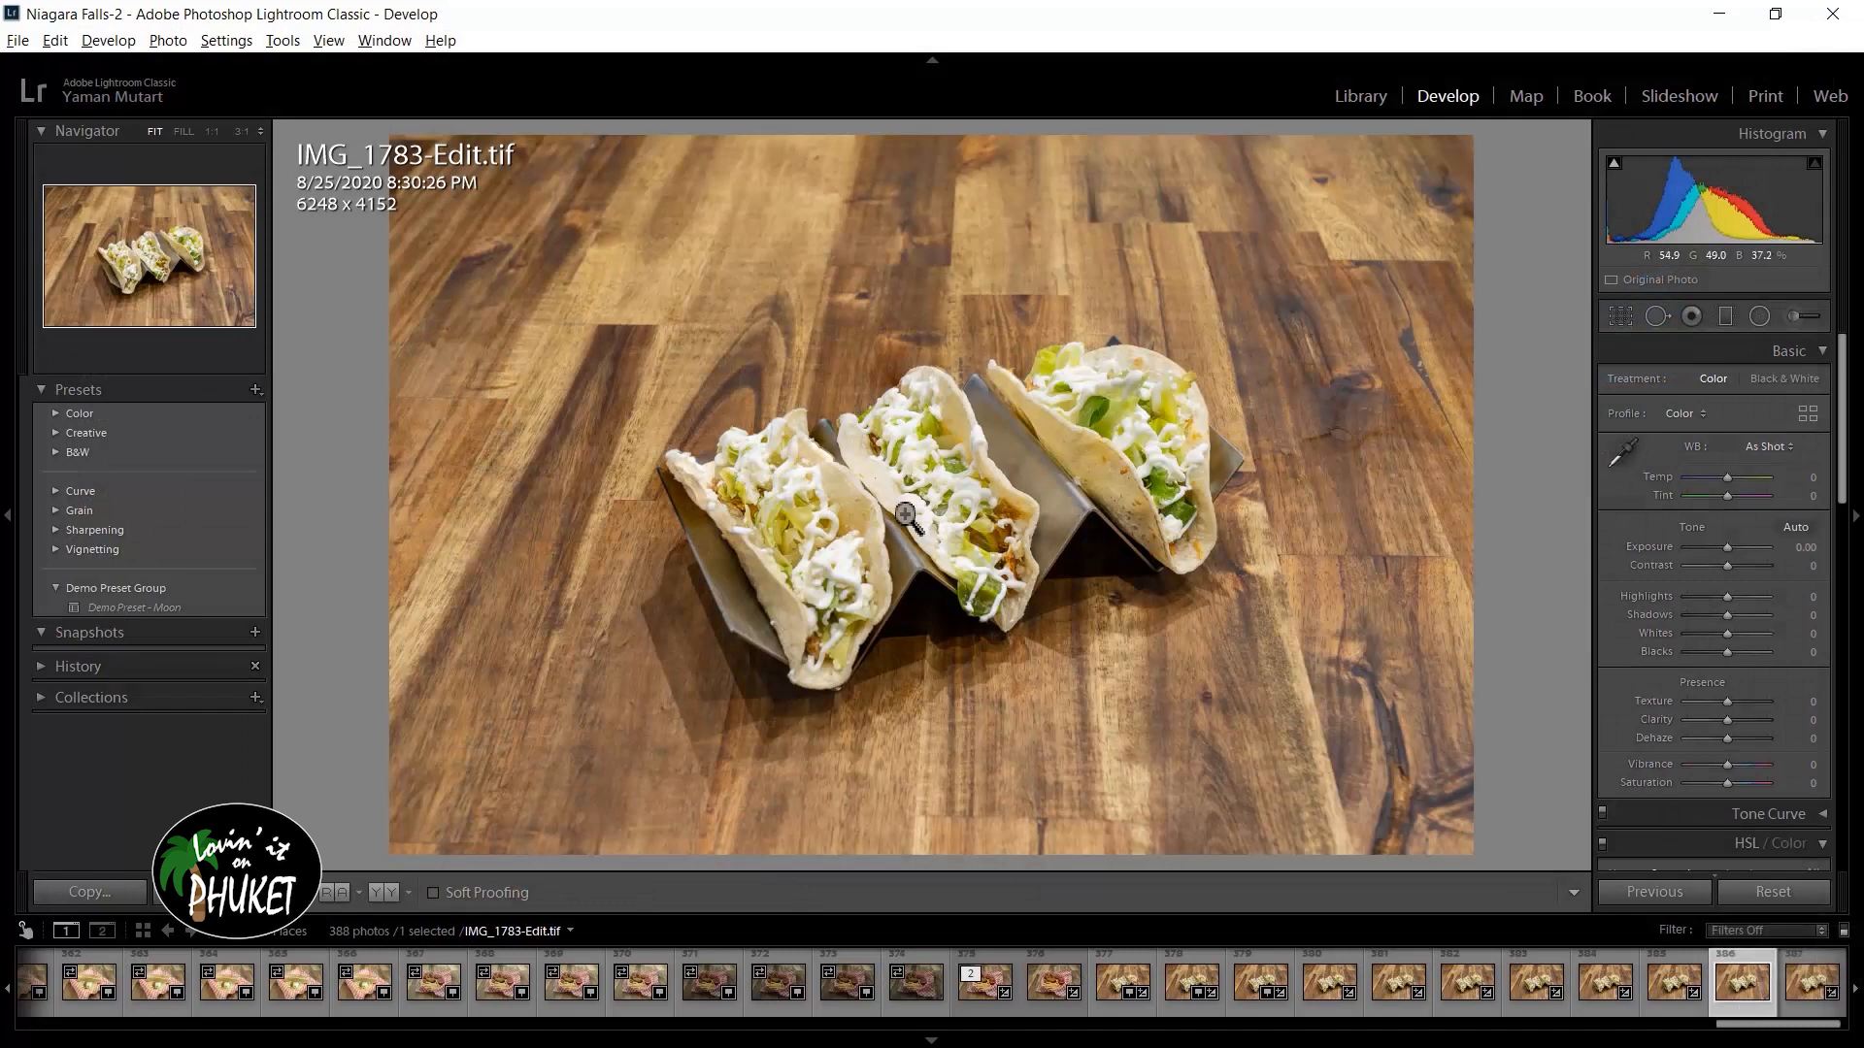
mouse_move(547, 167)
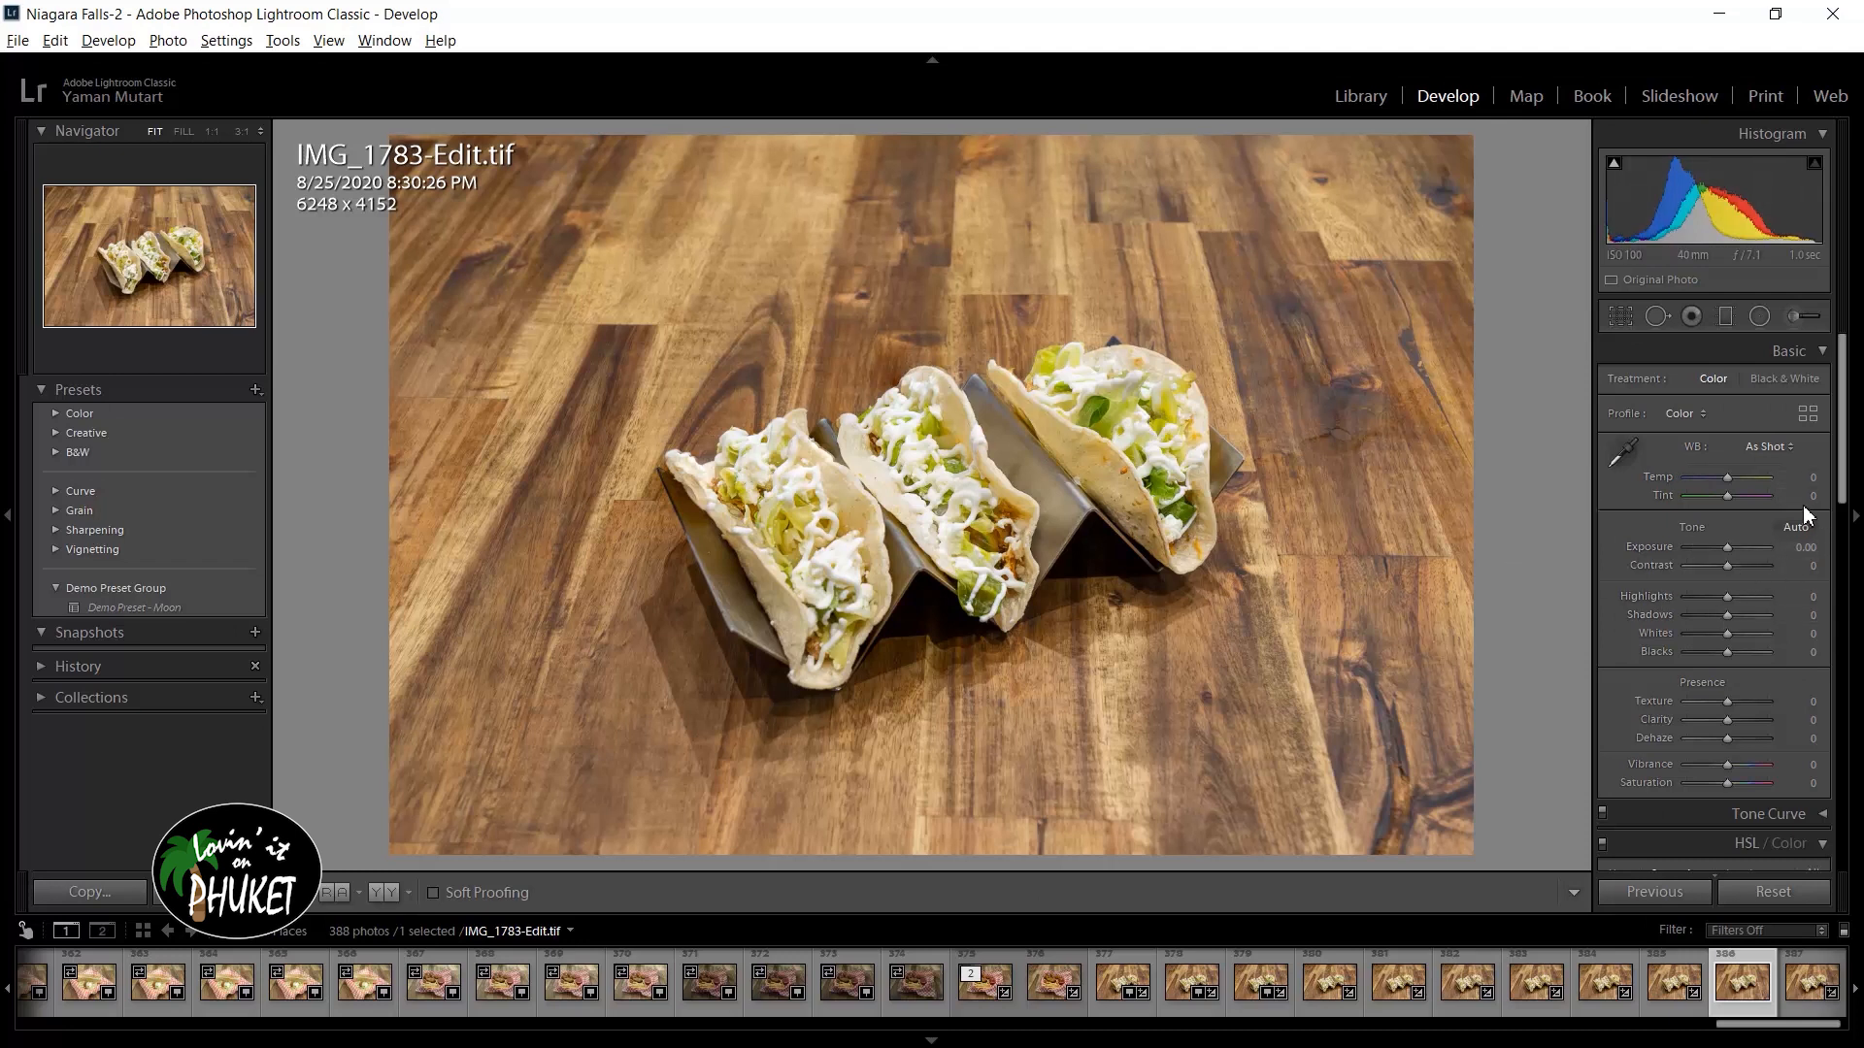
- Set Highlights -24, Shadows +38, Whites -12, Blacks -19, Vibrance +17, Saturation -10 in the Basic panel
scroll("down", 3)
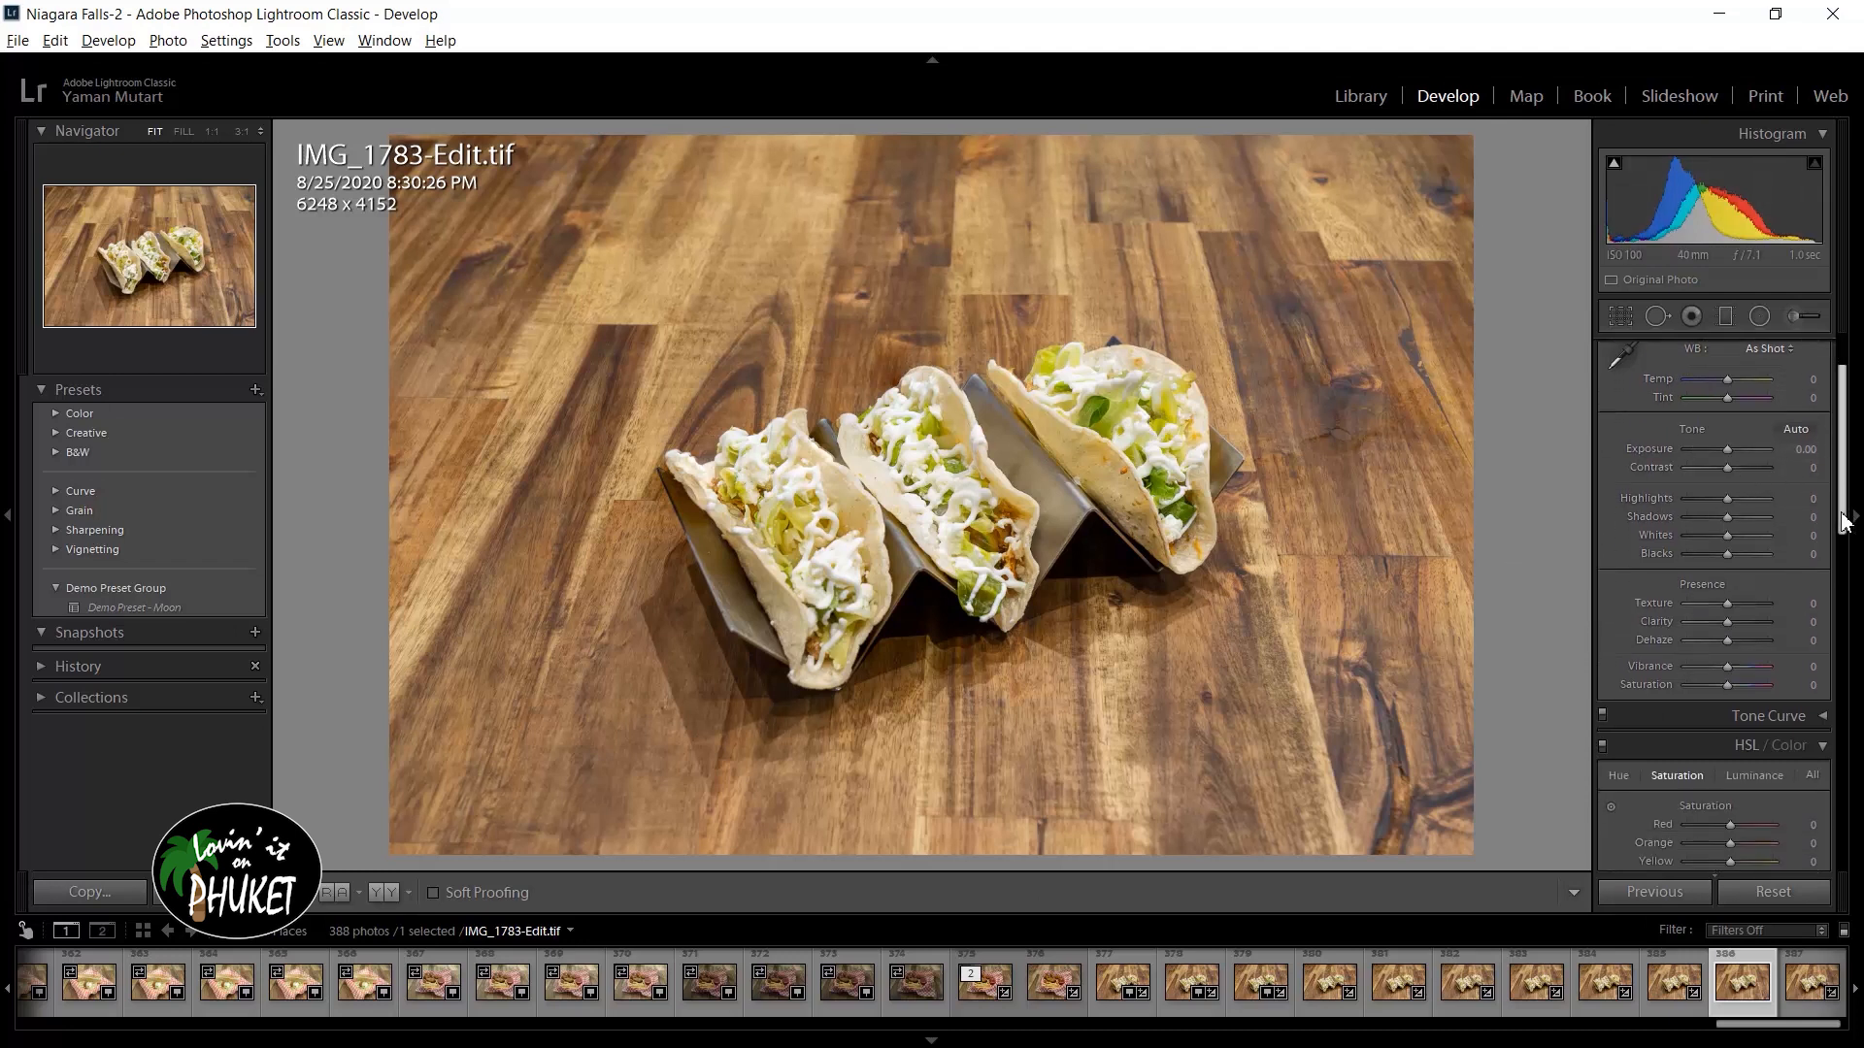
scroll("up", 3)
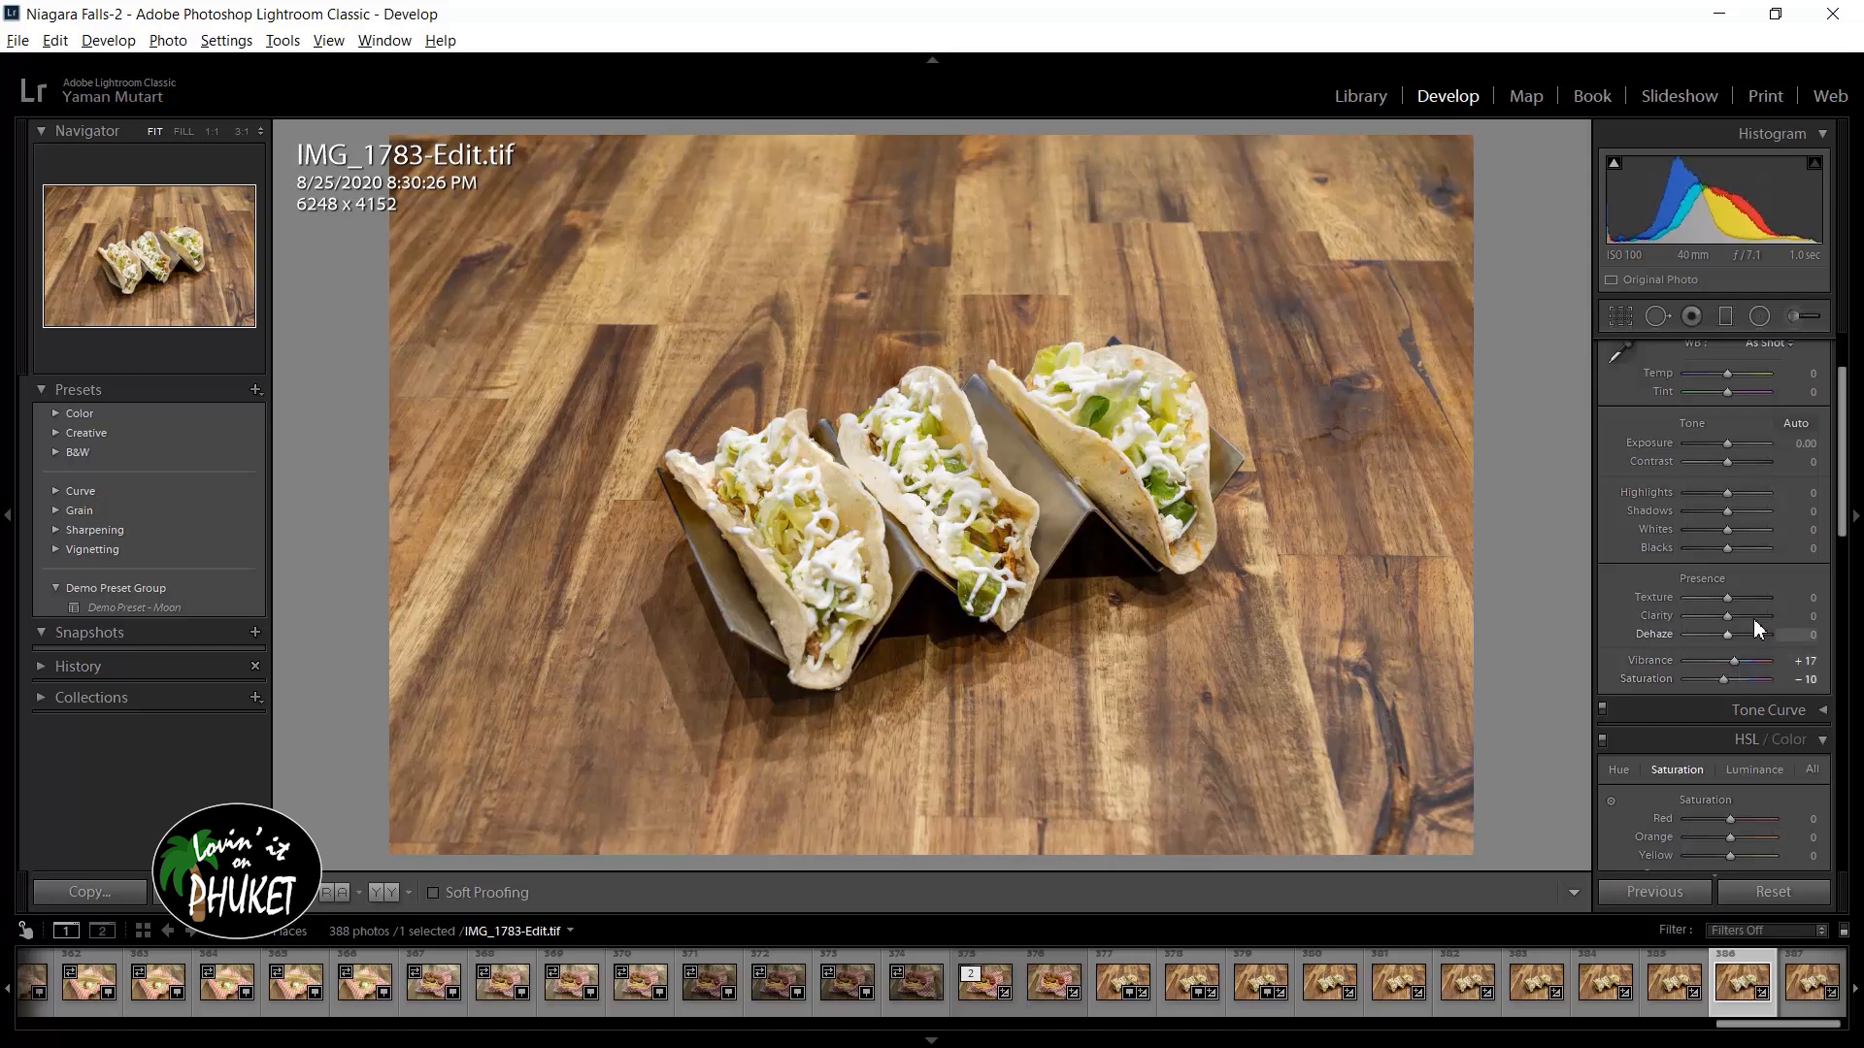
mouse_move(1747, 548)
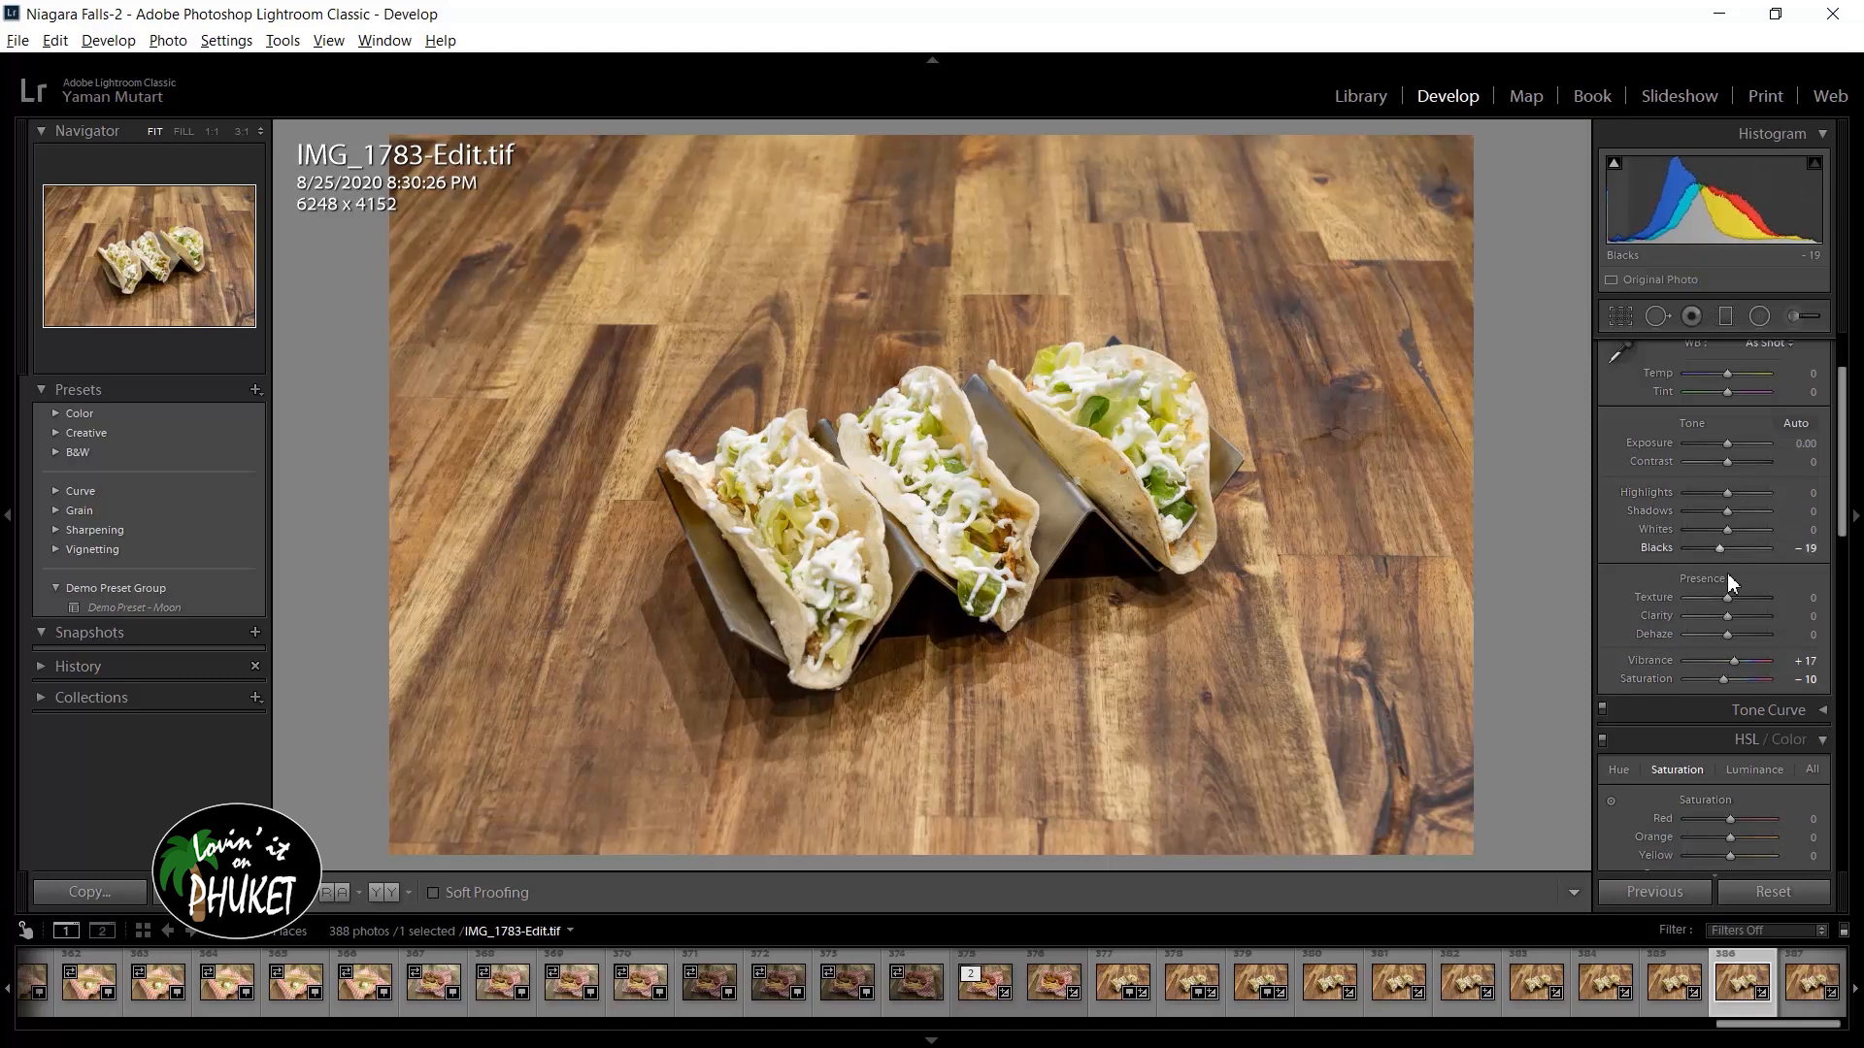
mouse_move(1735, 536)
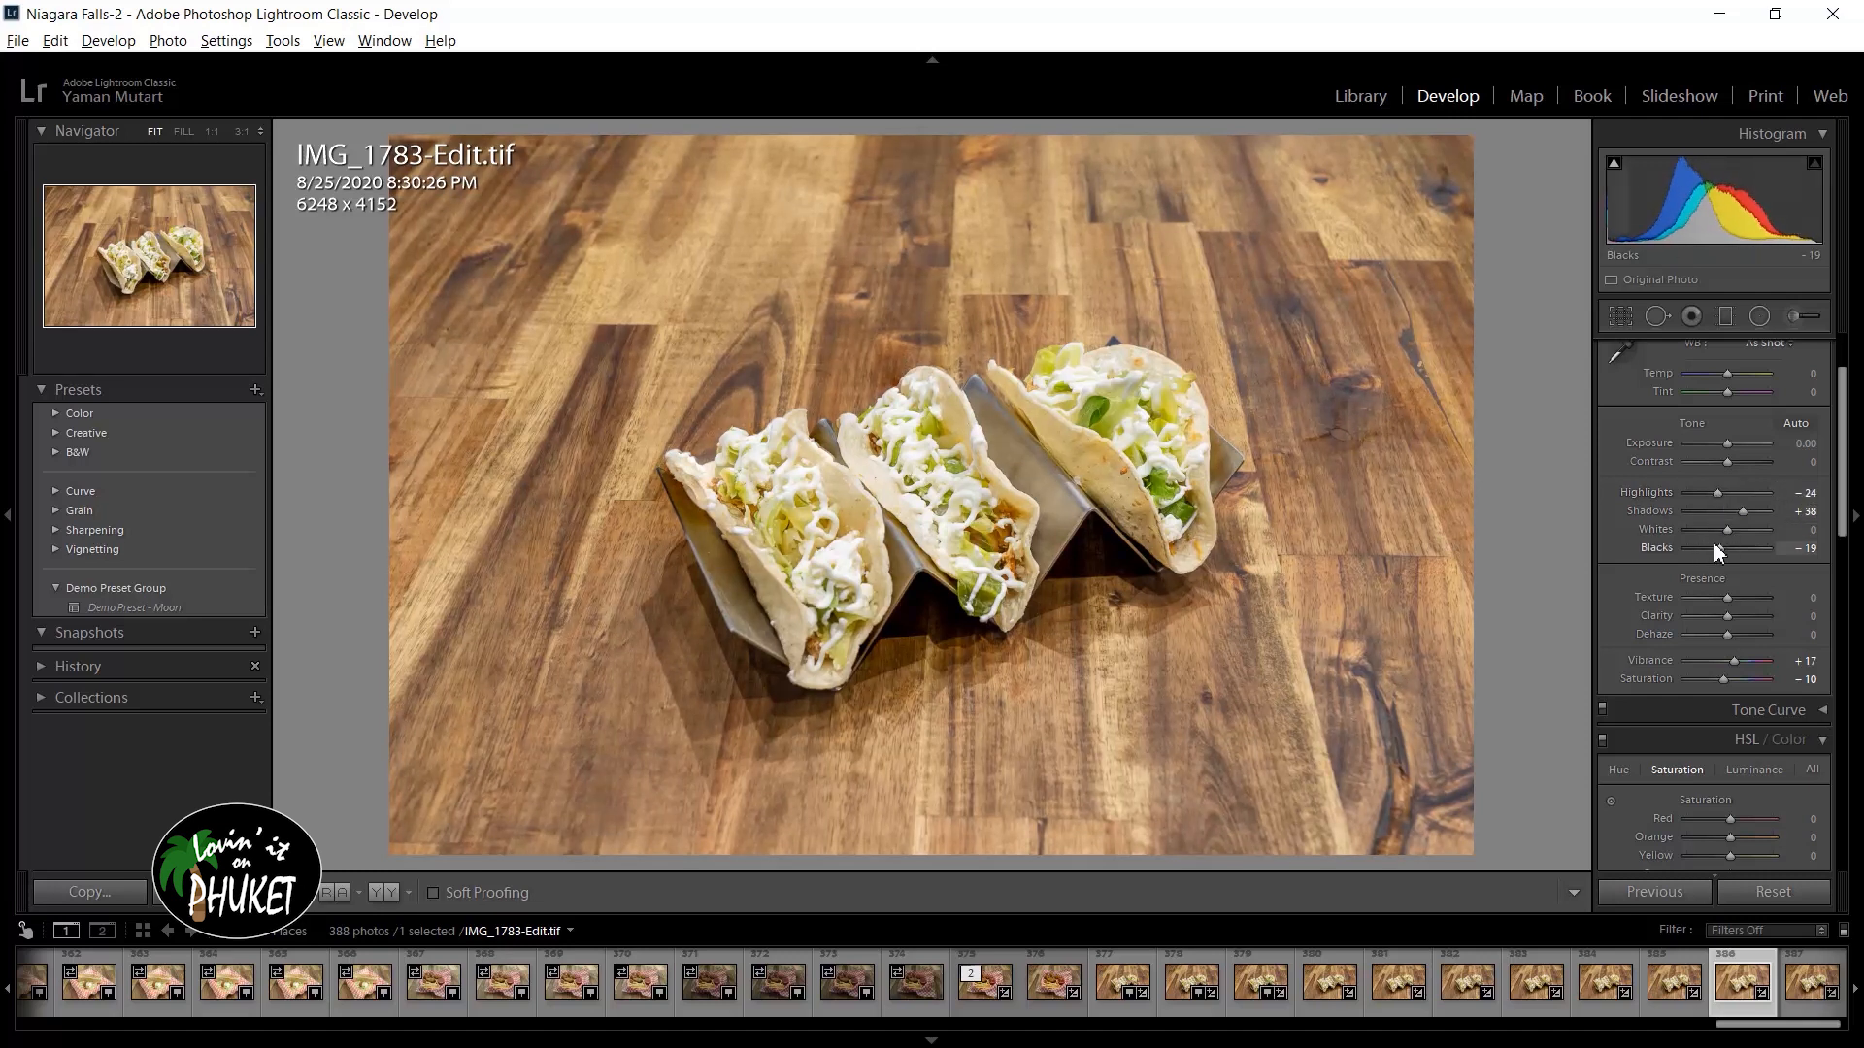
mouse_move(1736, 541)
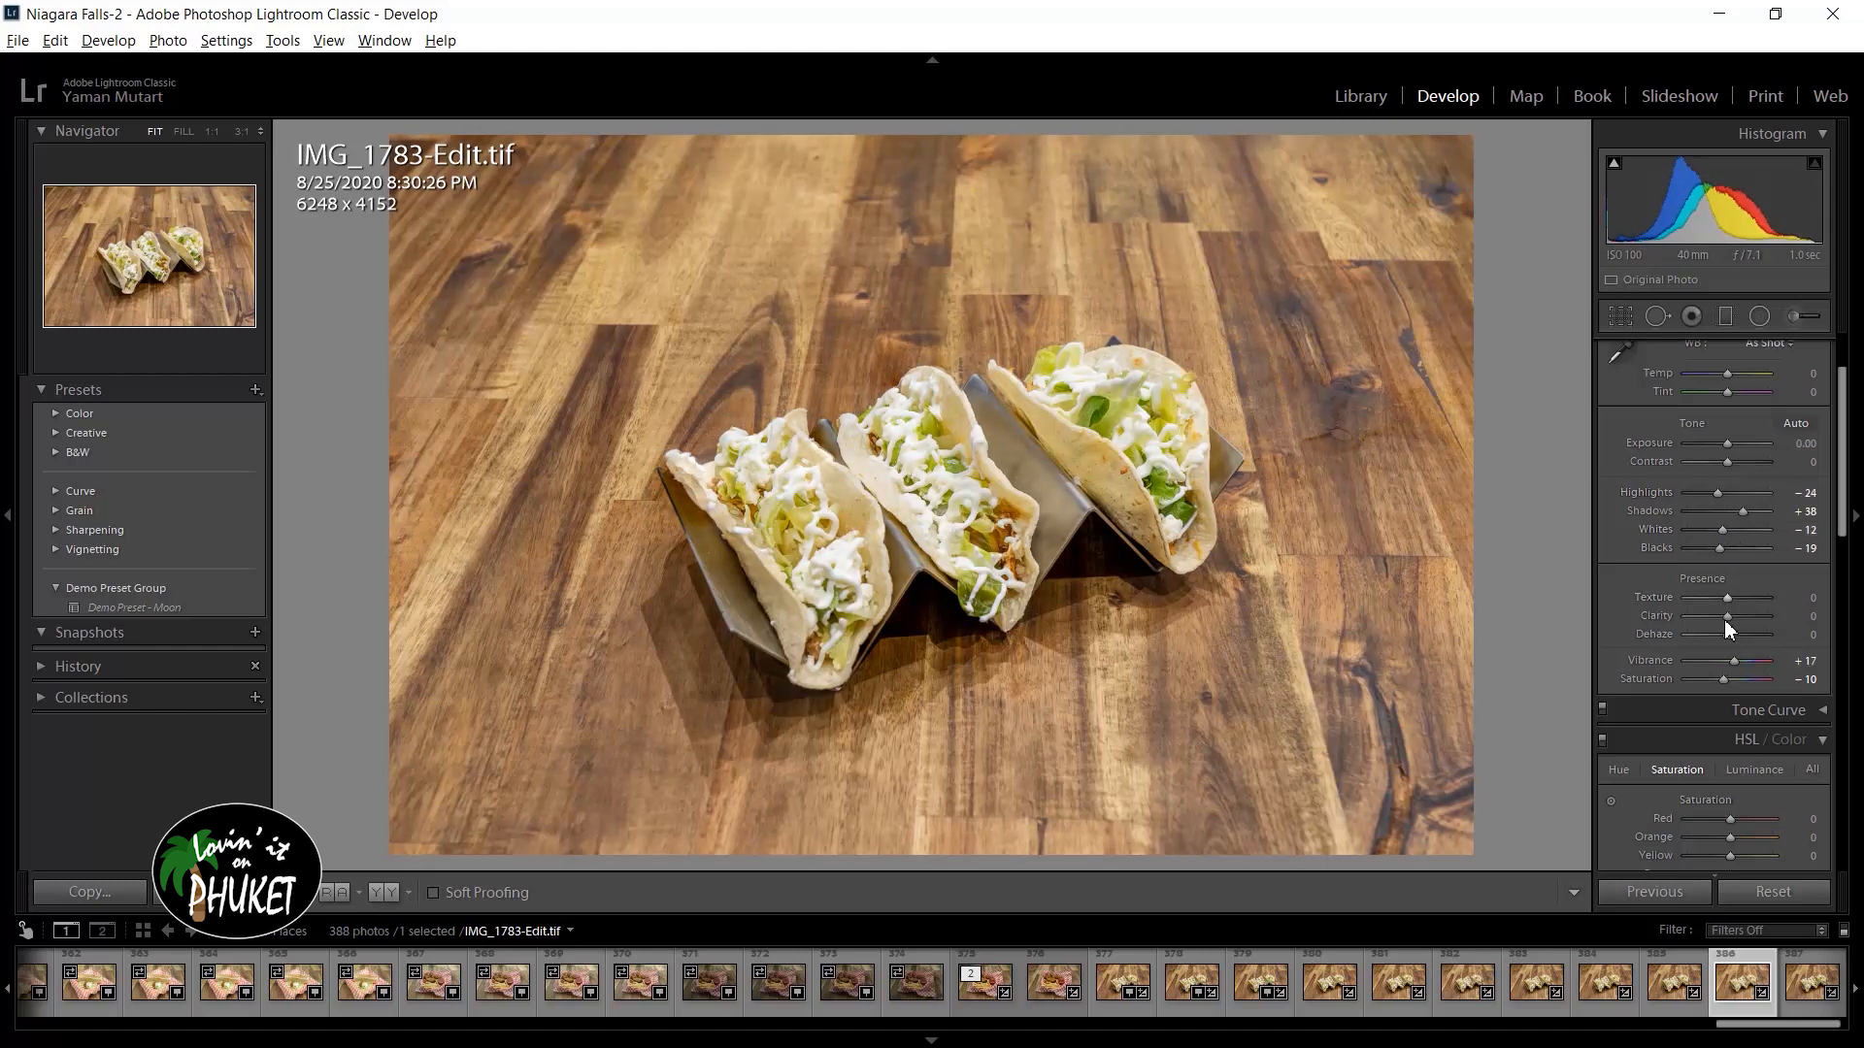
mouse_move(1747, 788)
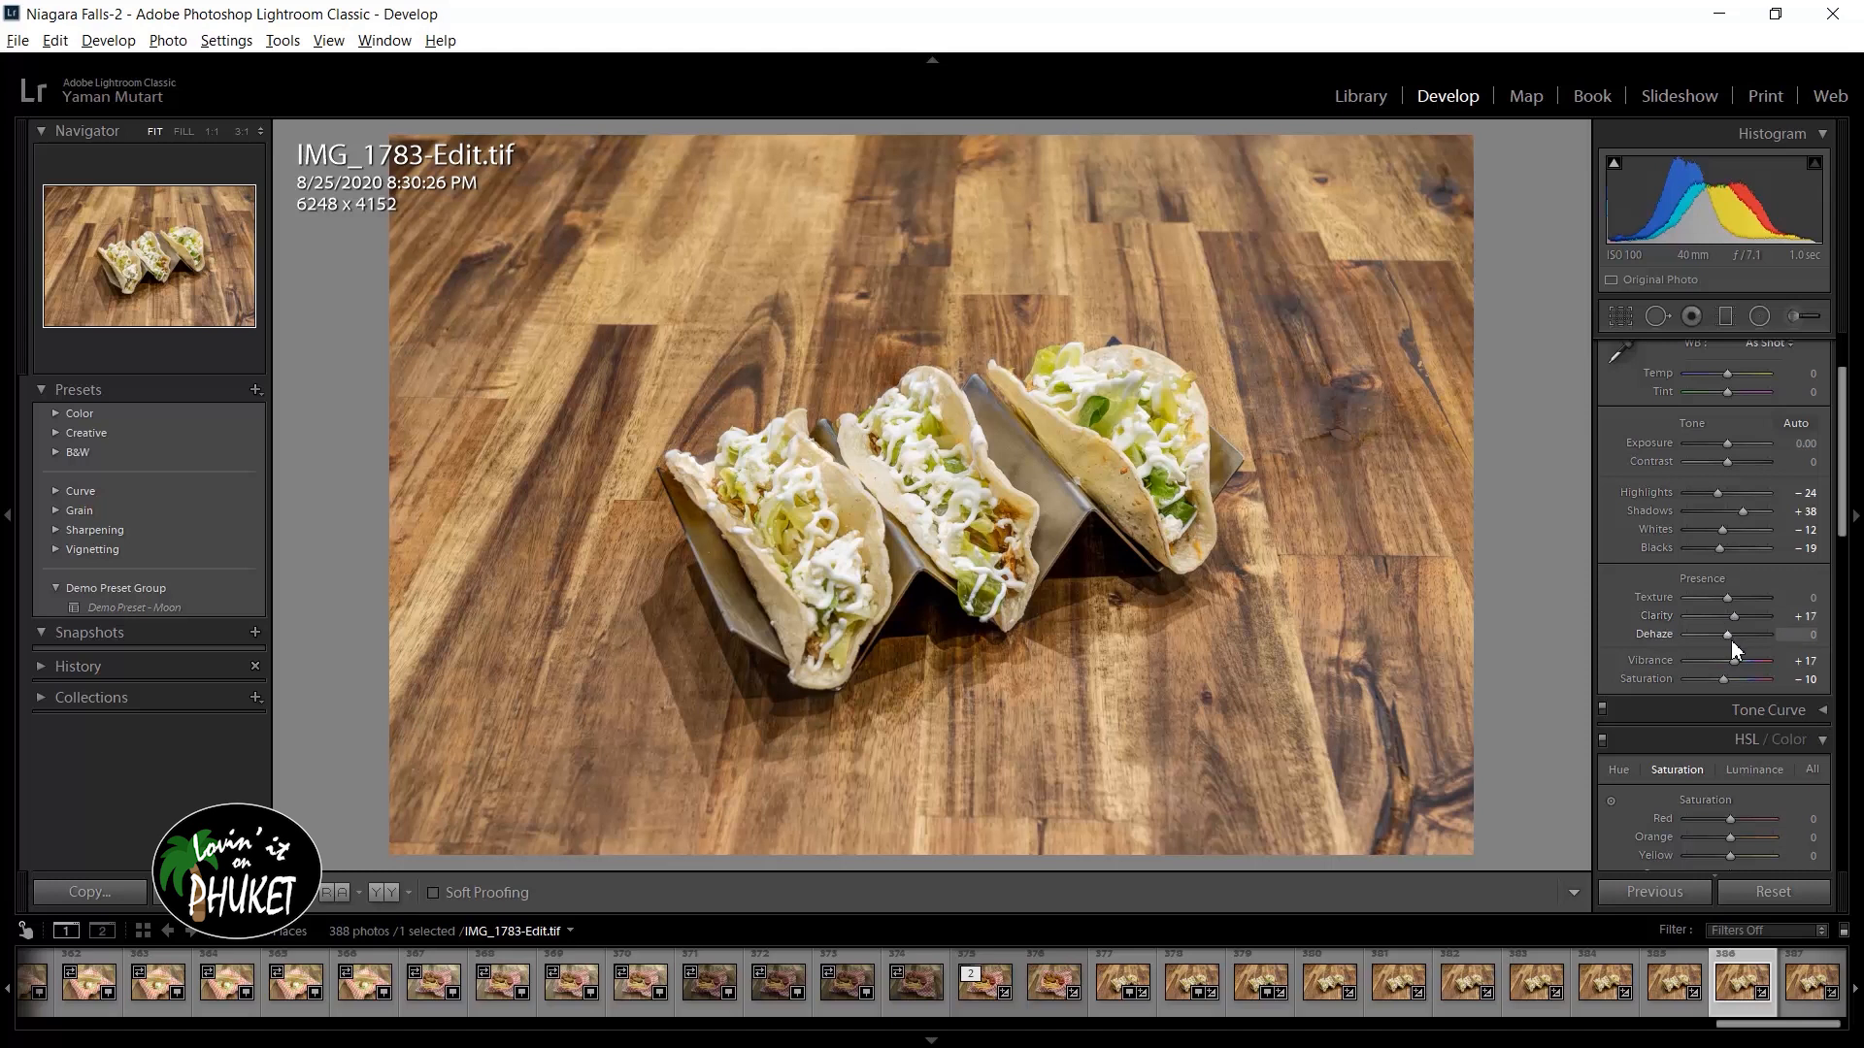
- Raise Clarity to +17 to bring out texture in the tacos and wood
double_click(1806, 632)
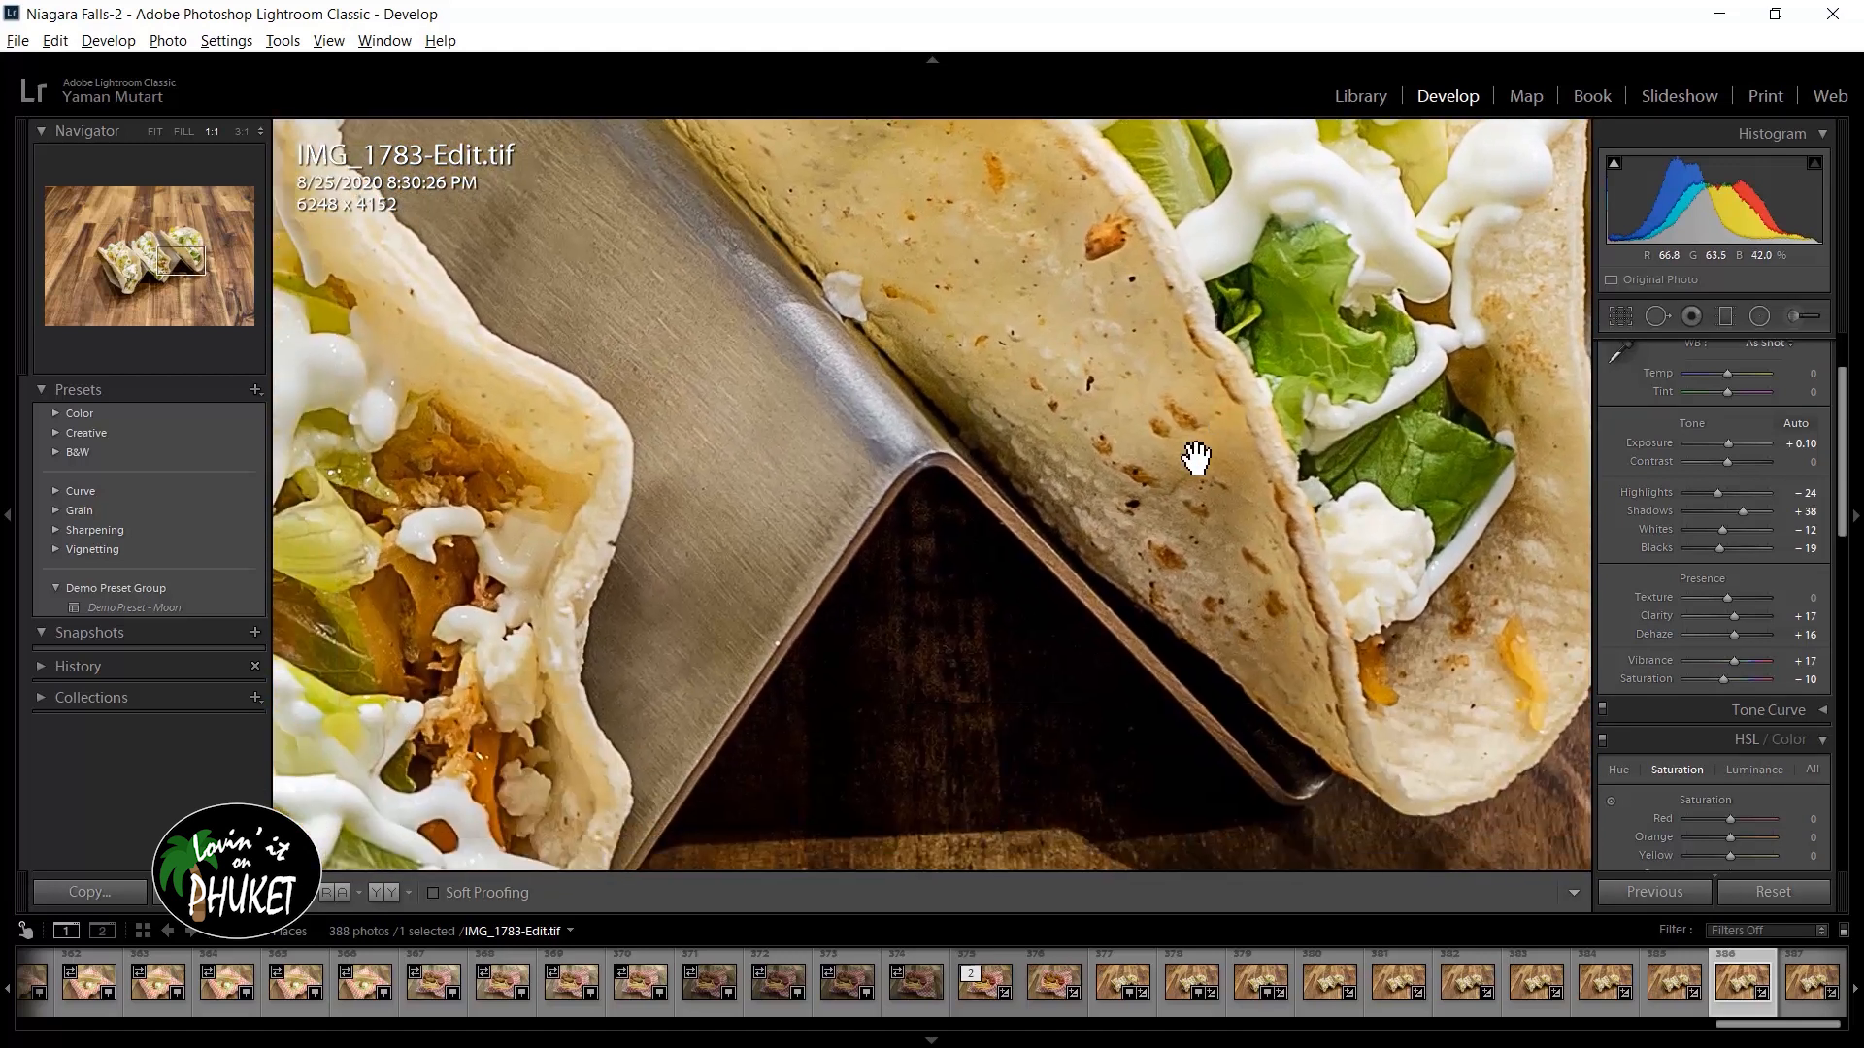
- Return to the fit view of the taco photo after checking detail at 1:1
left_click(155, 131)
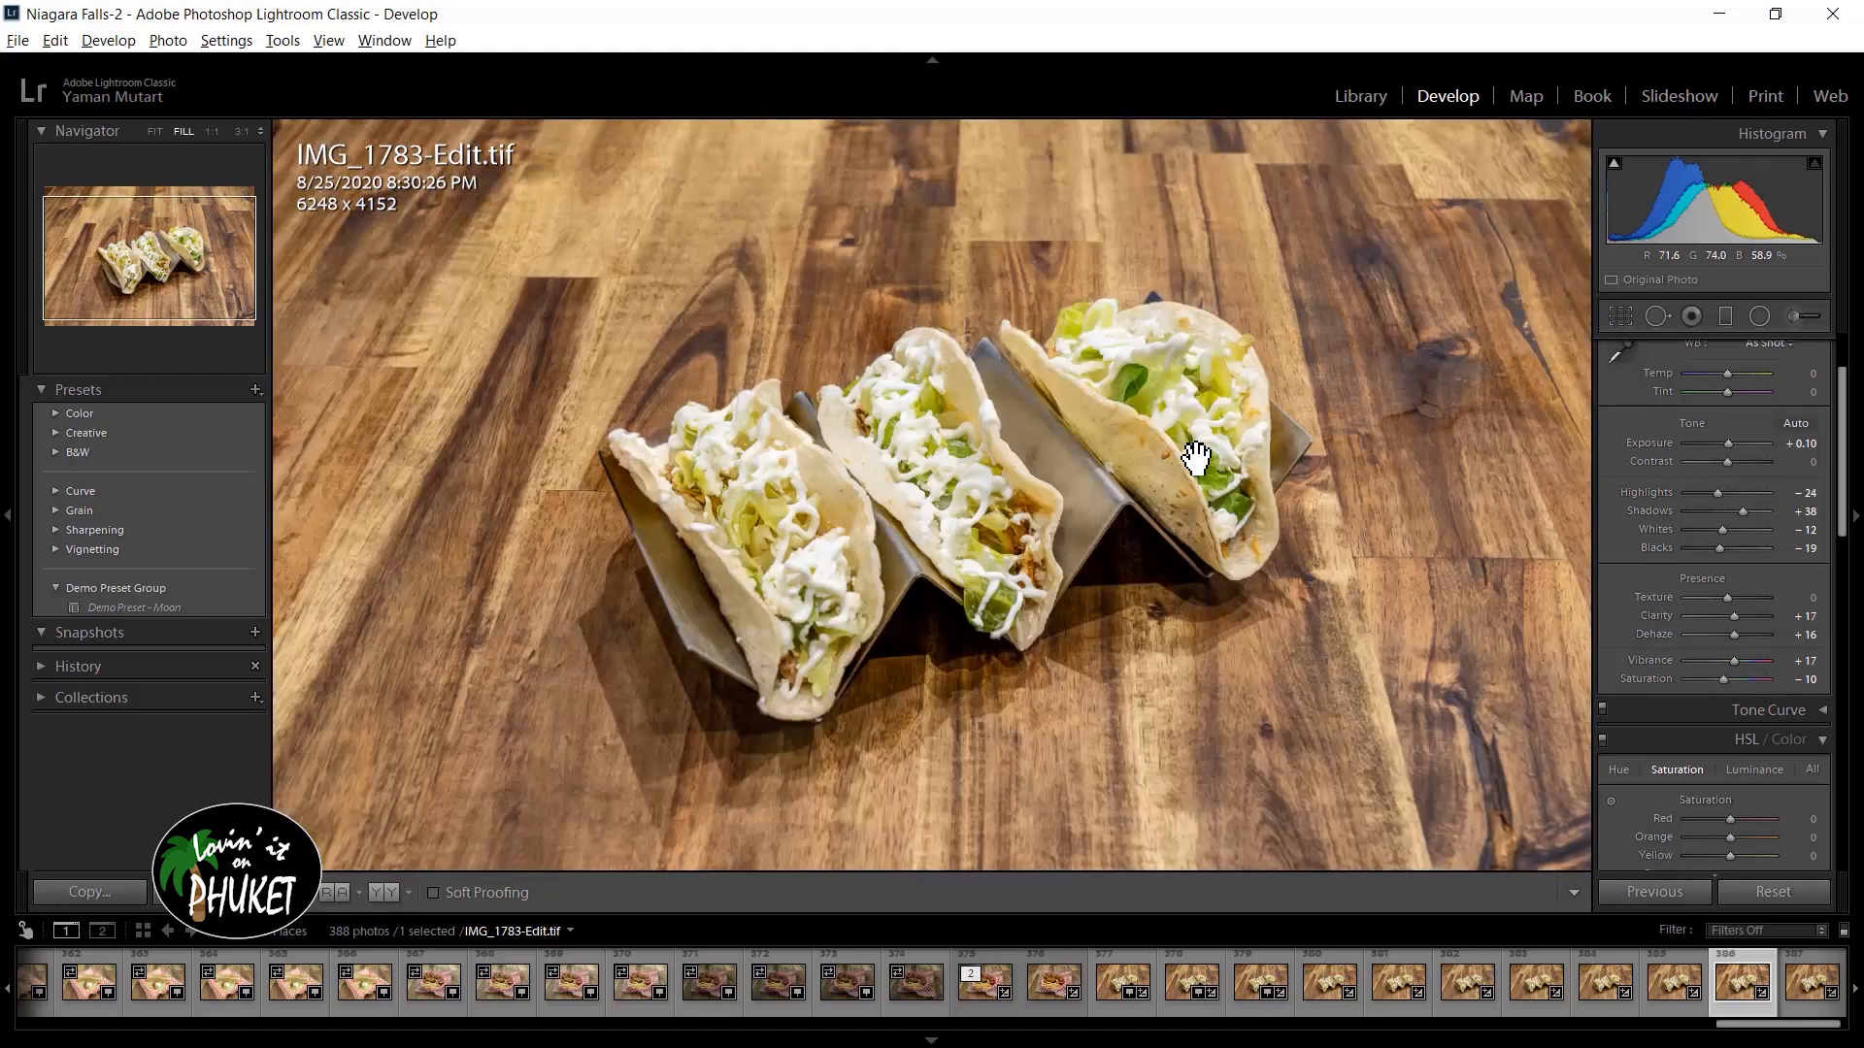